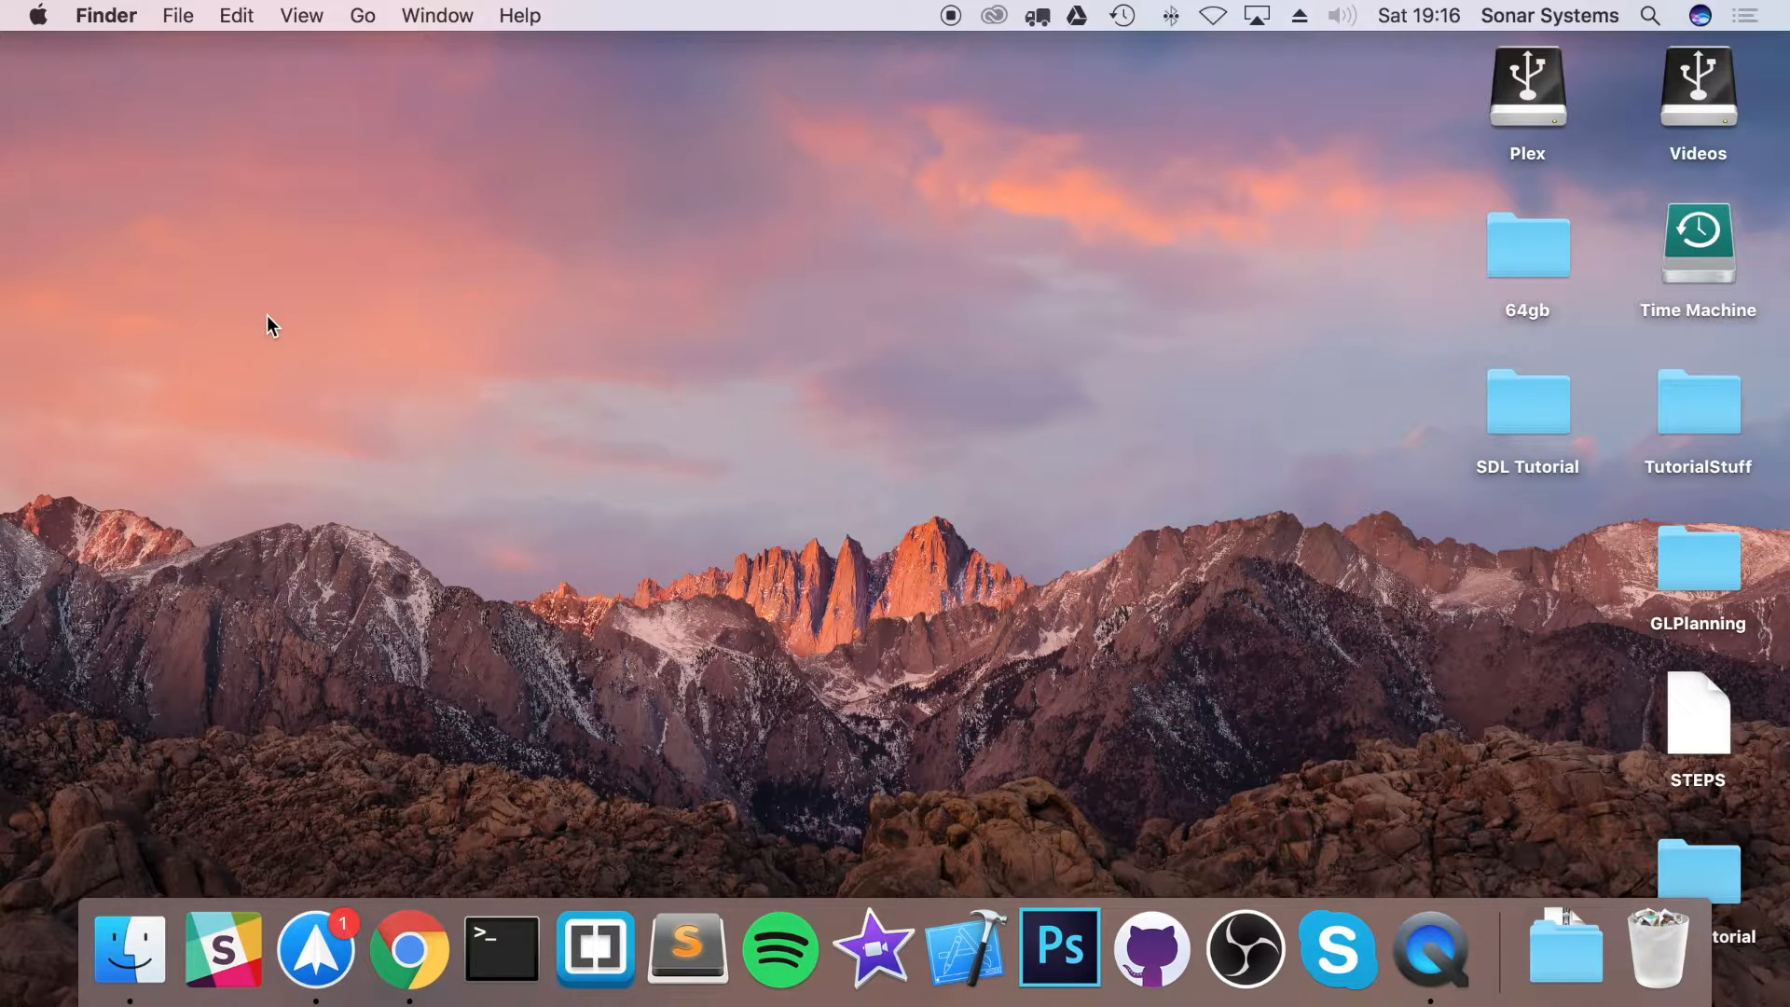
pyautogui.click(408, 947)
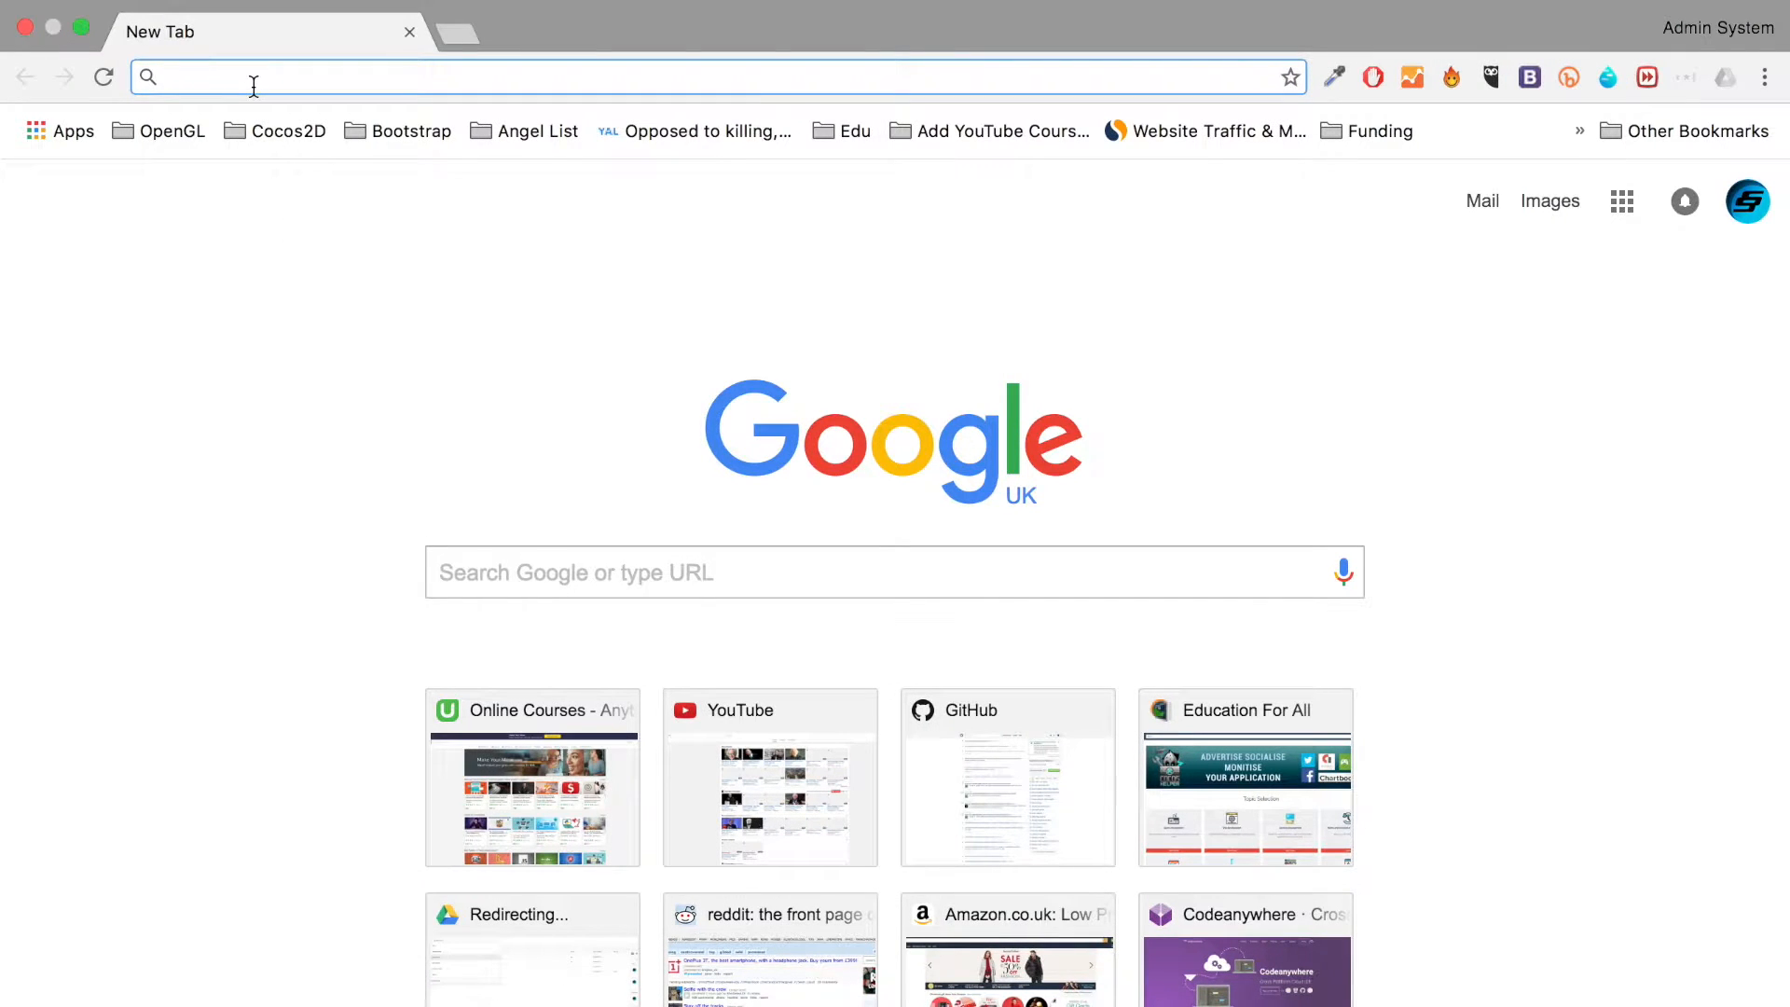
pyautogui.write('www.sfml-dev.org')
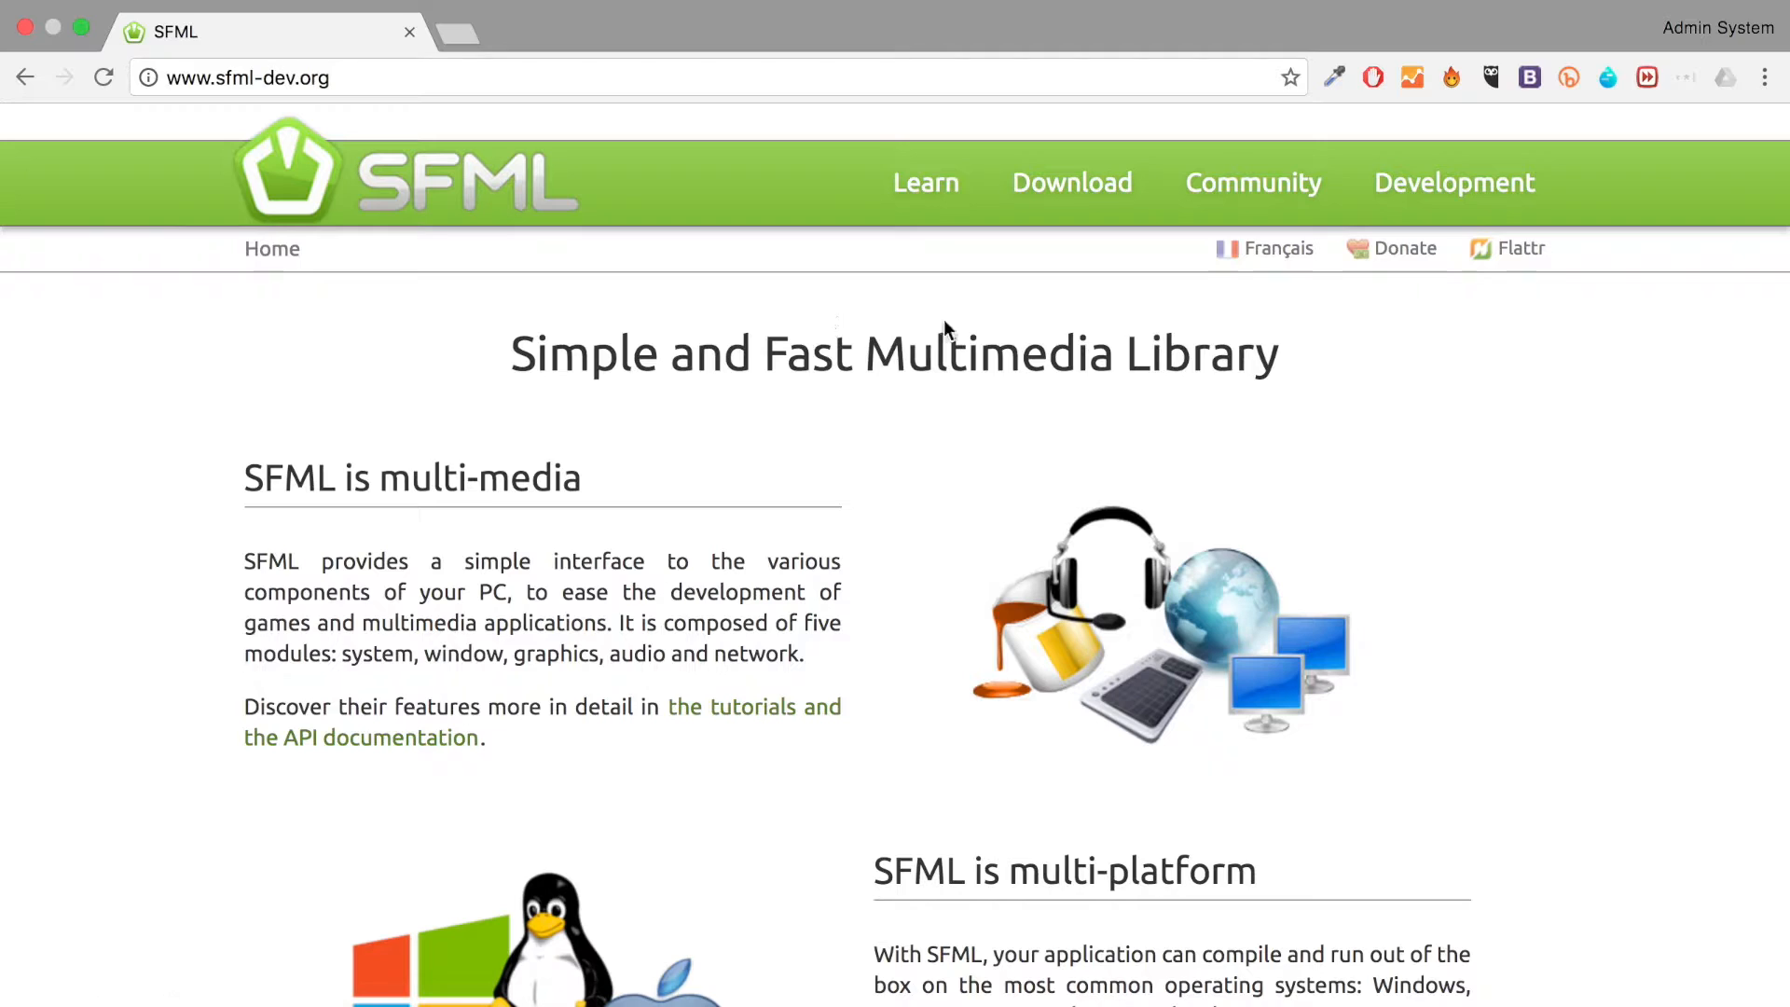
pyautogui.click(1071, 183)
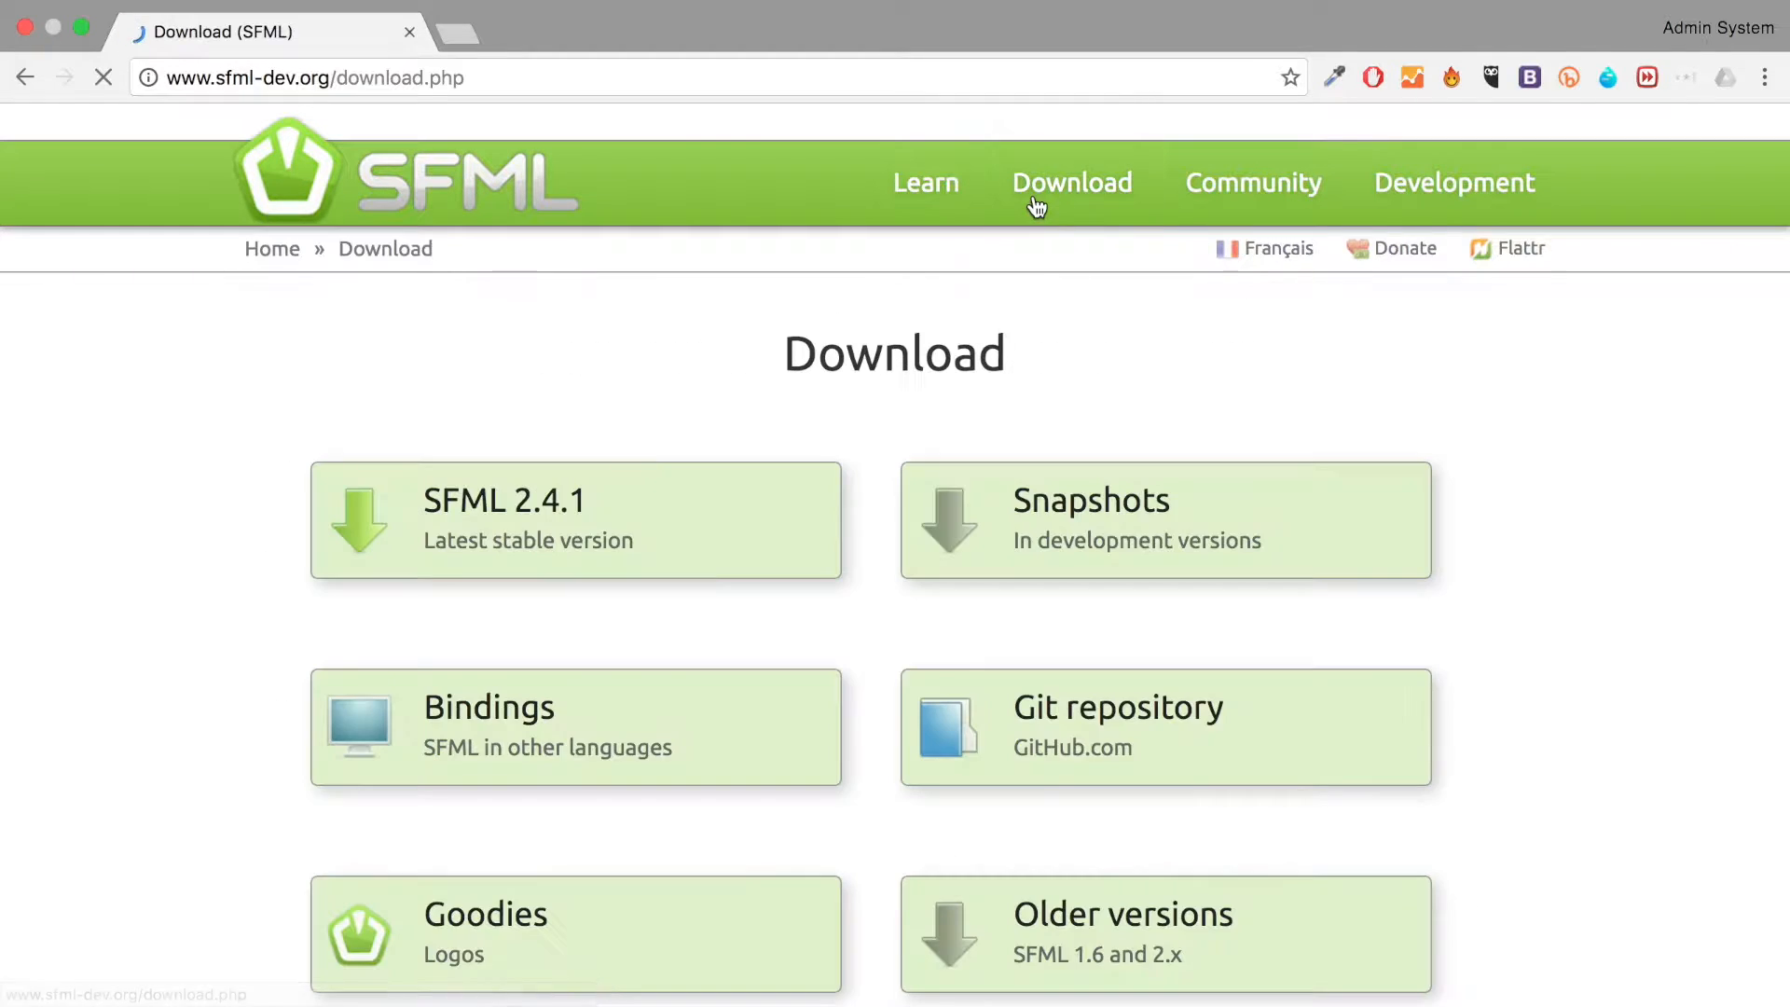
pyautogui.click(574, 519)
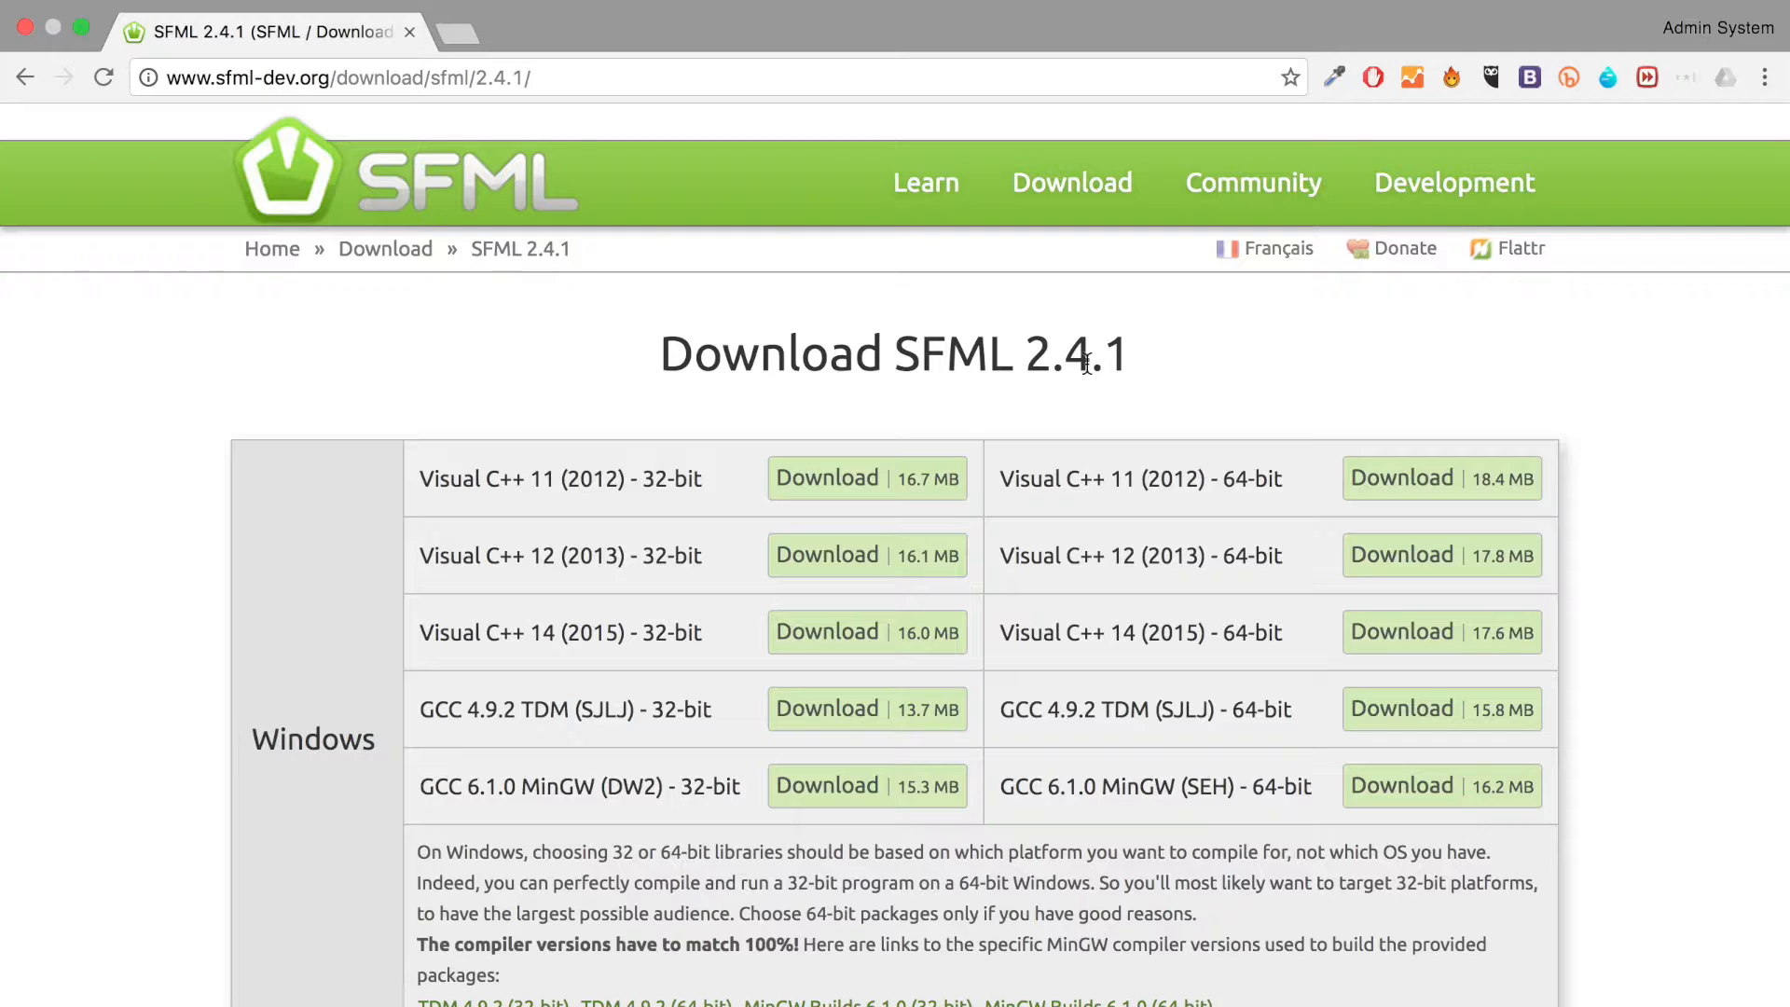
pyautogui.scroll(-3)
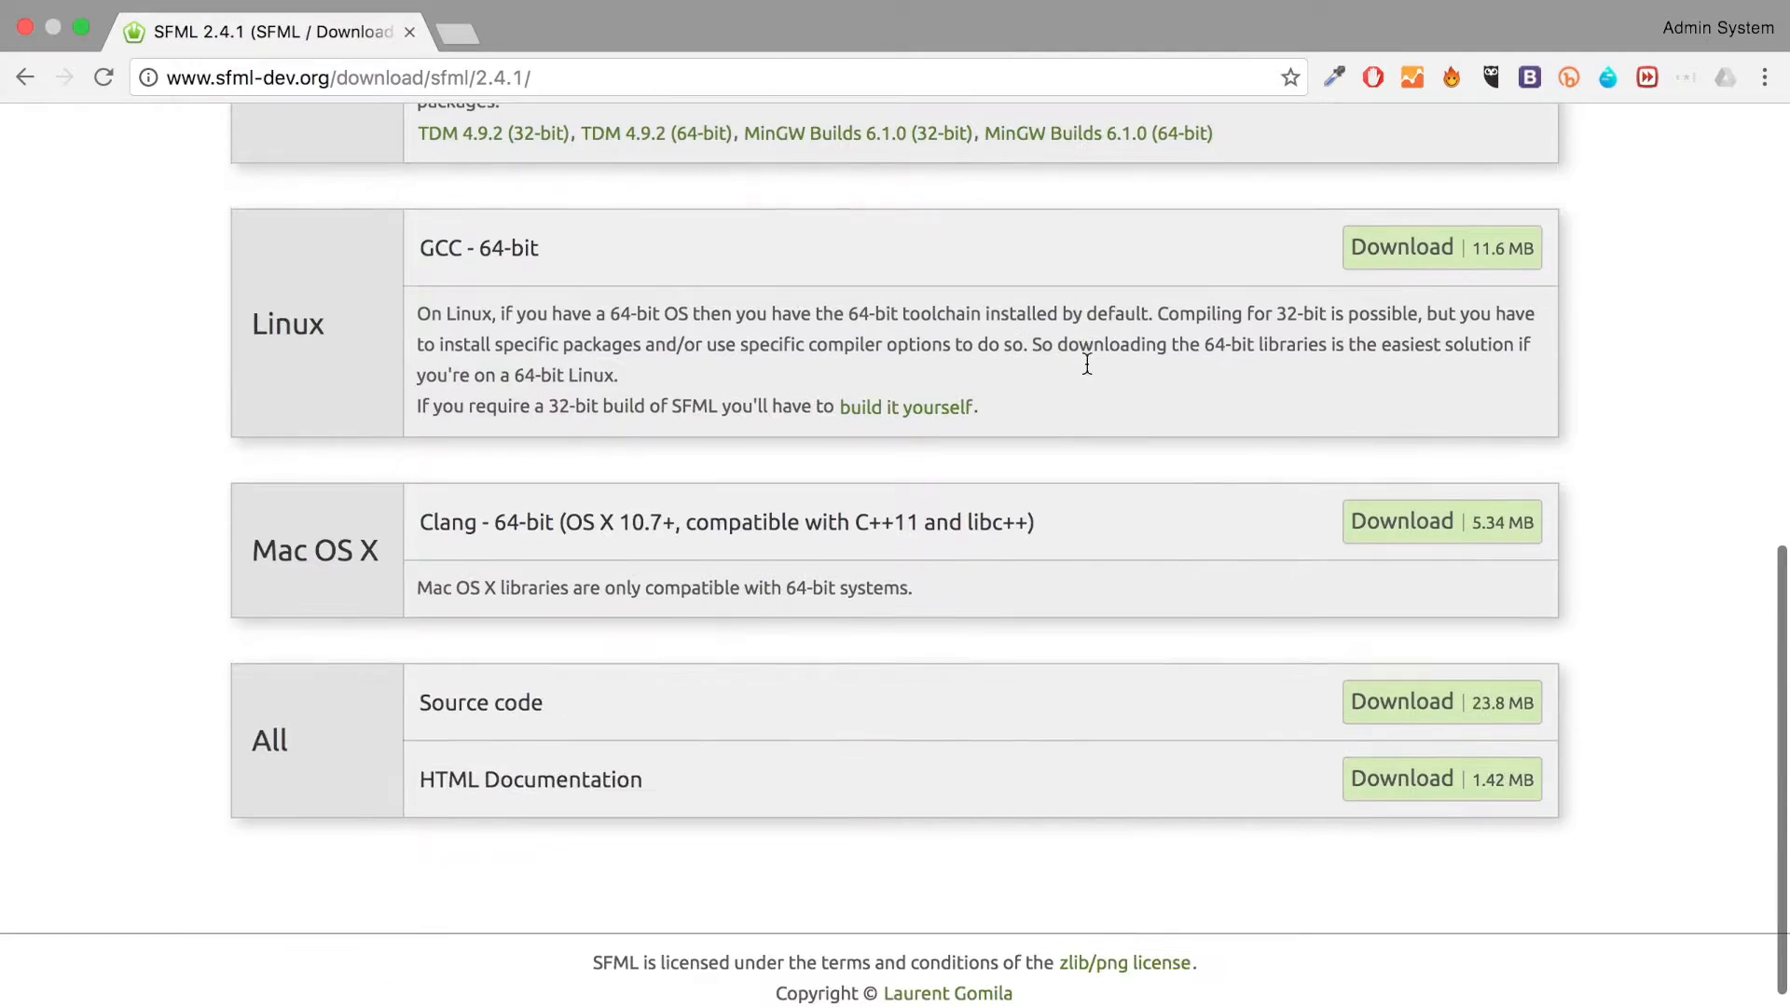
pyautogui.moveTo(1432, 632)
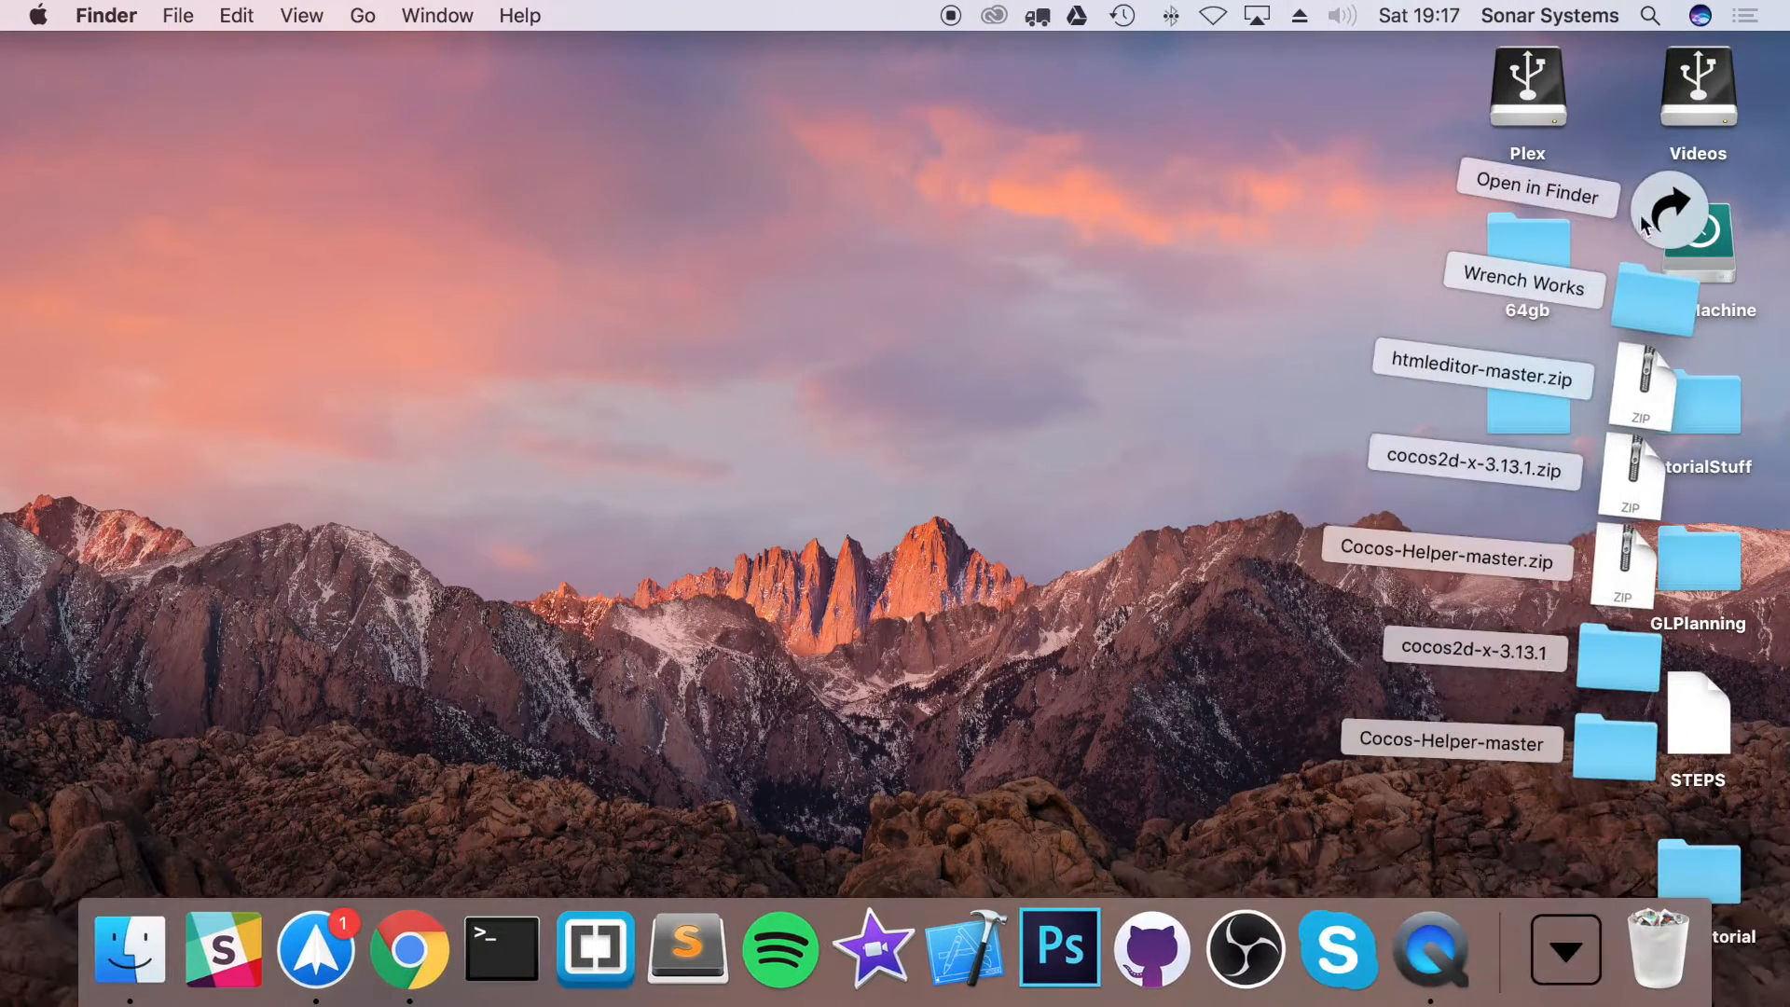
# - Extract the SFML archive in Downloads and rename the extracted folder to SFML
pyautogui.click(1537, 195)
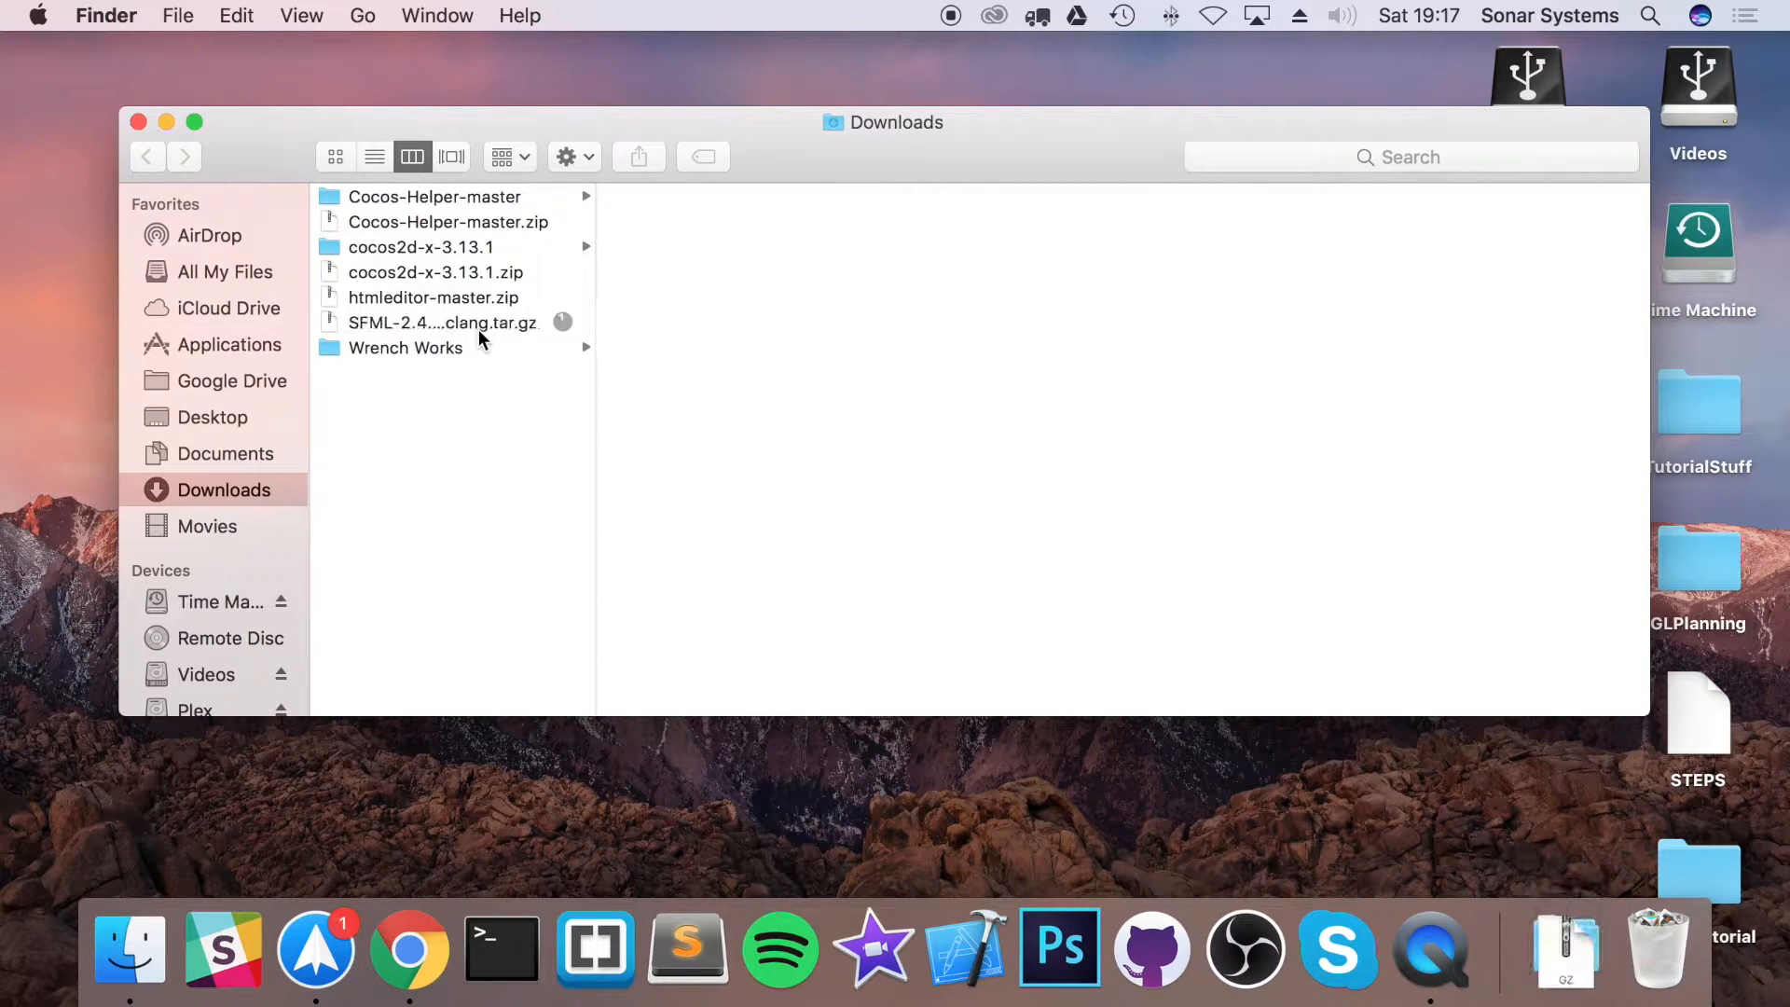
pyautogui.click(443, 321)
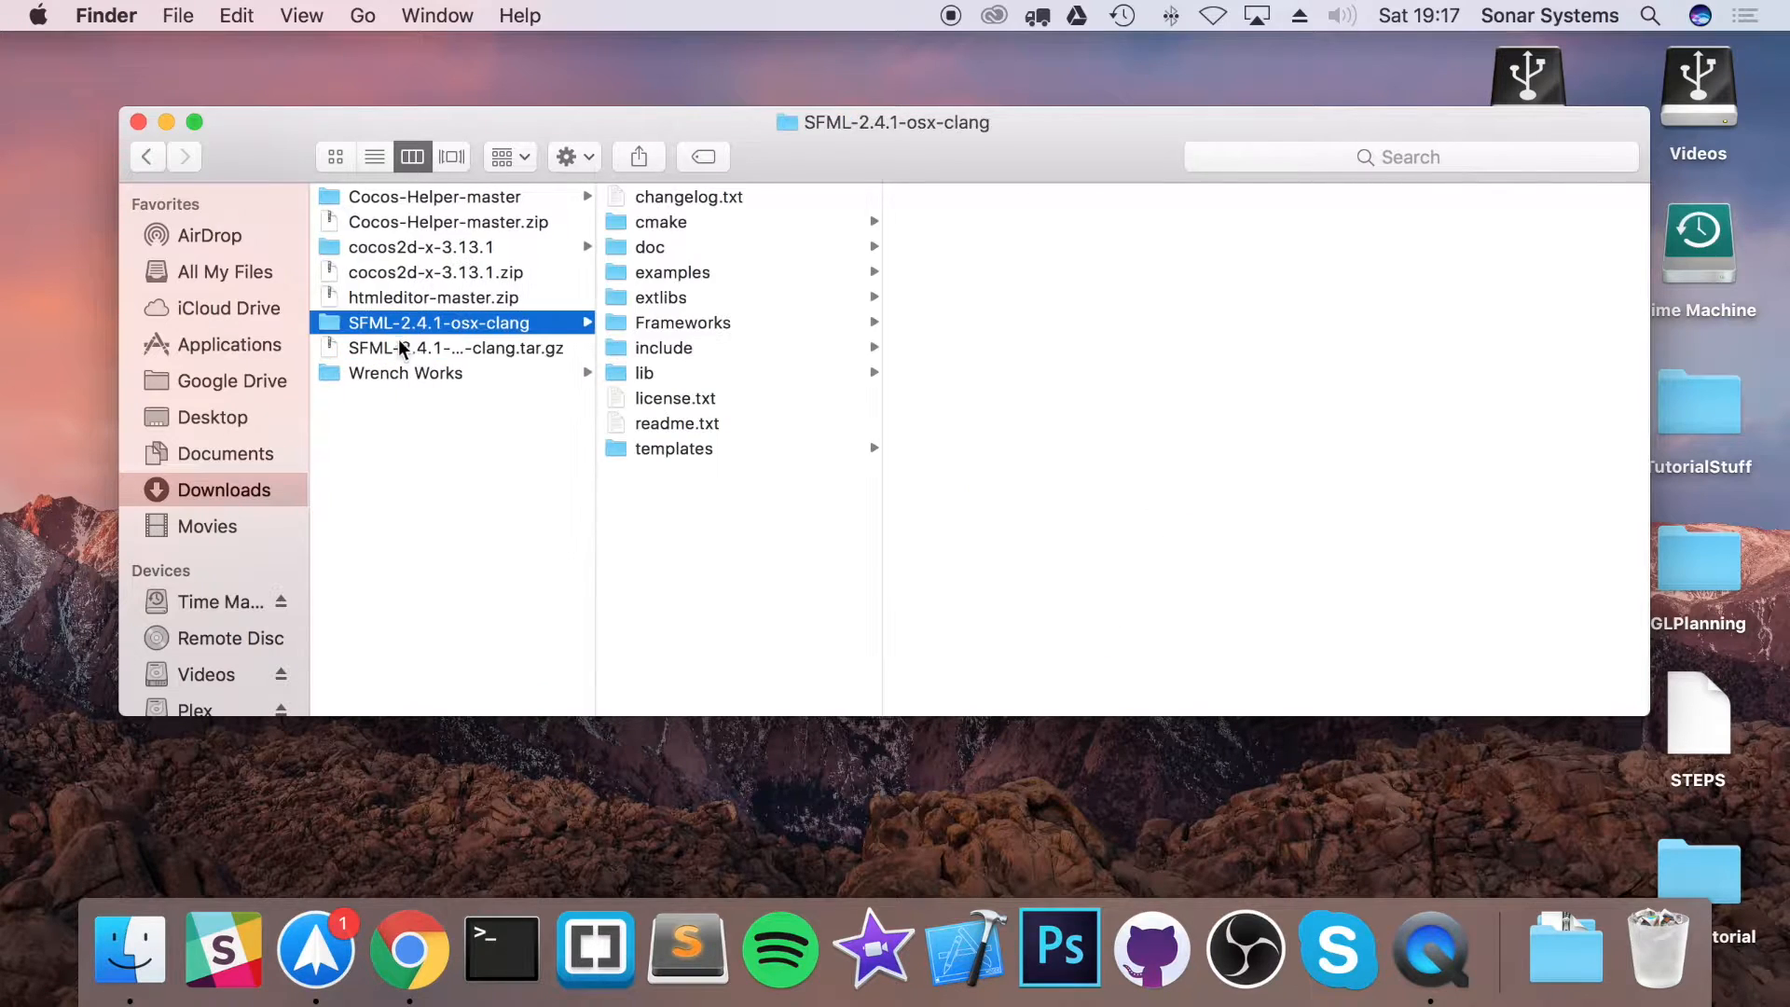
pyautogui.click(438, 321)
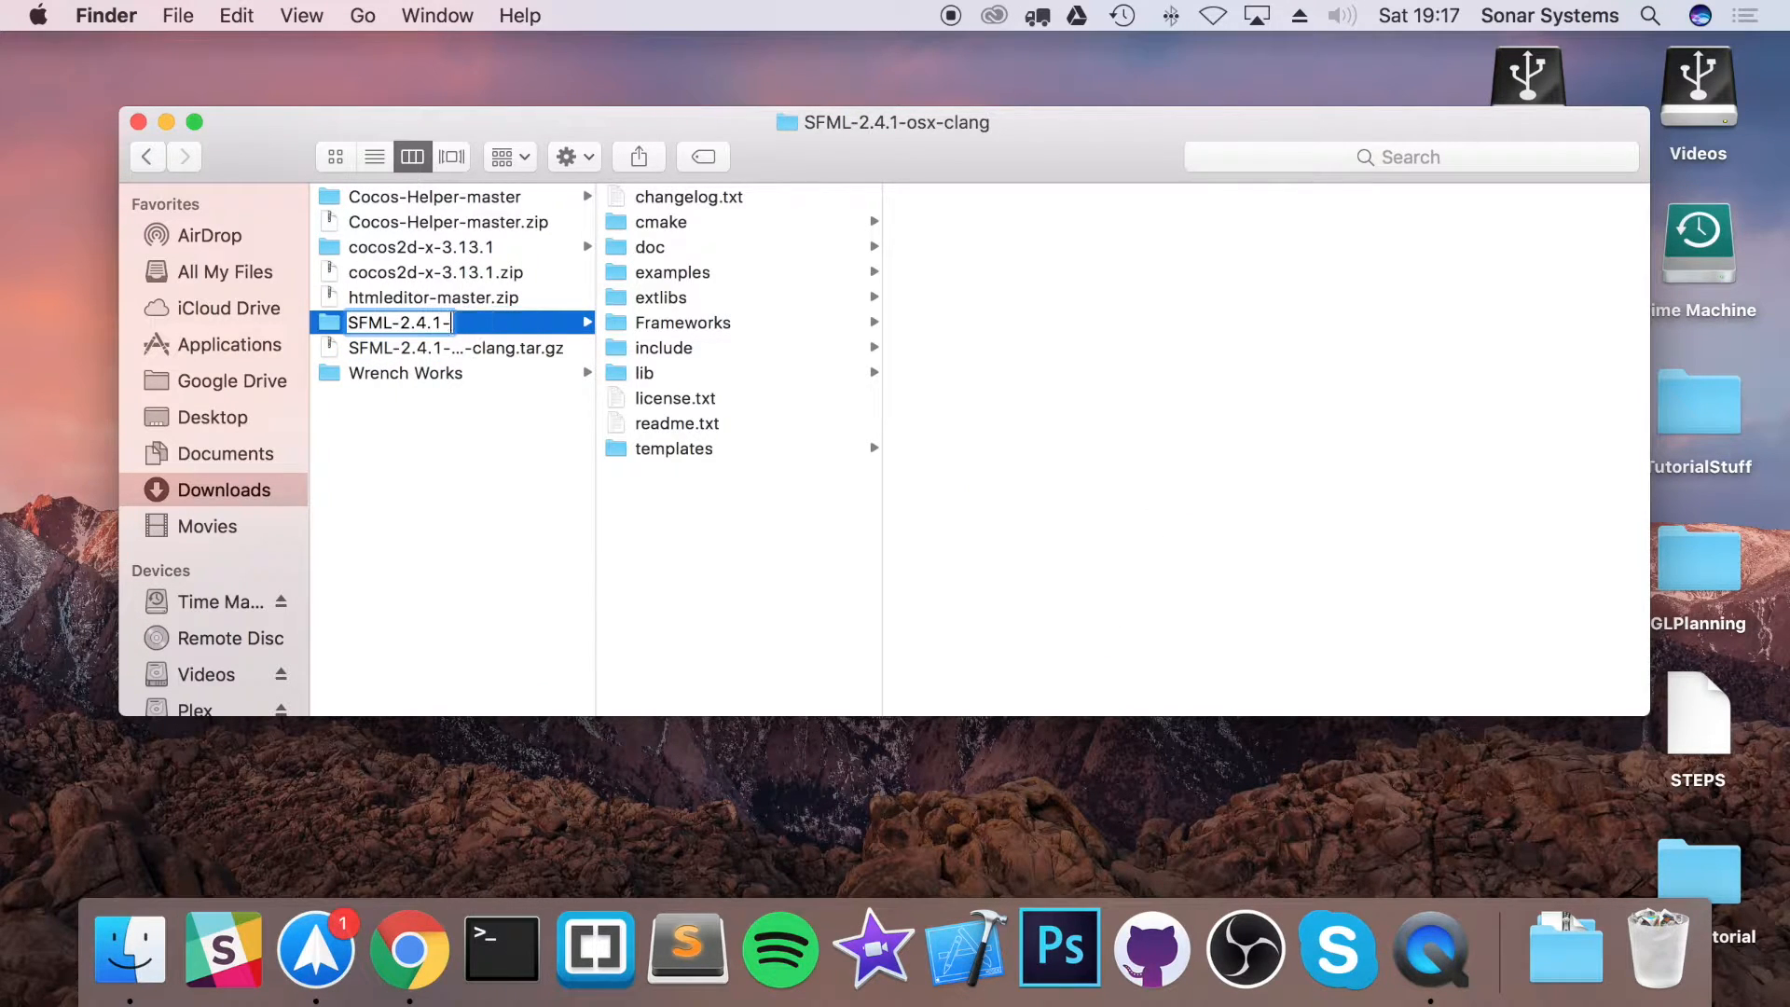
pyautogui.press('backspace')
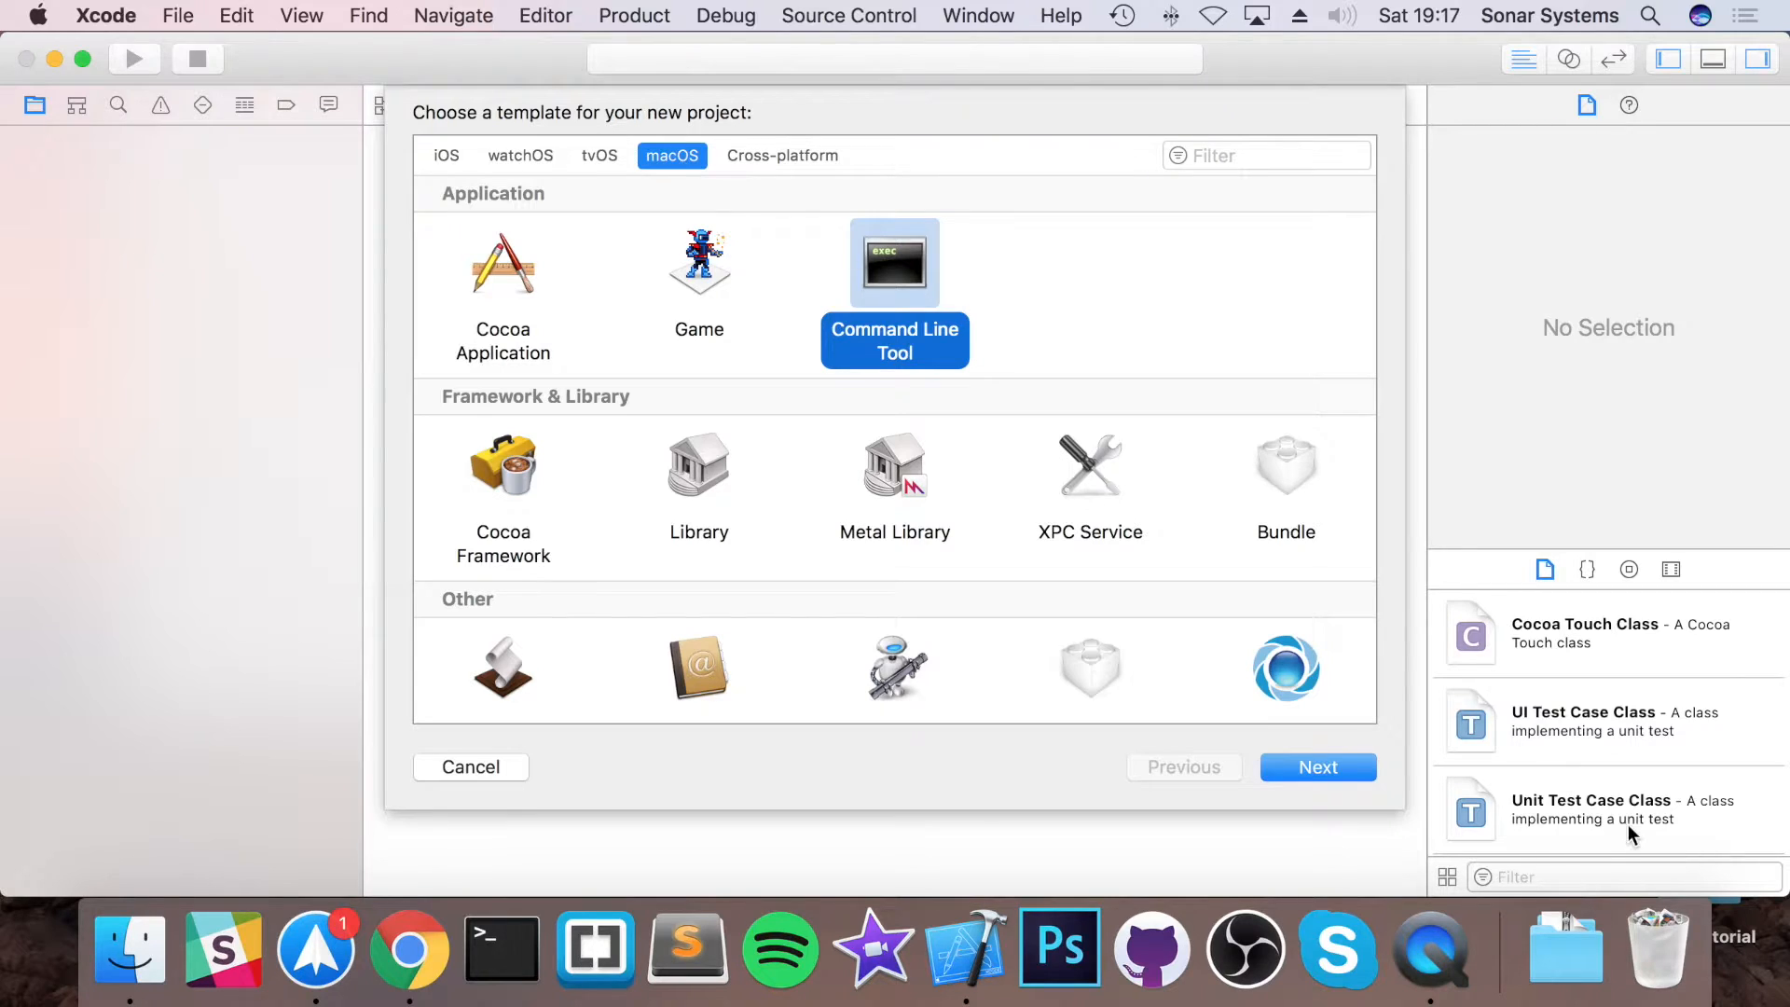
# - Create command-line tool 'SFML Tut' with Team None and C++, saved on the Desktop
pyautogui.click(1316, 766)
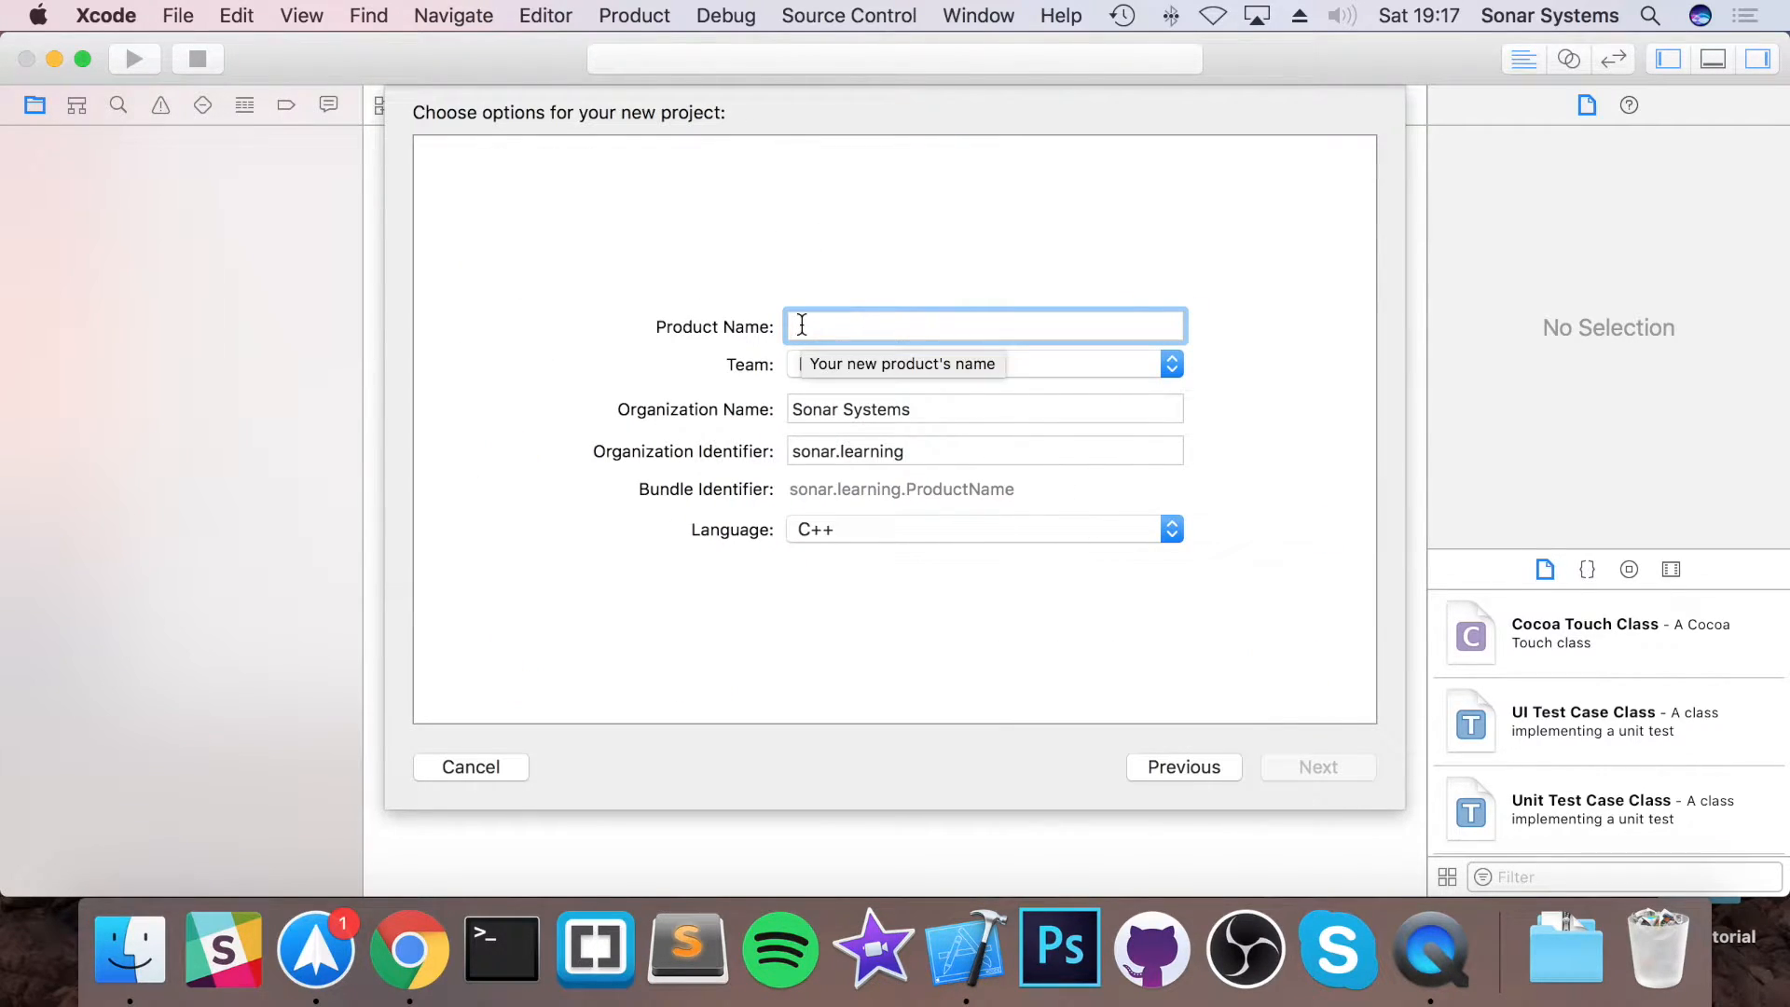
pyautogui.write('S')
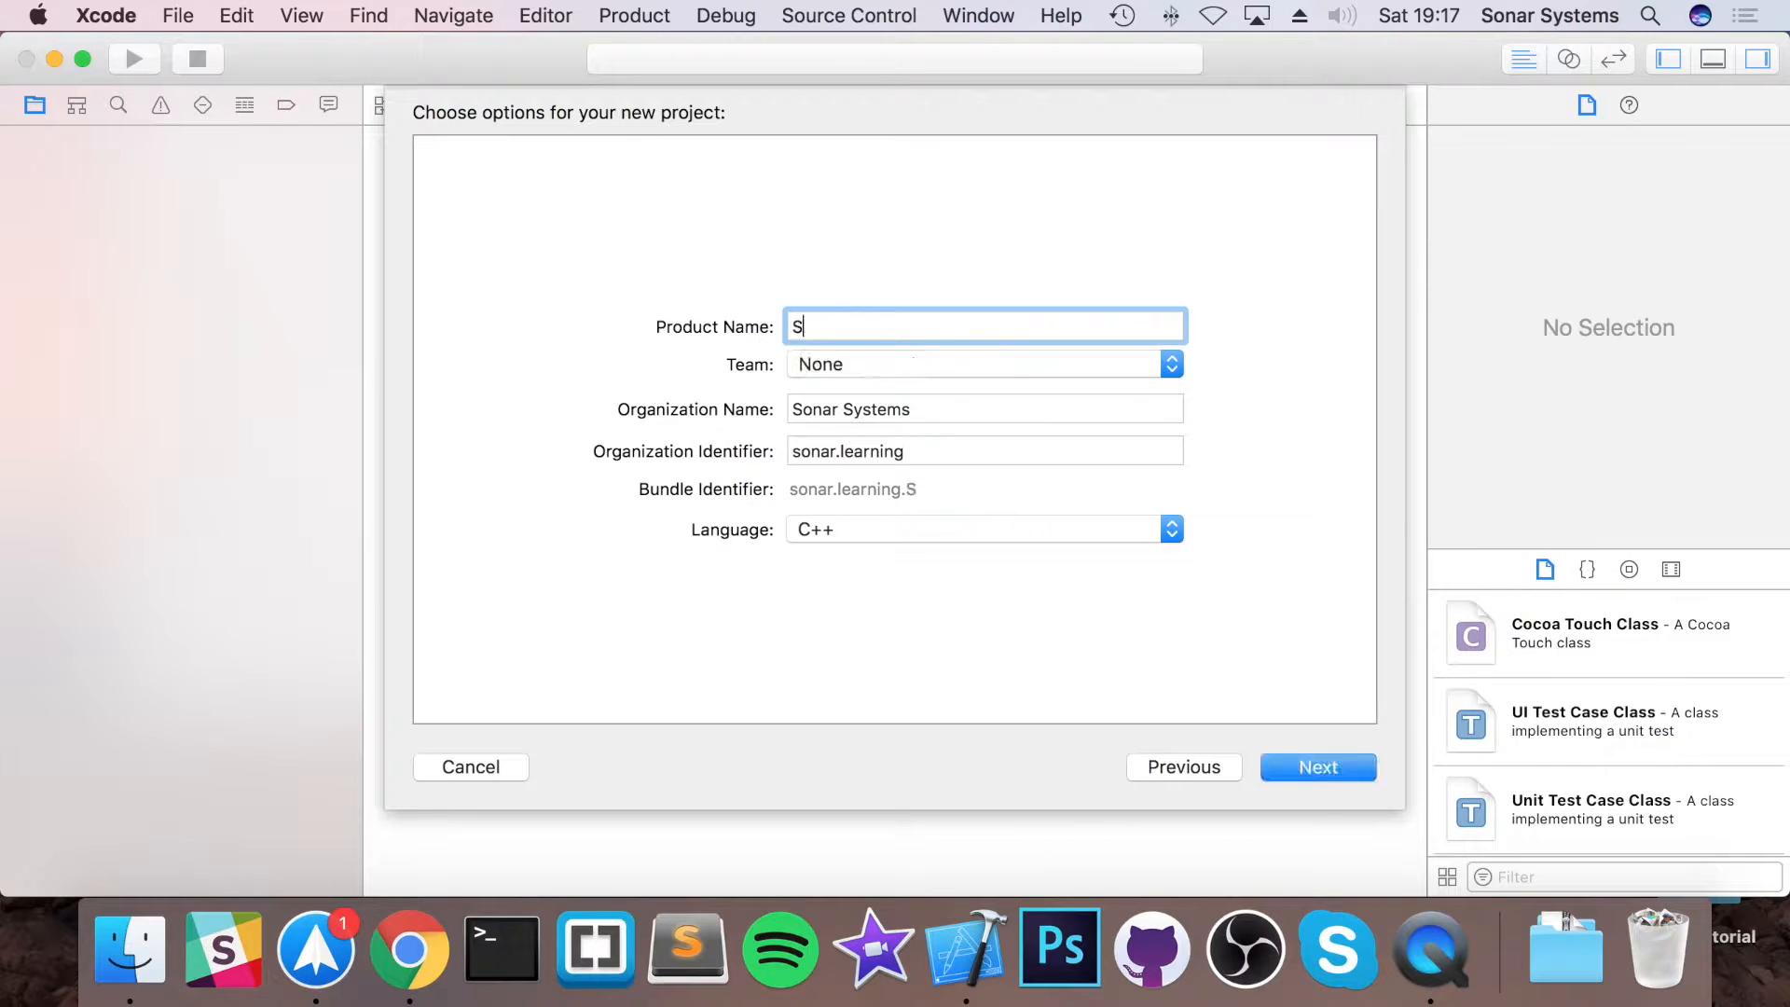
pyautogui.write('FML T')
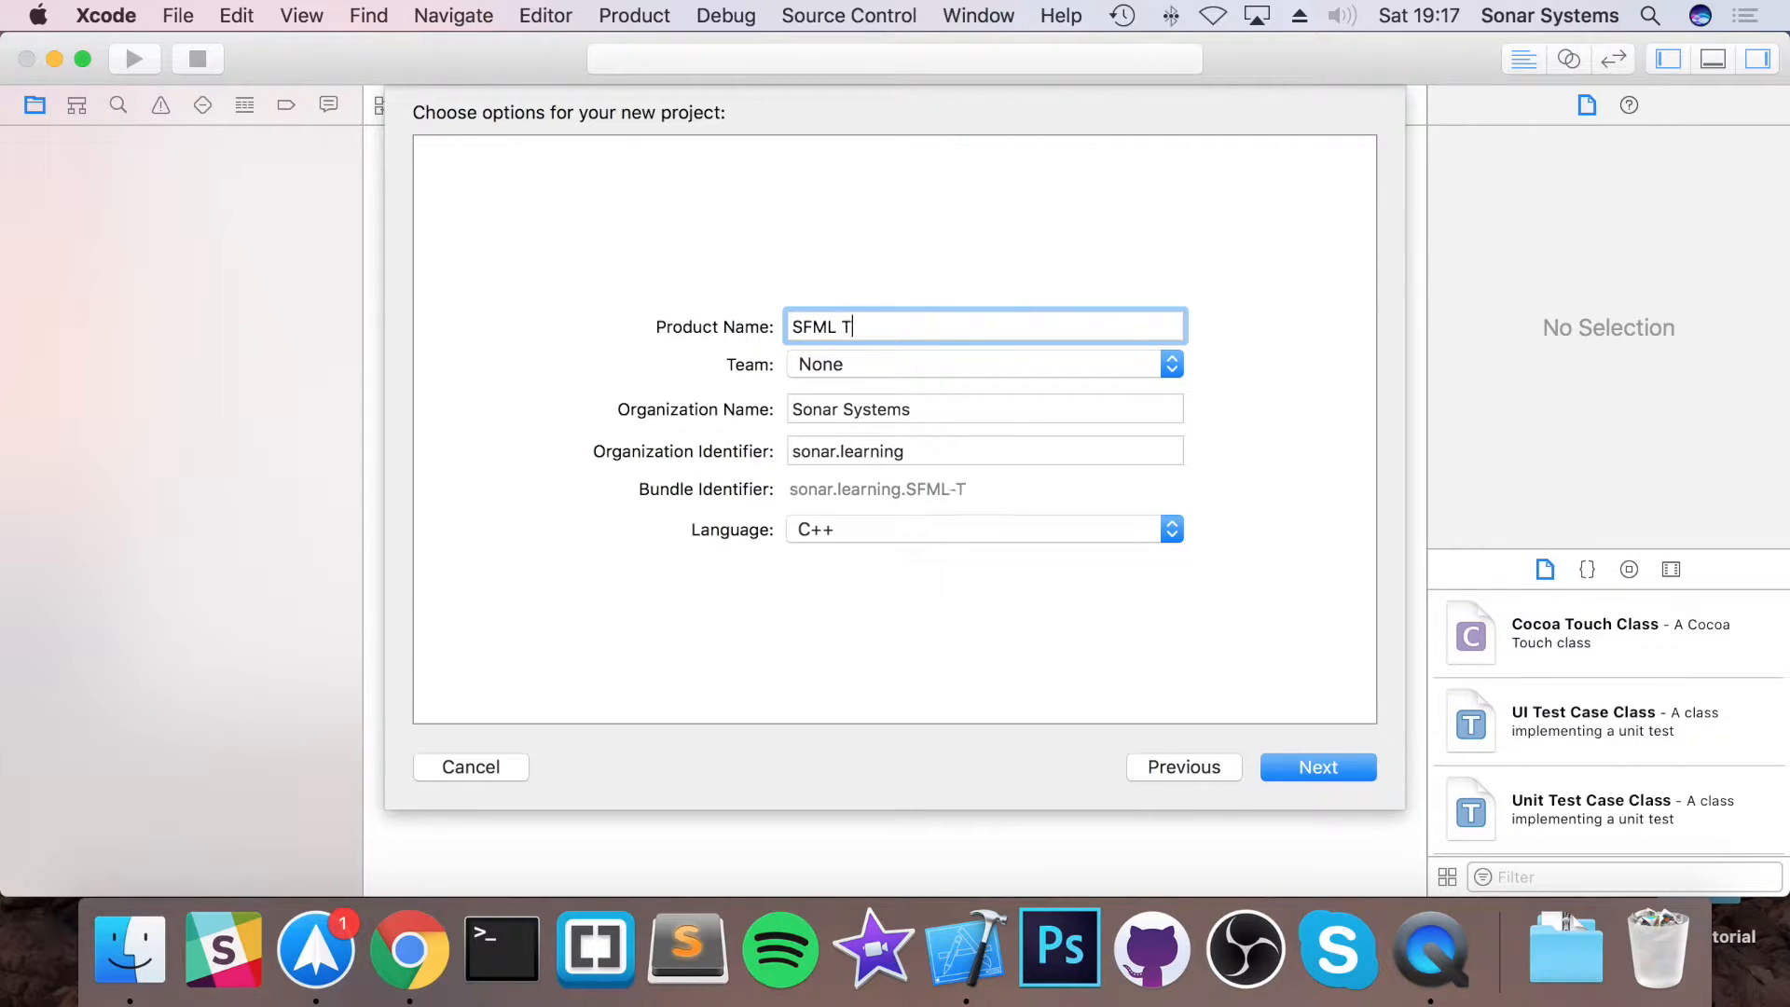
pyautogui.write('ut')
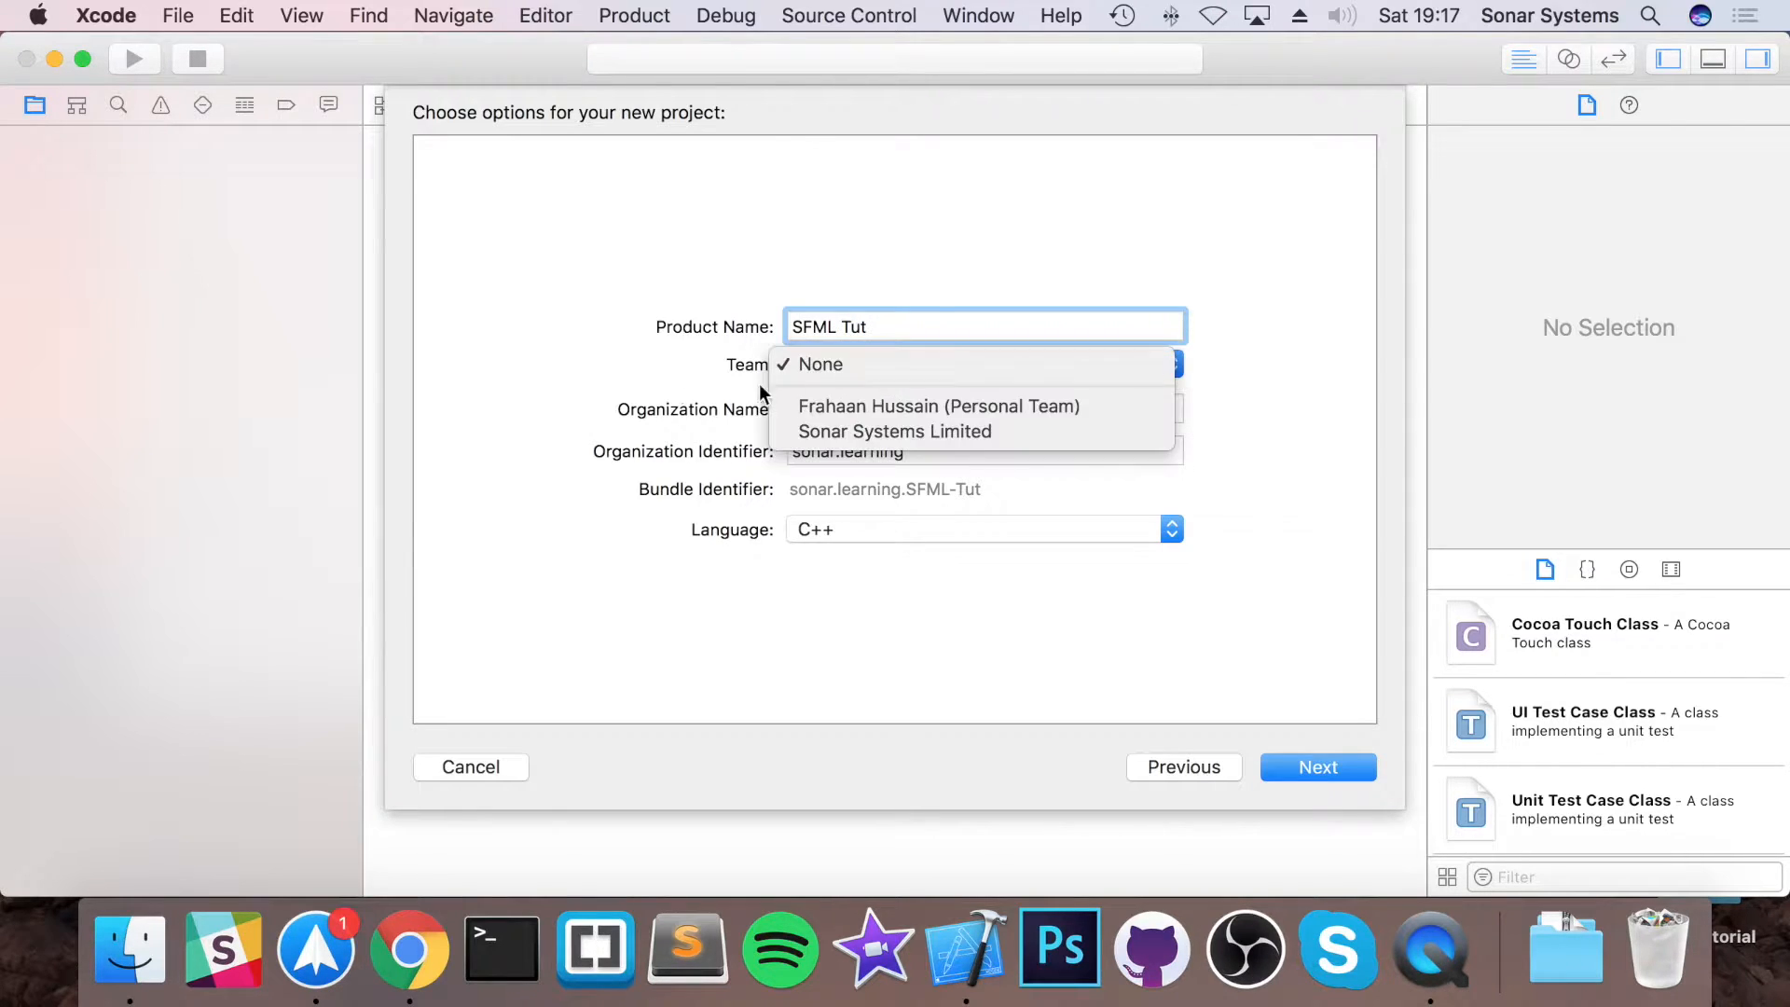
pyautogui.click(819, 365)
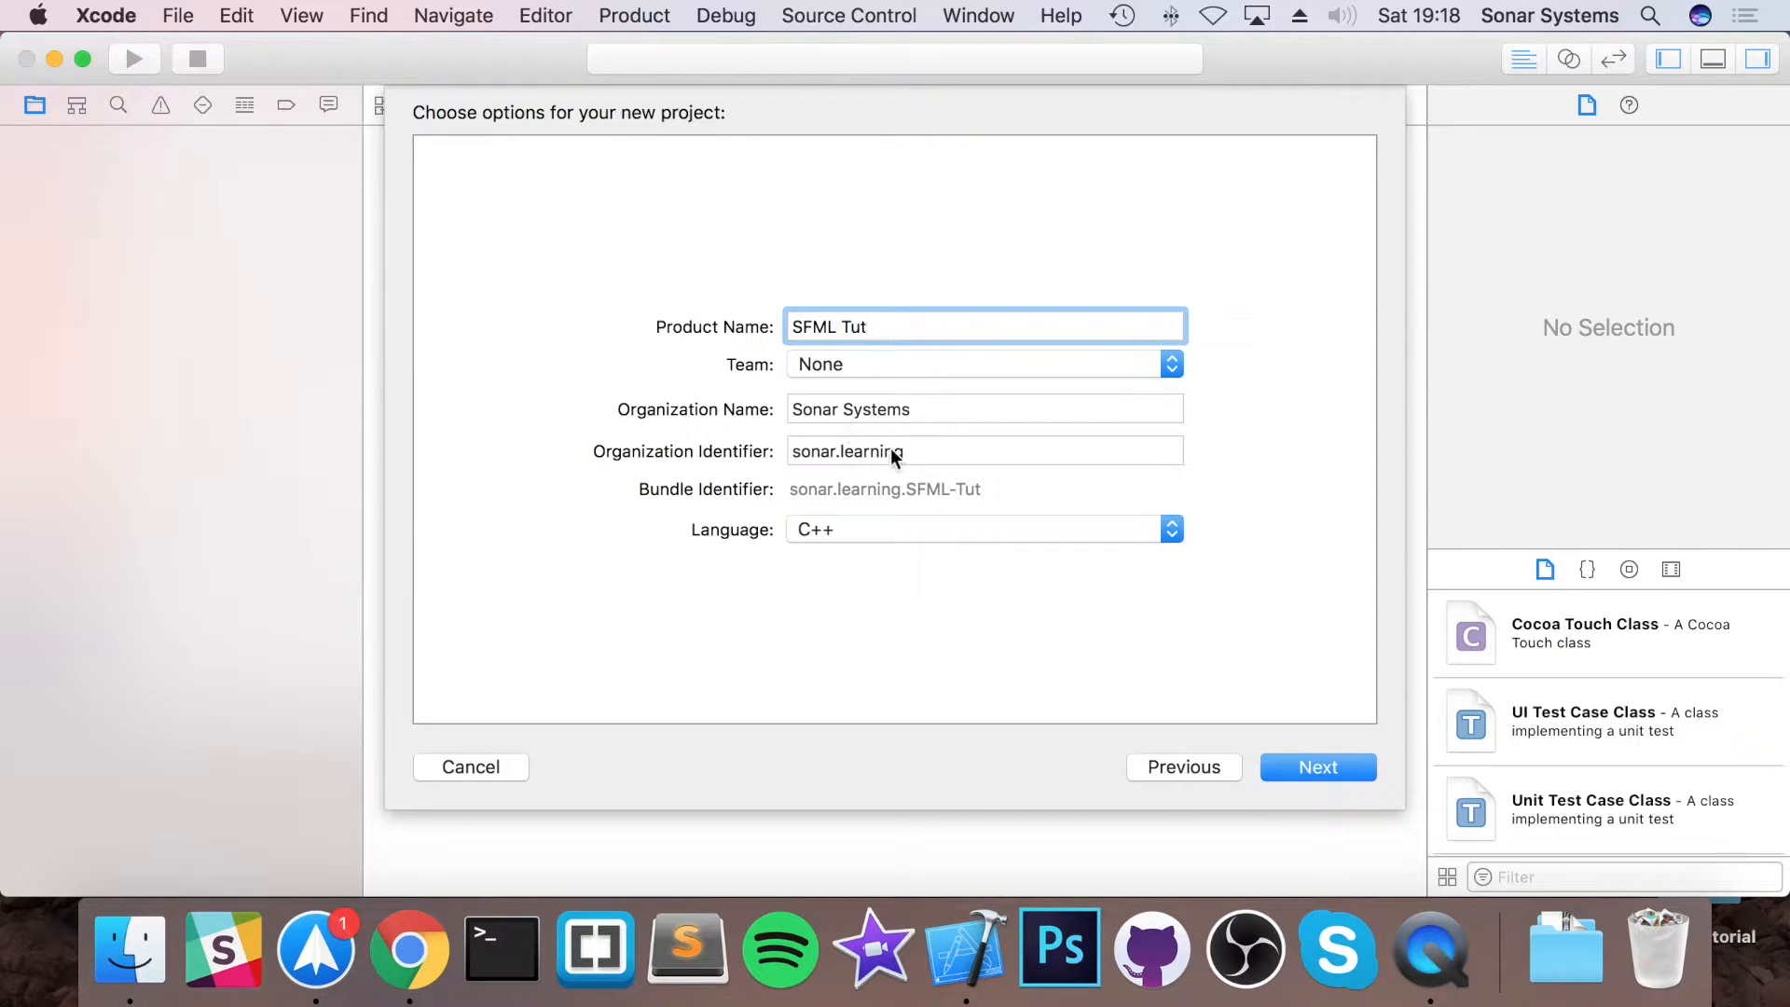
pyautogui.click(1169, 528)
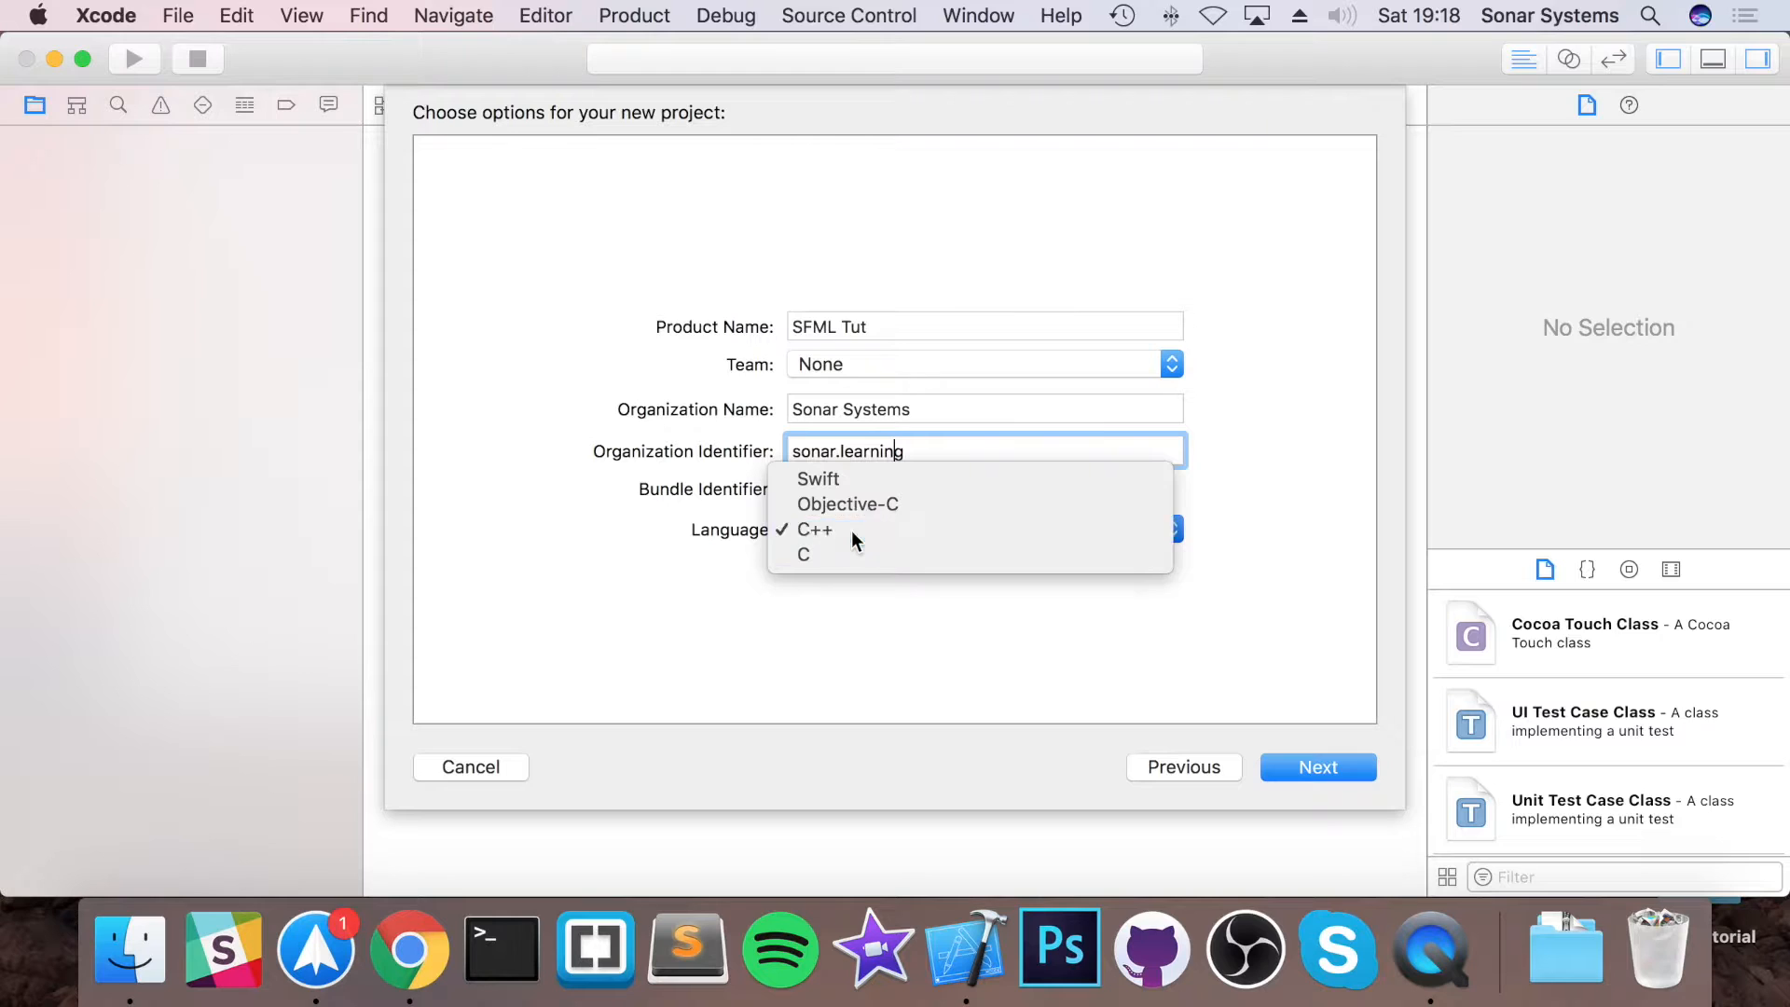
pyautogui.click(813, 529)
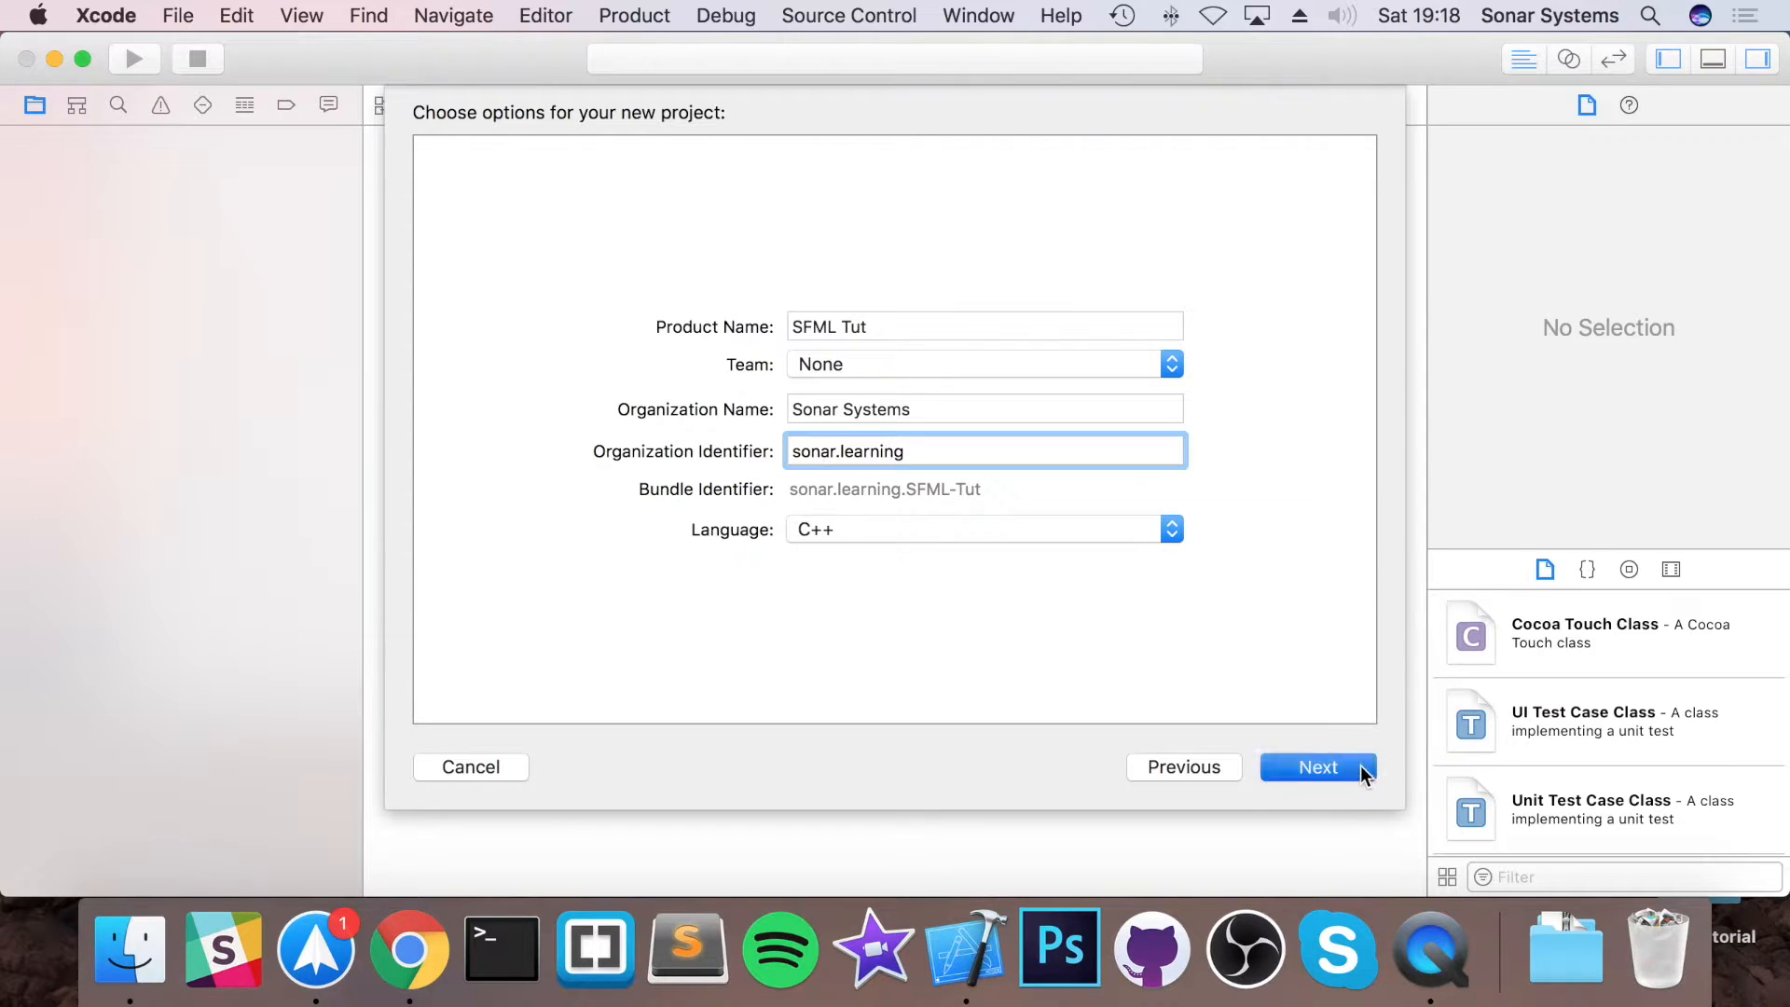
pyautogui.click(1317, 766)
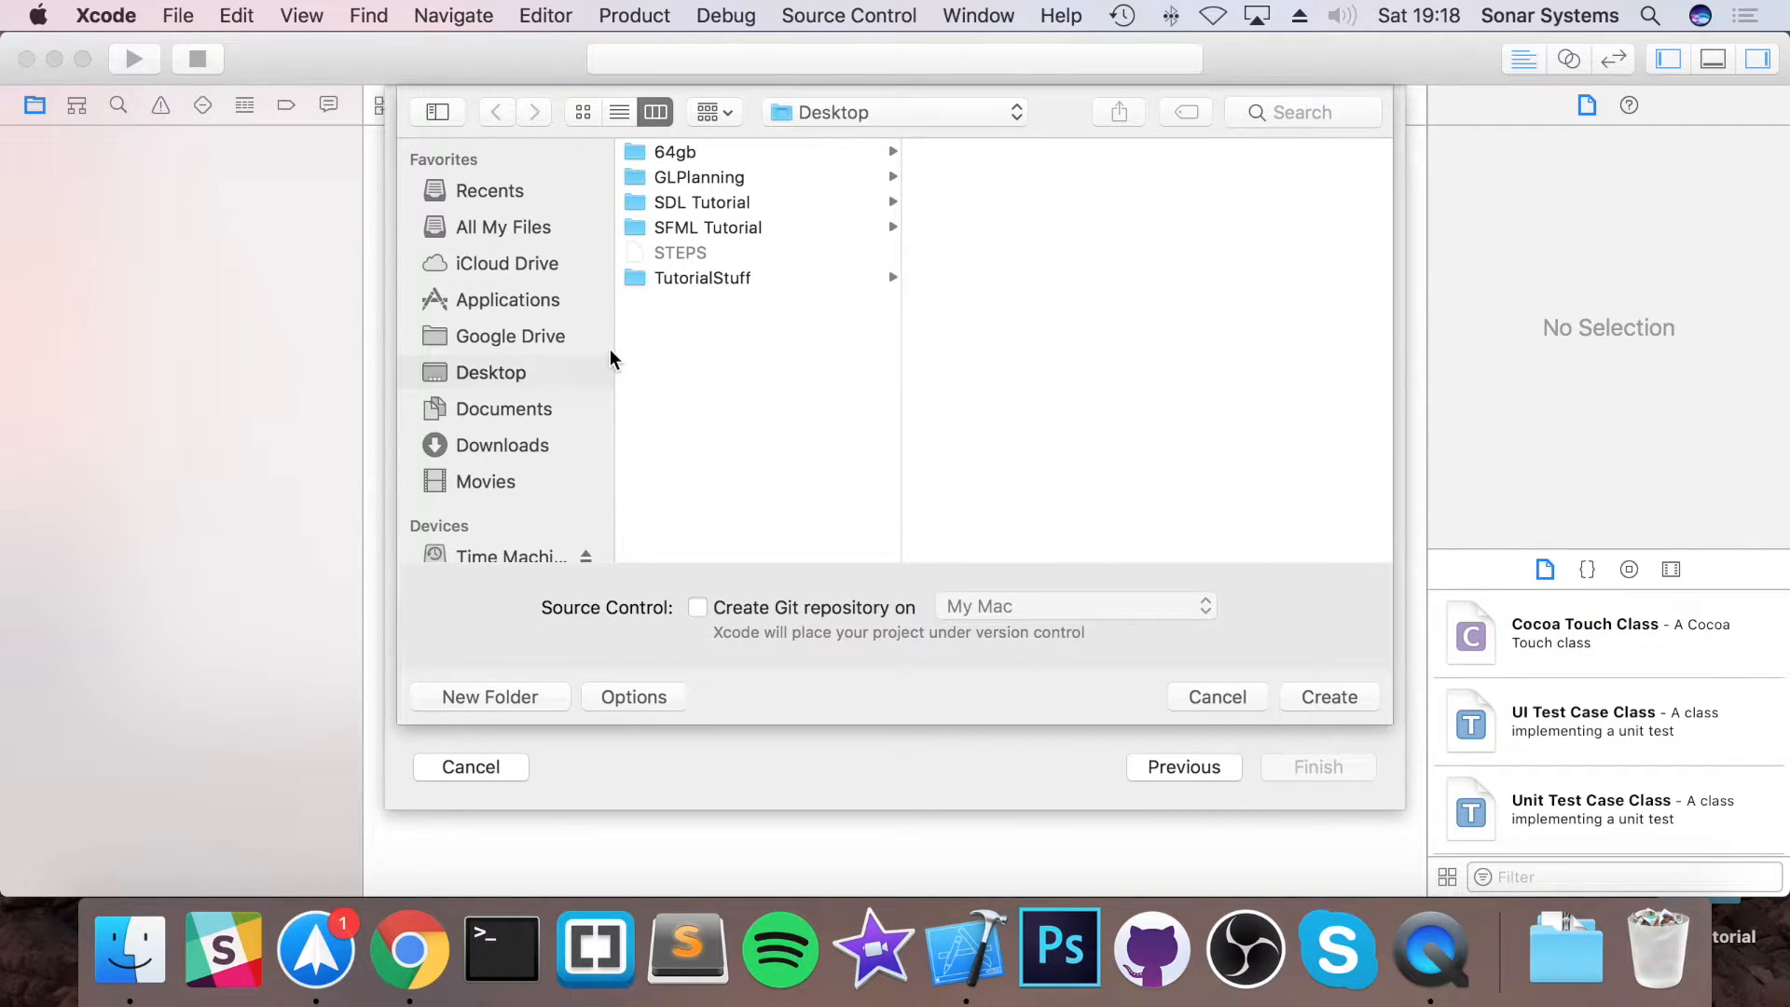
pyautogui.click(470, 766)
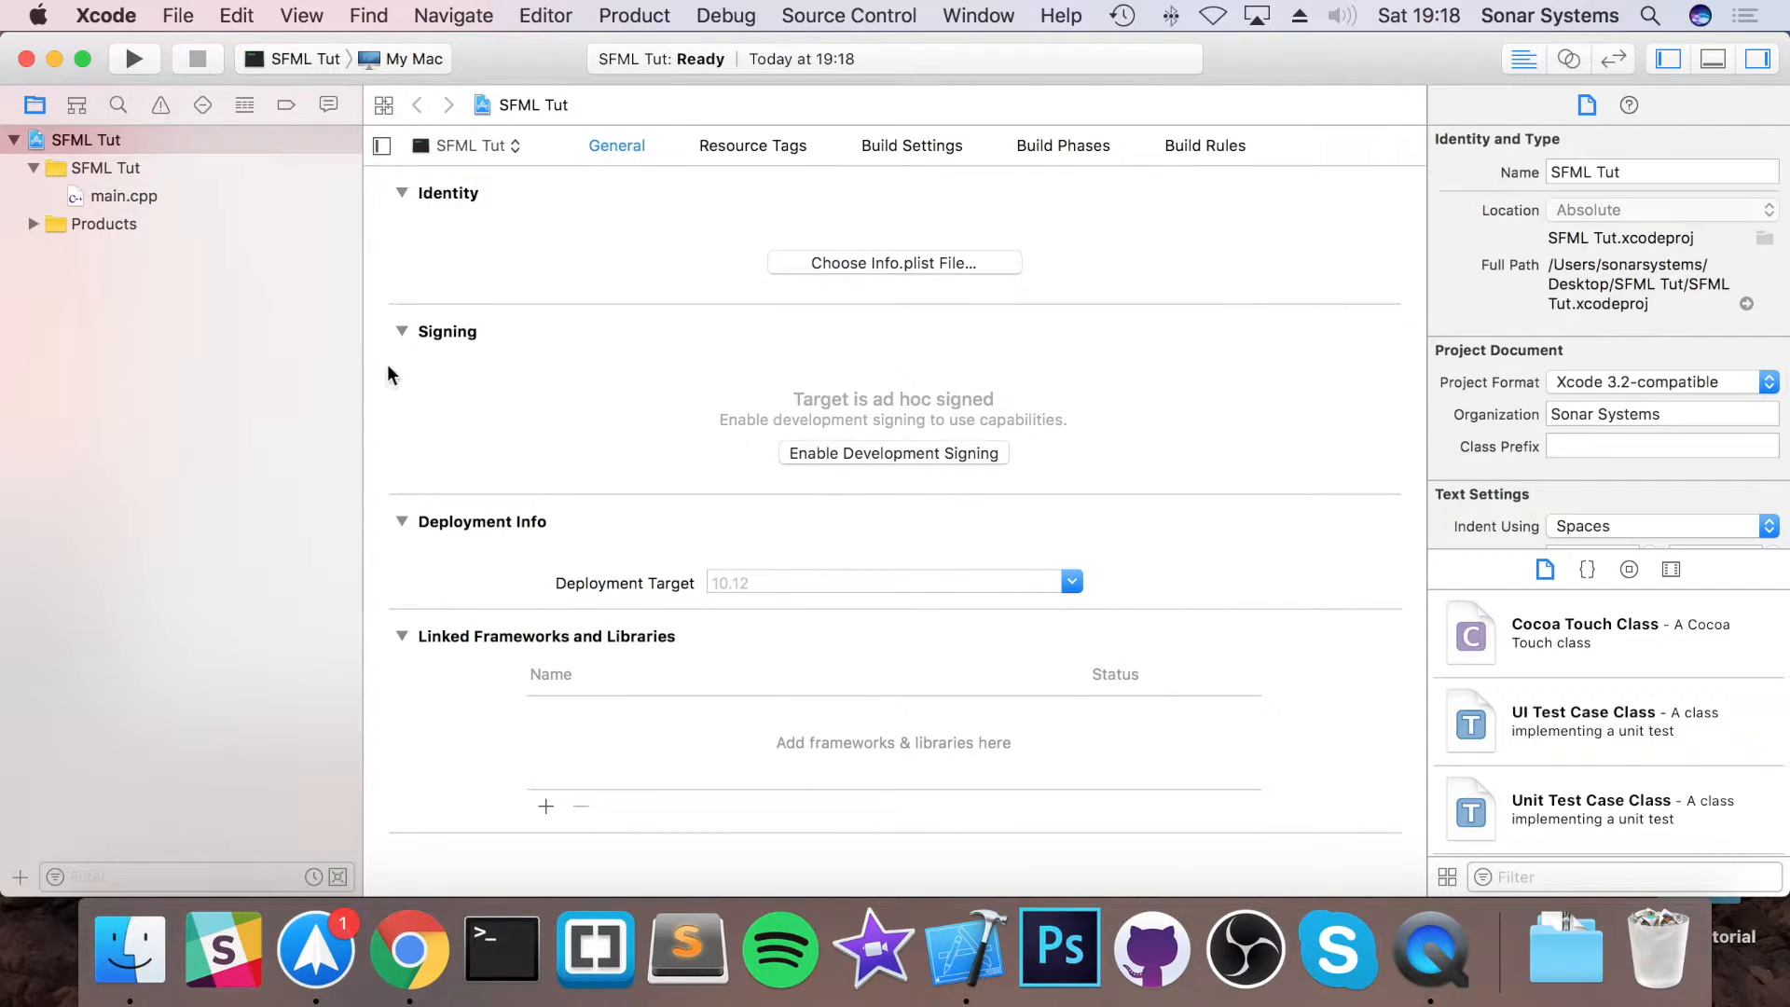
# - Bring the Finder window with the extracted SFML folder back to the front
pyautogui.click(123, 195)
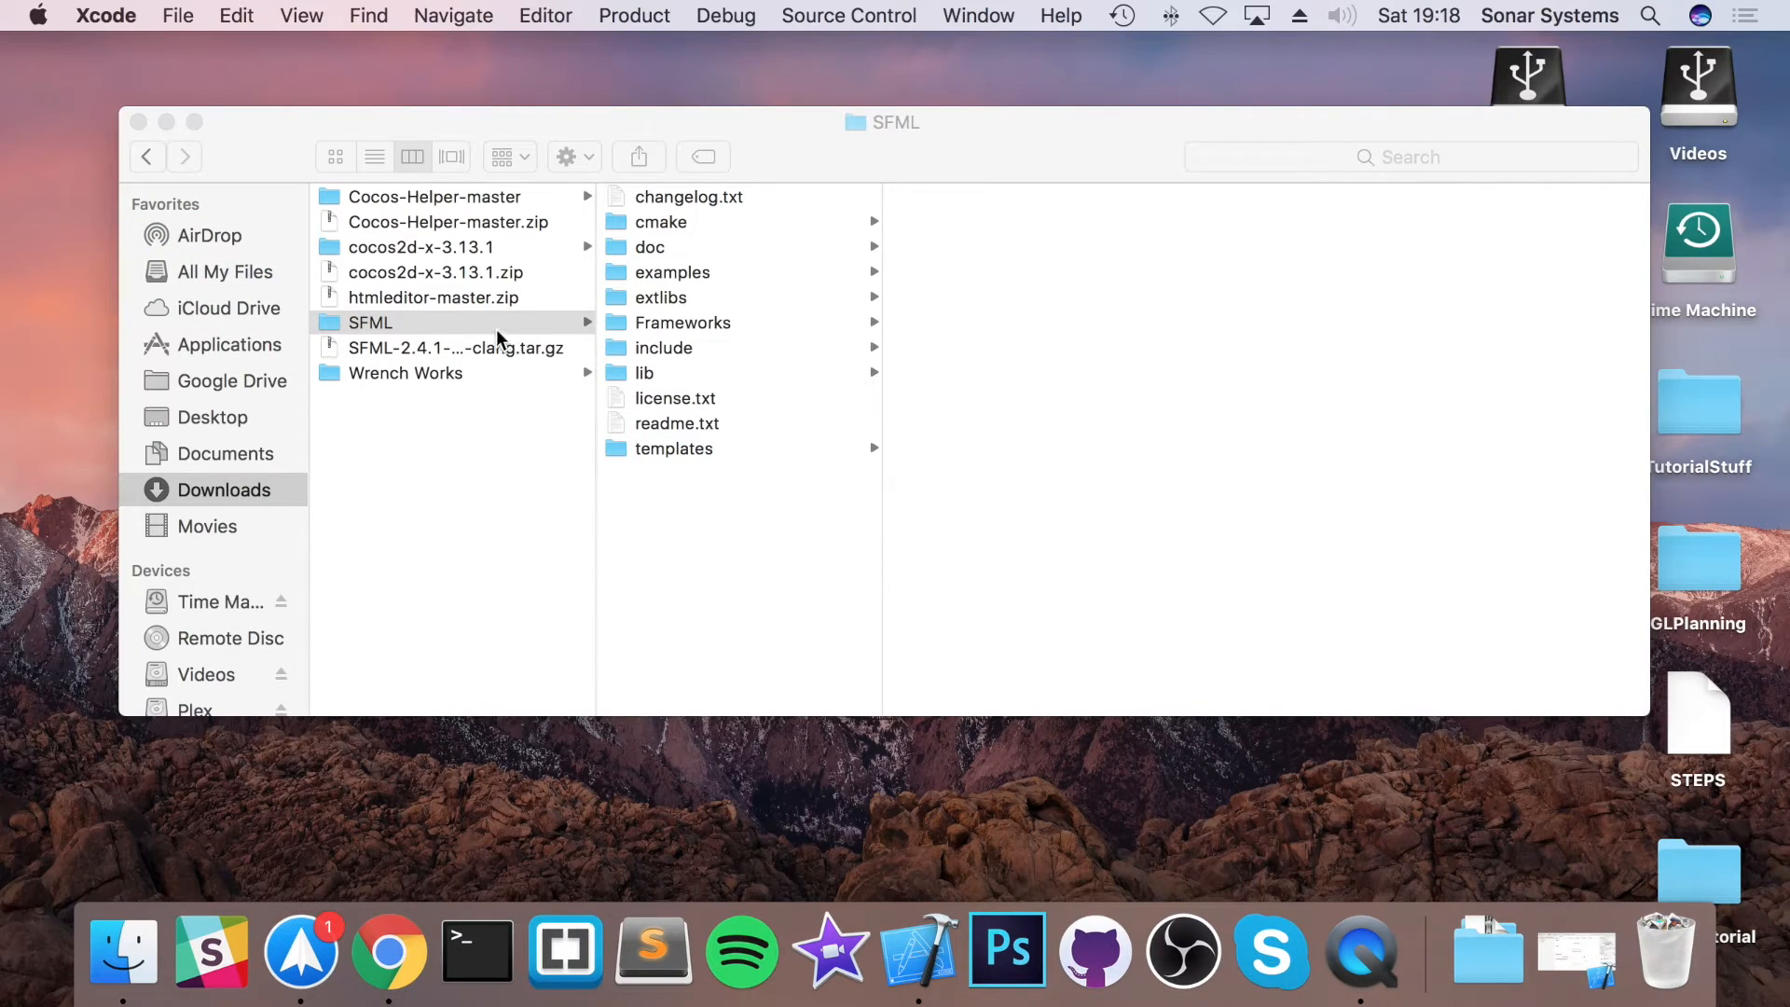
# - Make an ExternalLibraries folder in Desktop/SFML Tut and move the SFML folder into it
pyautogui.click(453, 322)
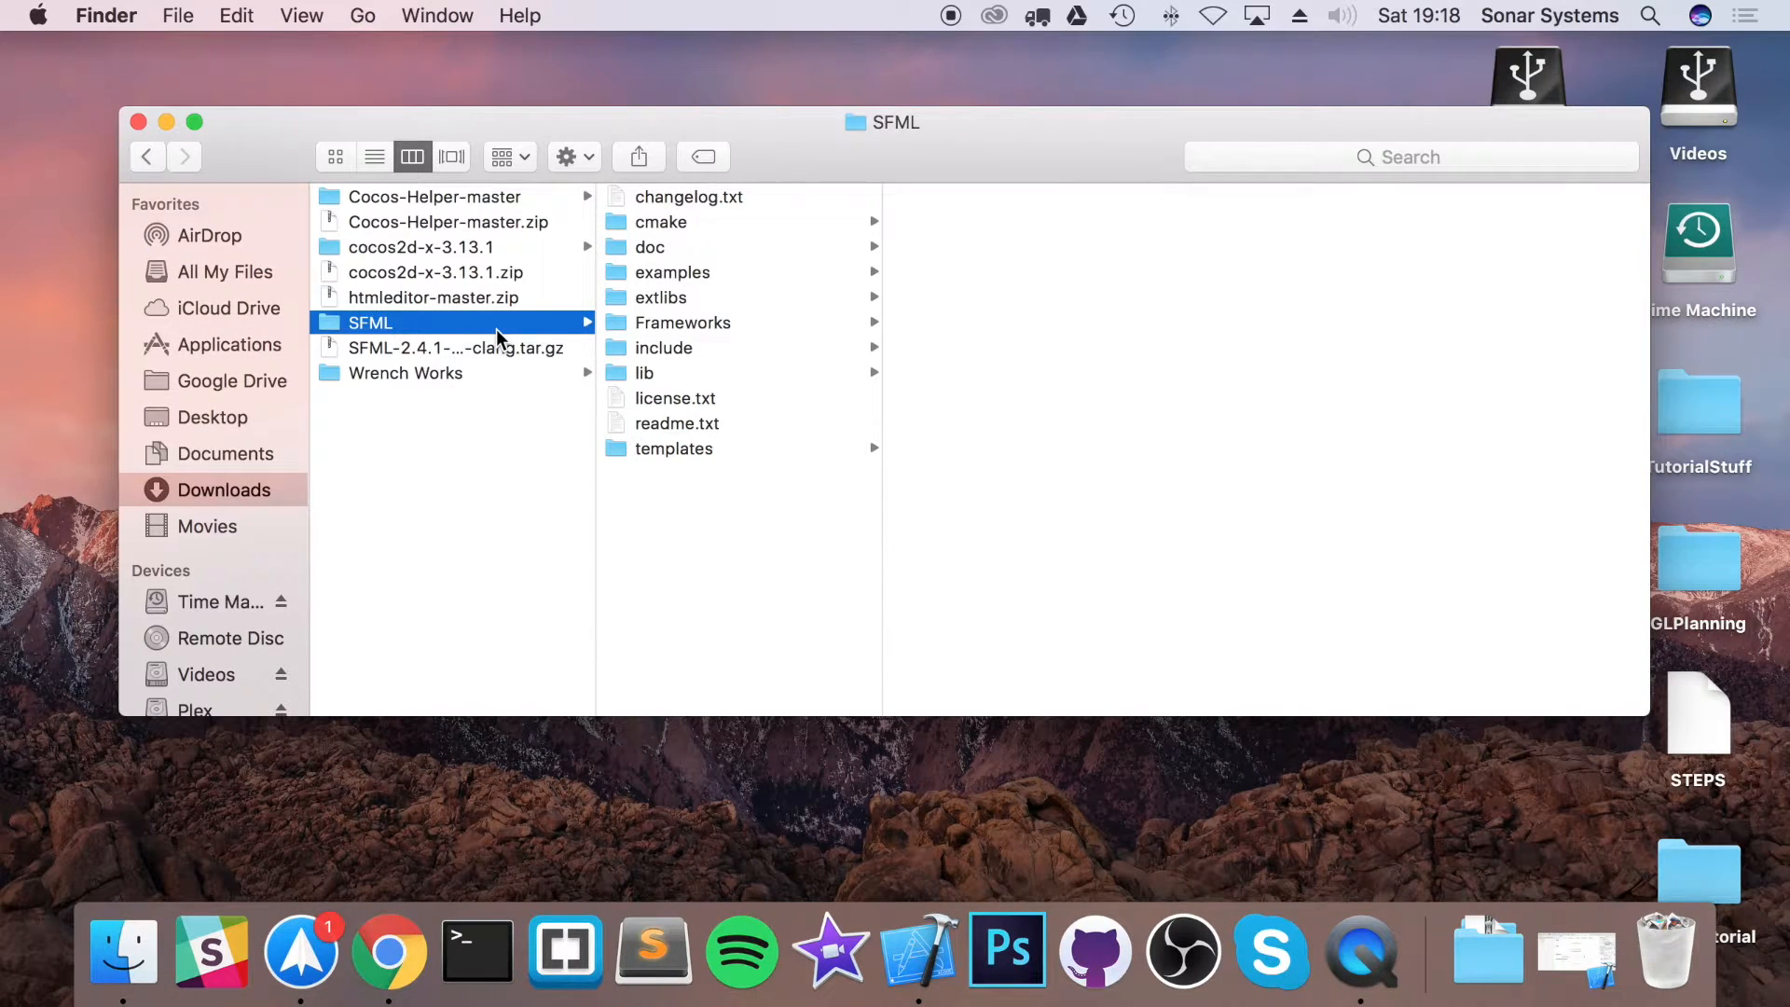
pyautogui.click(213, 417)
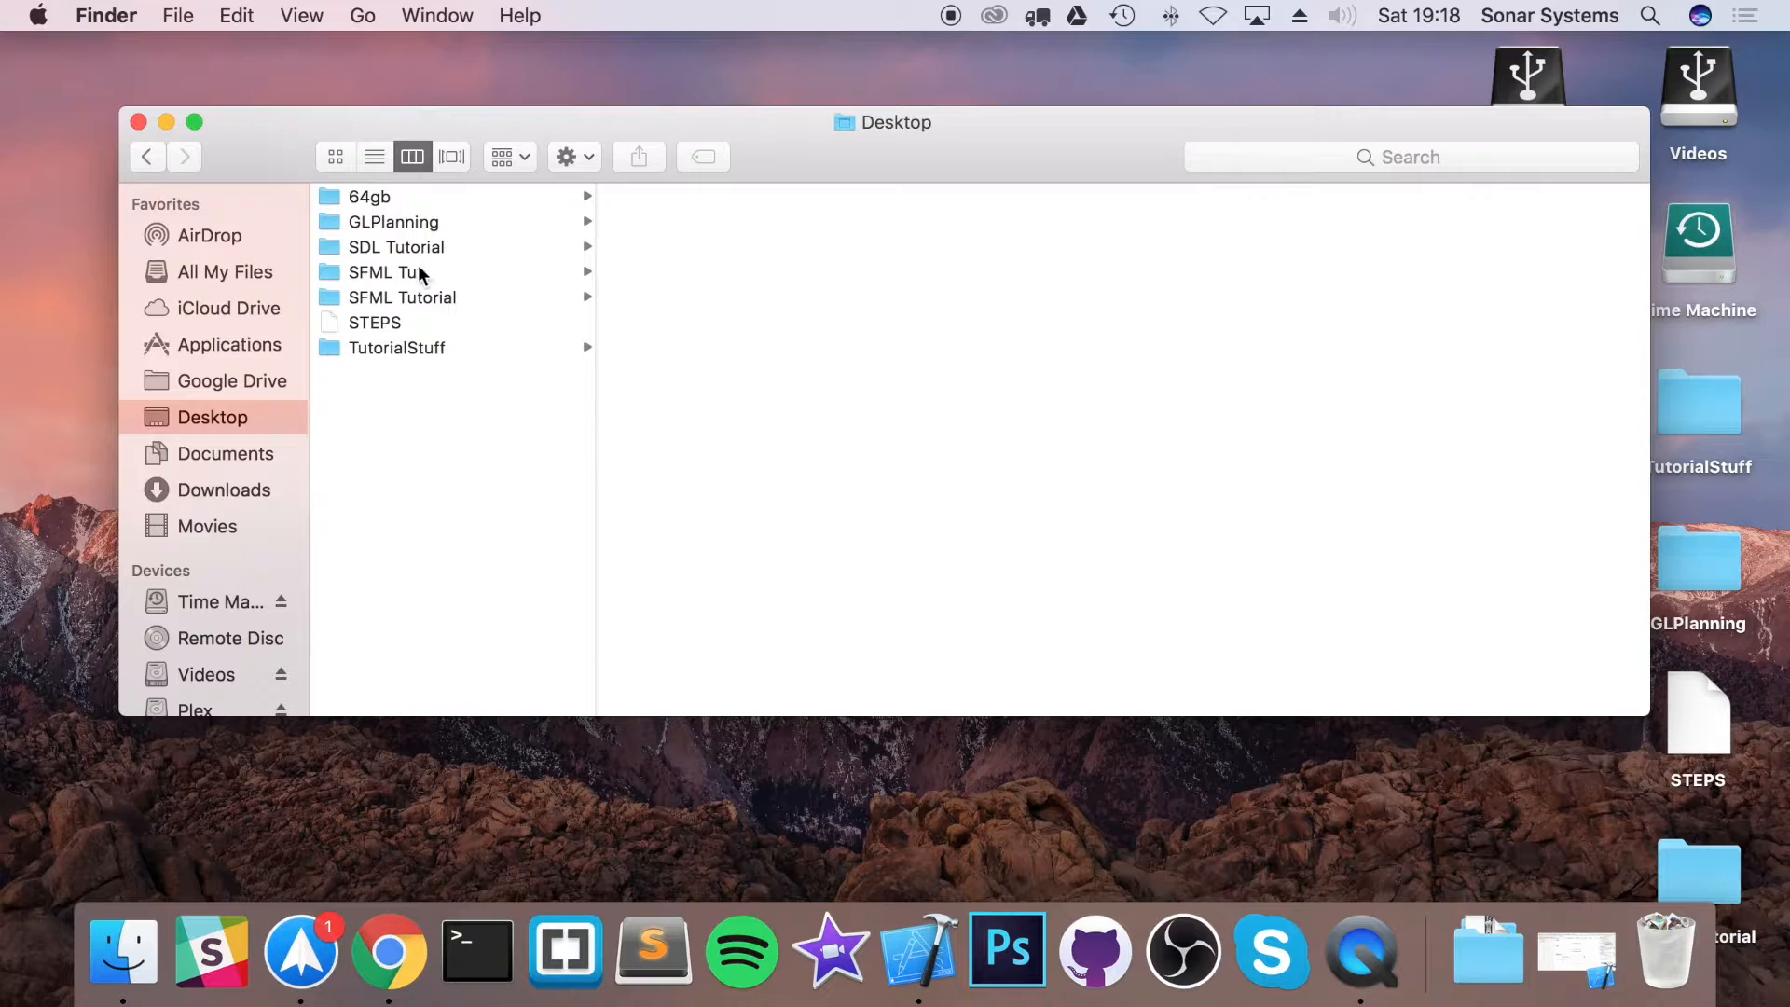
pyautogui.click(387, 271)
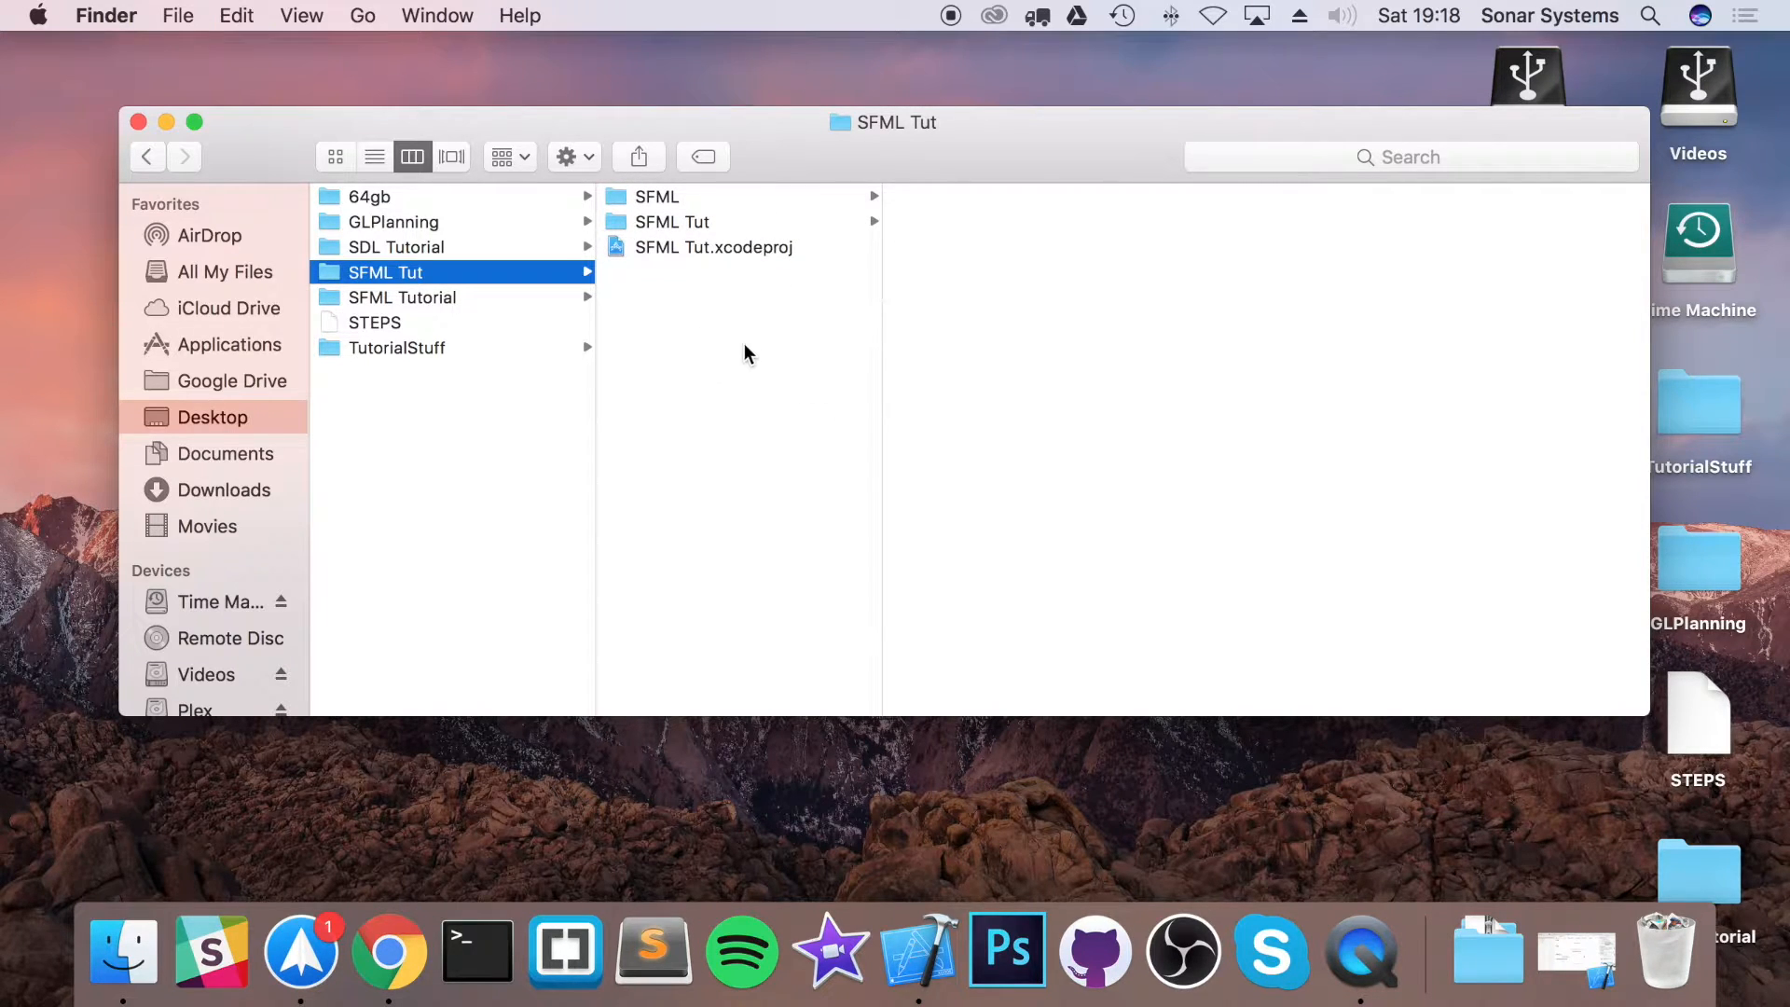
pyautogui.press('cmd+shift+n')
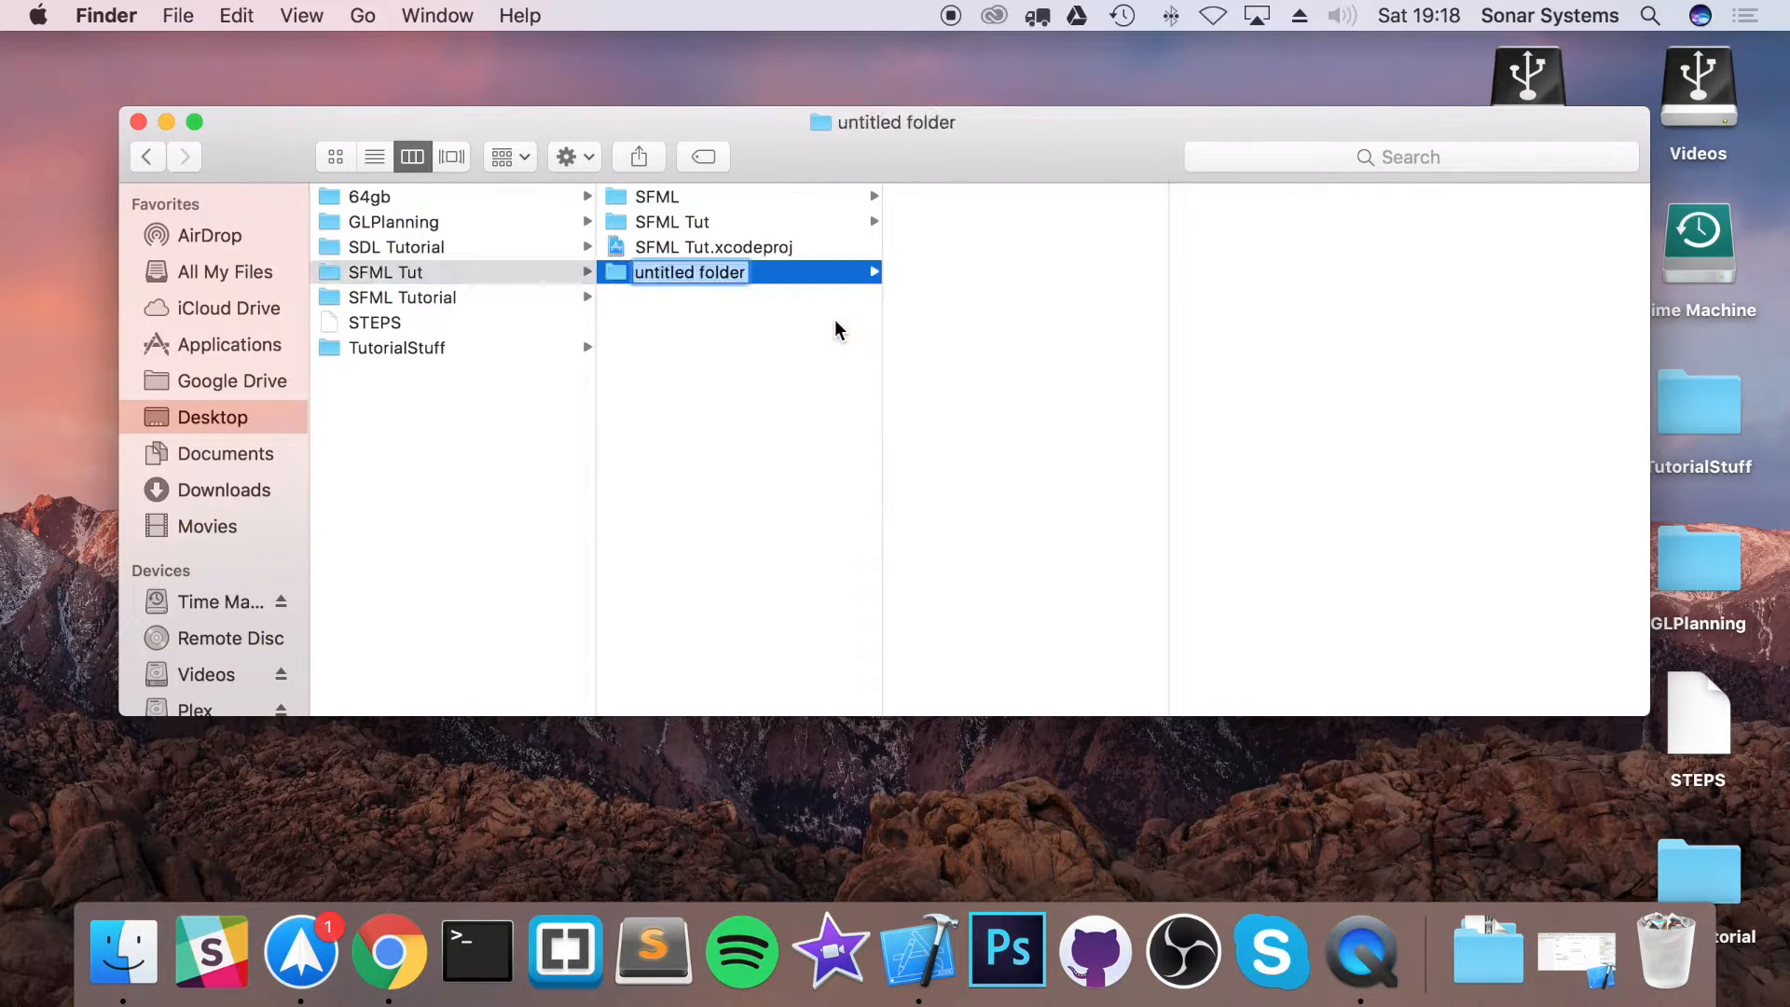
pyautogui.write('External')
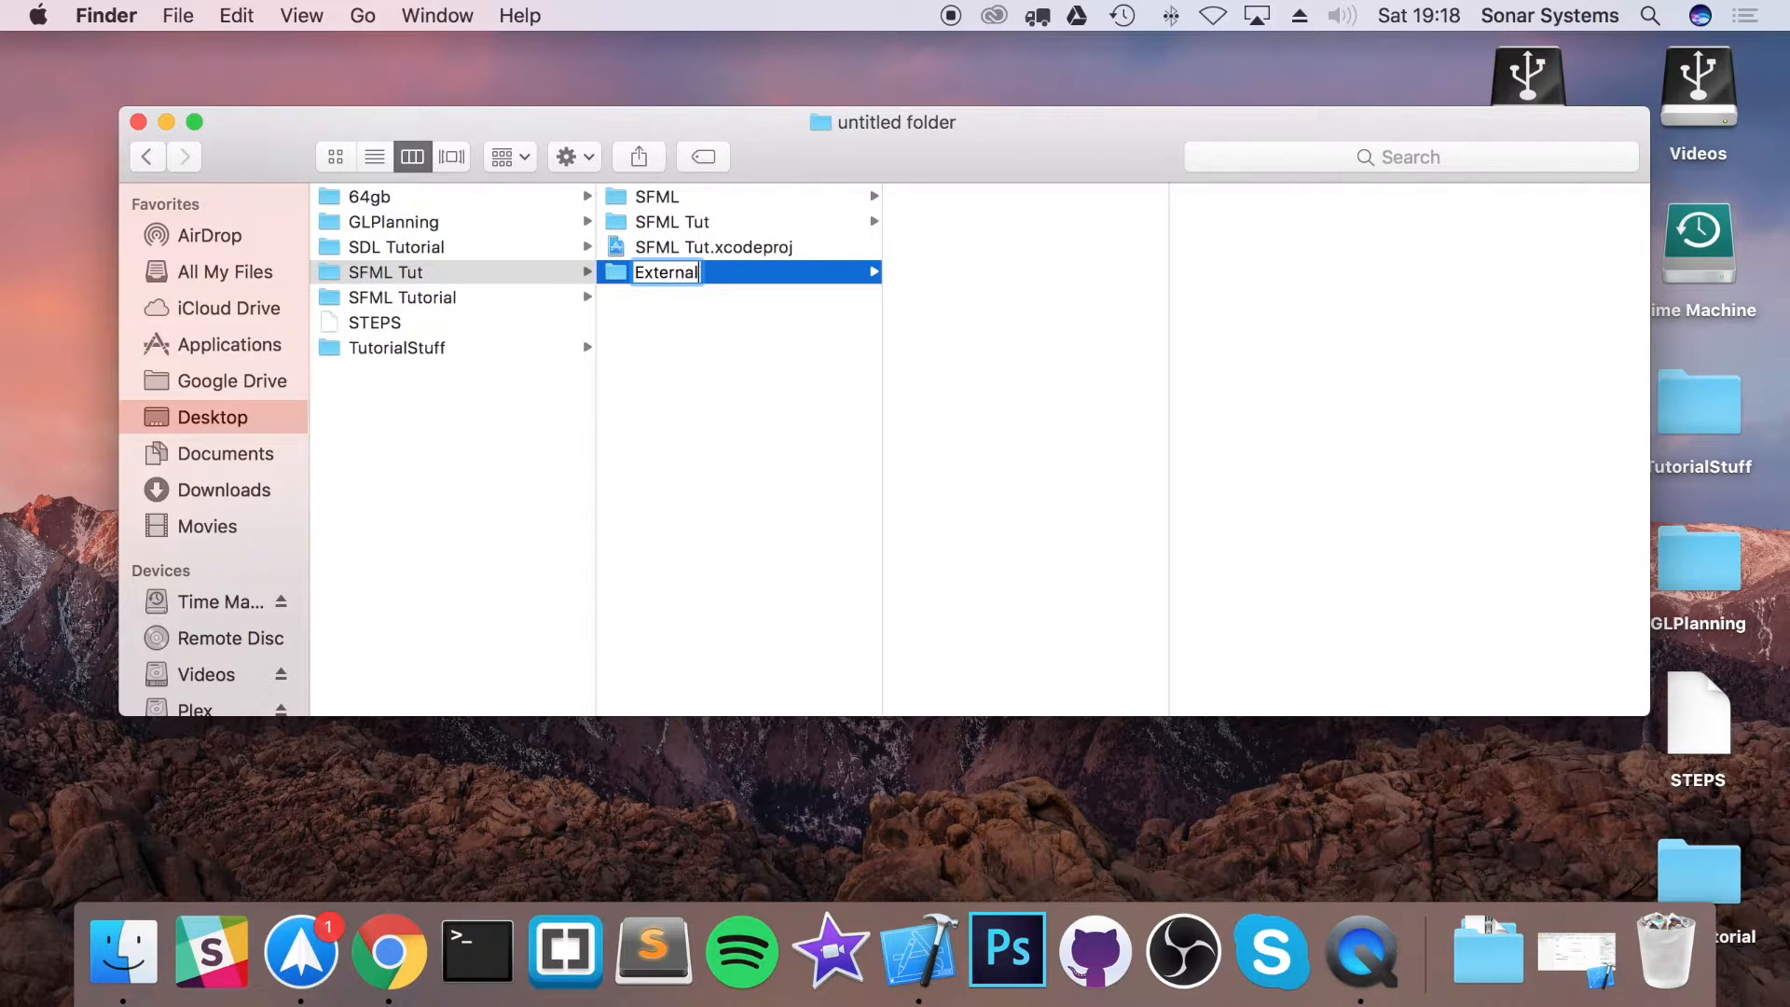
pyautogui.write('Libraries')
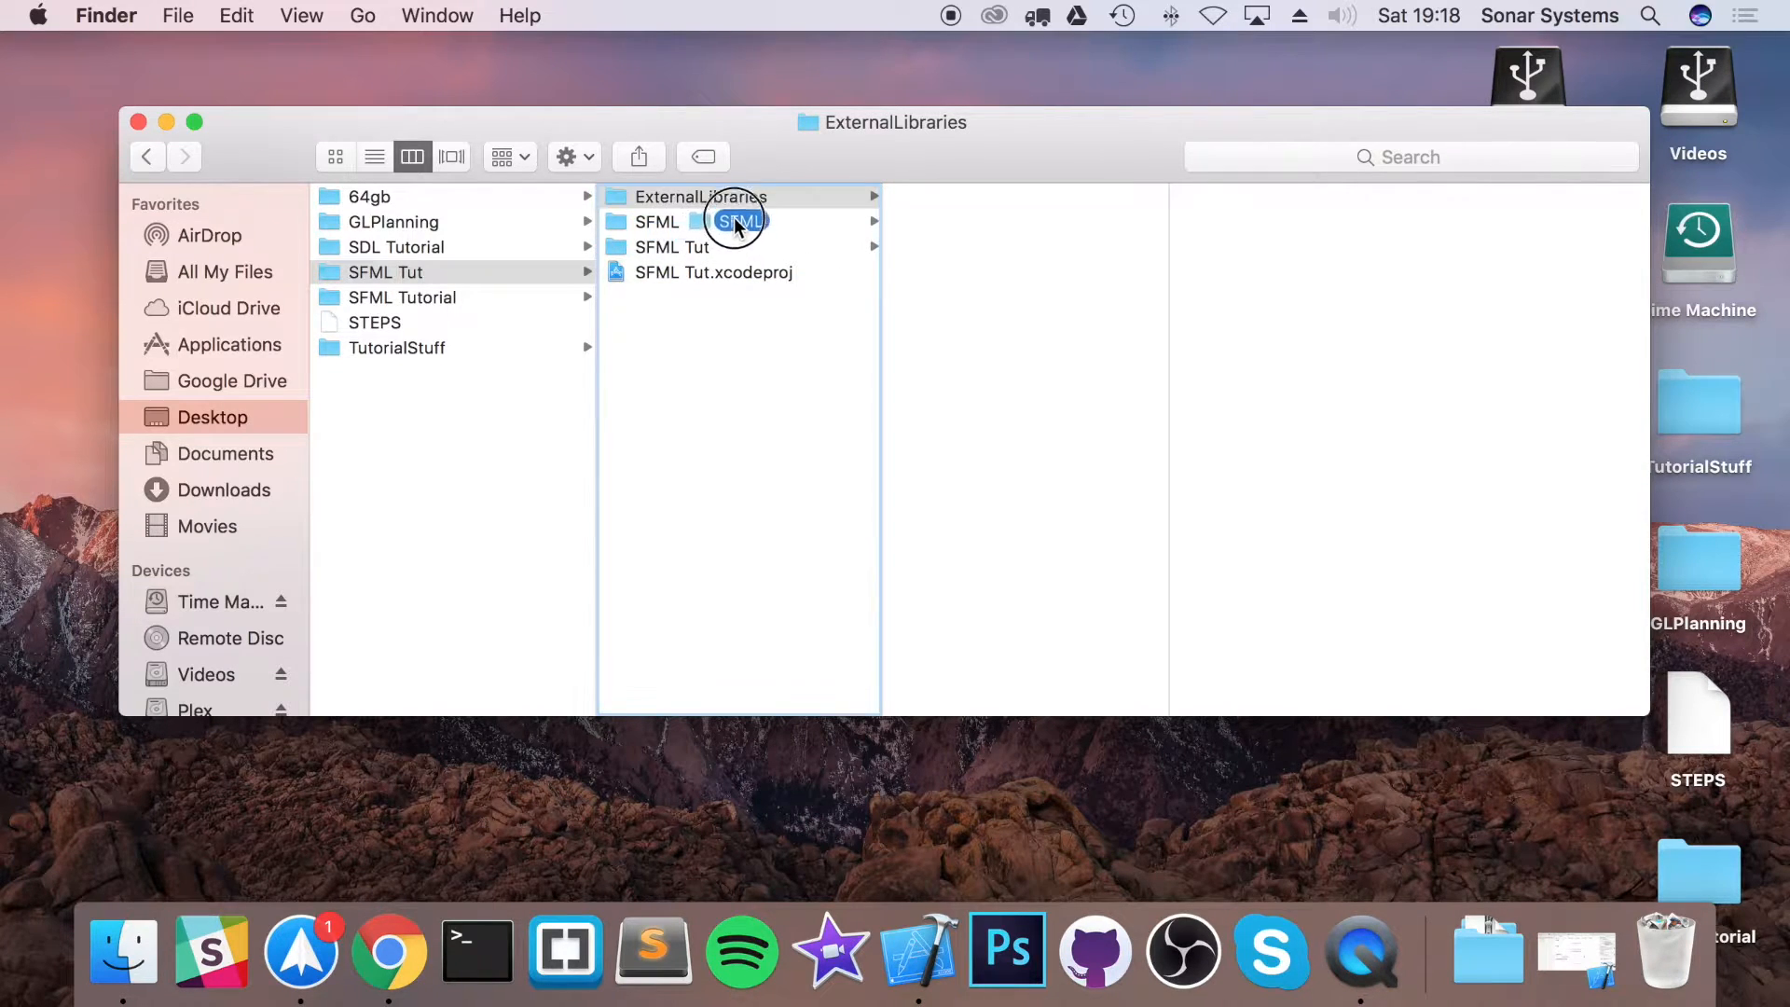
pyautogui.click(701, 197)
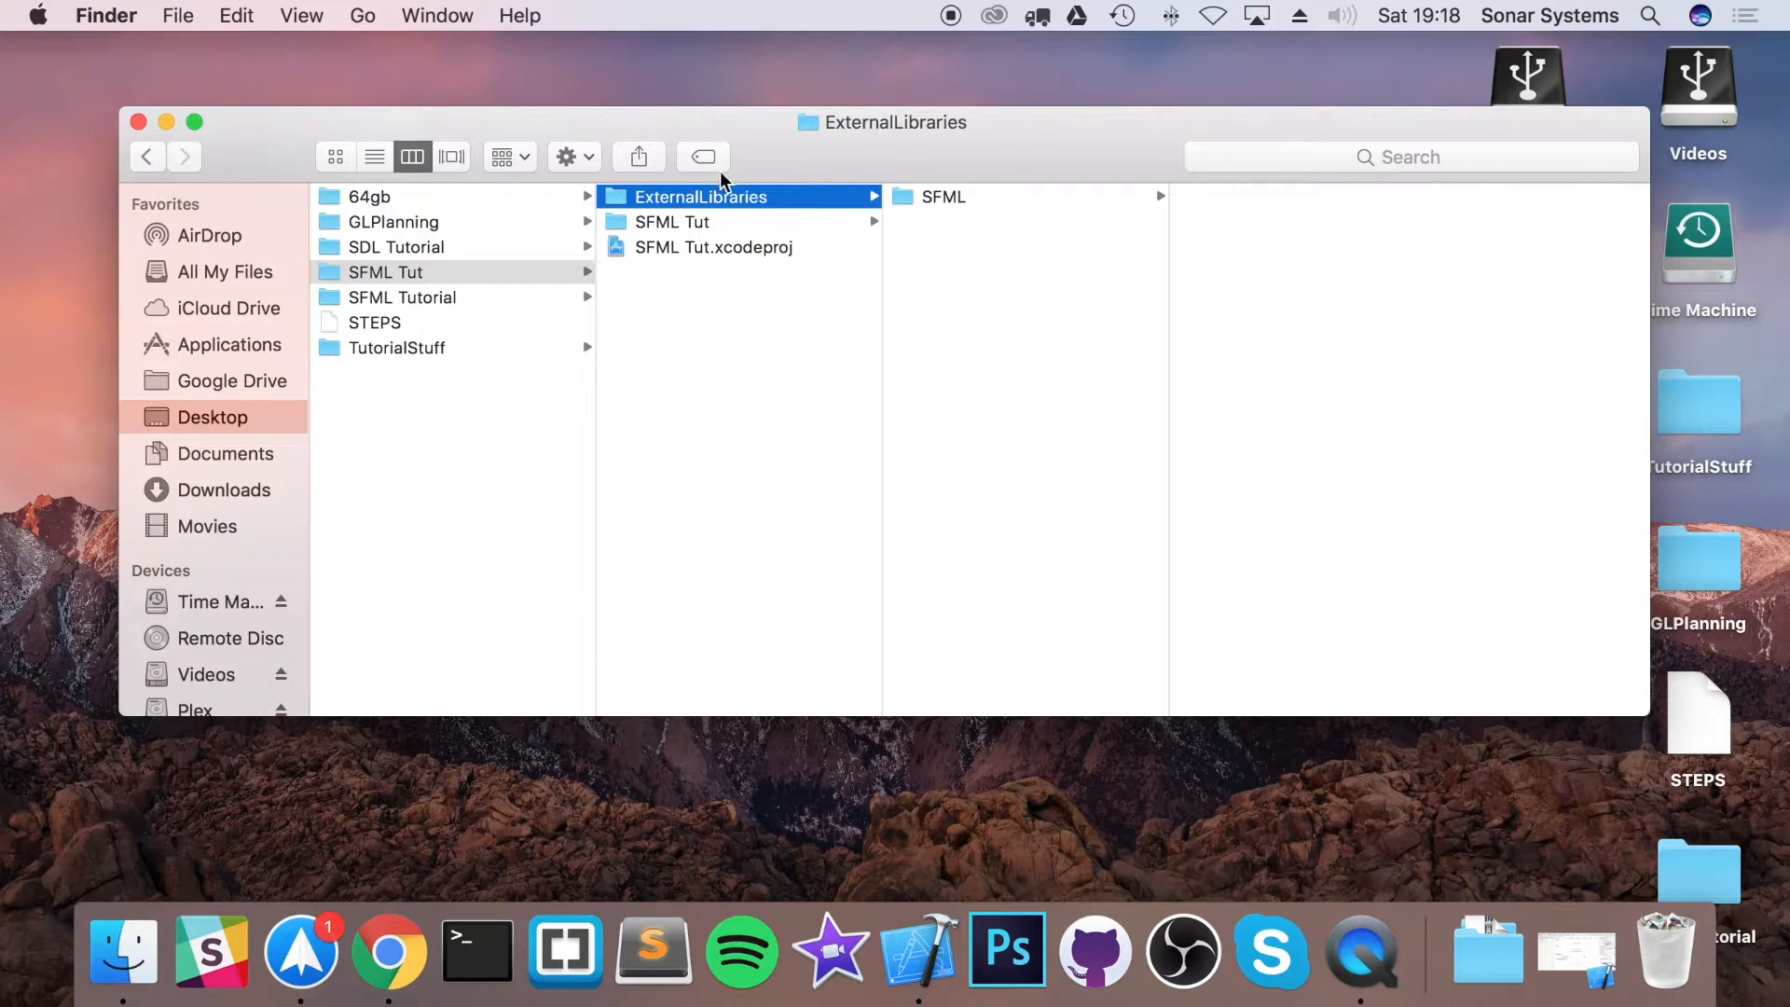
pyautogui.moveTo(734, 494)
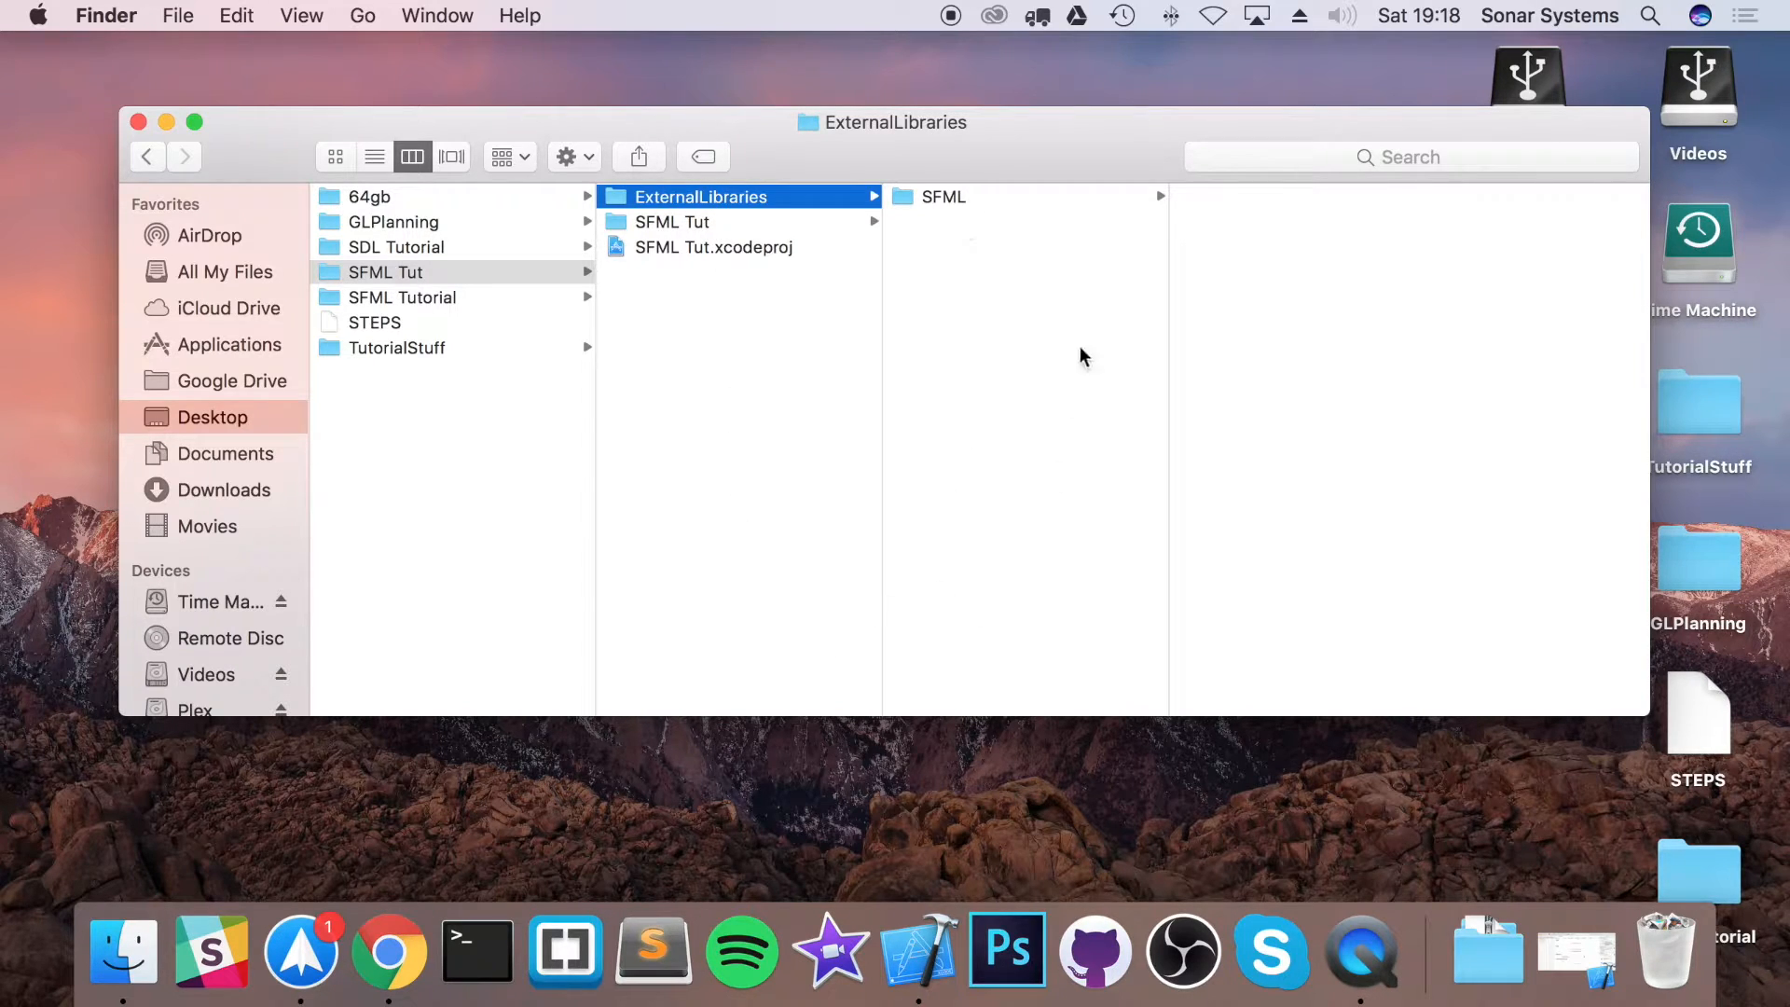
pyautogui.moveTo(1041, 472)
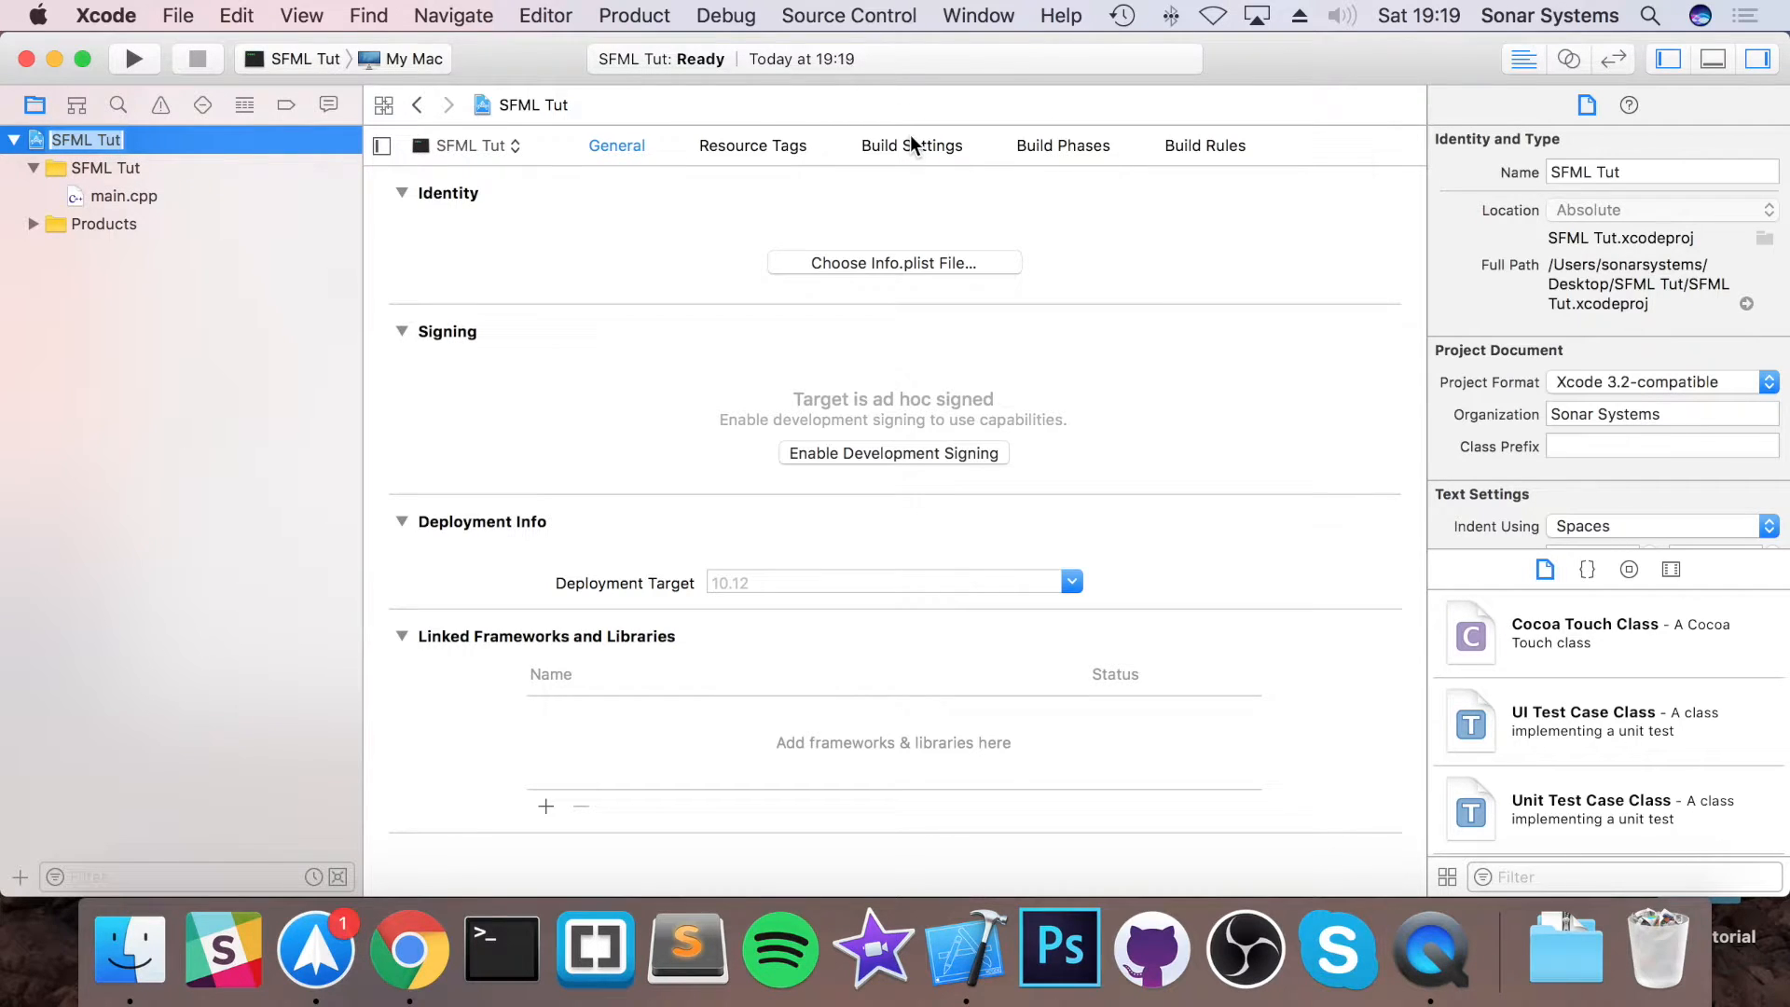
# - Show All build settings and filter them by 'search'
pyautogui.click(910, 145)
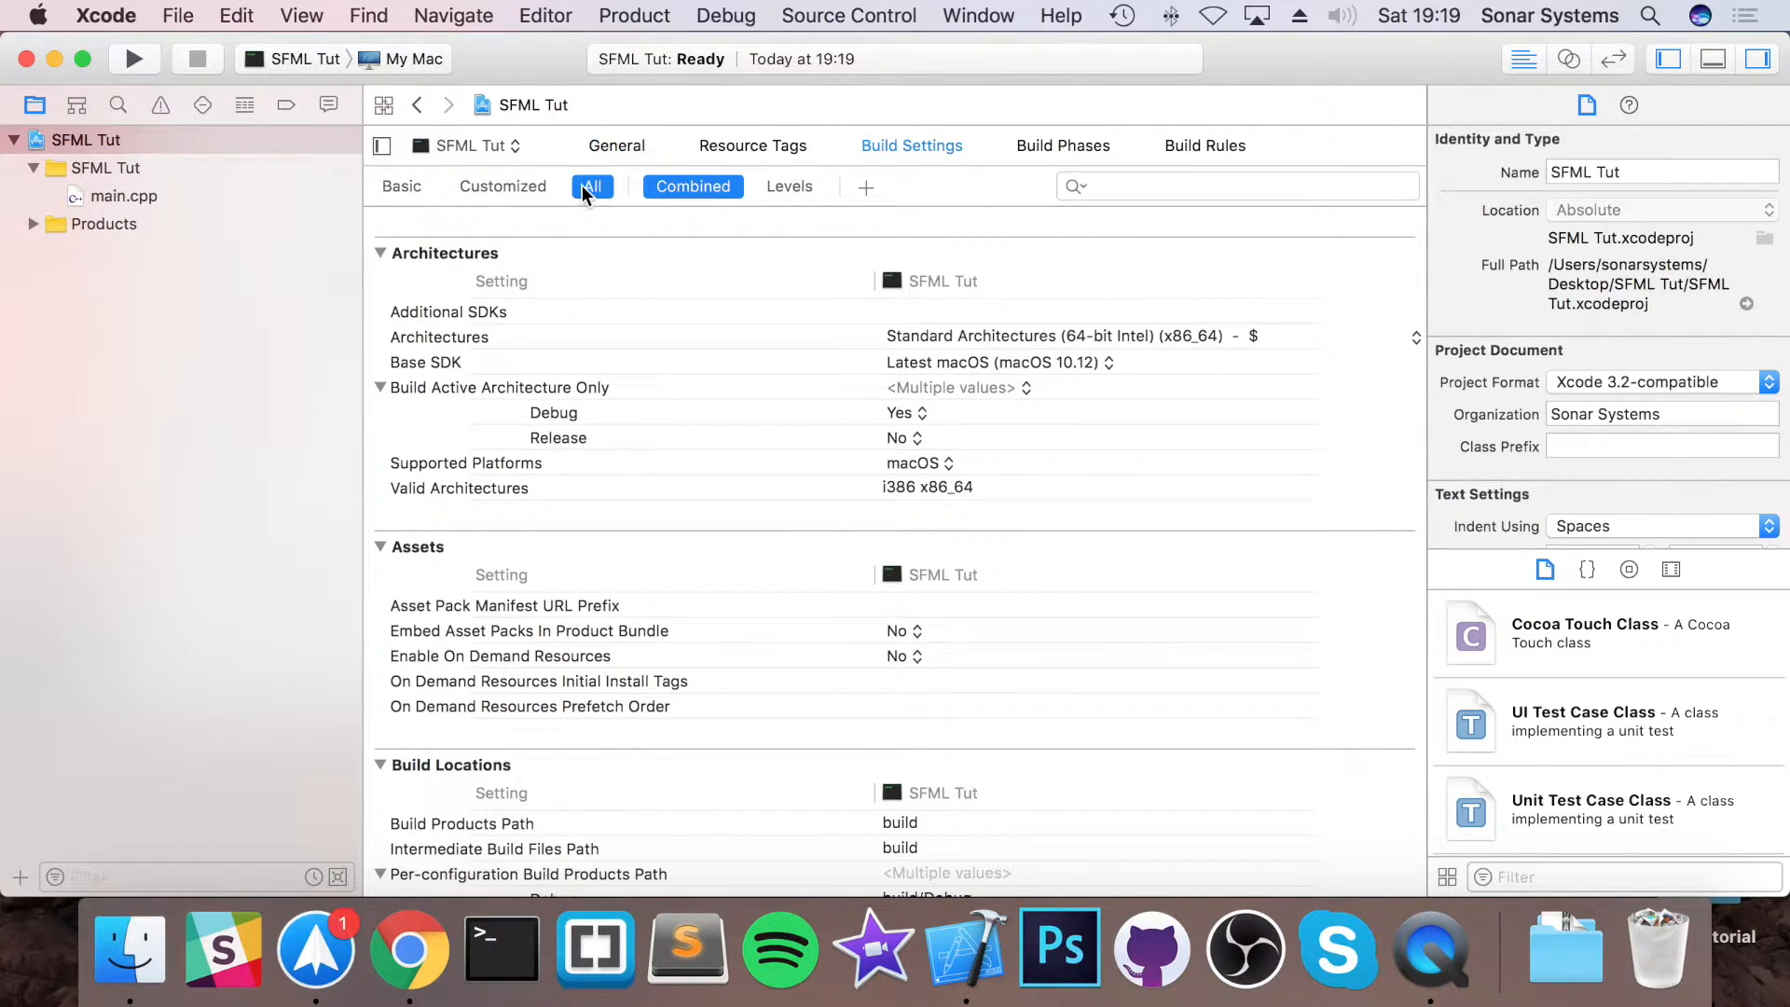
pyautogui.write('s')
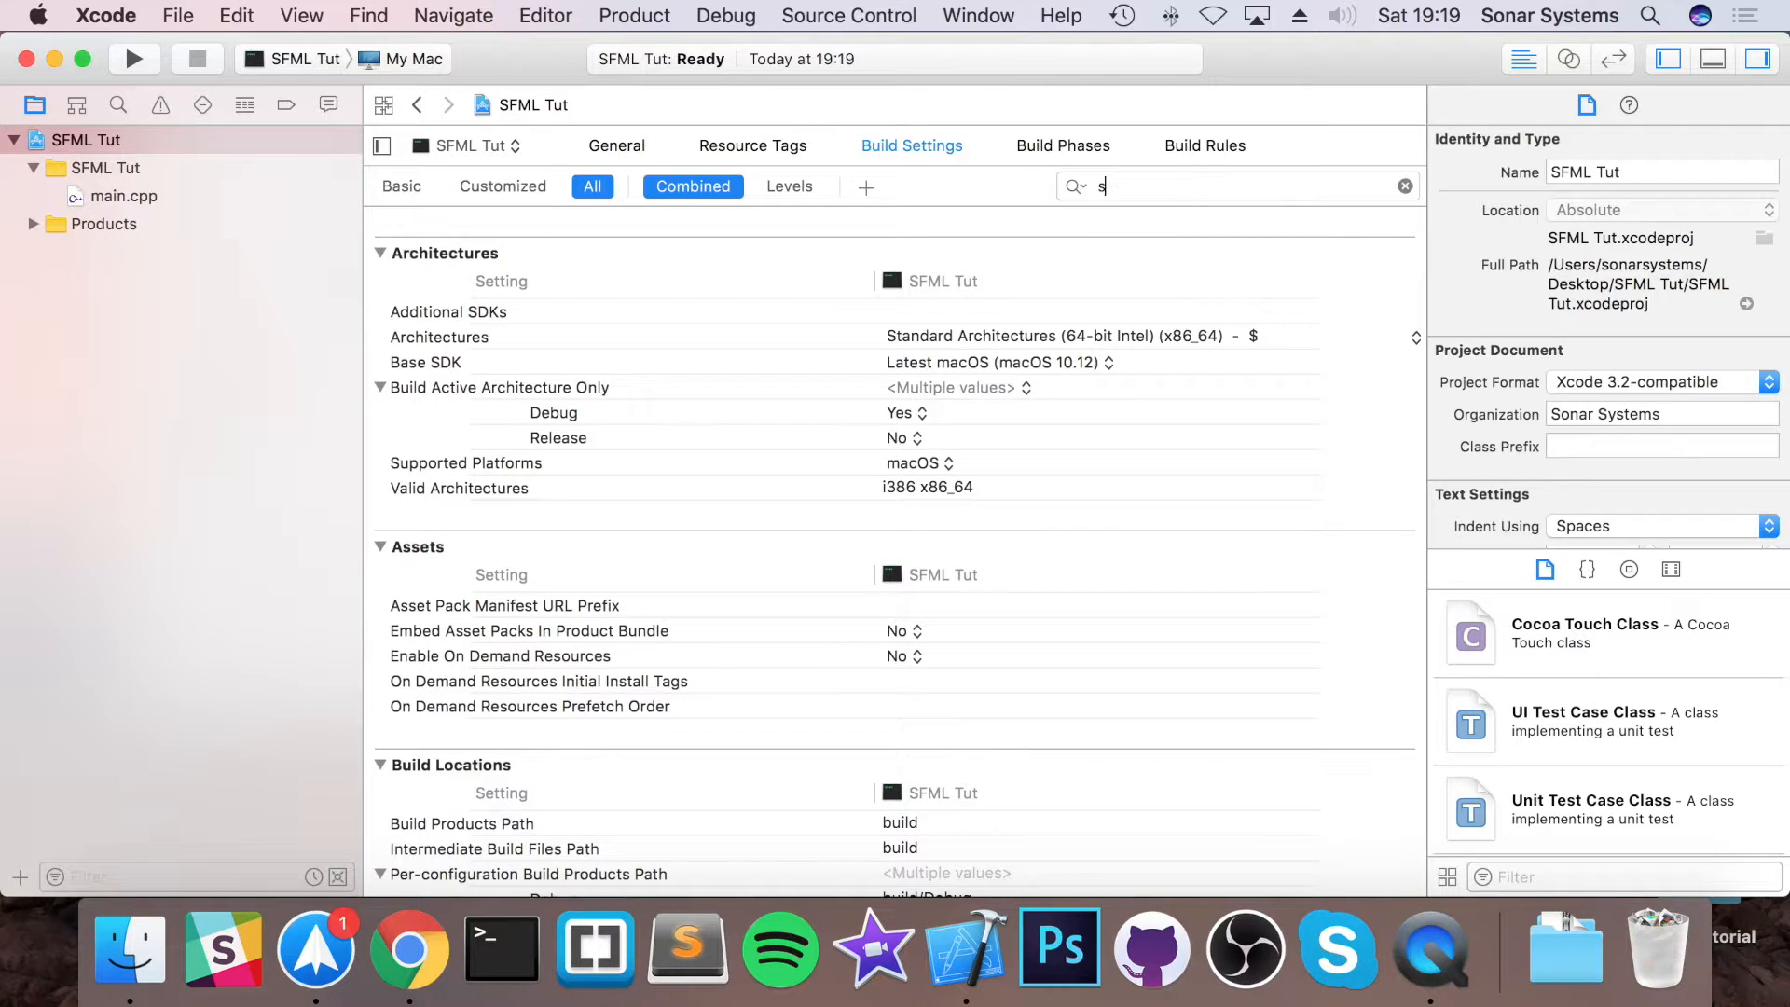
pyautogui.write('earch')
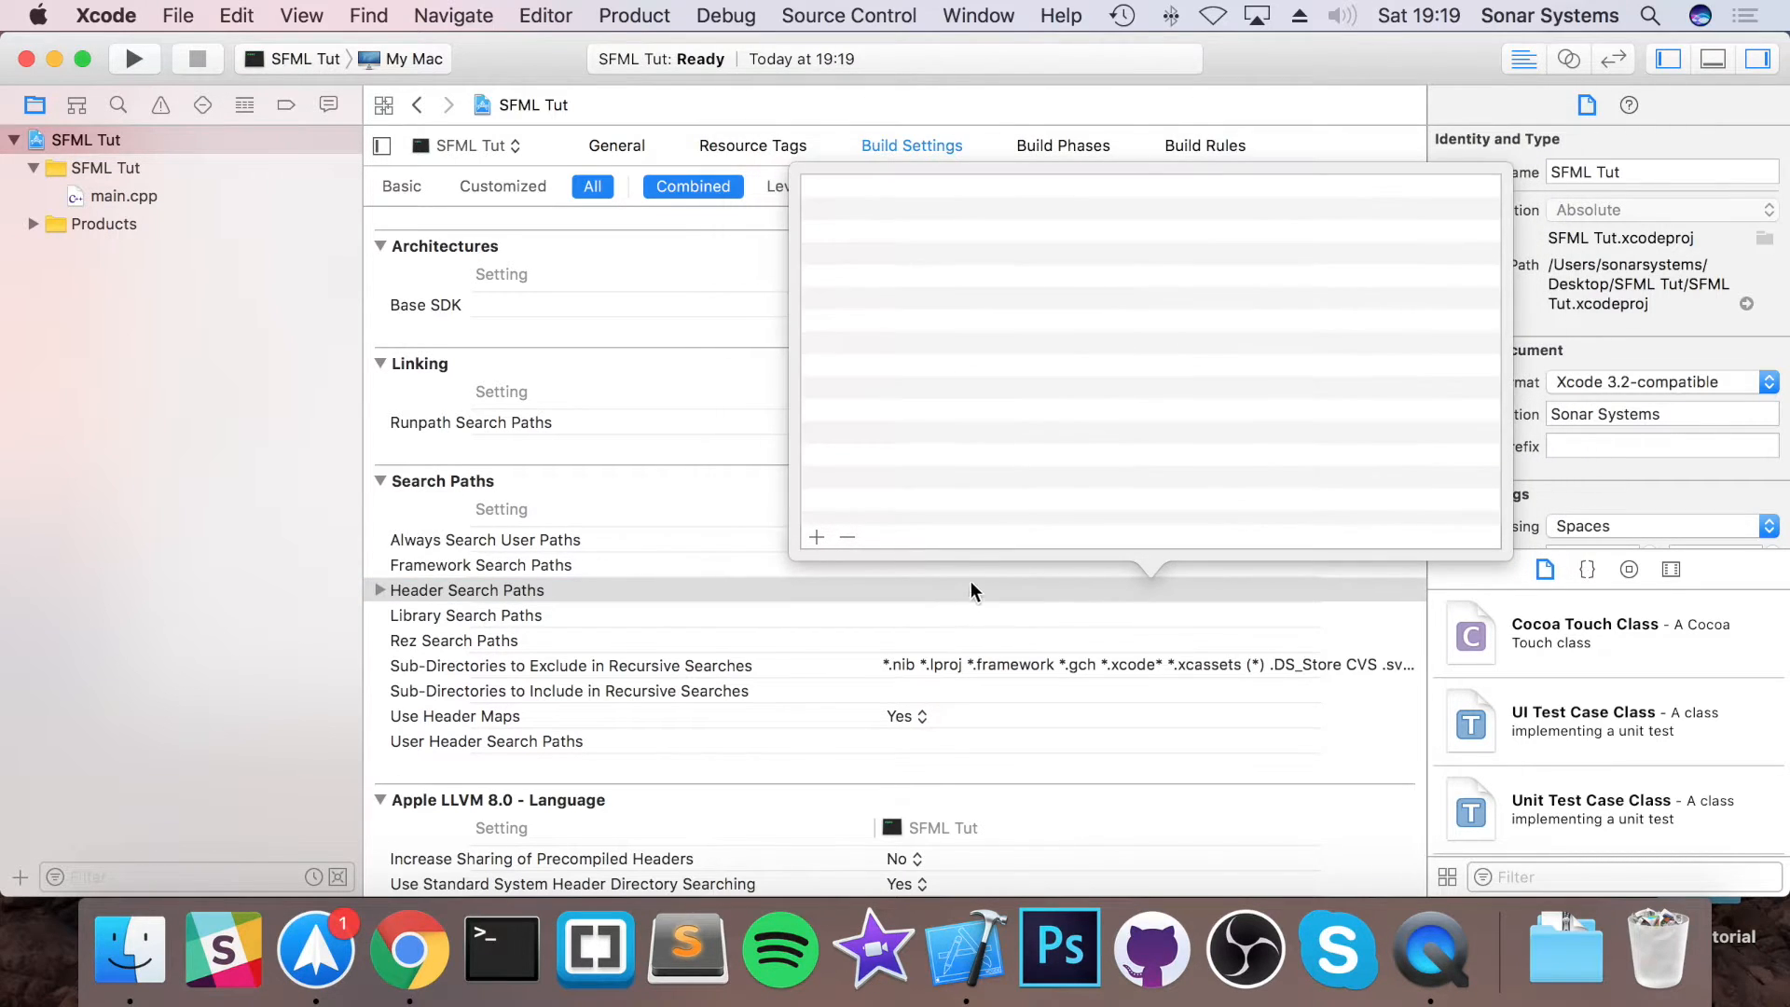
# - Add ${SRCROOT}/ExternalLibraries/SFML/include as a Header Search Paths entry
pyautogui.click(816, 536)
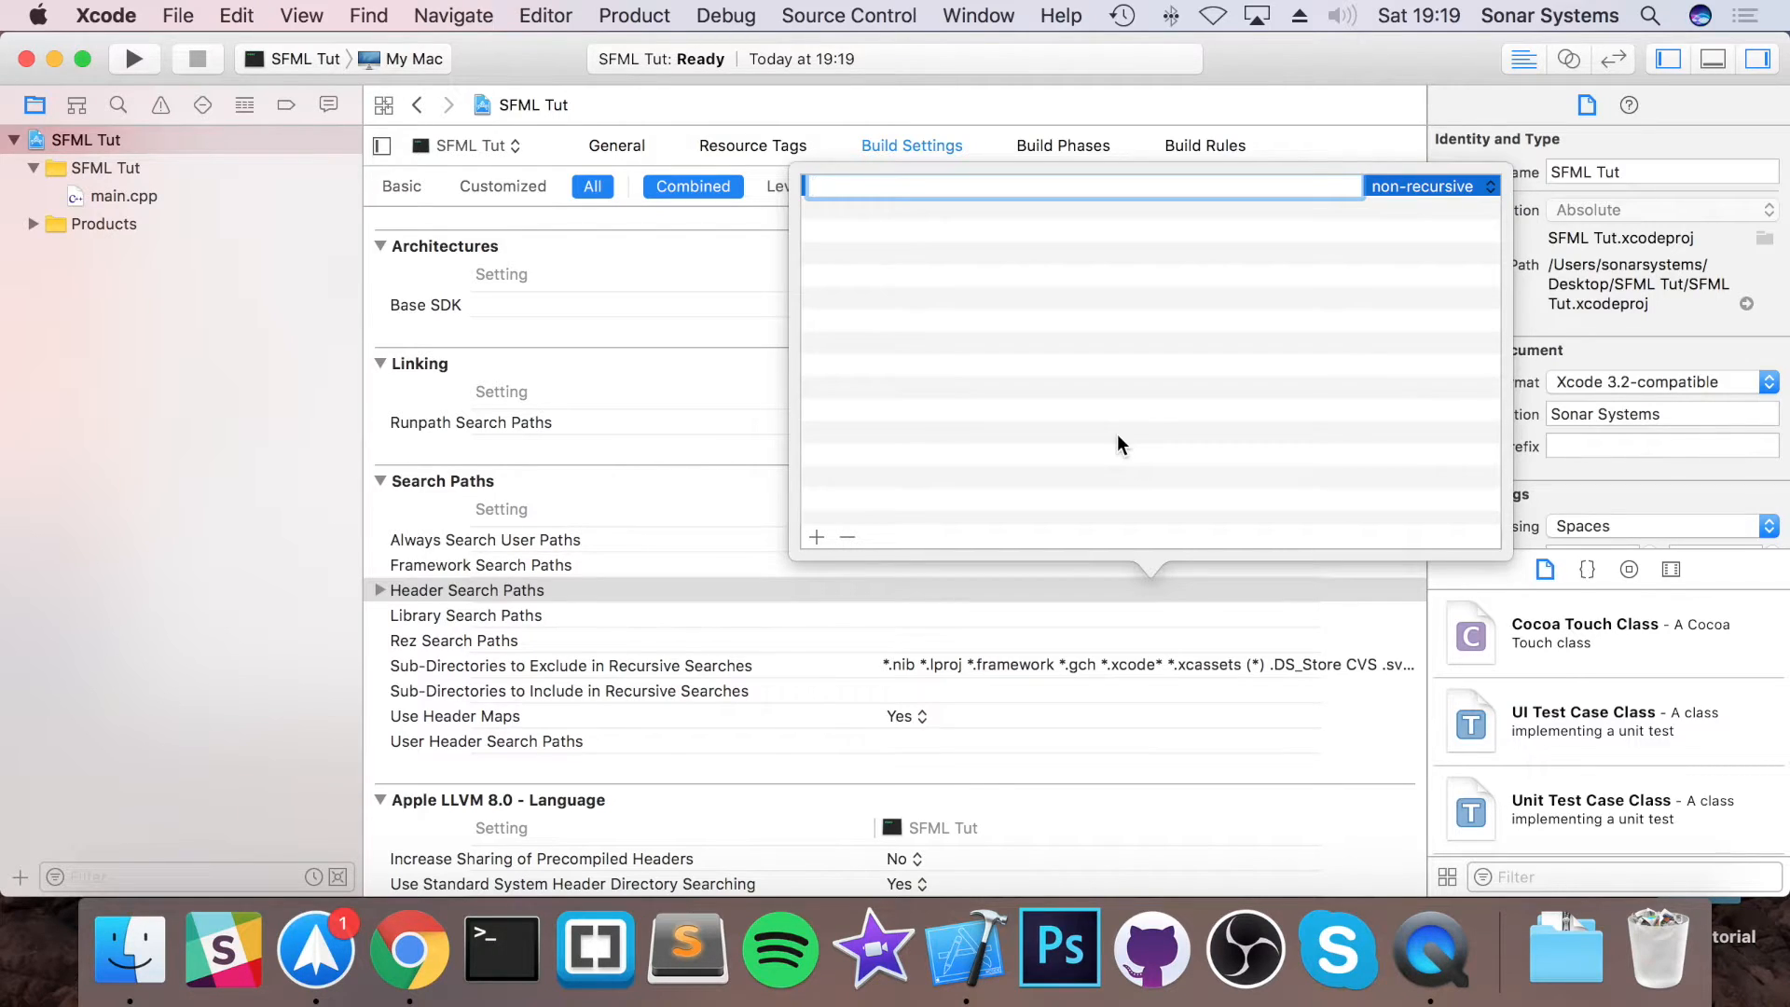
pyautogui.write('$(')
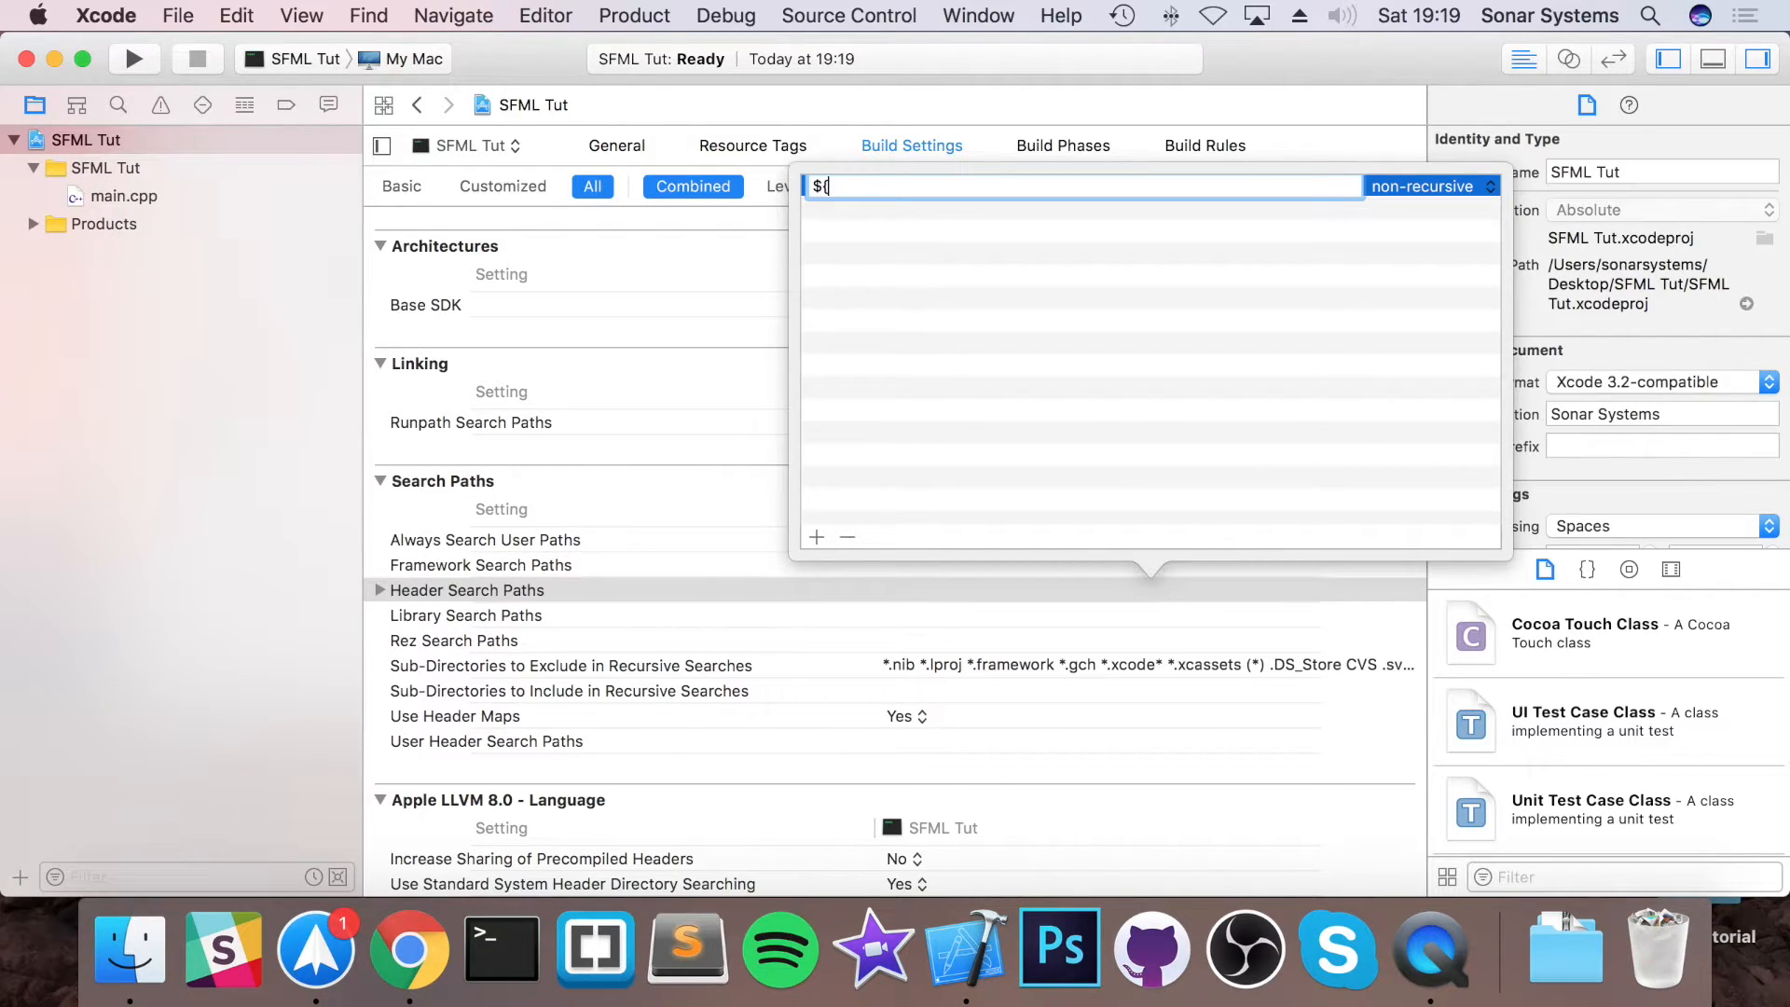
pyautogui.write('SRCR')
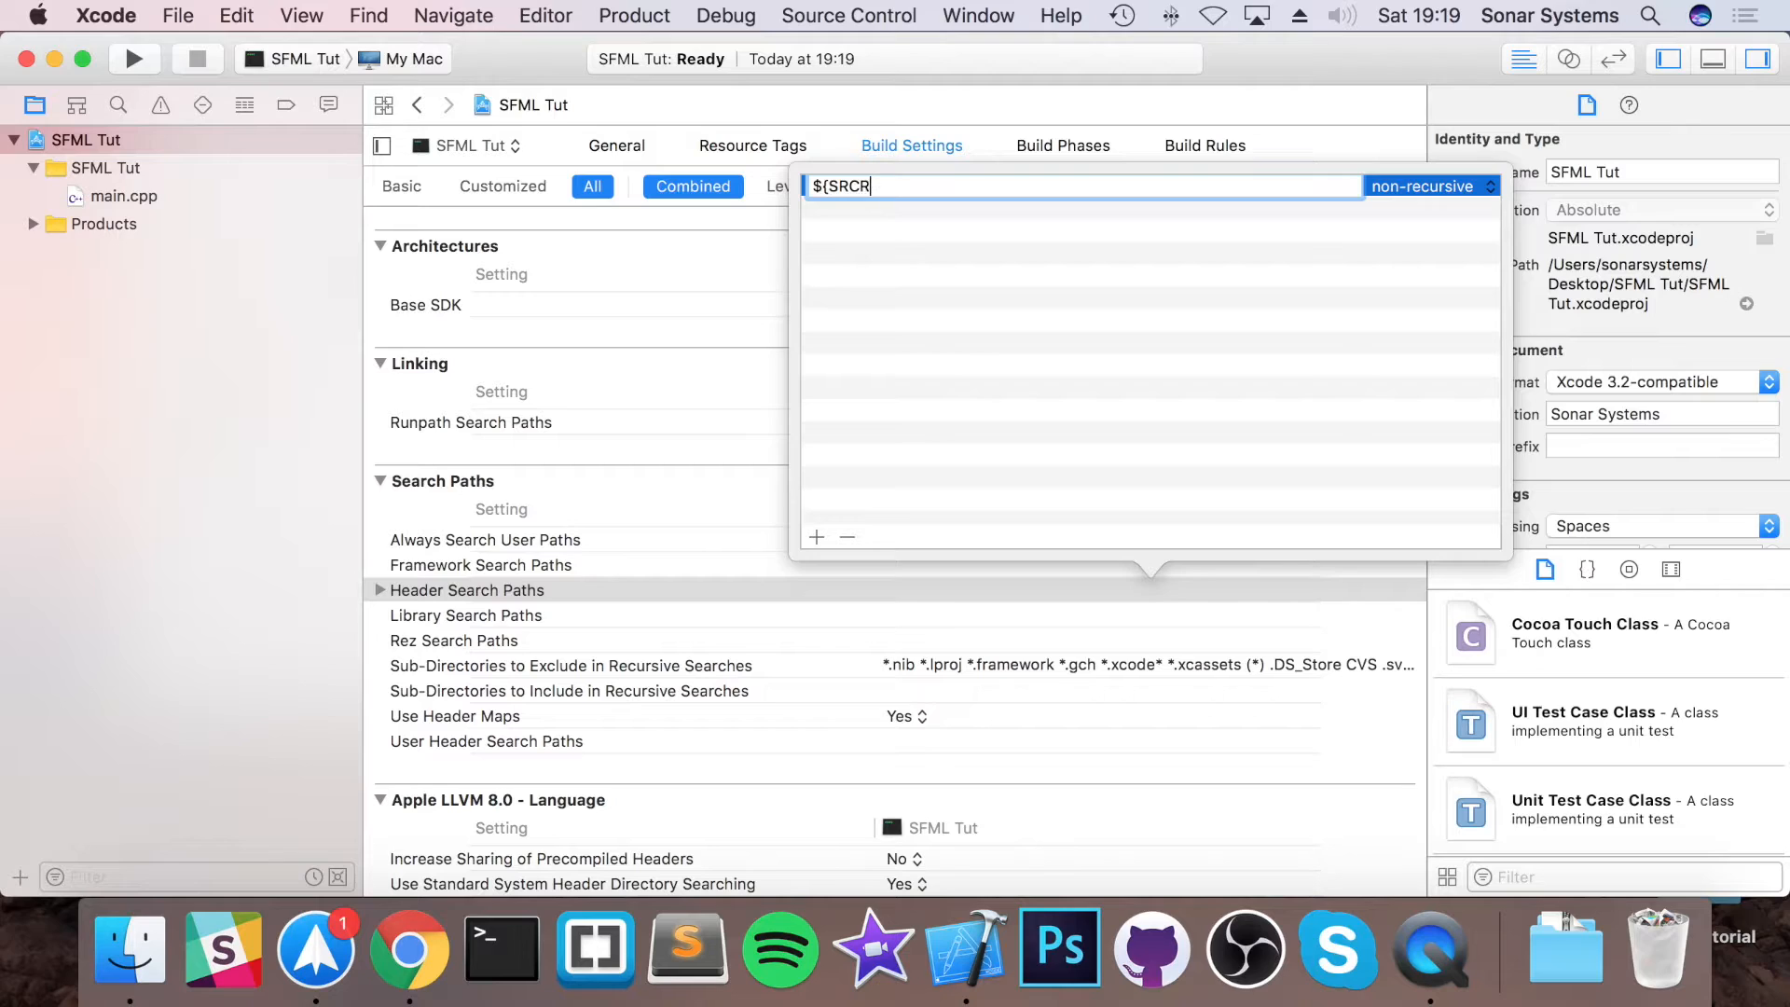
pyautogui.write('OOT')
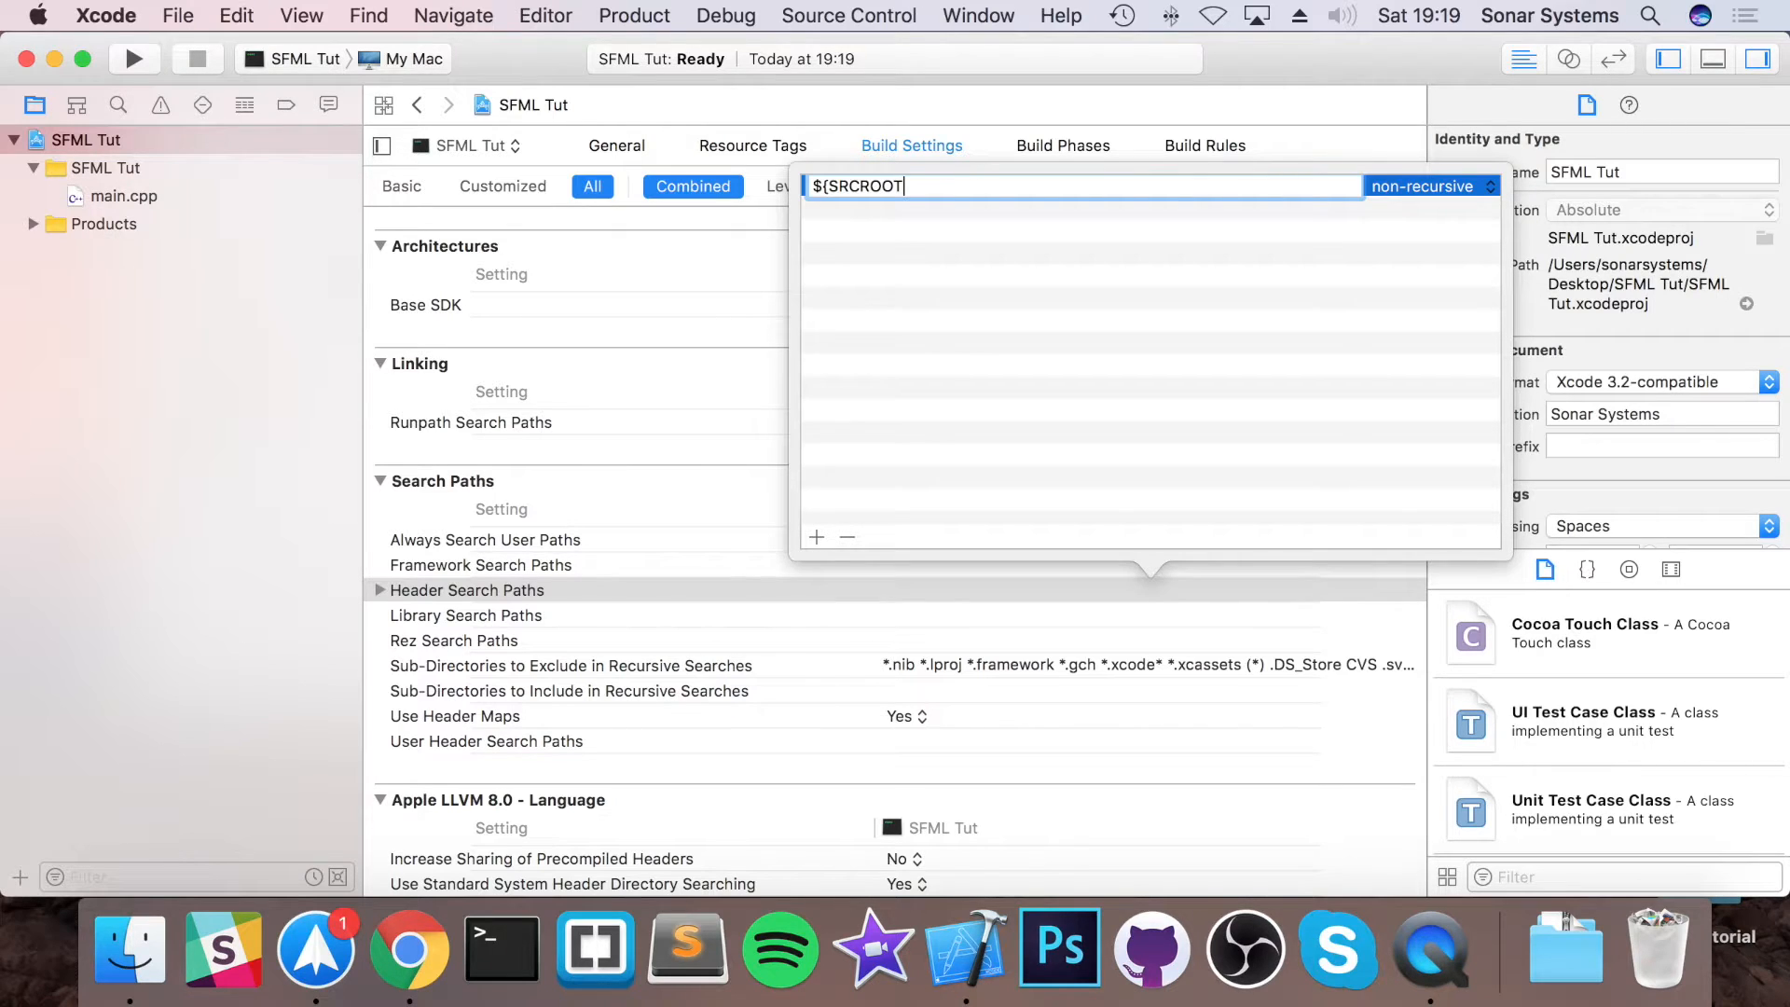
pyautogui.write('}/')
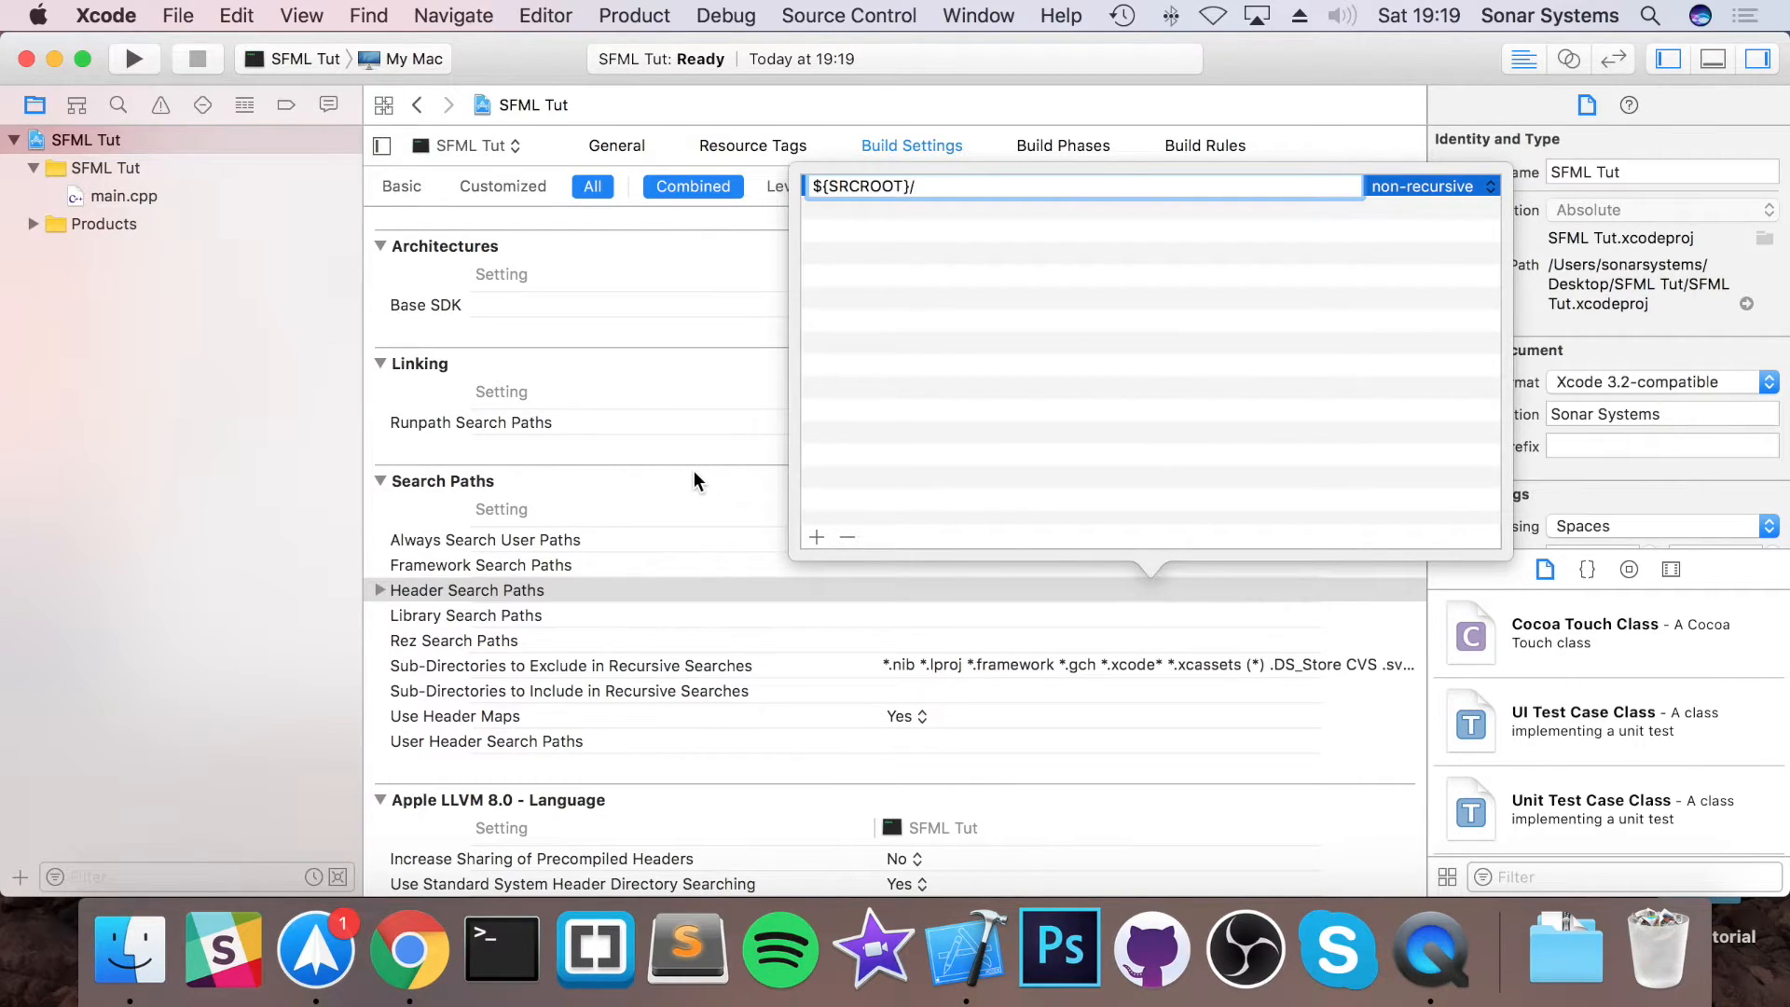
pyautogui.moveTo(791, 457)
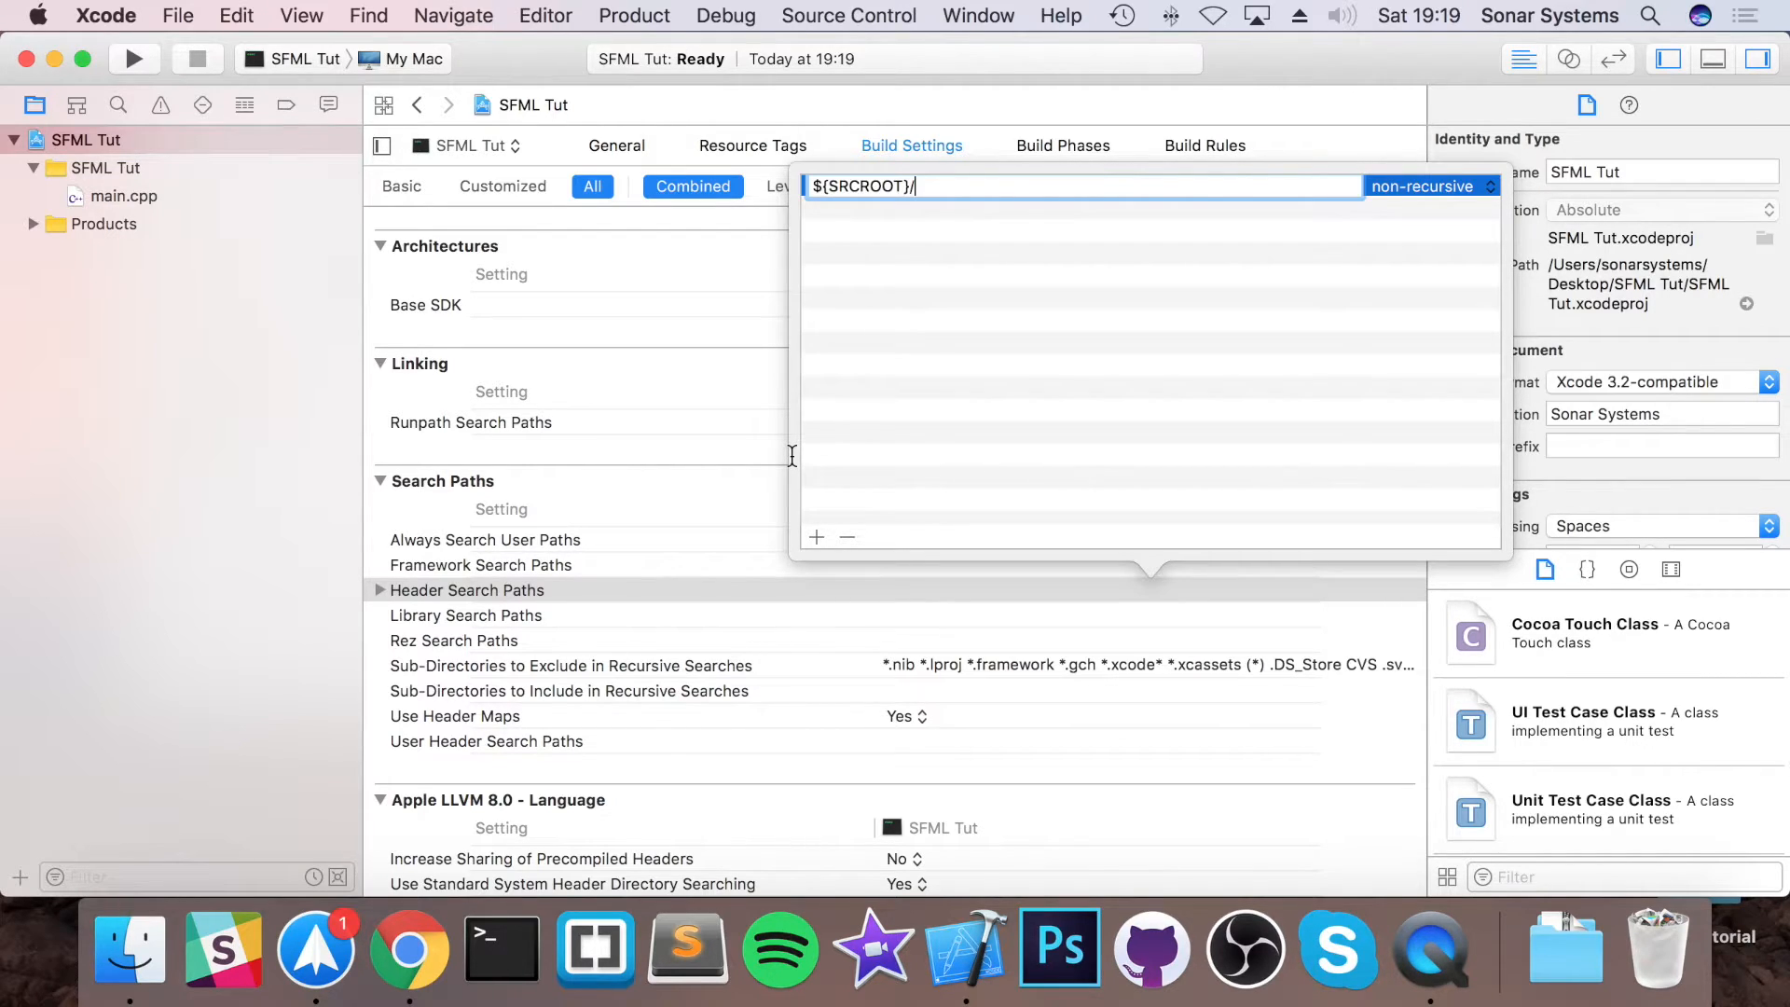
pyautogui.write('Ext')
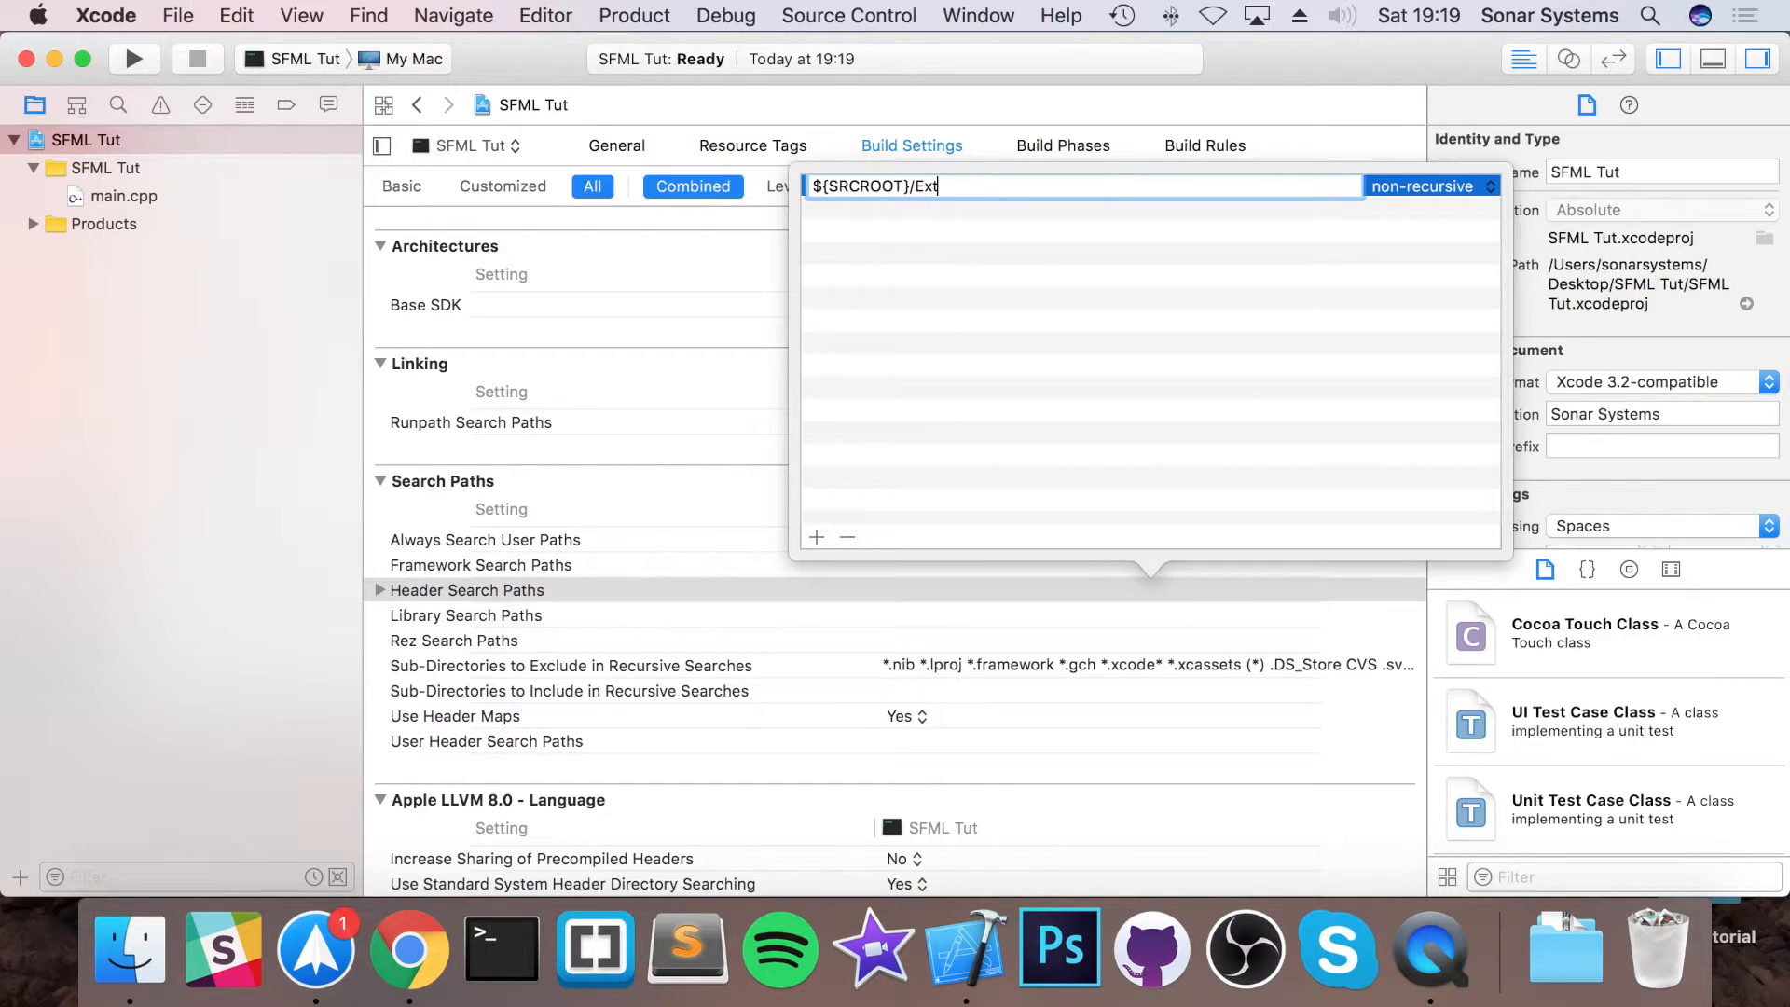
pyautogui.write('ernalLib')
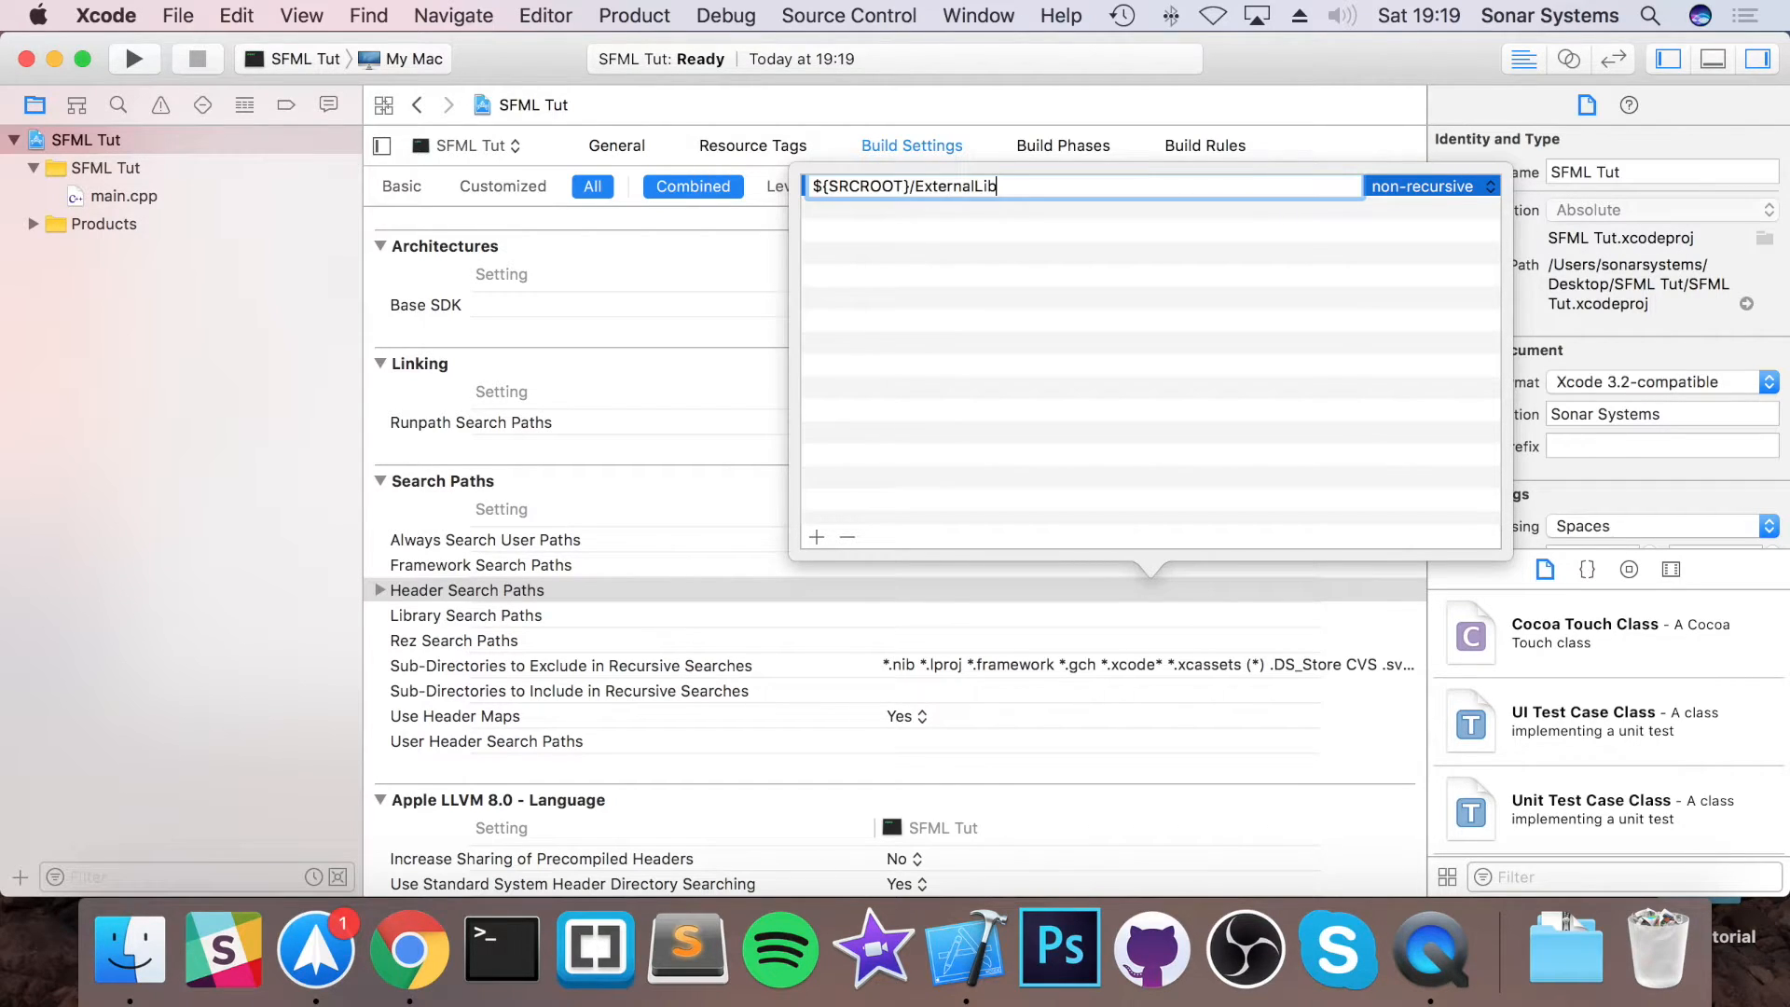
pyautogui.write('raries')
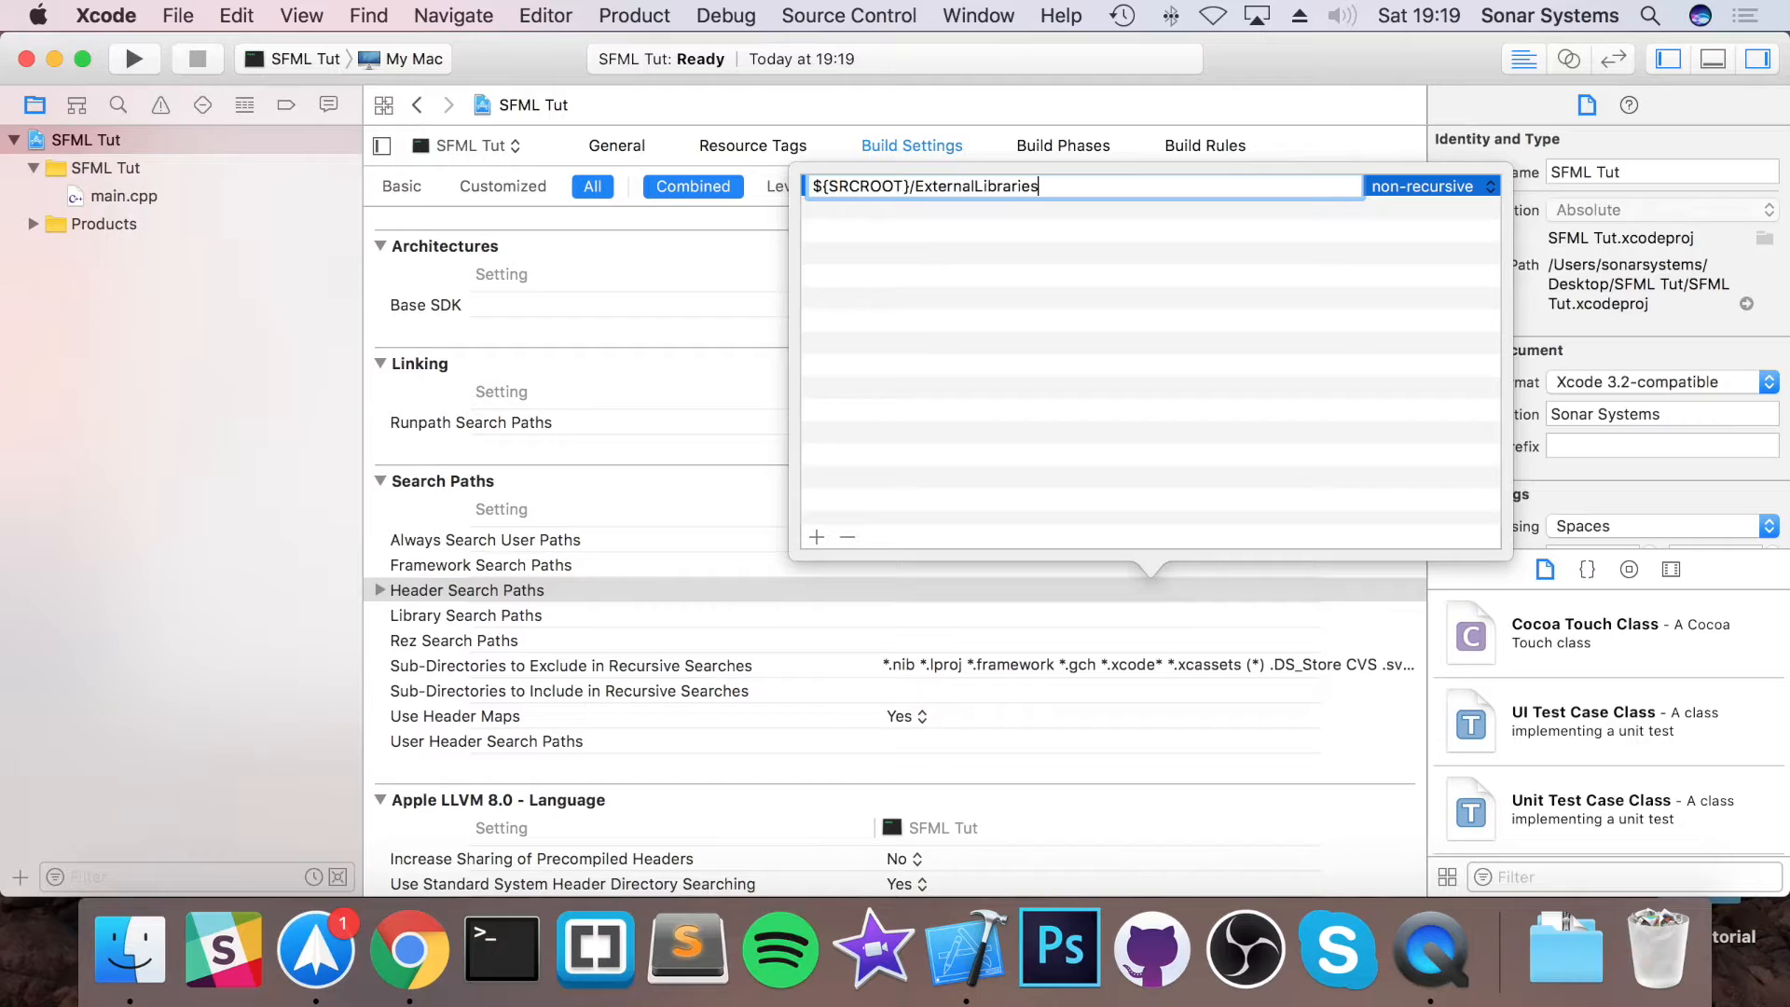
pyautogui.write('/SFML')
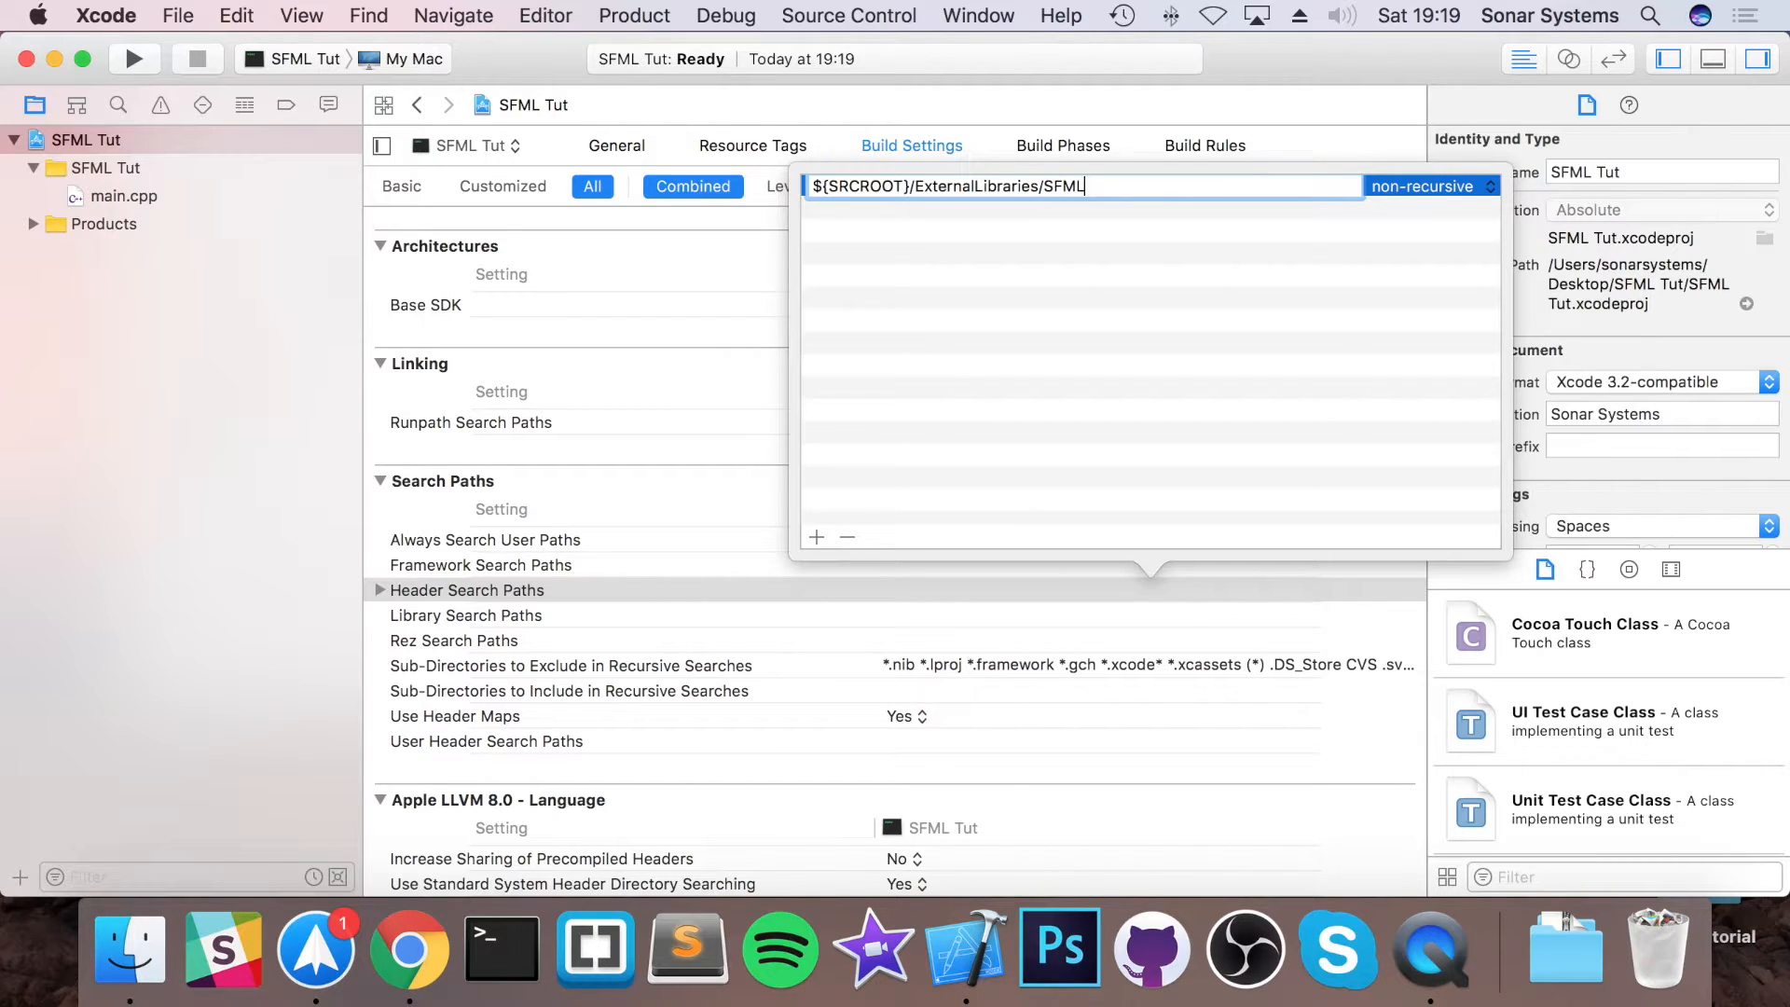
pyautogui.write('/')
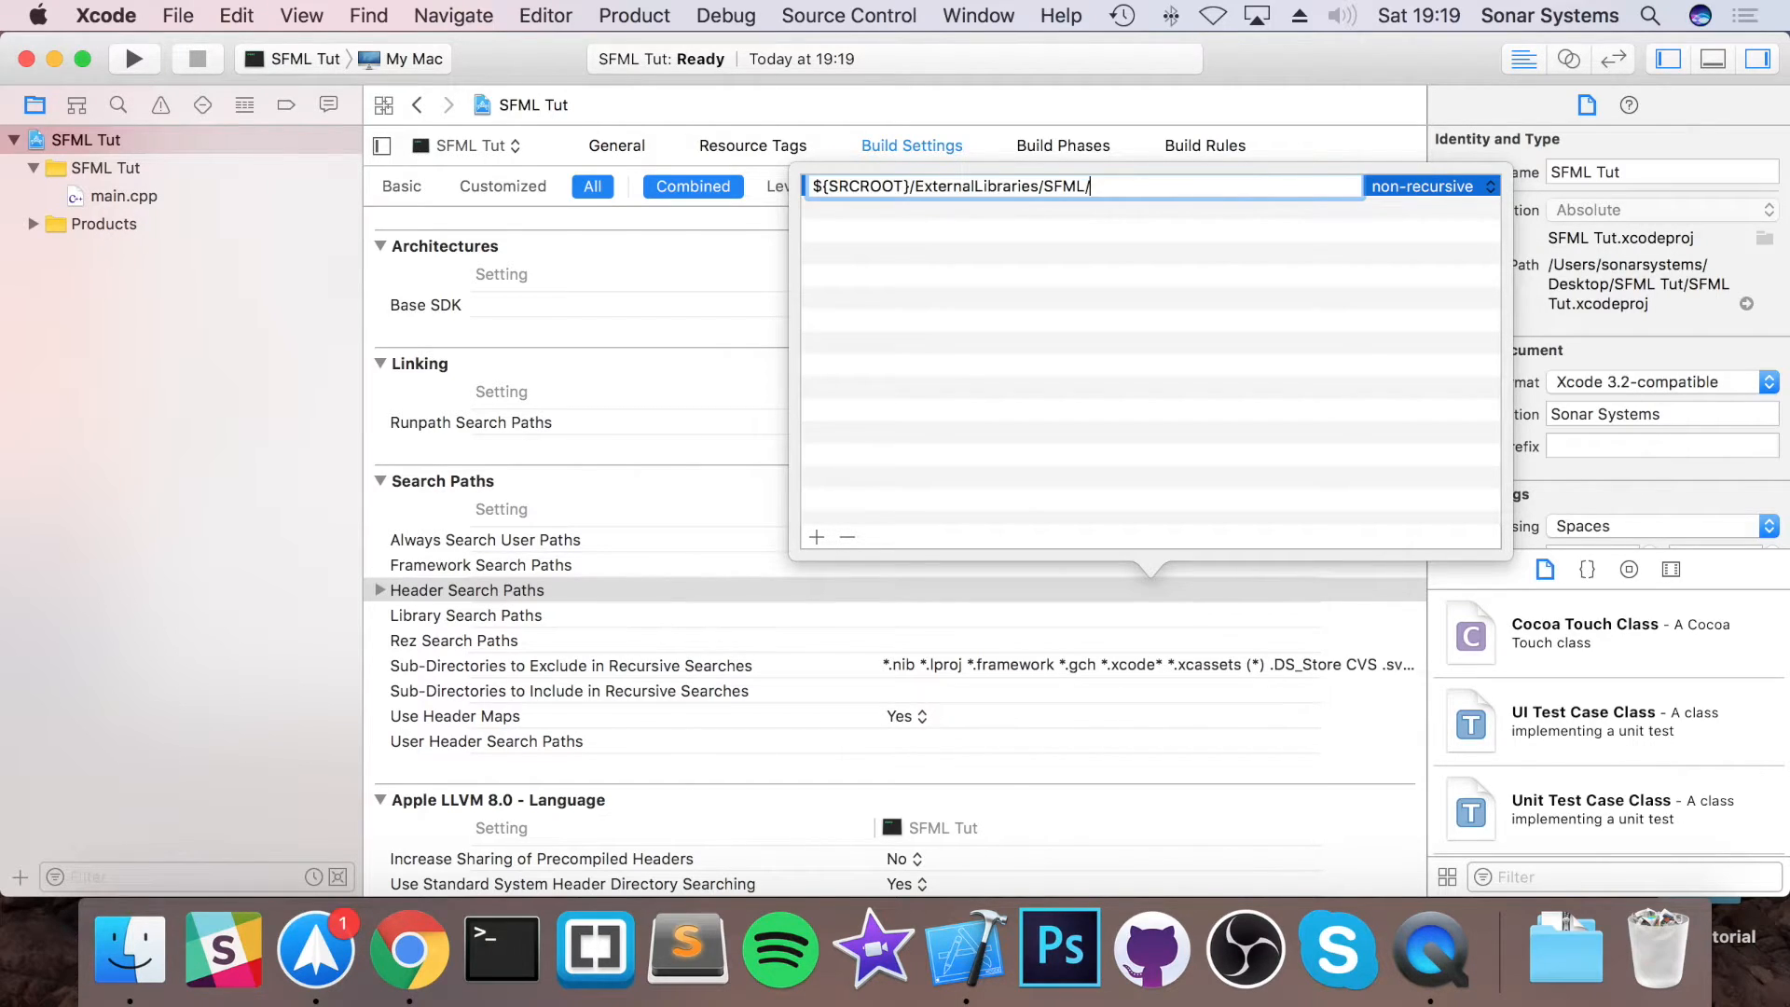
pyautogui.write('include')
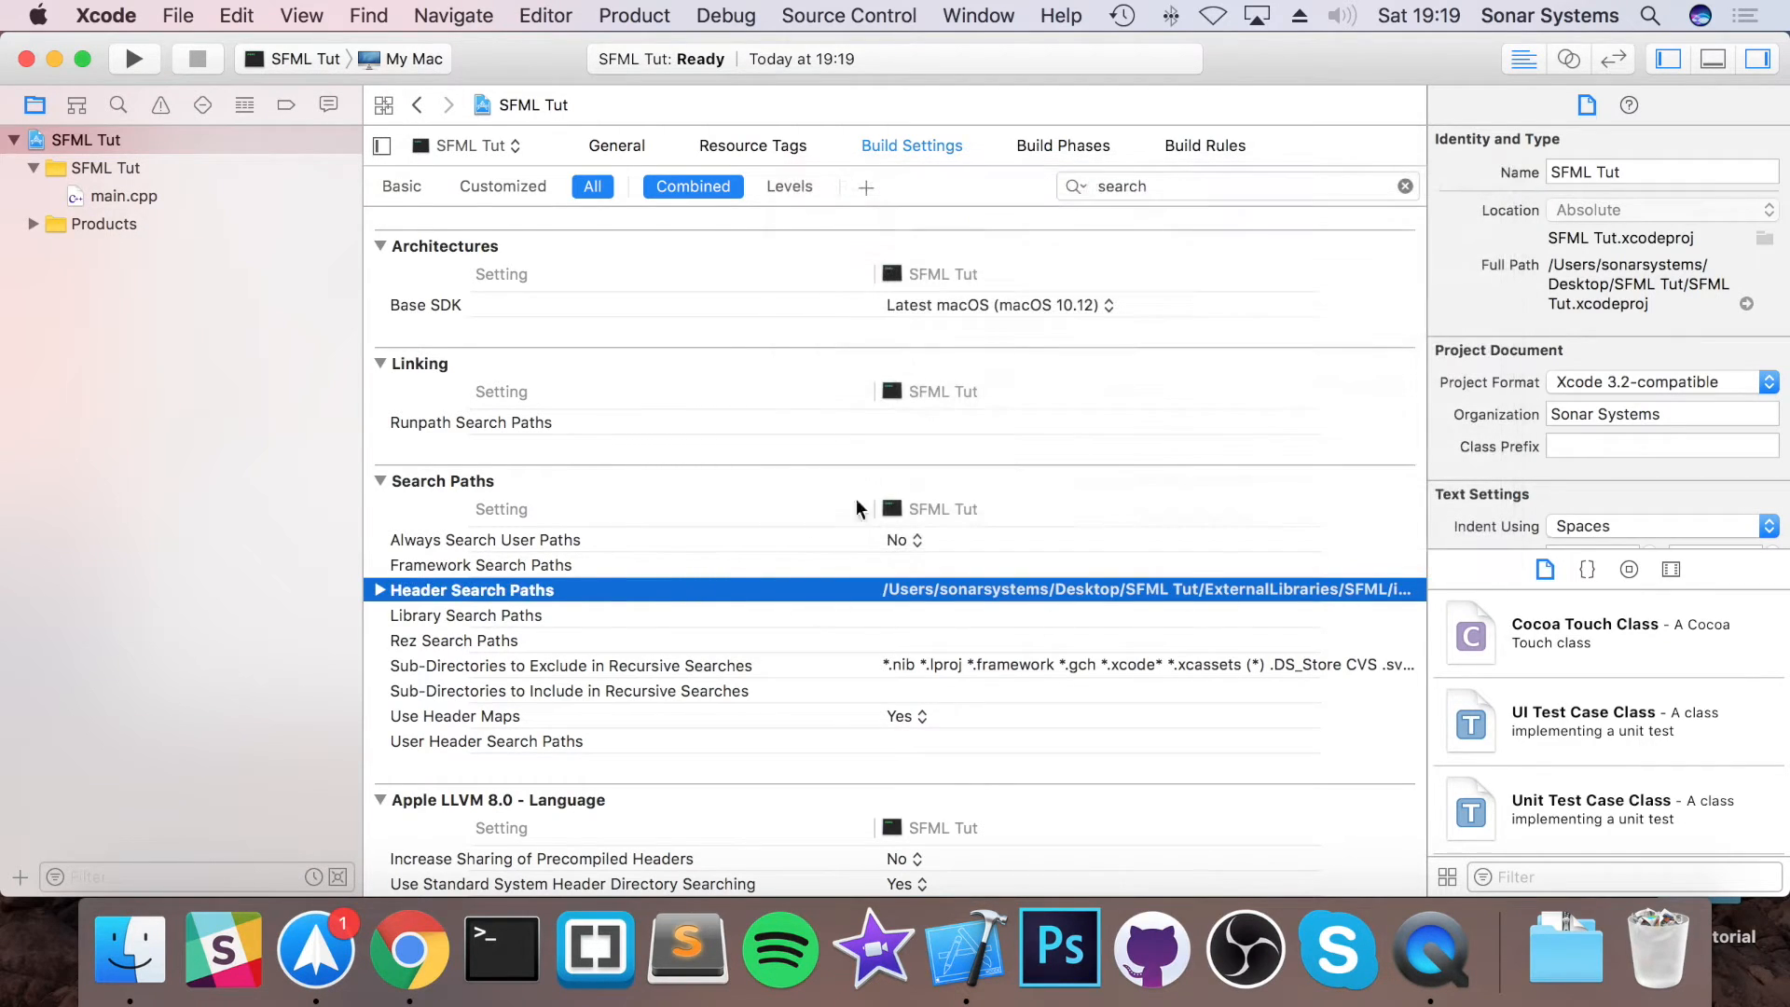
pyautogui.moveTo(686, 606)
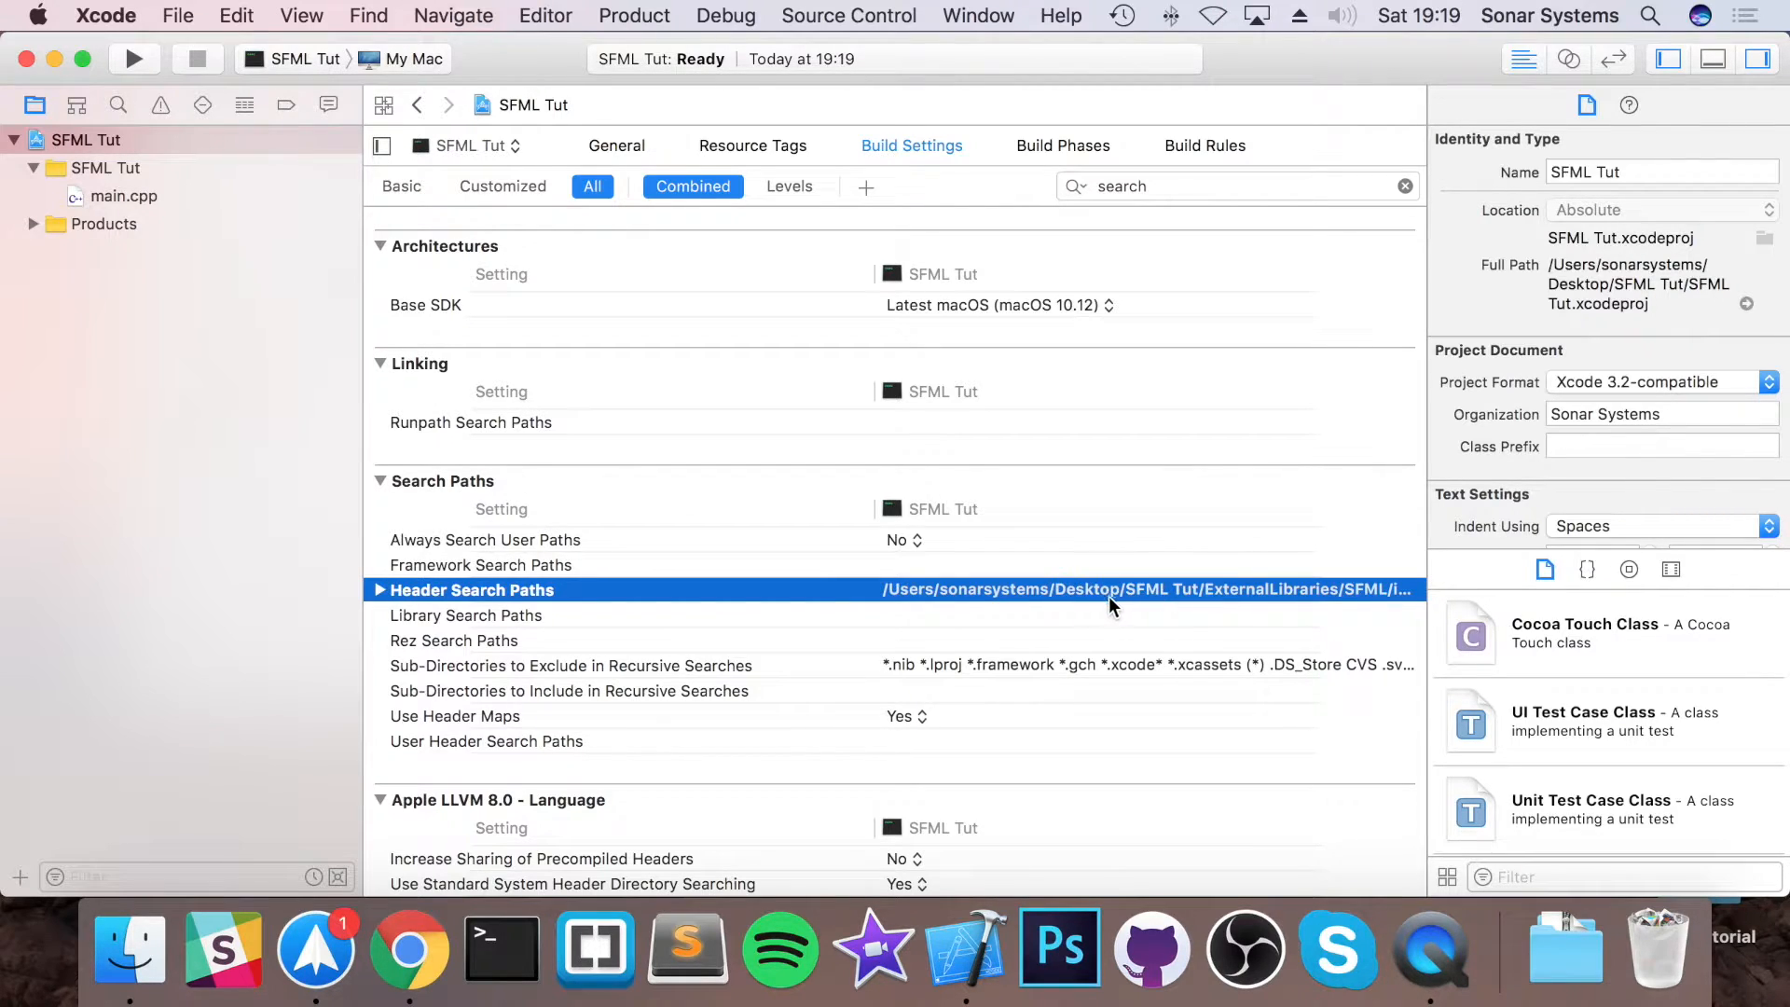
pyautogui.doubleClick(1141, 589)
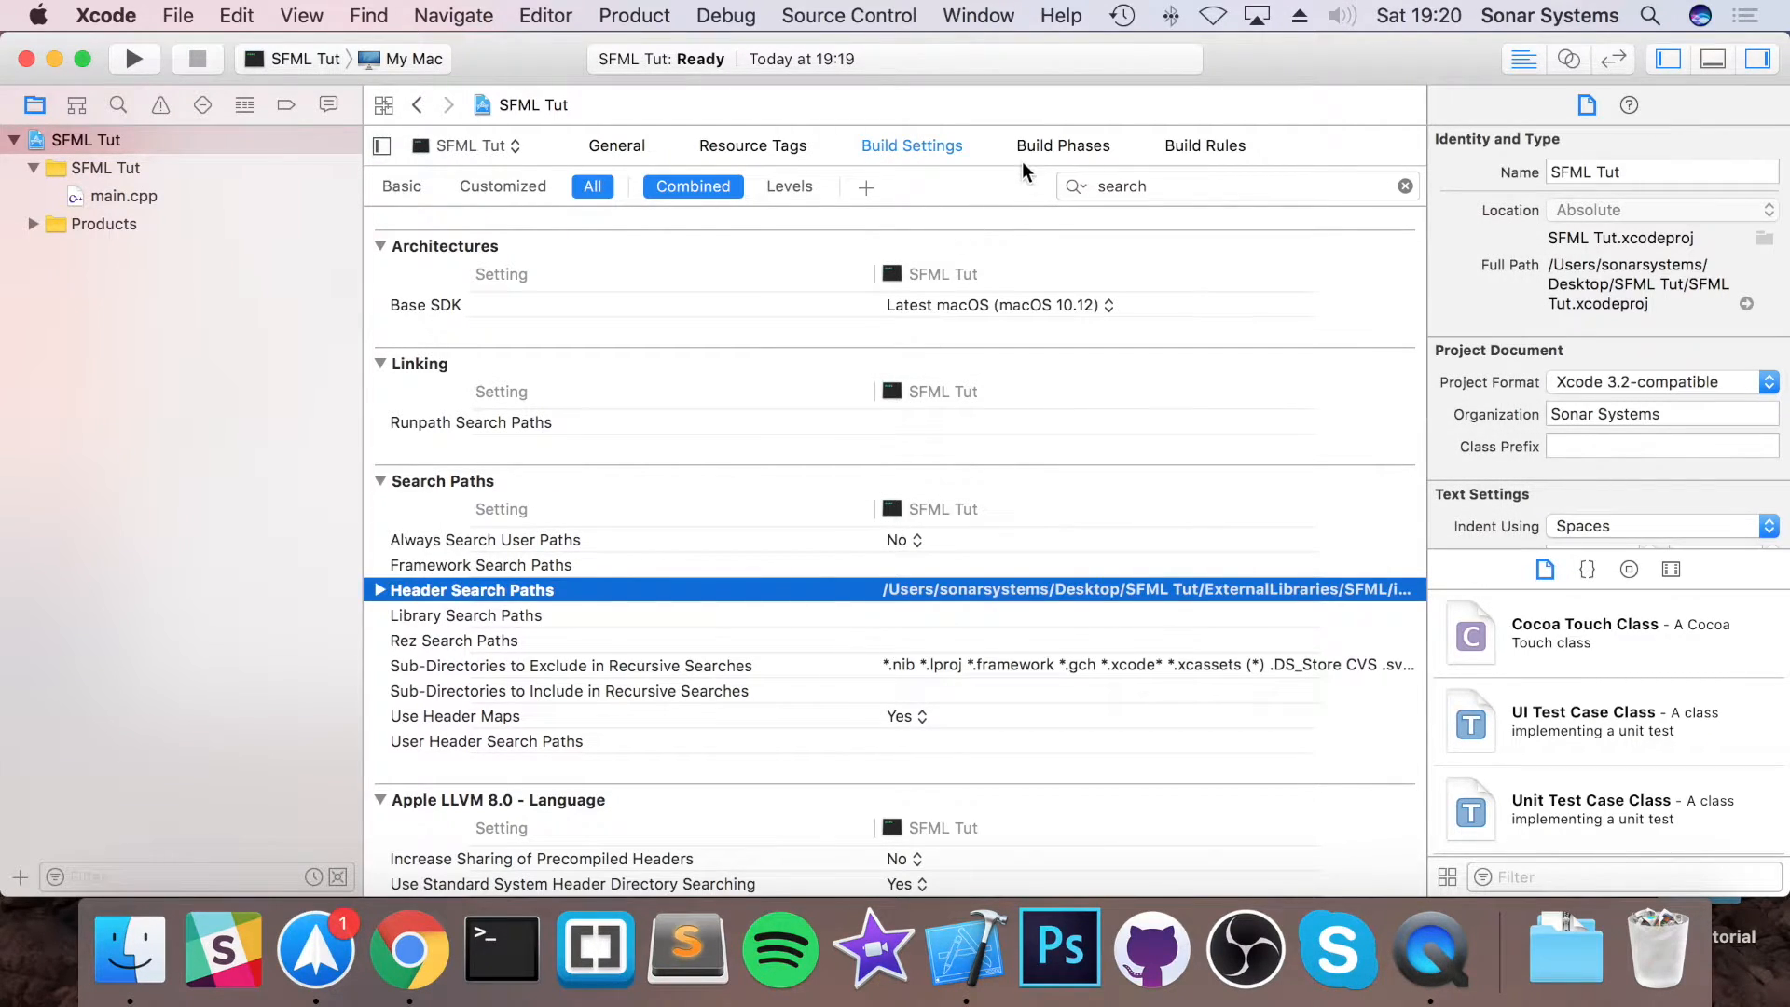
# - Link the audio, graphics, network, system and window 2.4.1 dylibs from ExternalLibraries/SFML/lib
pyautogui.click(1062, 146)
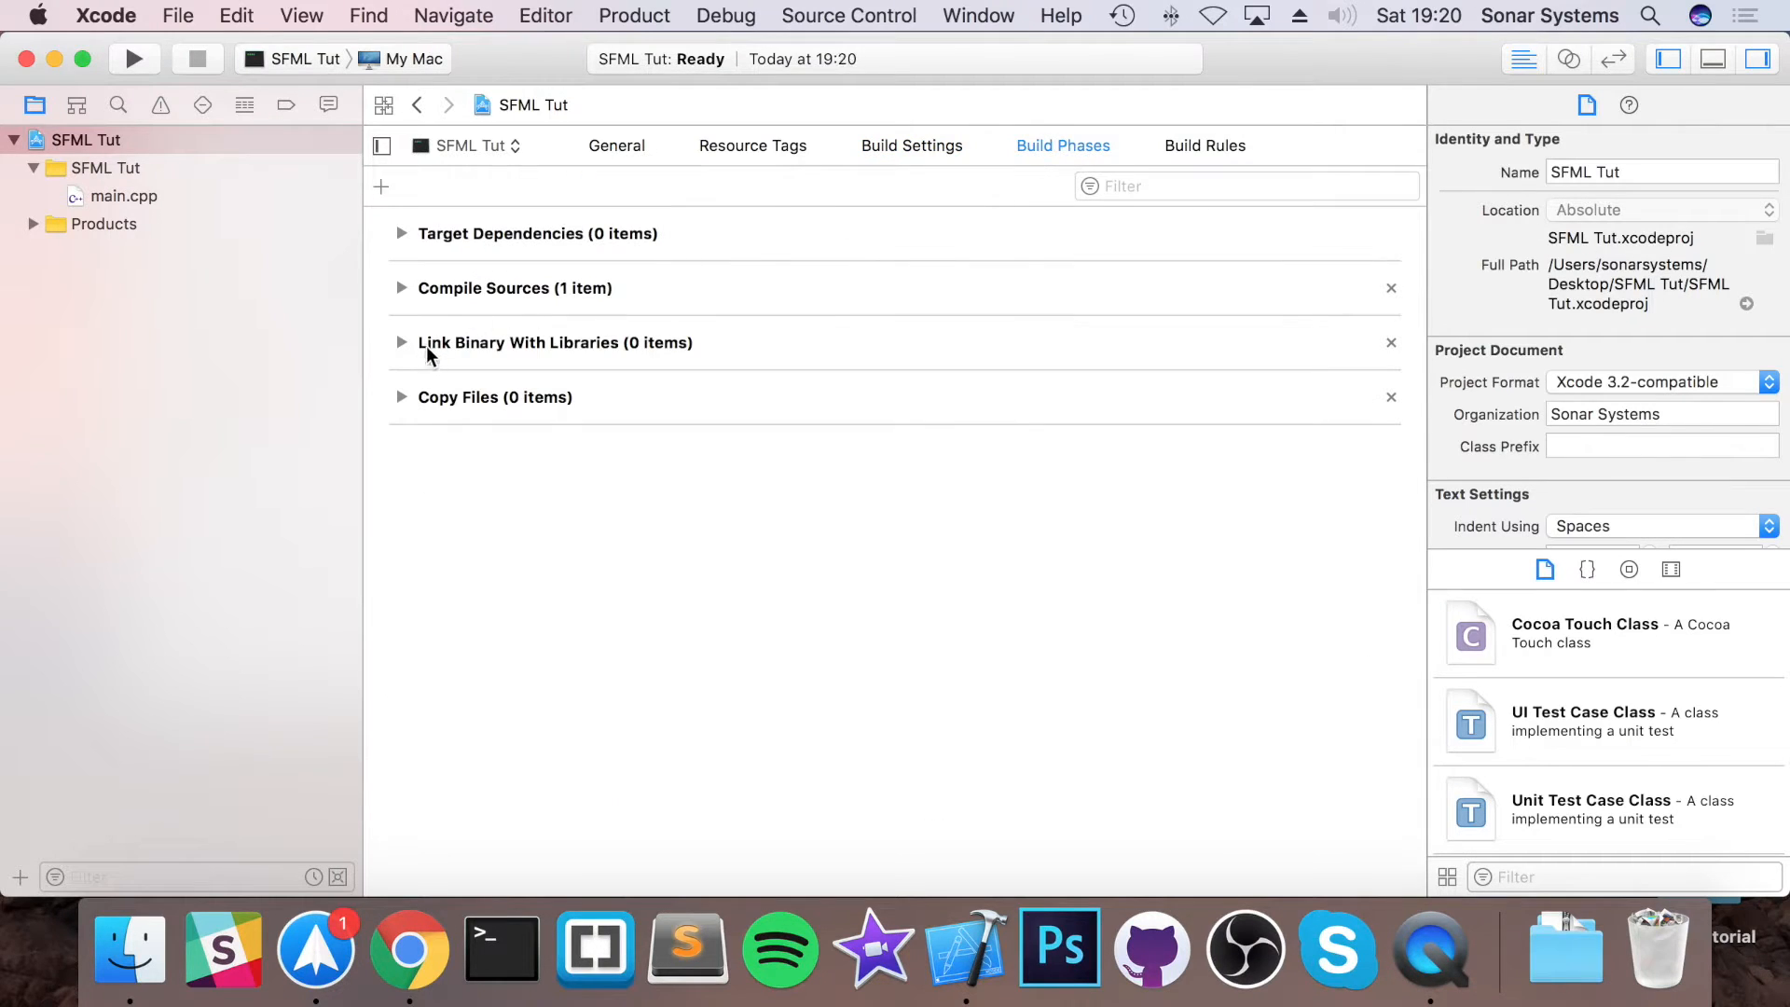
pyautogui.click(401, 342)
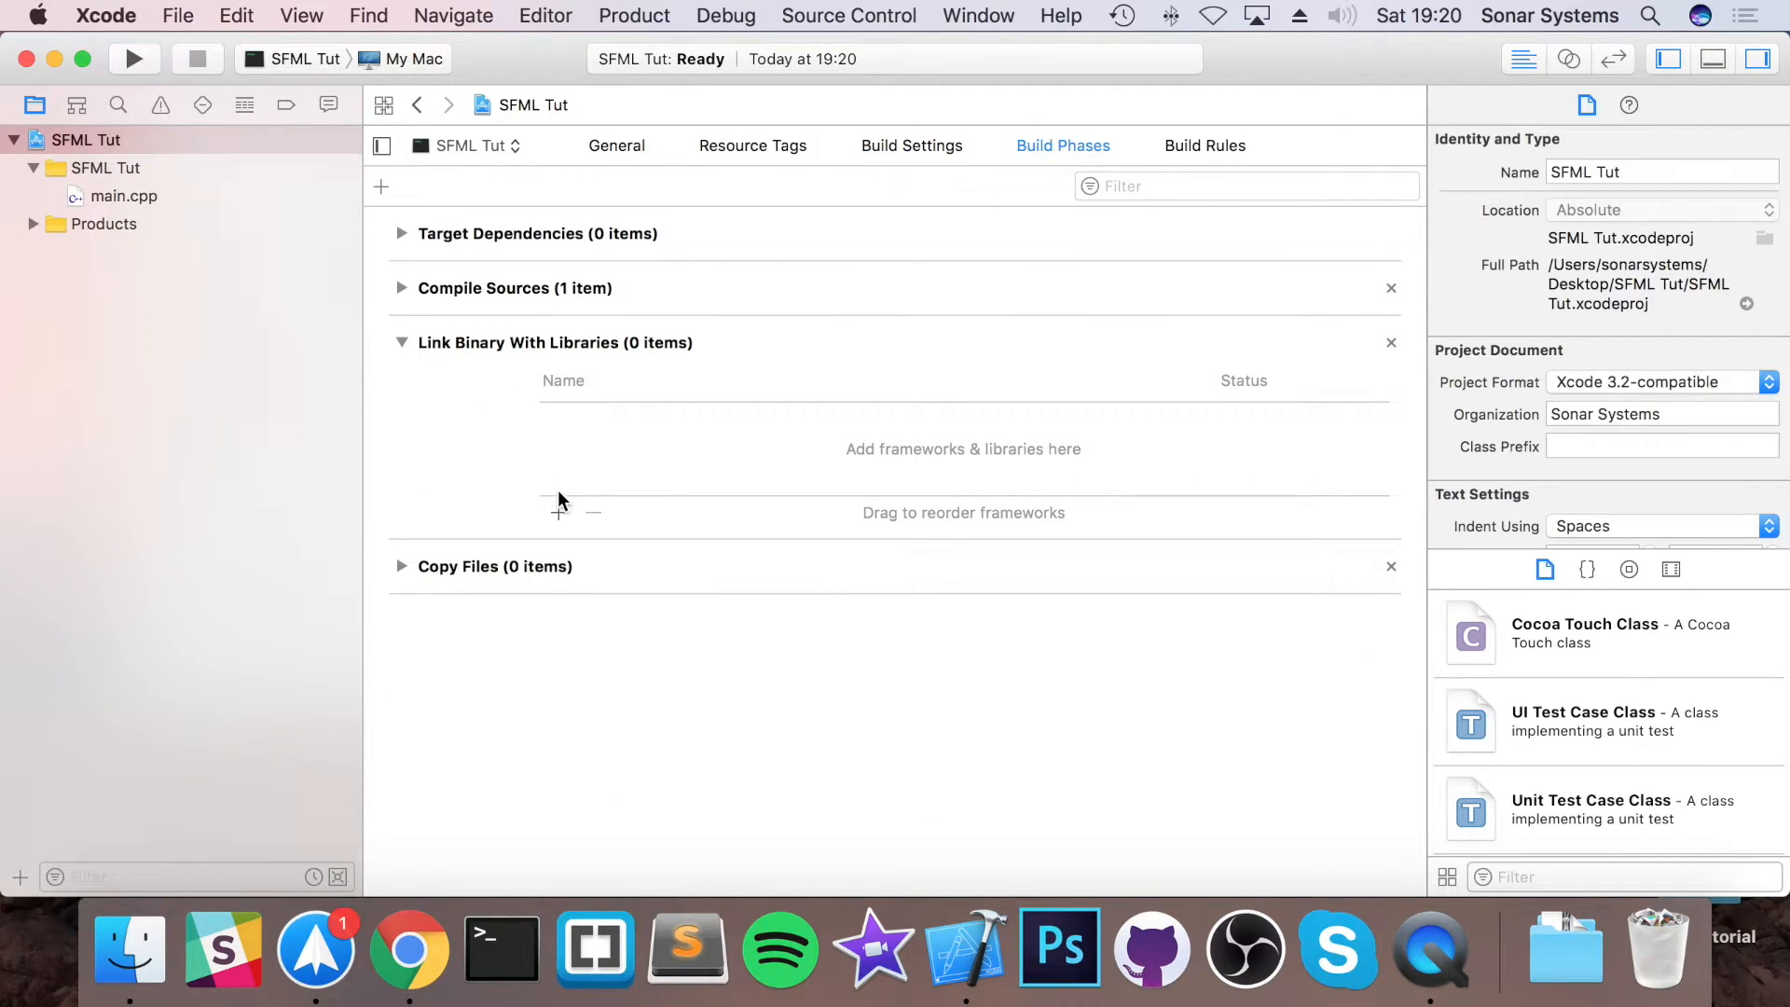
pyautogui.click(558, 512)
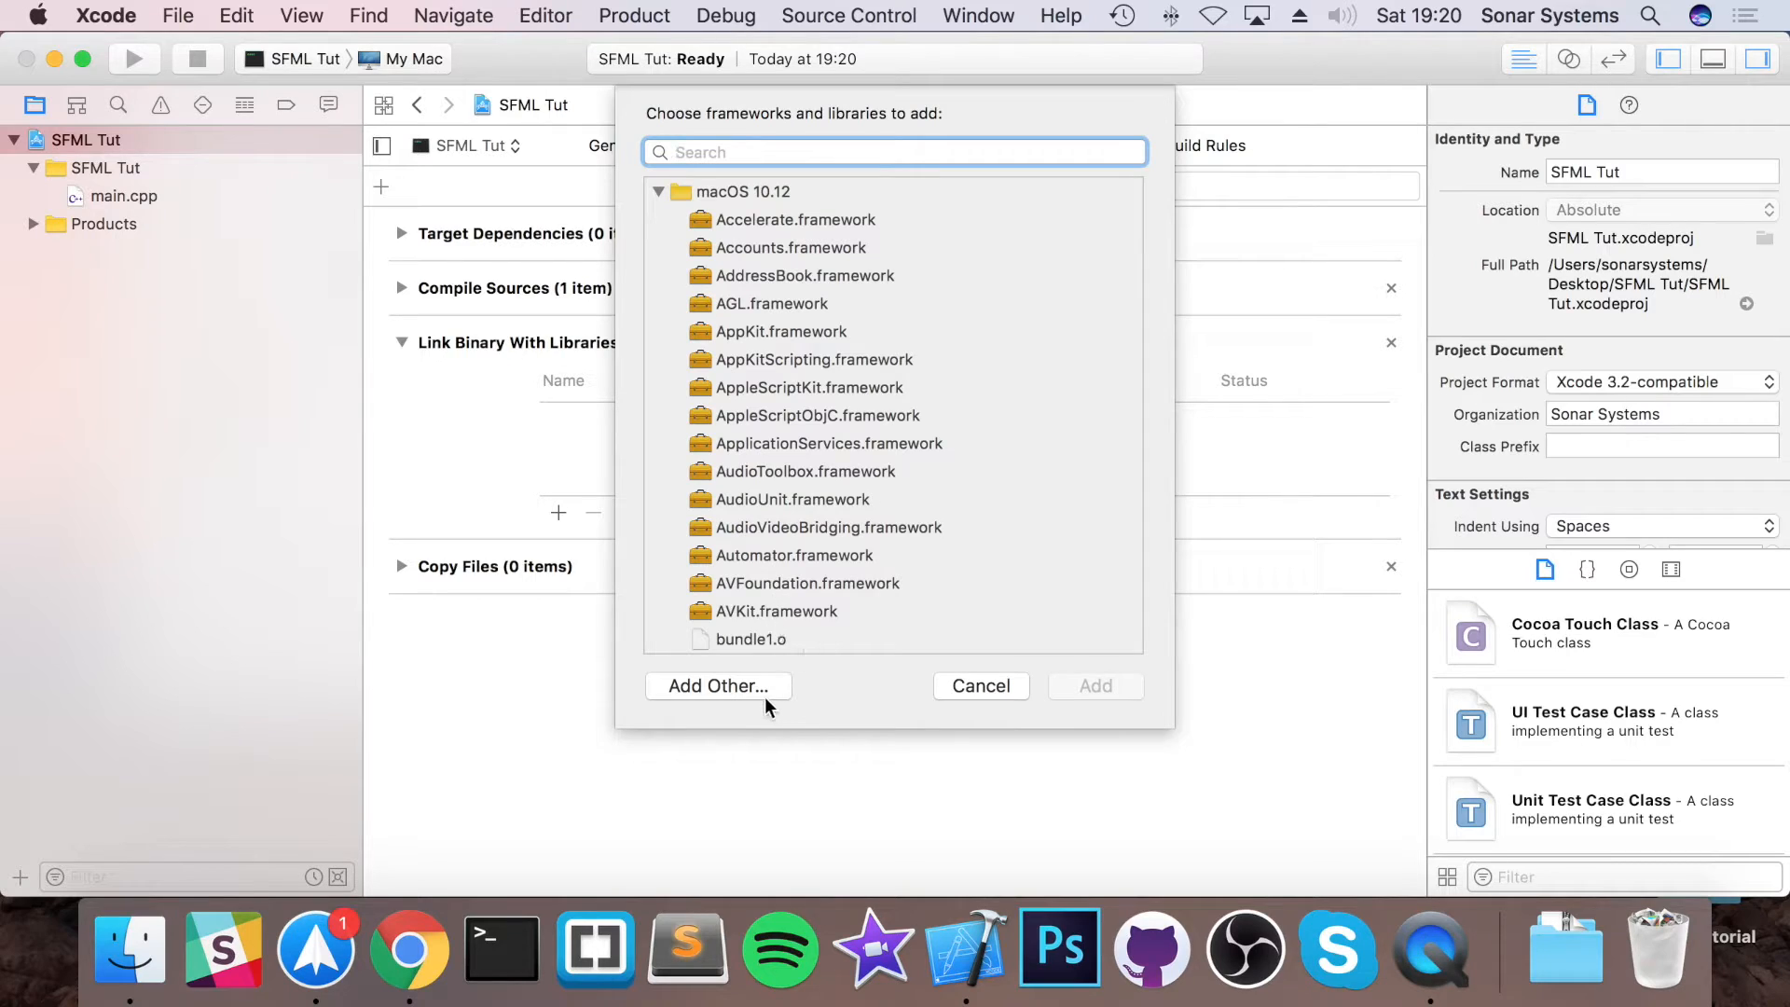
pyautogui.click(717, 686)
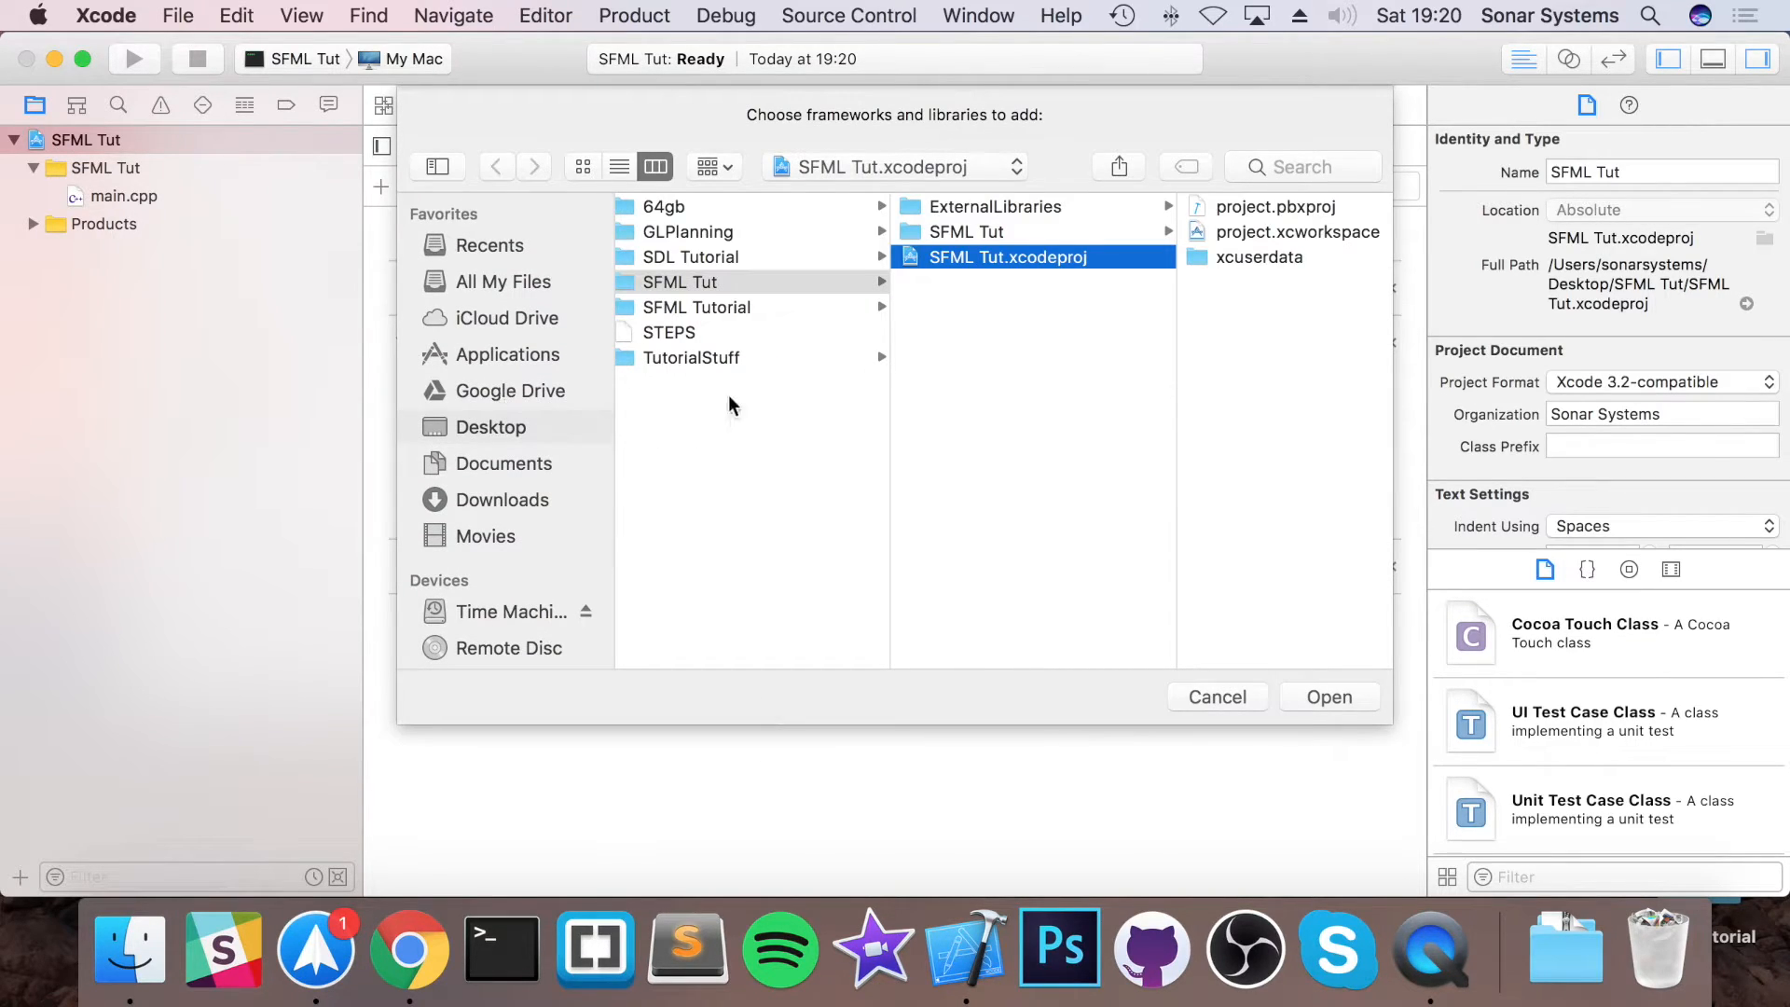
pyautogui.moveTo(946, 222)
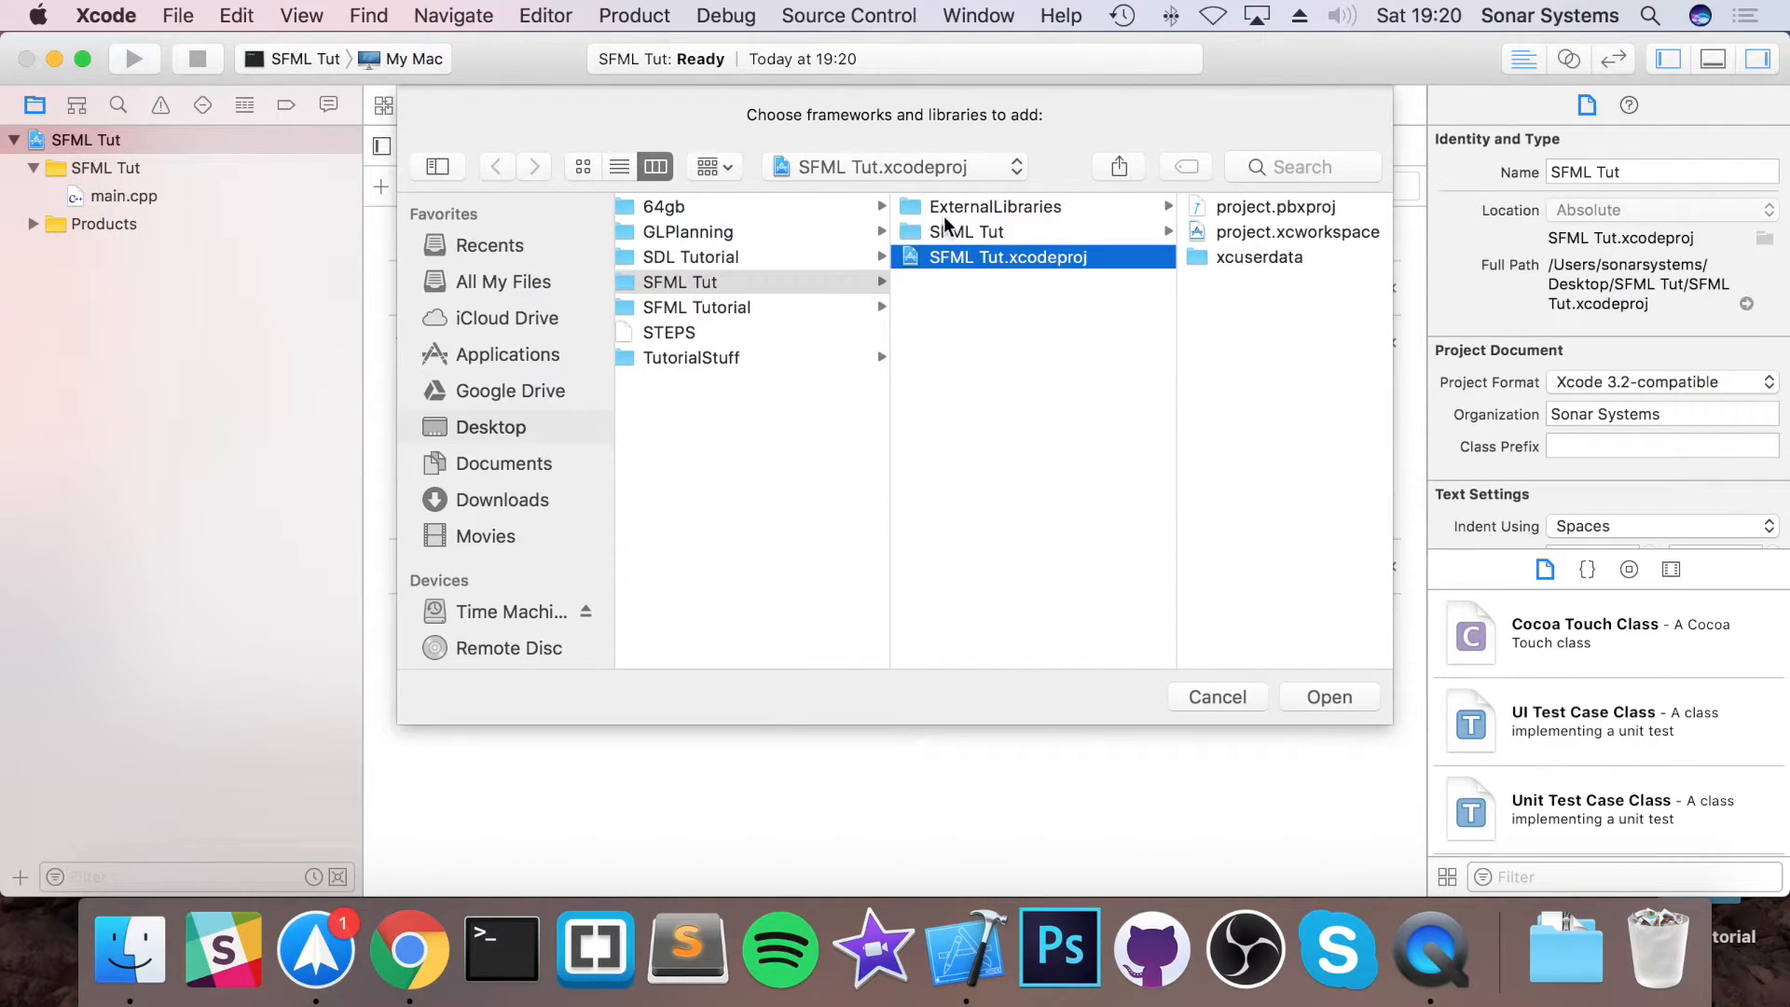
pyautogui.click(964, 230)
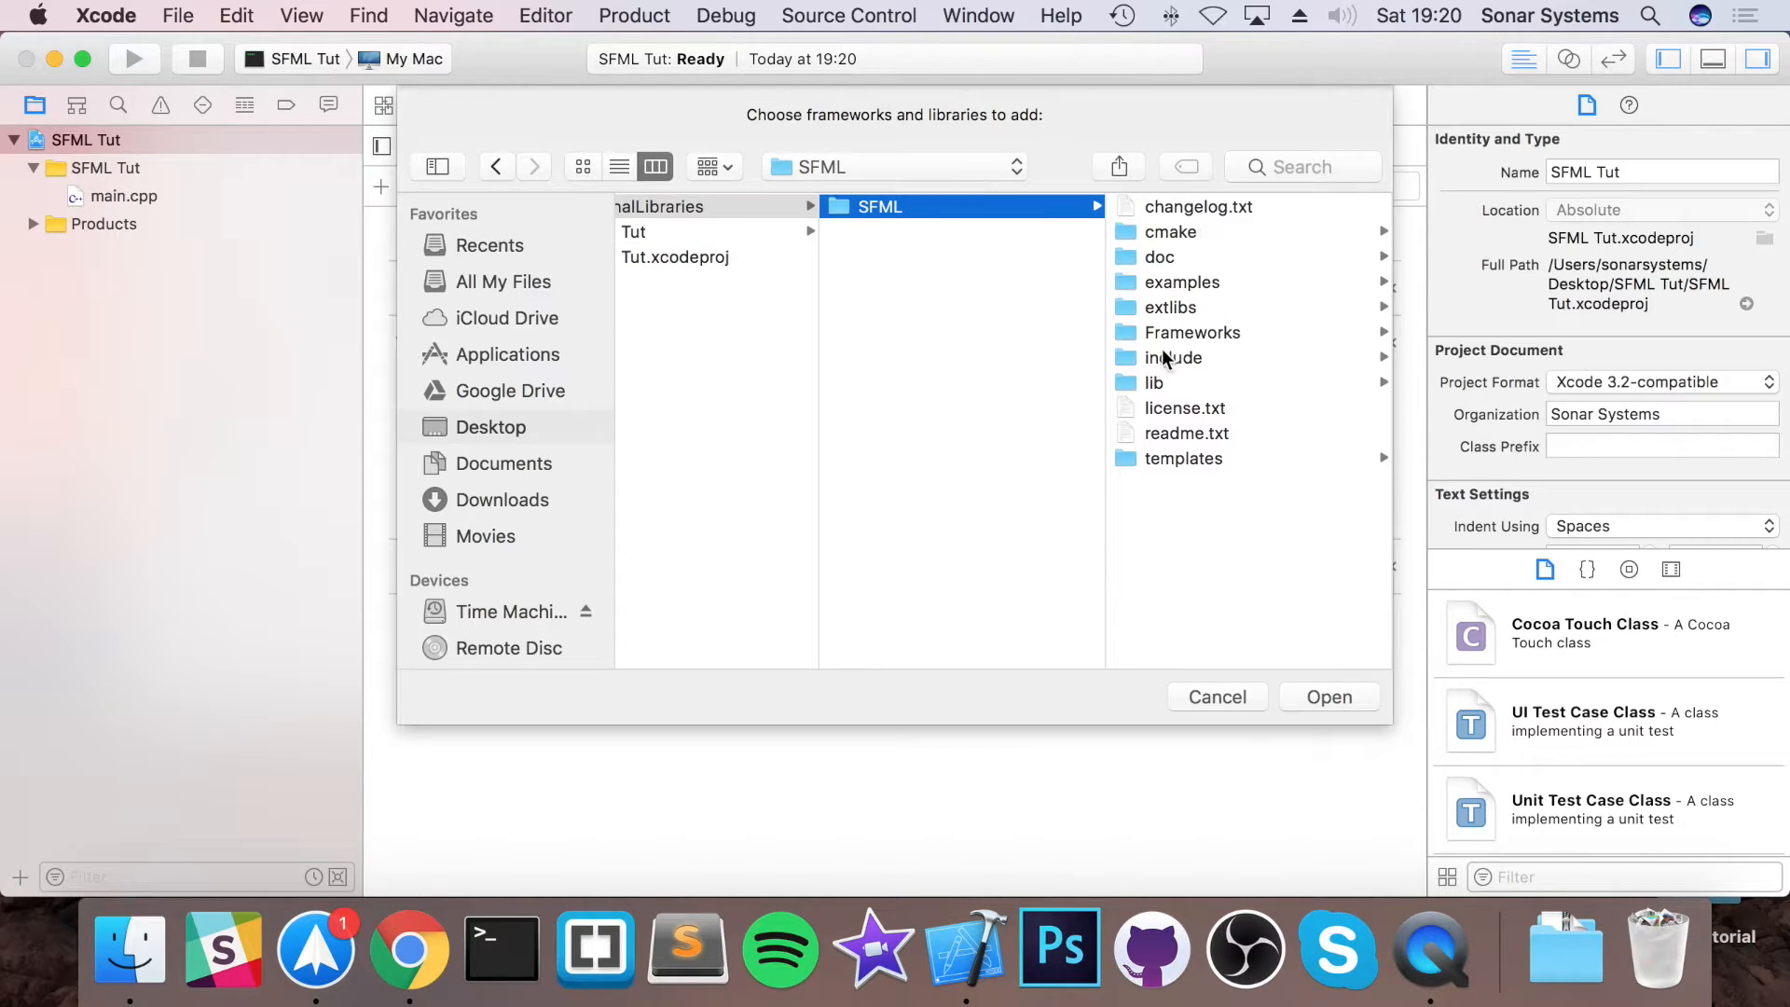
pyautogui.click(1154, 383)
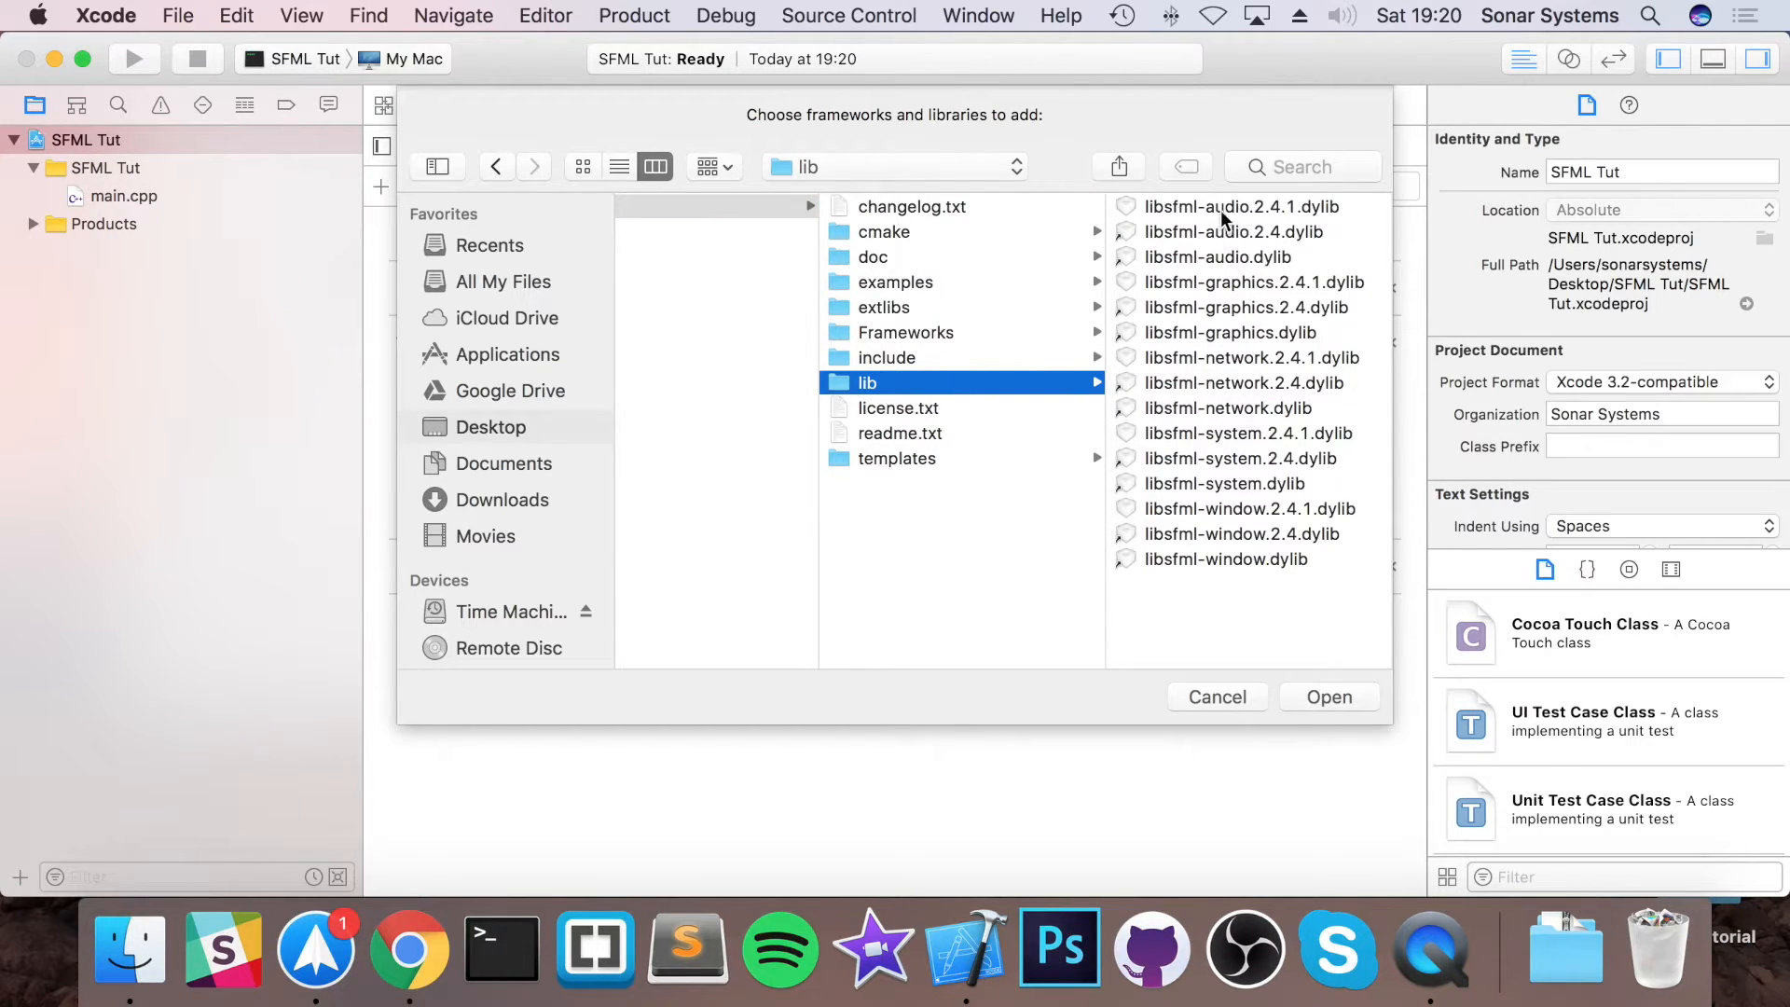
pyautogui.moveTo(1261, 218)
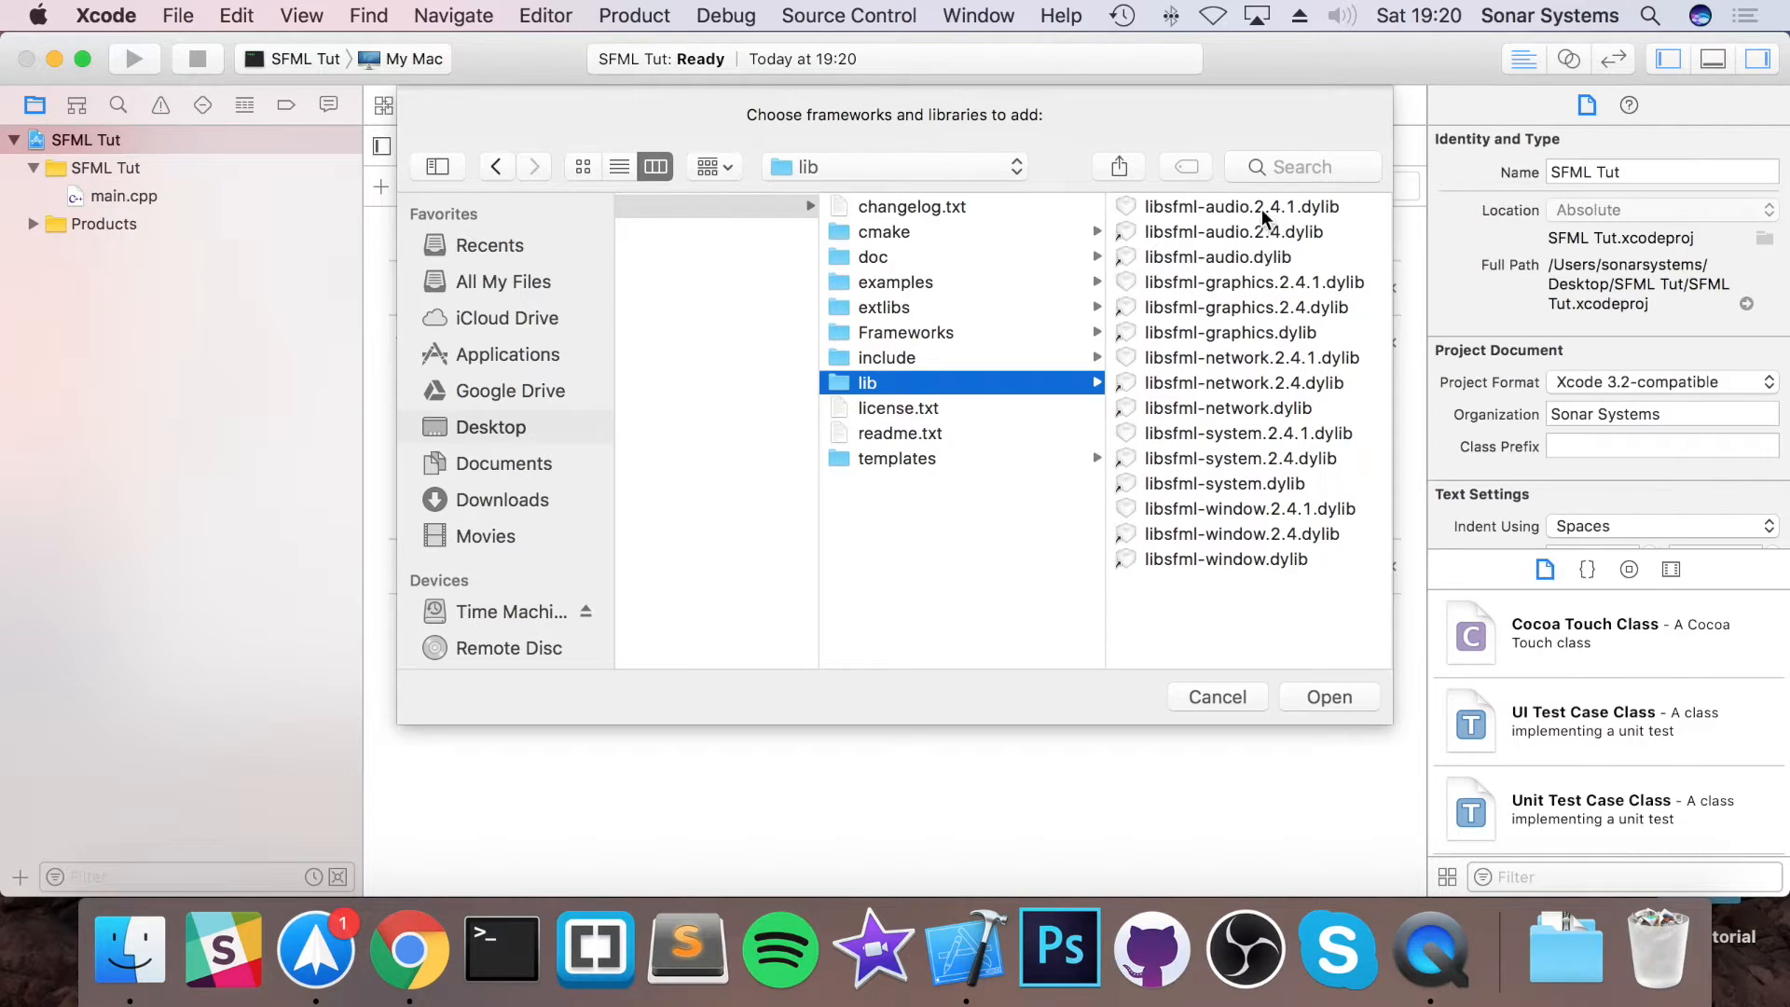
pyautogui.moveTo(1119, 238)
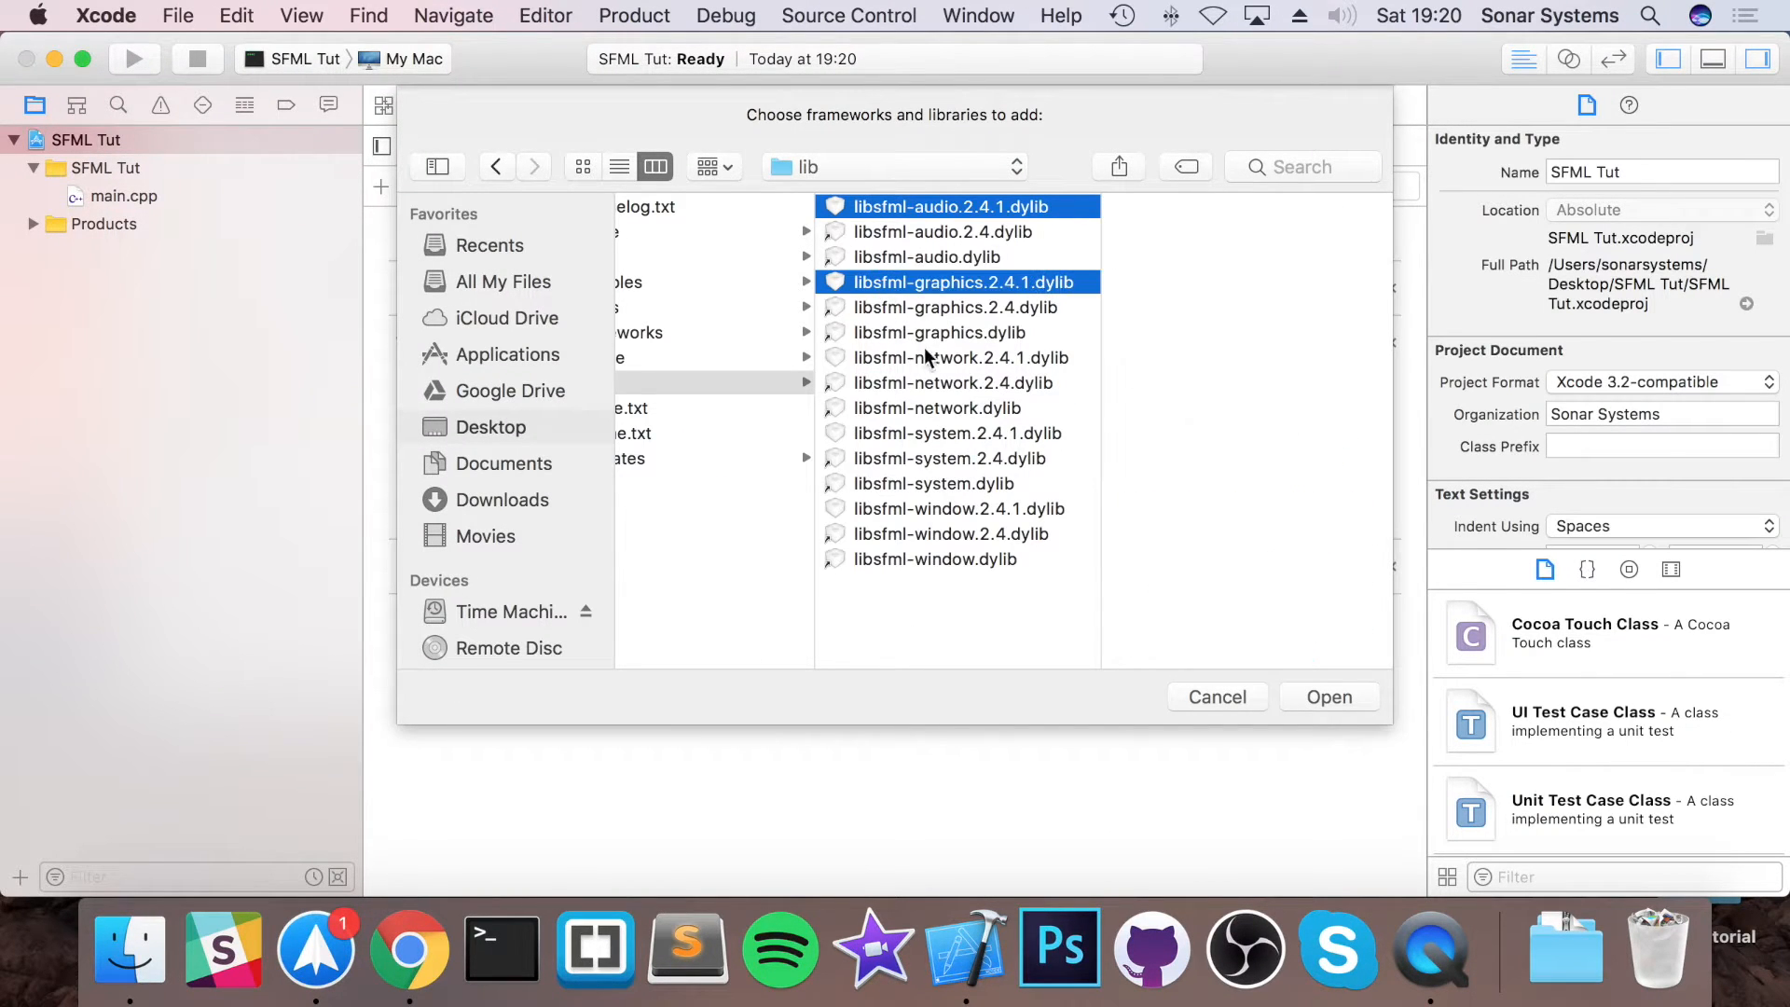
pyautogui.click(957, 357)
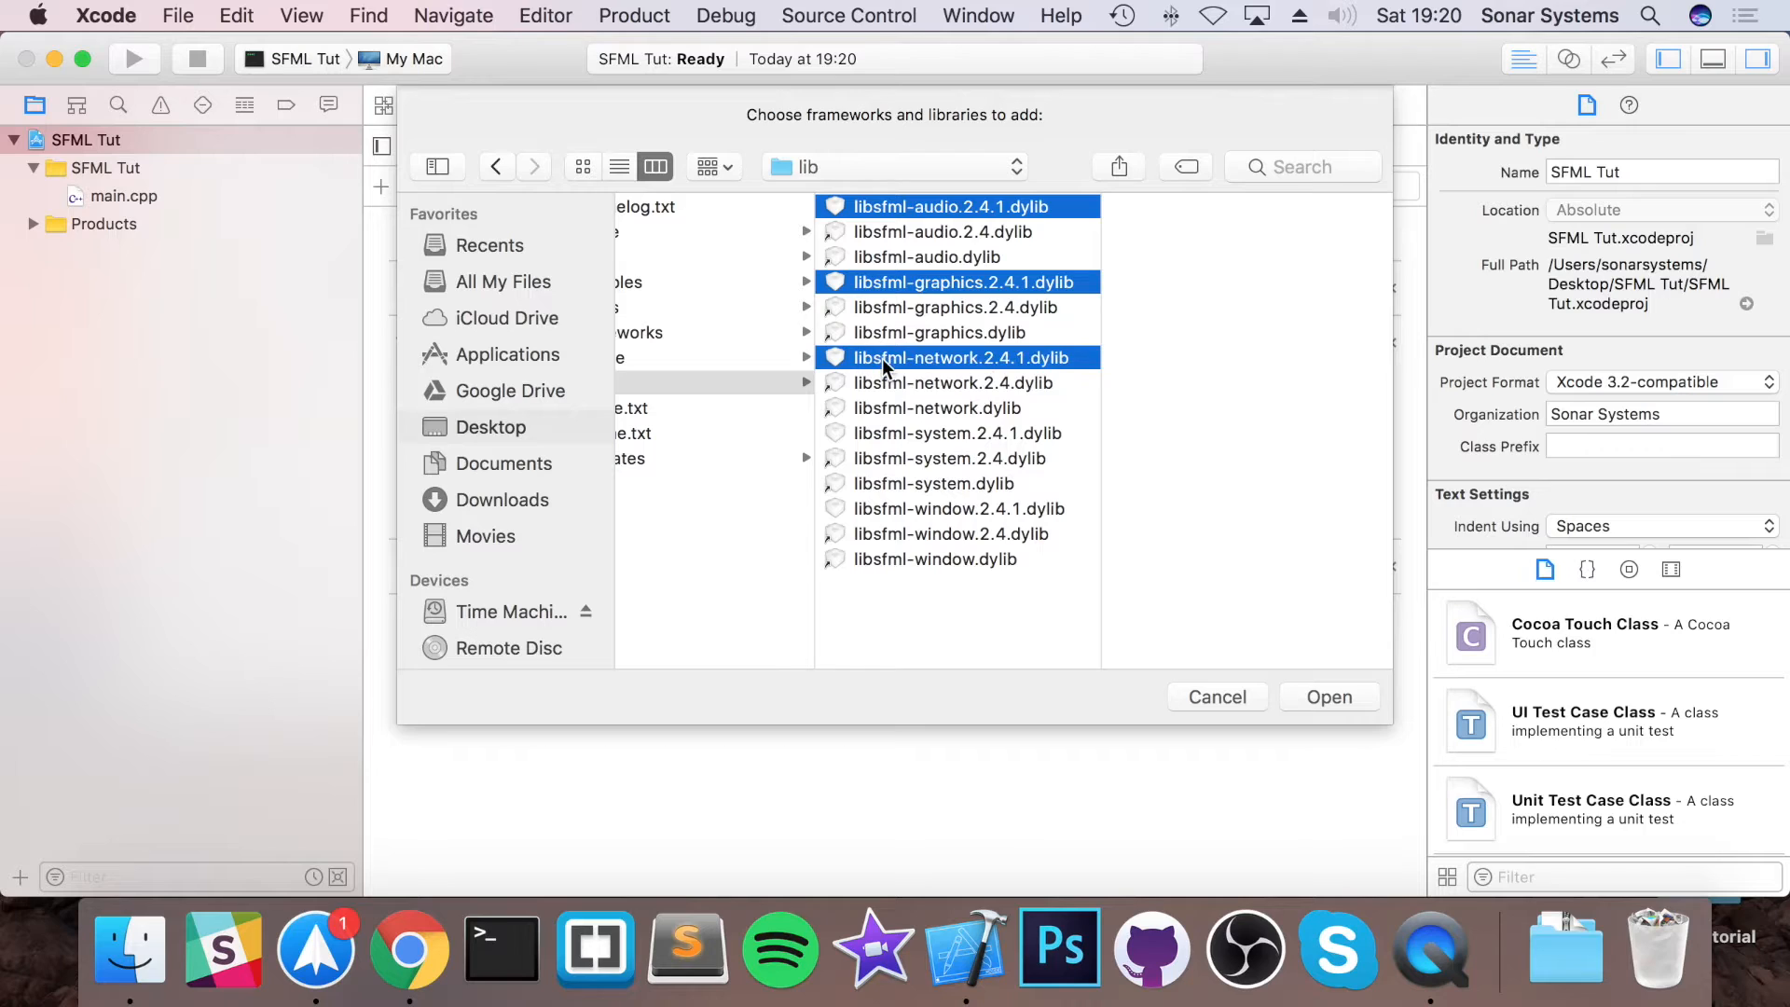
pyautogui.click(957, 433)
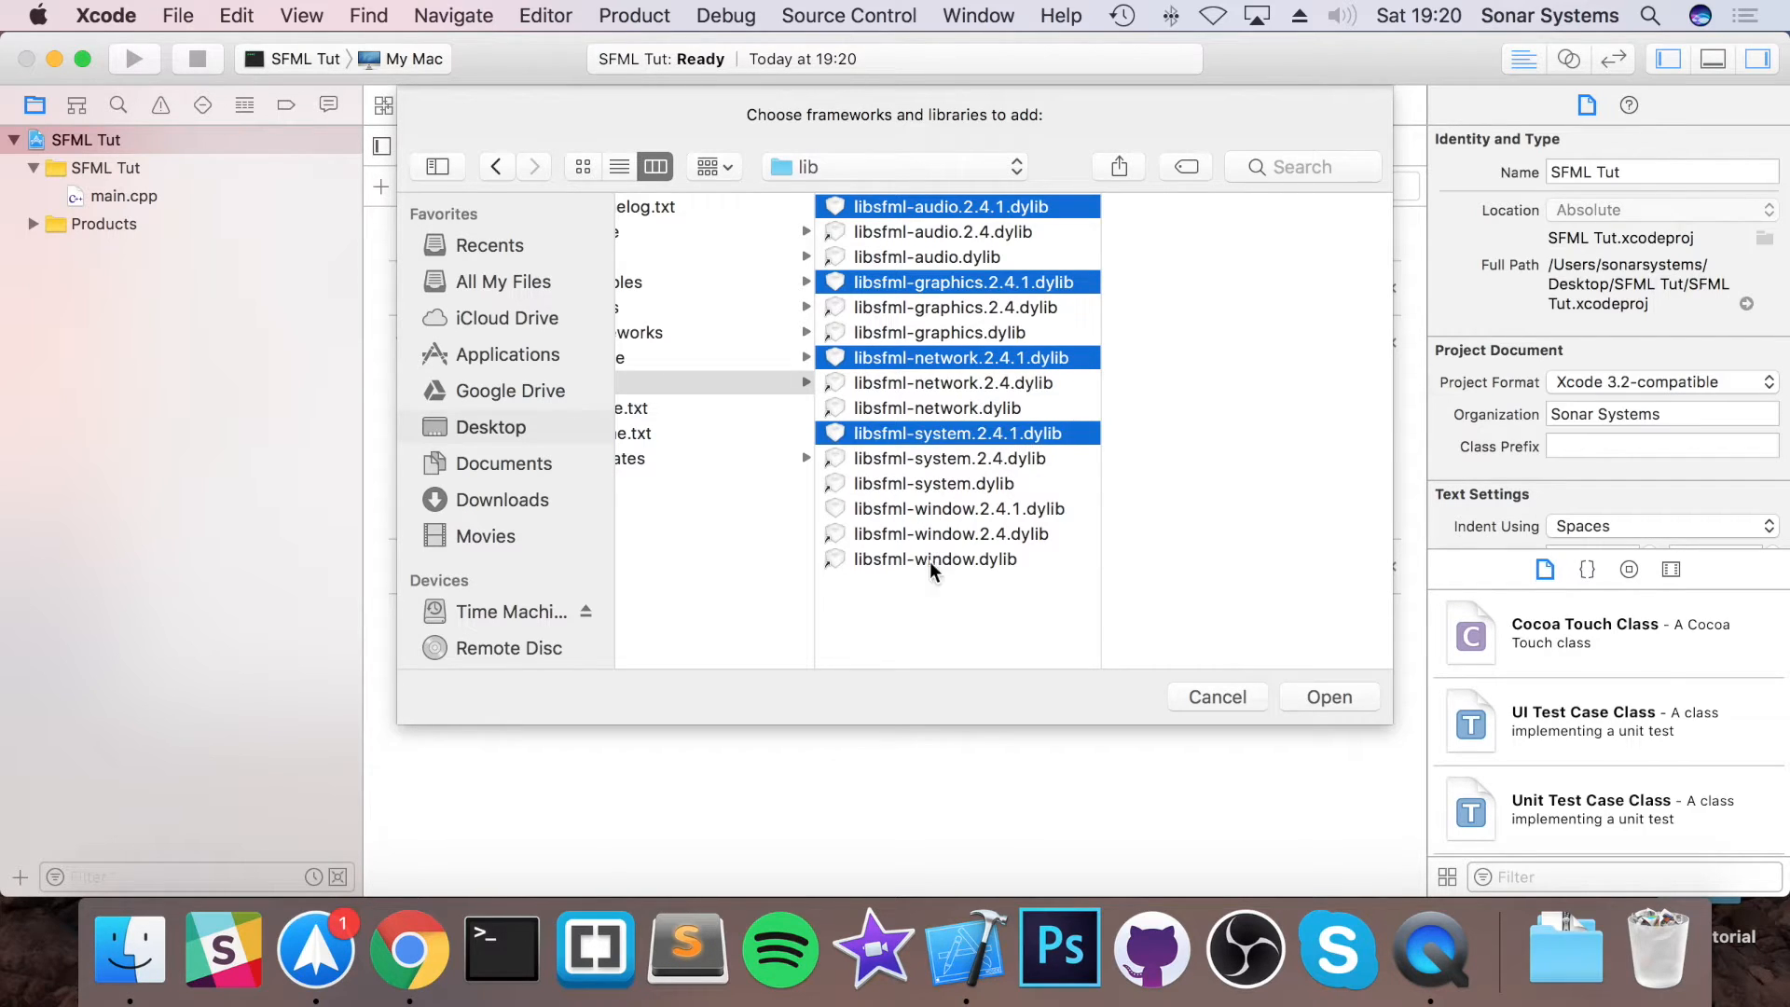
pyautogui.click(956, 508)
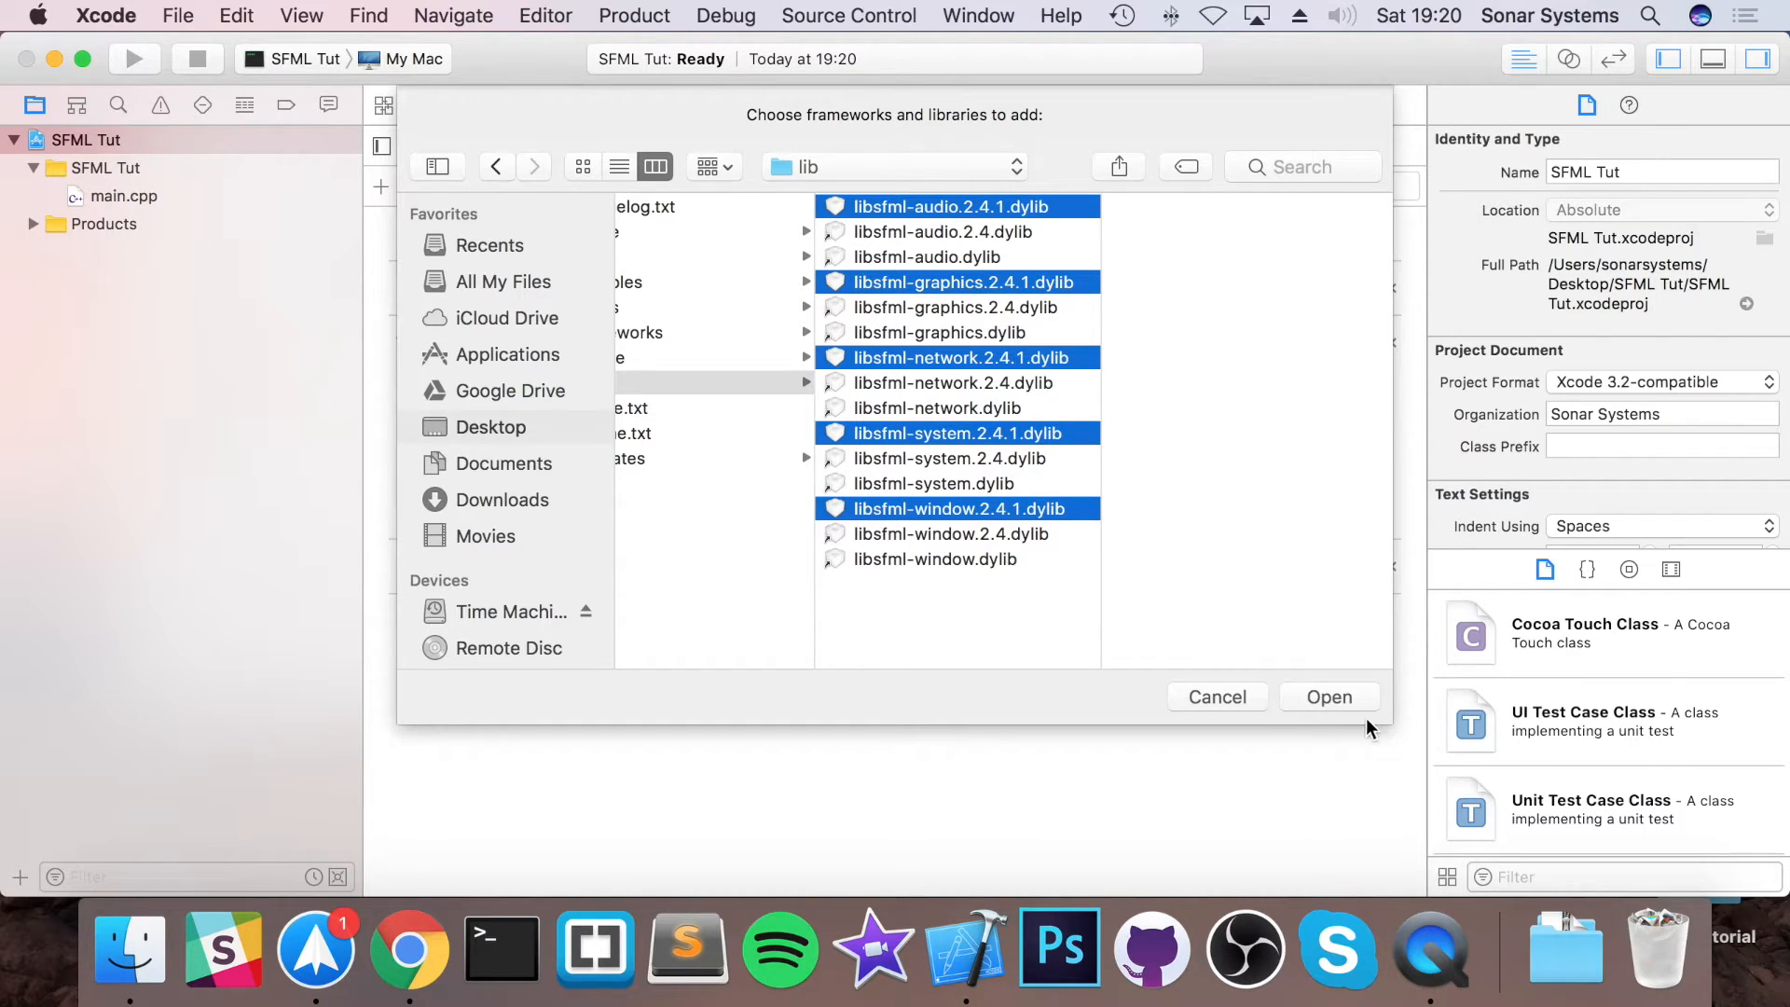
pyautogui.click(1329, 697)
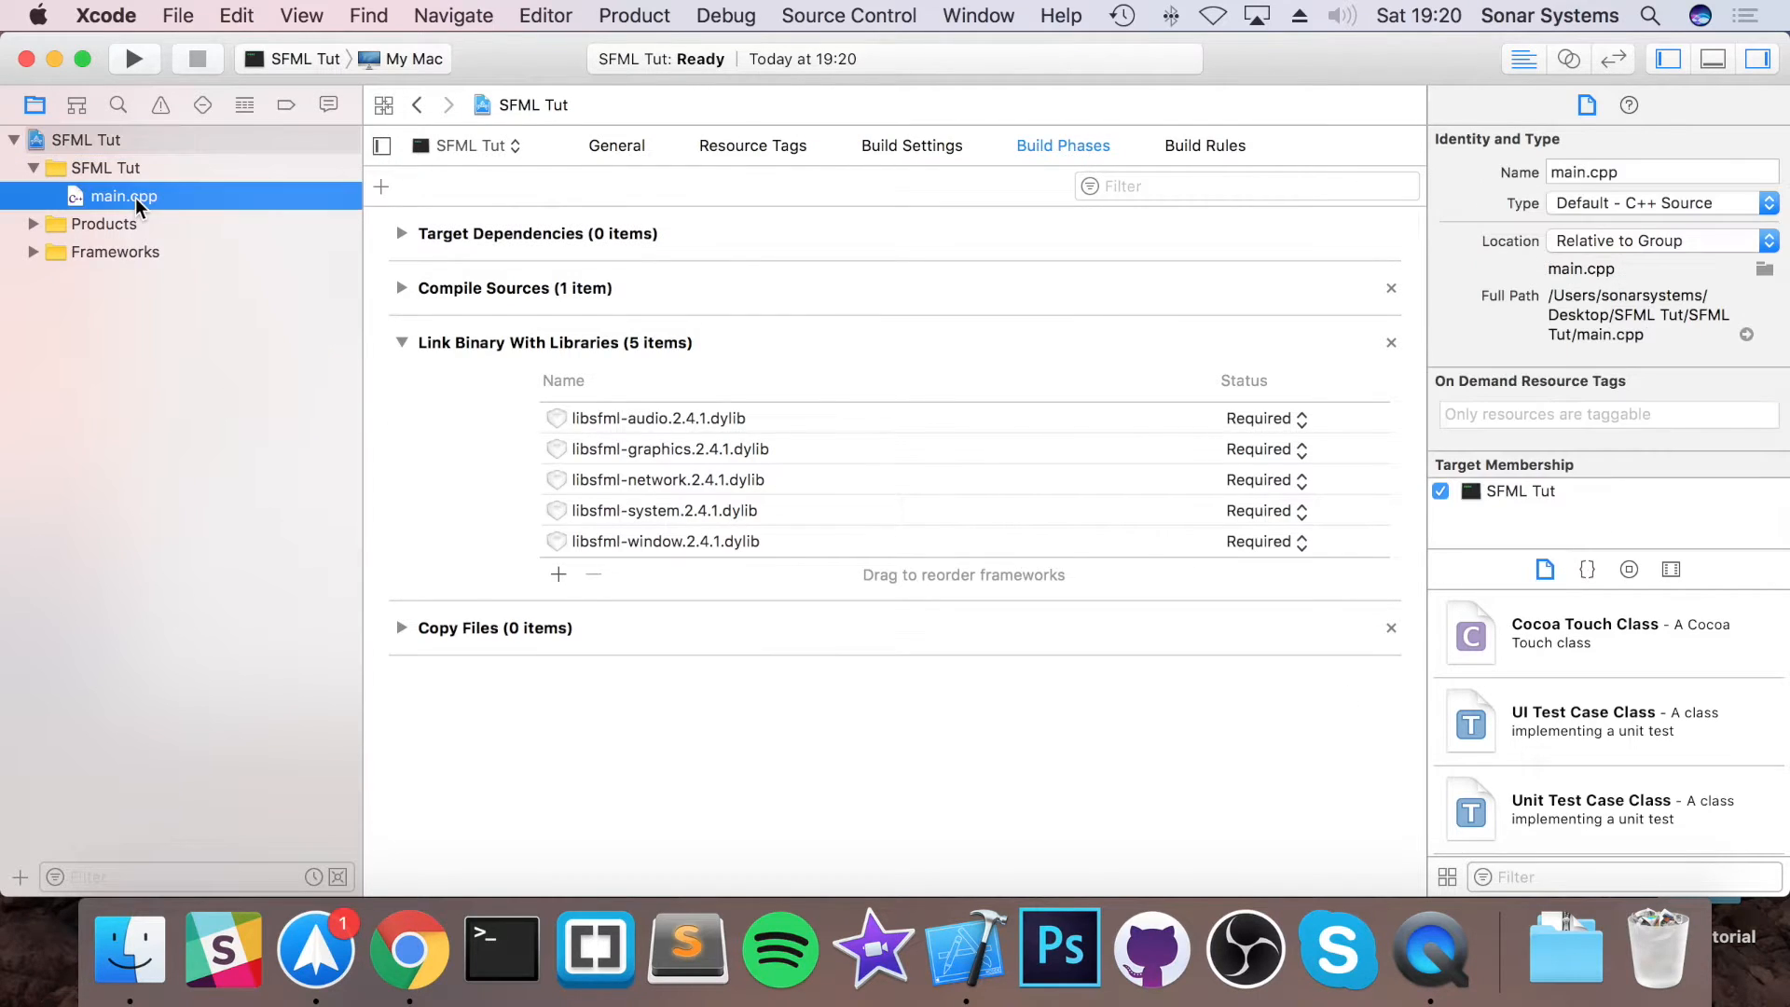
# - Hide the Utilities and Navigator panels so main.cpp fills the window
pyautogui.click(123, 195)
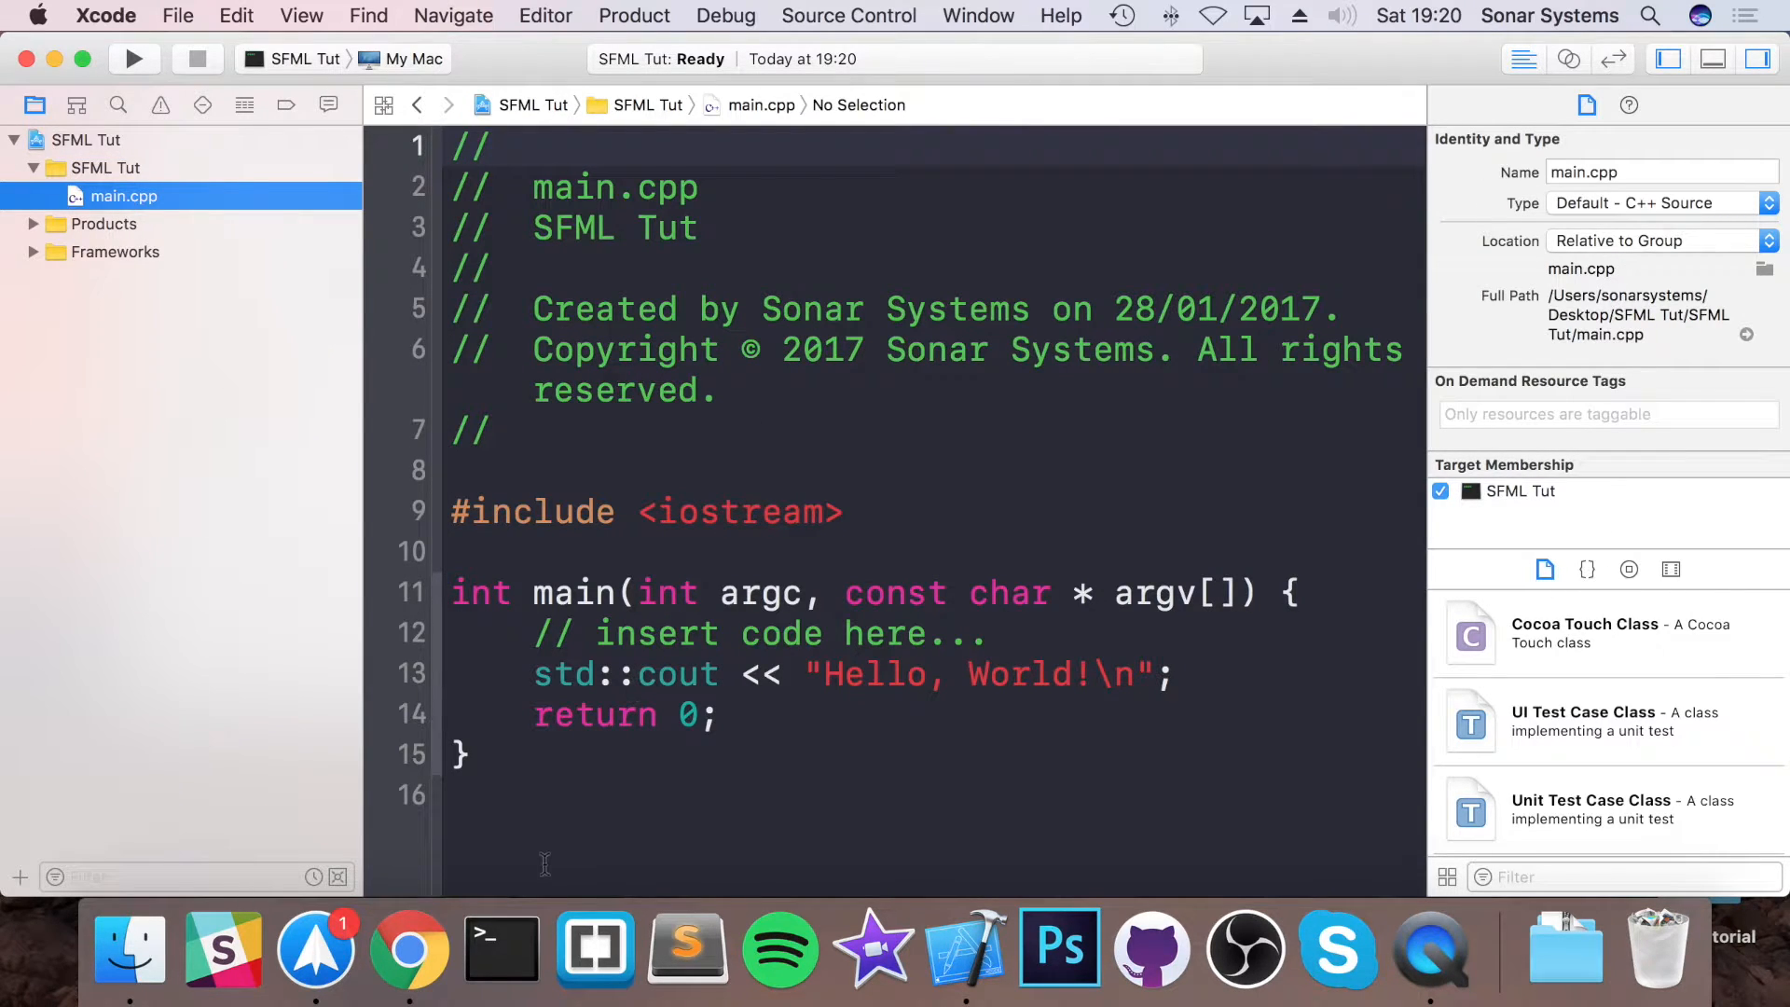
pyautogui.moveTo(544, 768)
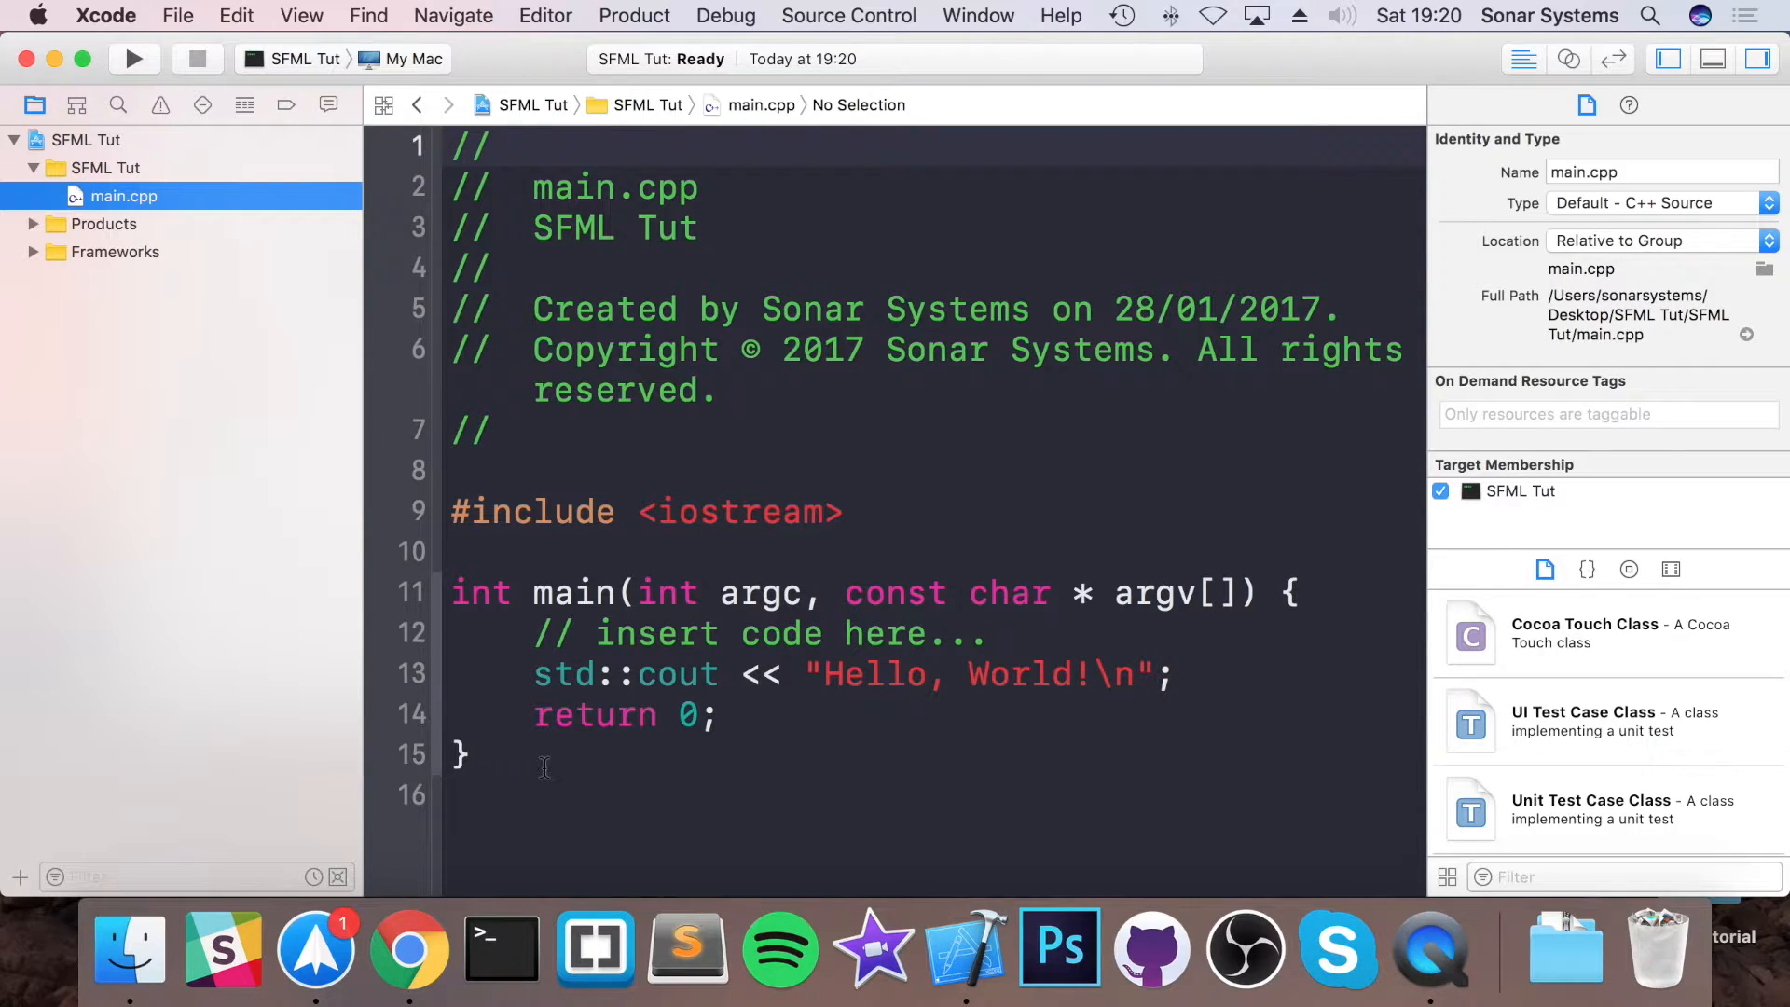
pyautogui.click(1758, 57)
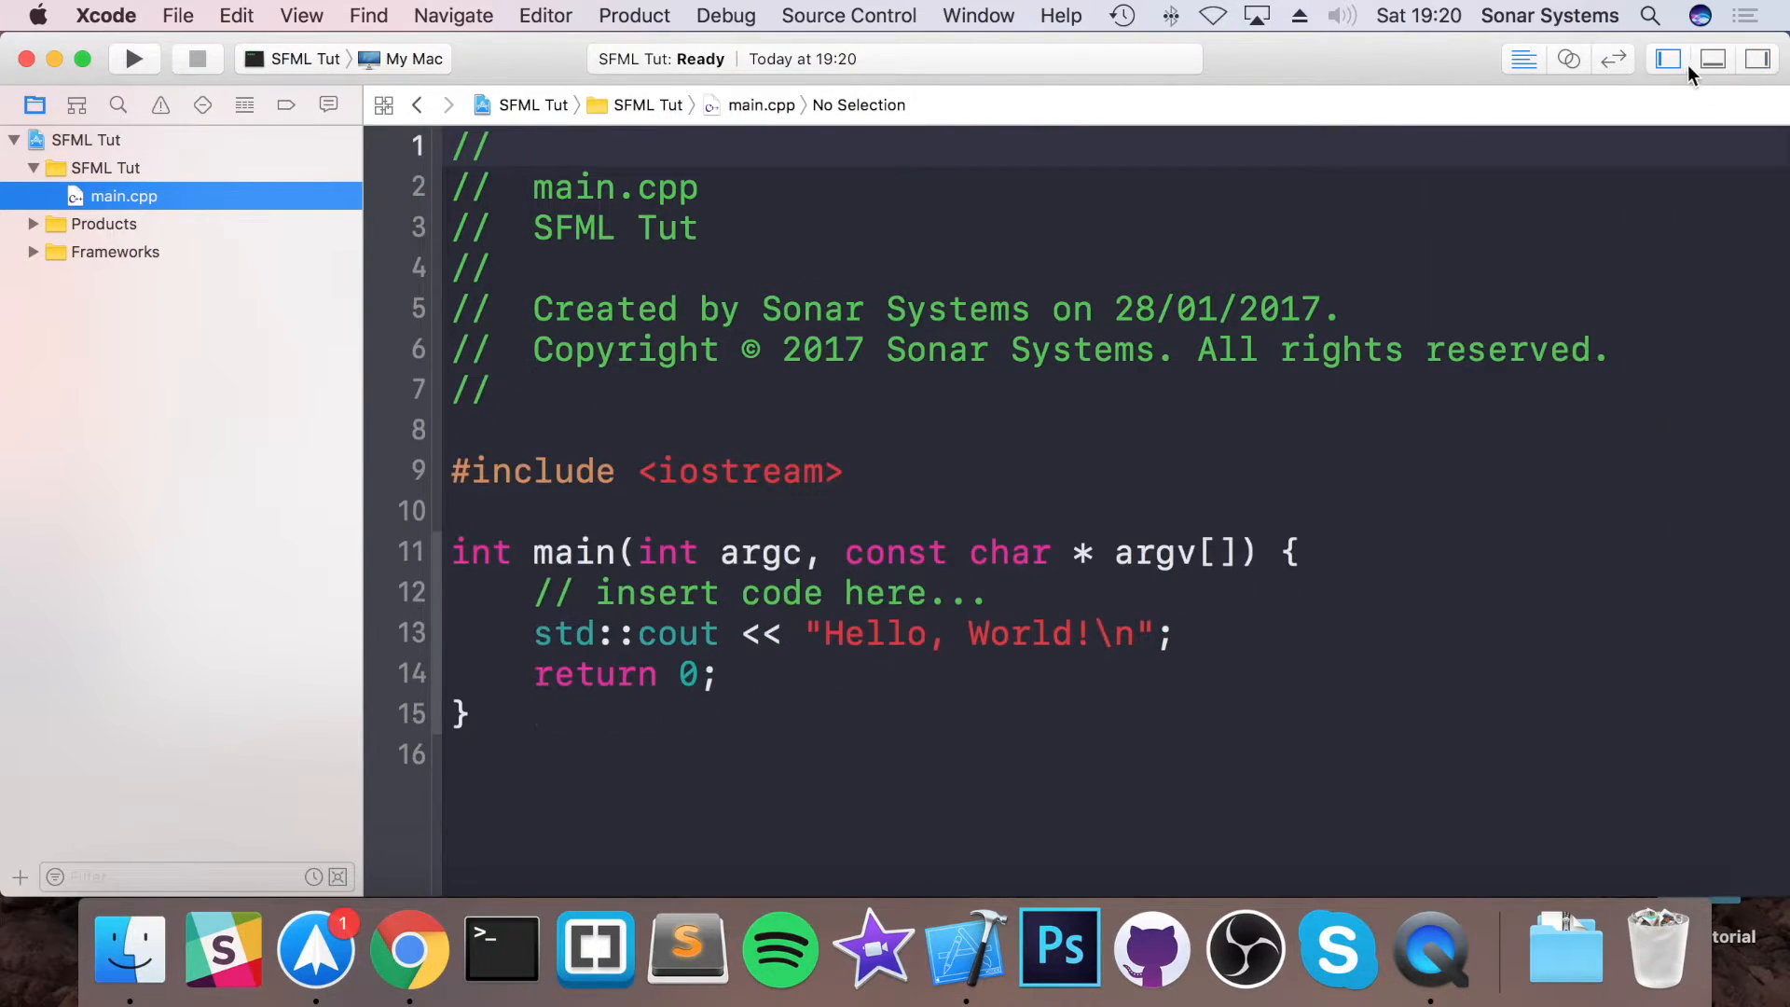
pyautogui.click(1668, 58)
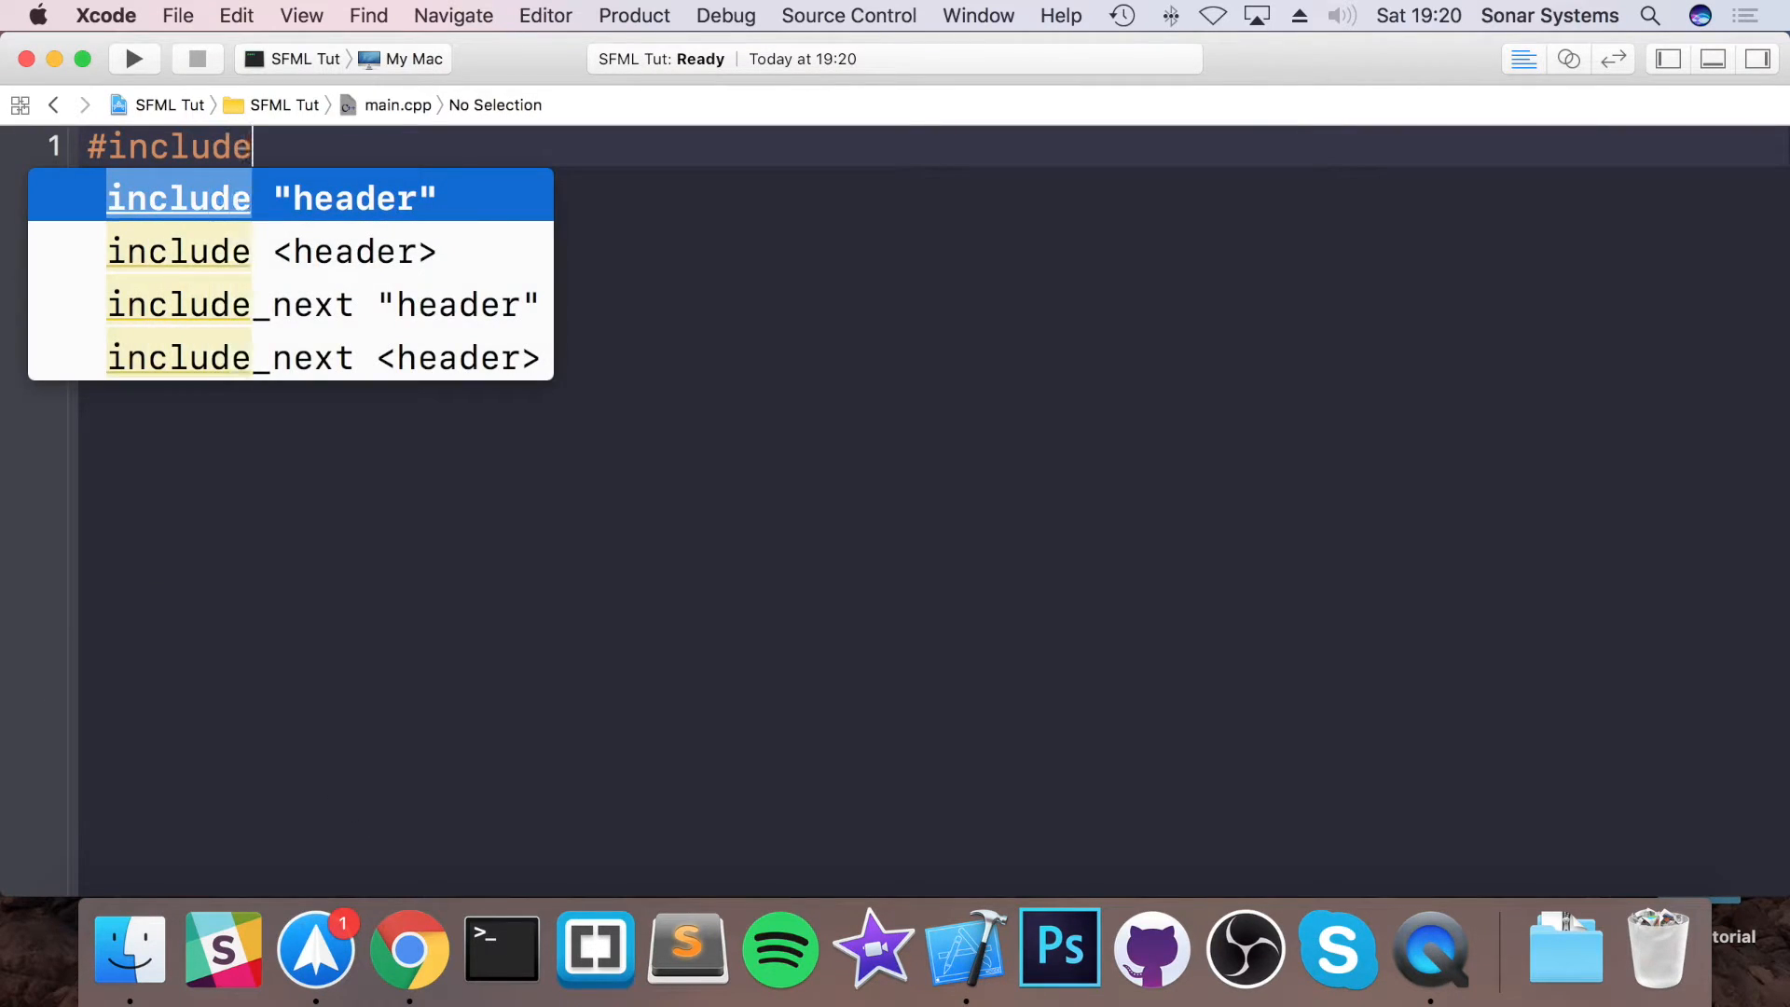
# - Type the #include <SFML/Graphics.hpp> line in main.cpp and start the next line
pyautogui.write('<')
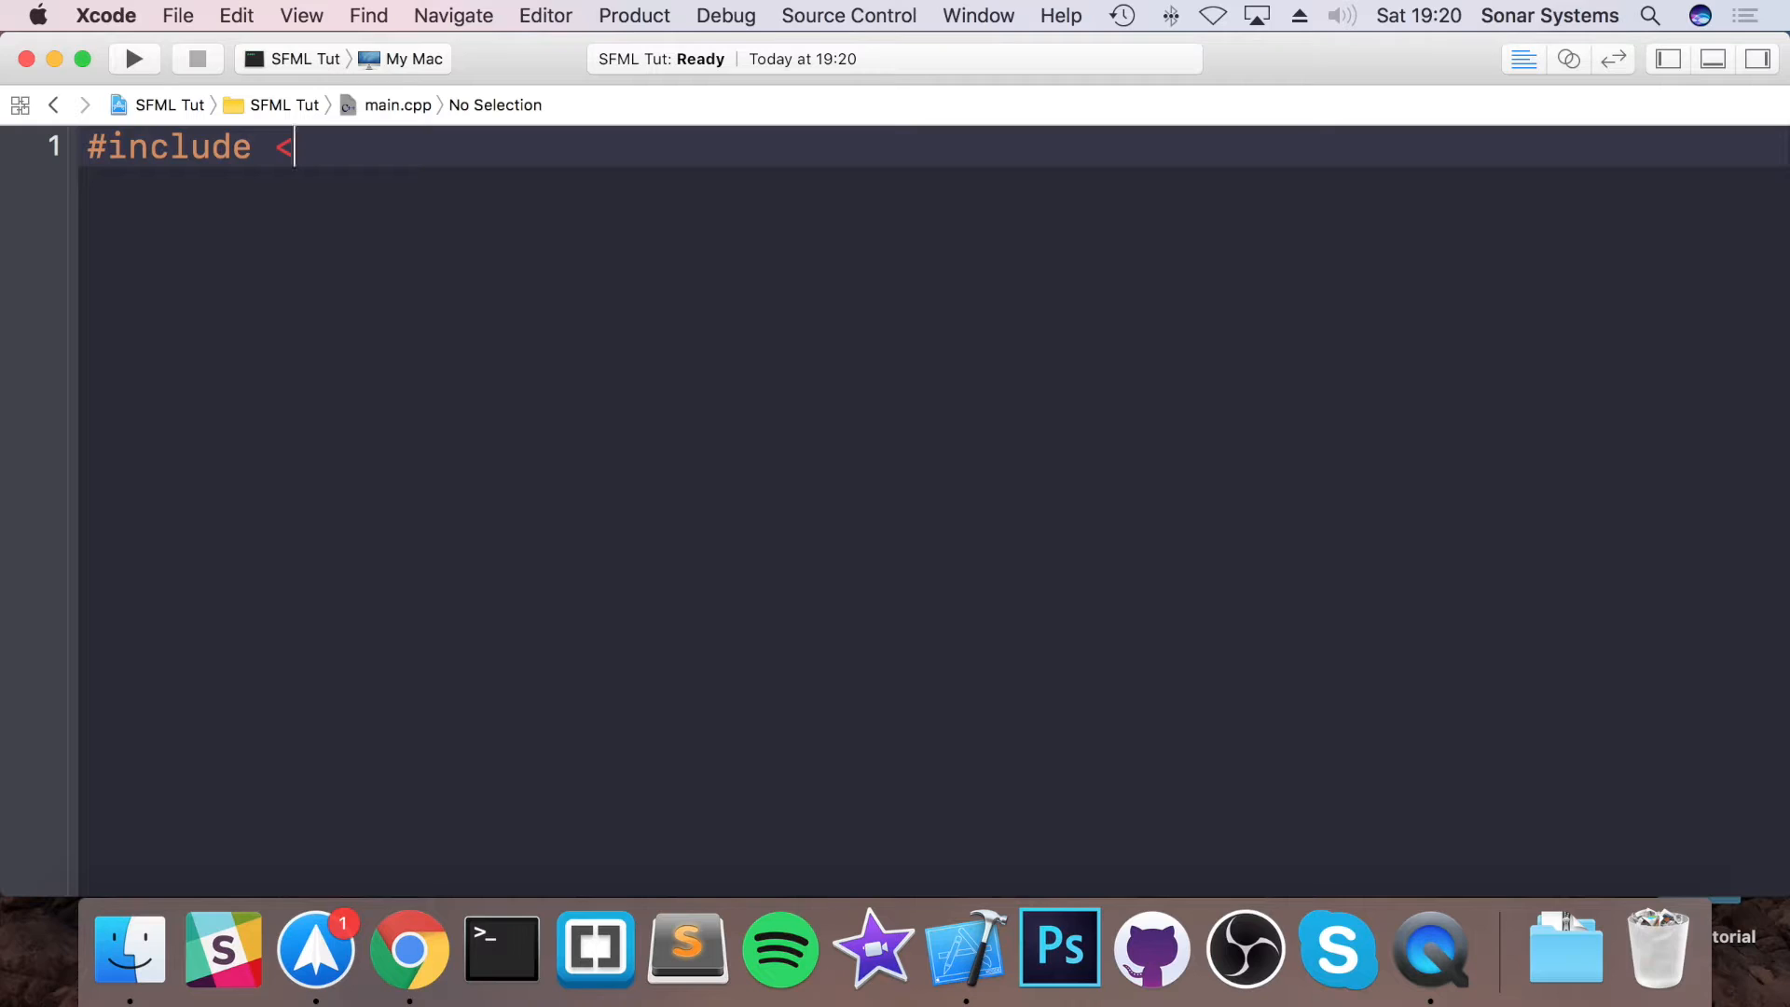
pyautogui.write('SF')
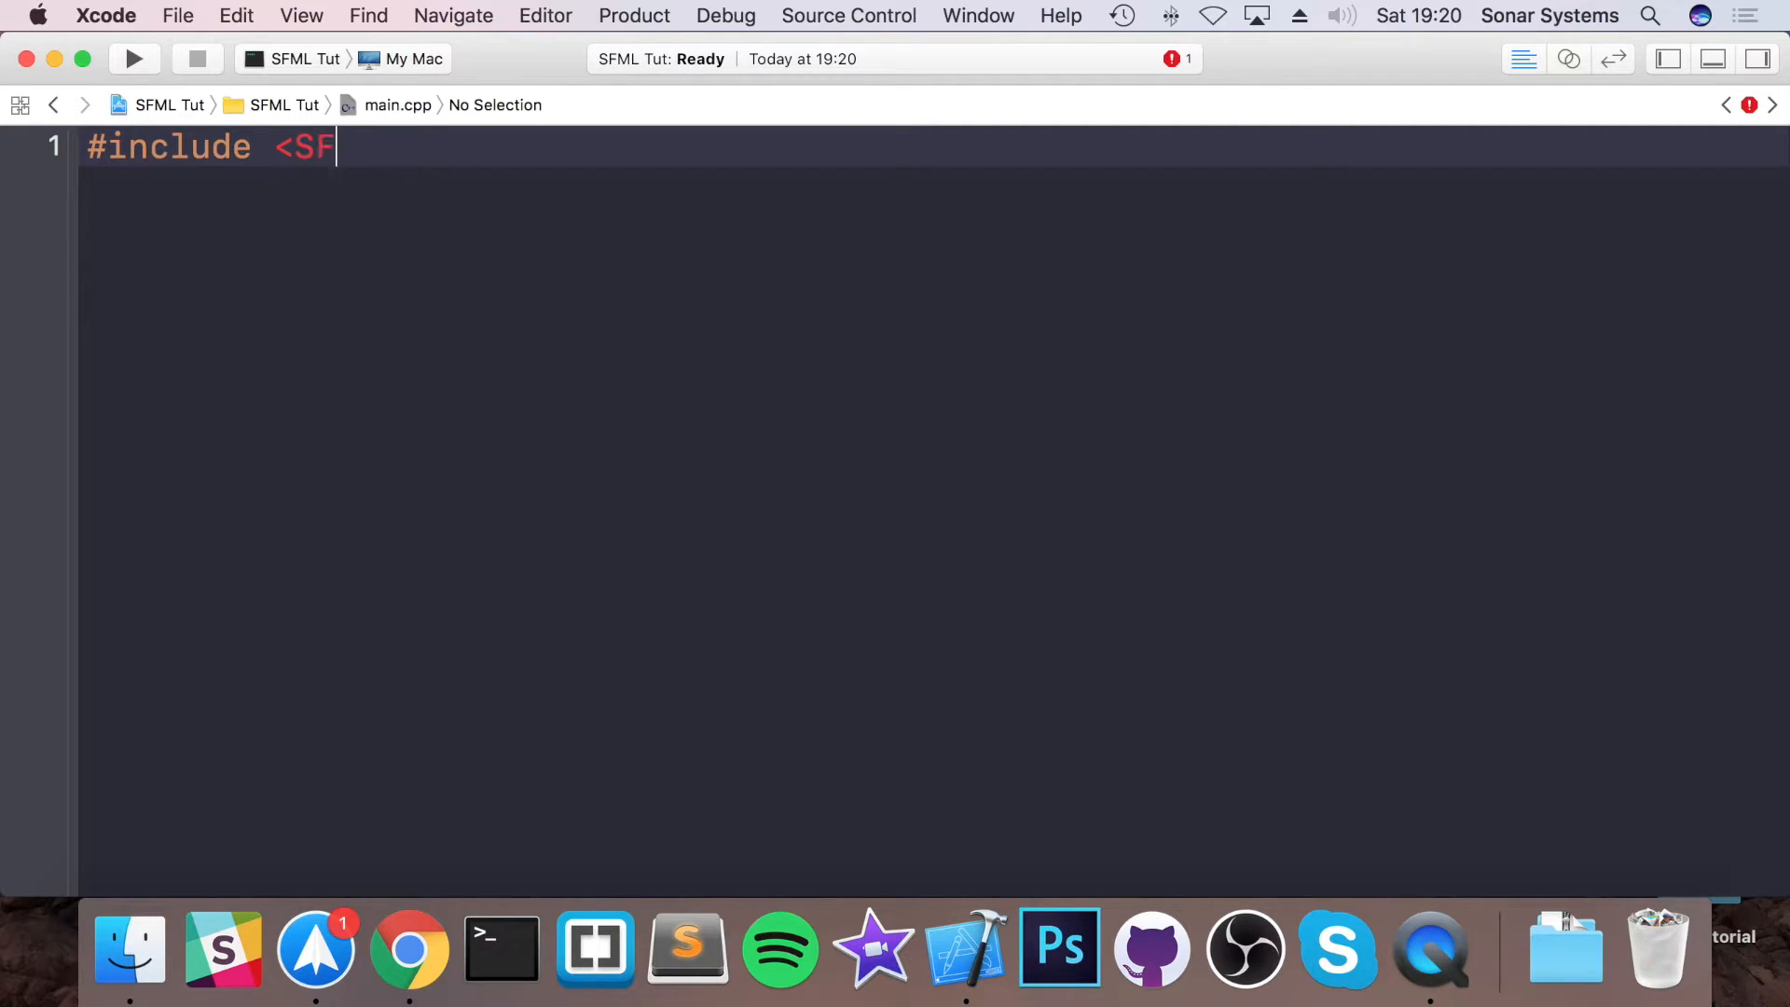
pyautogui.write('ML')
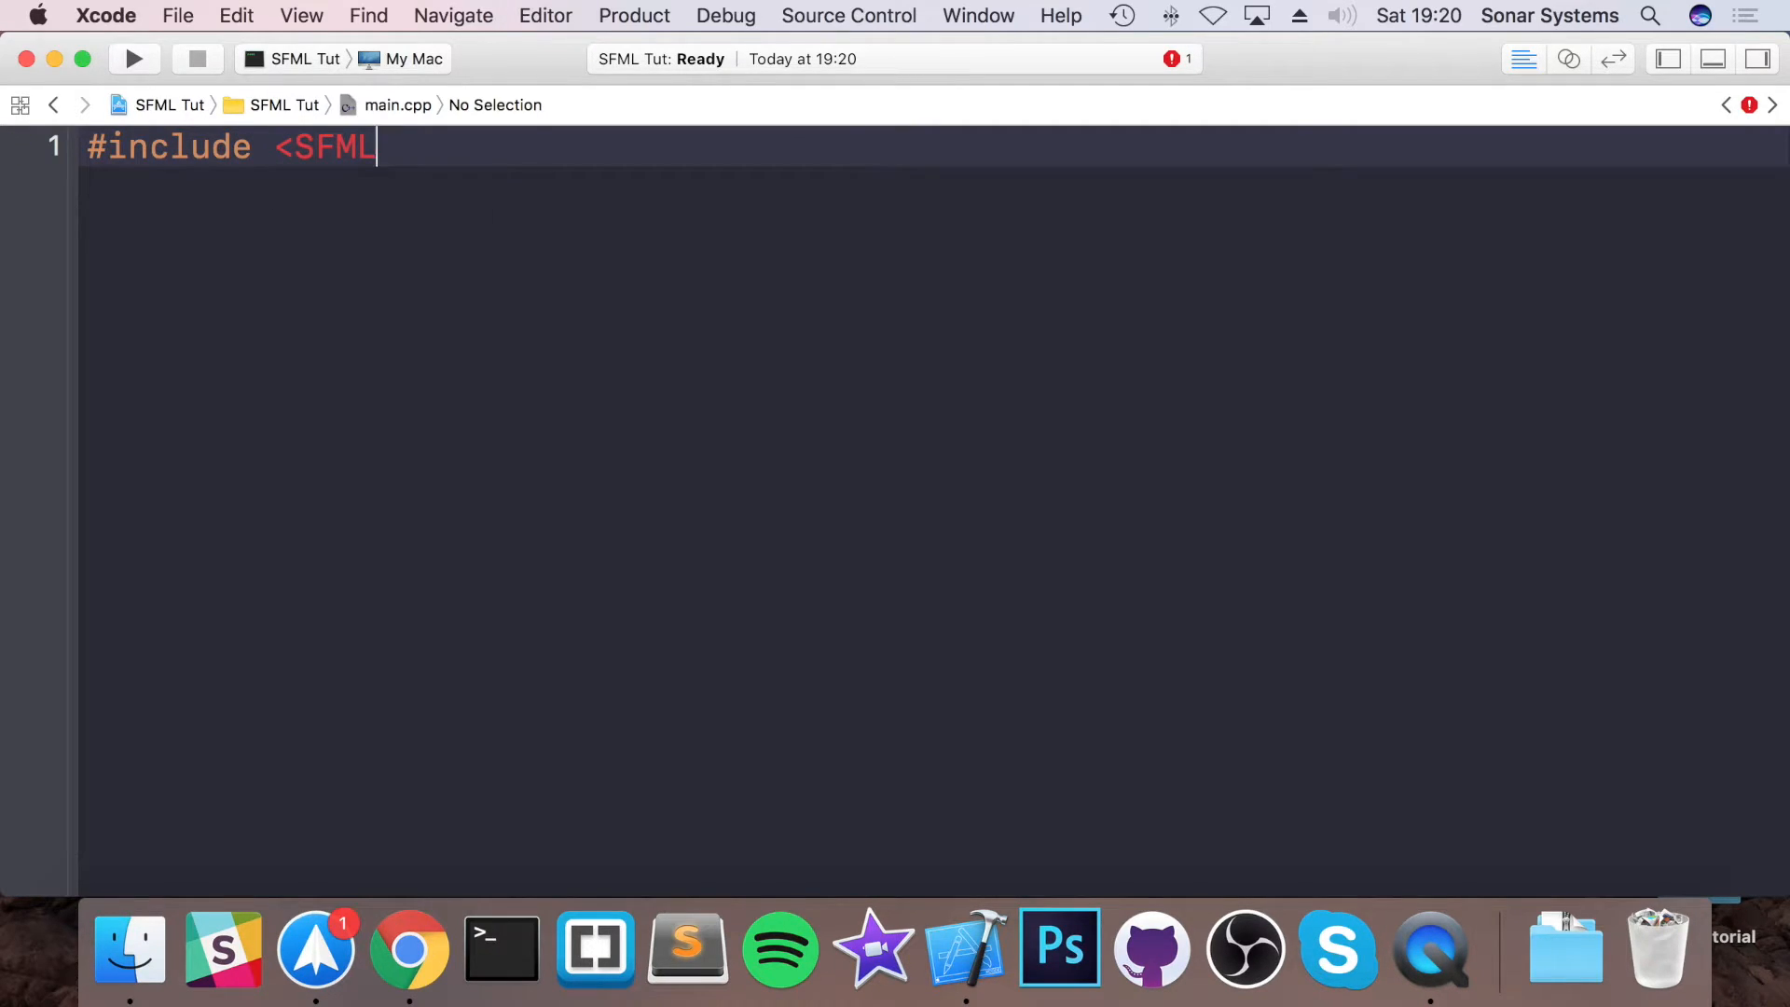
pyautogui.press('backspace')
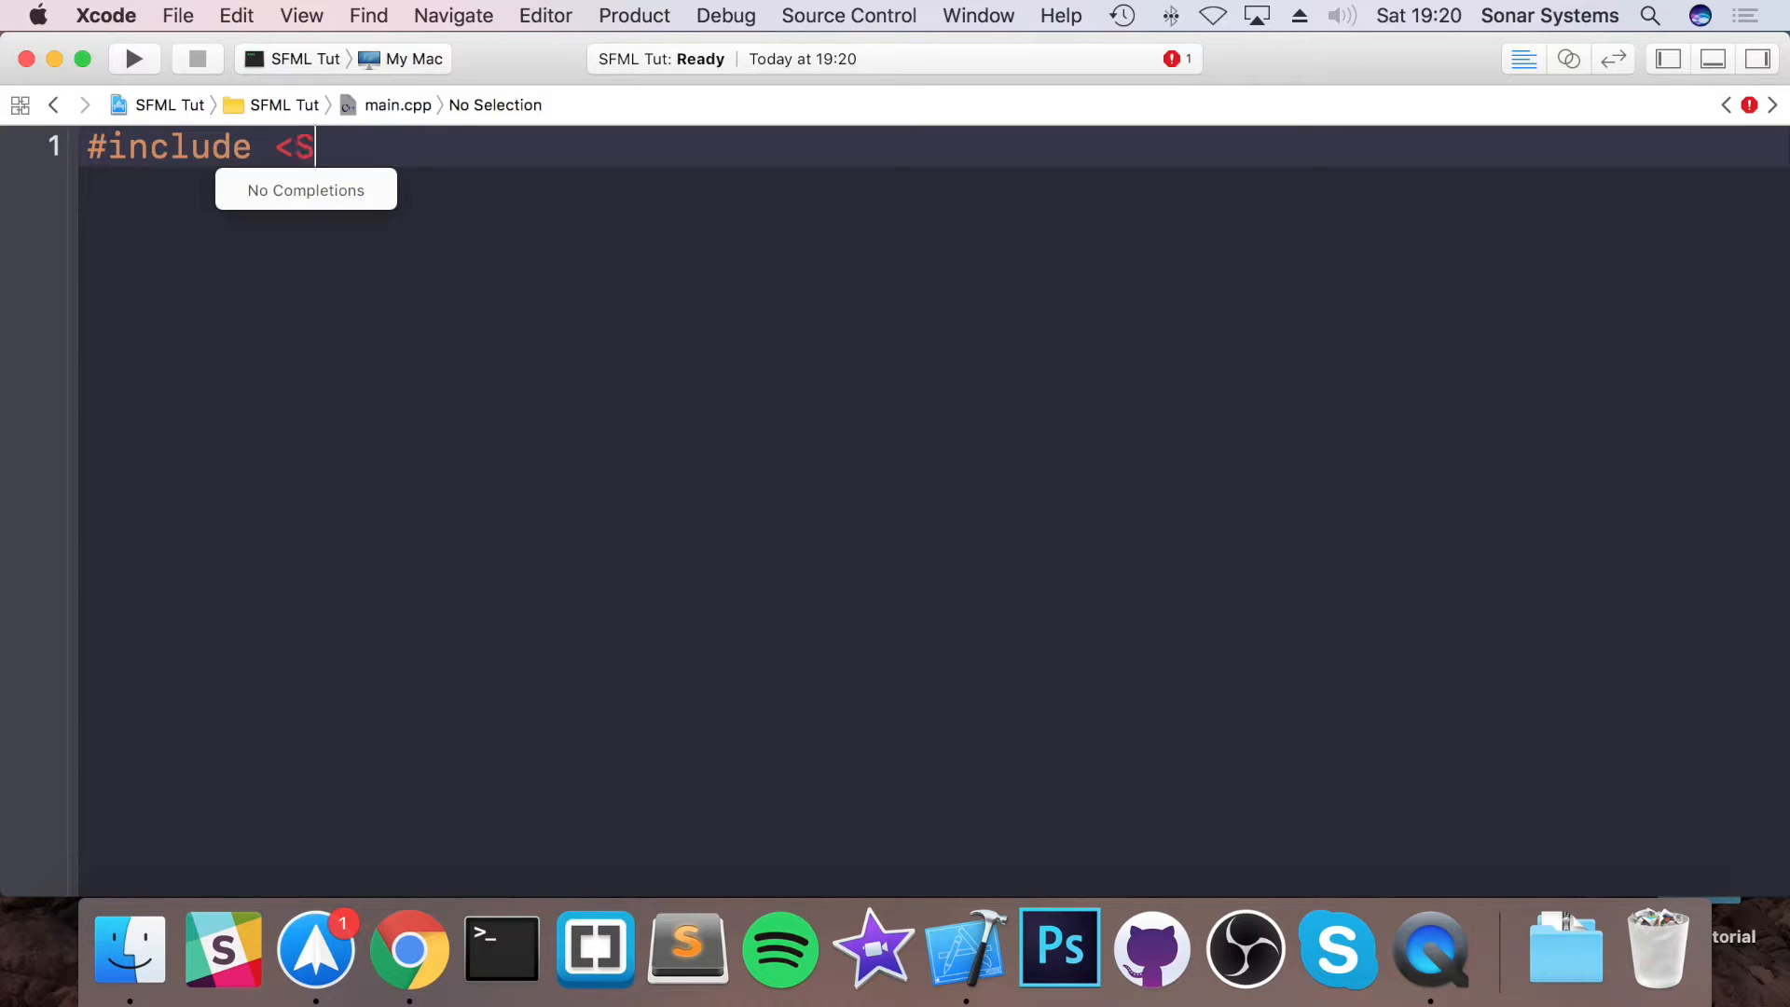
pyautogui.write('FML')
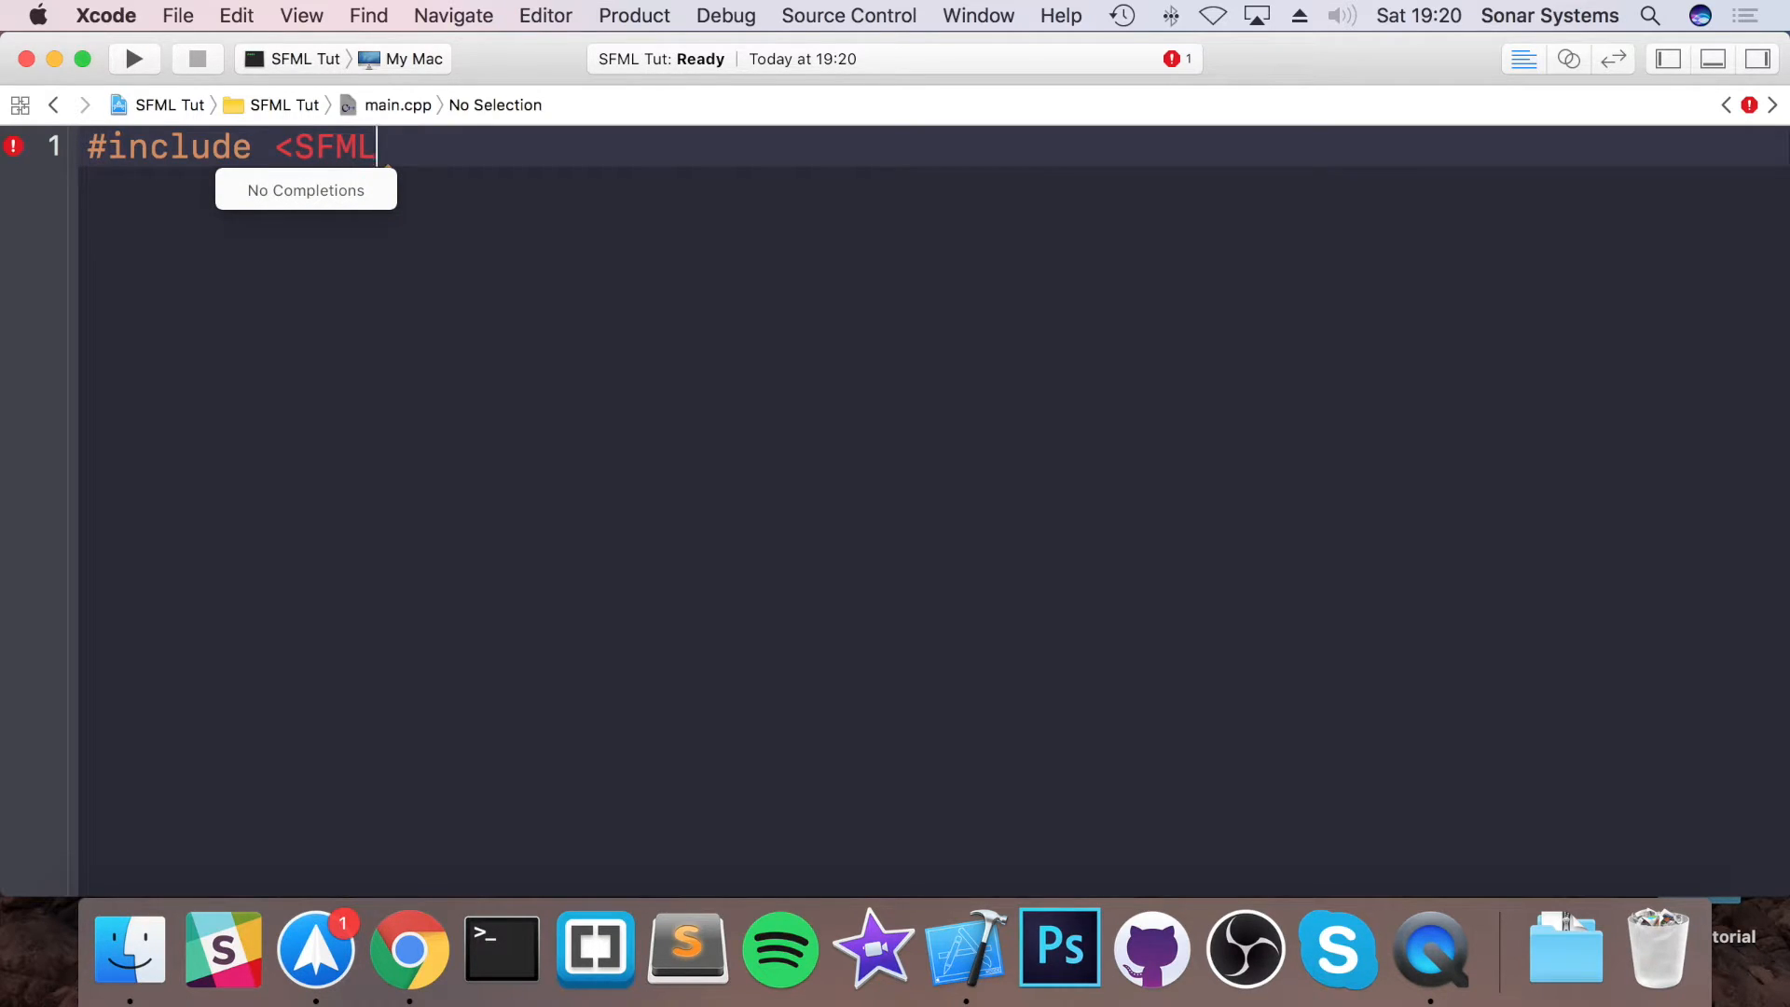
pyautogui.write('/')
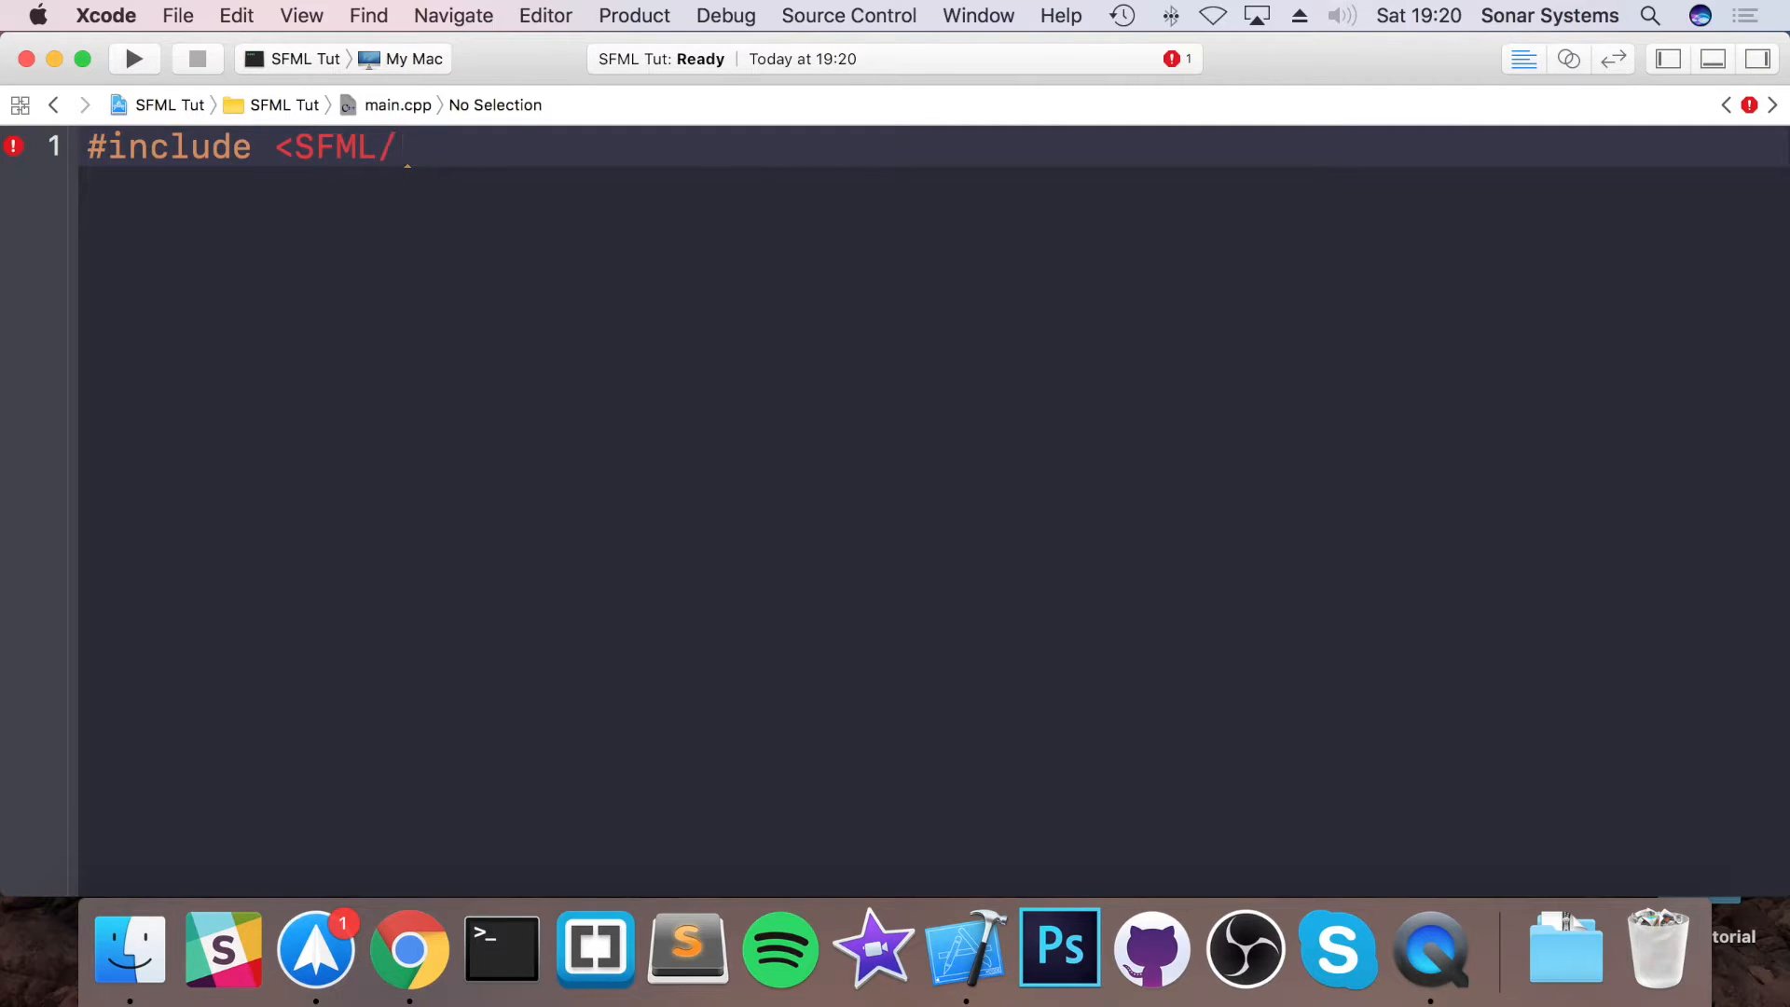
pyautogui.write('G')
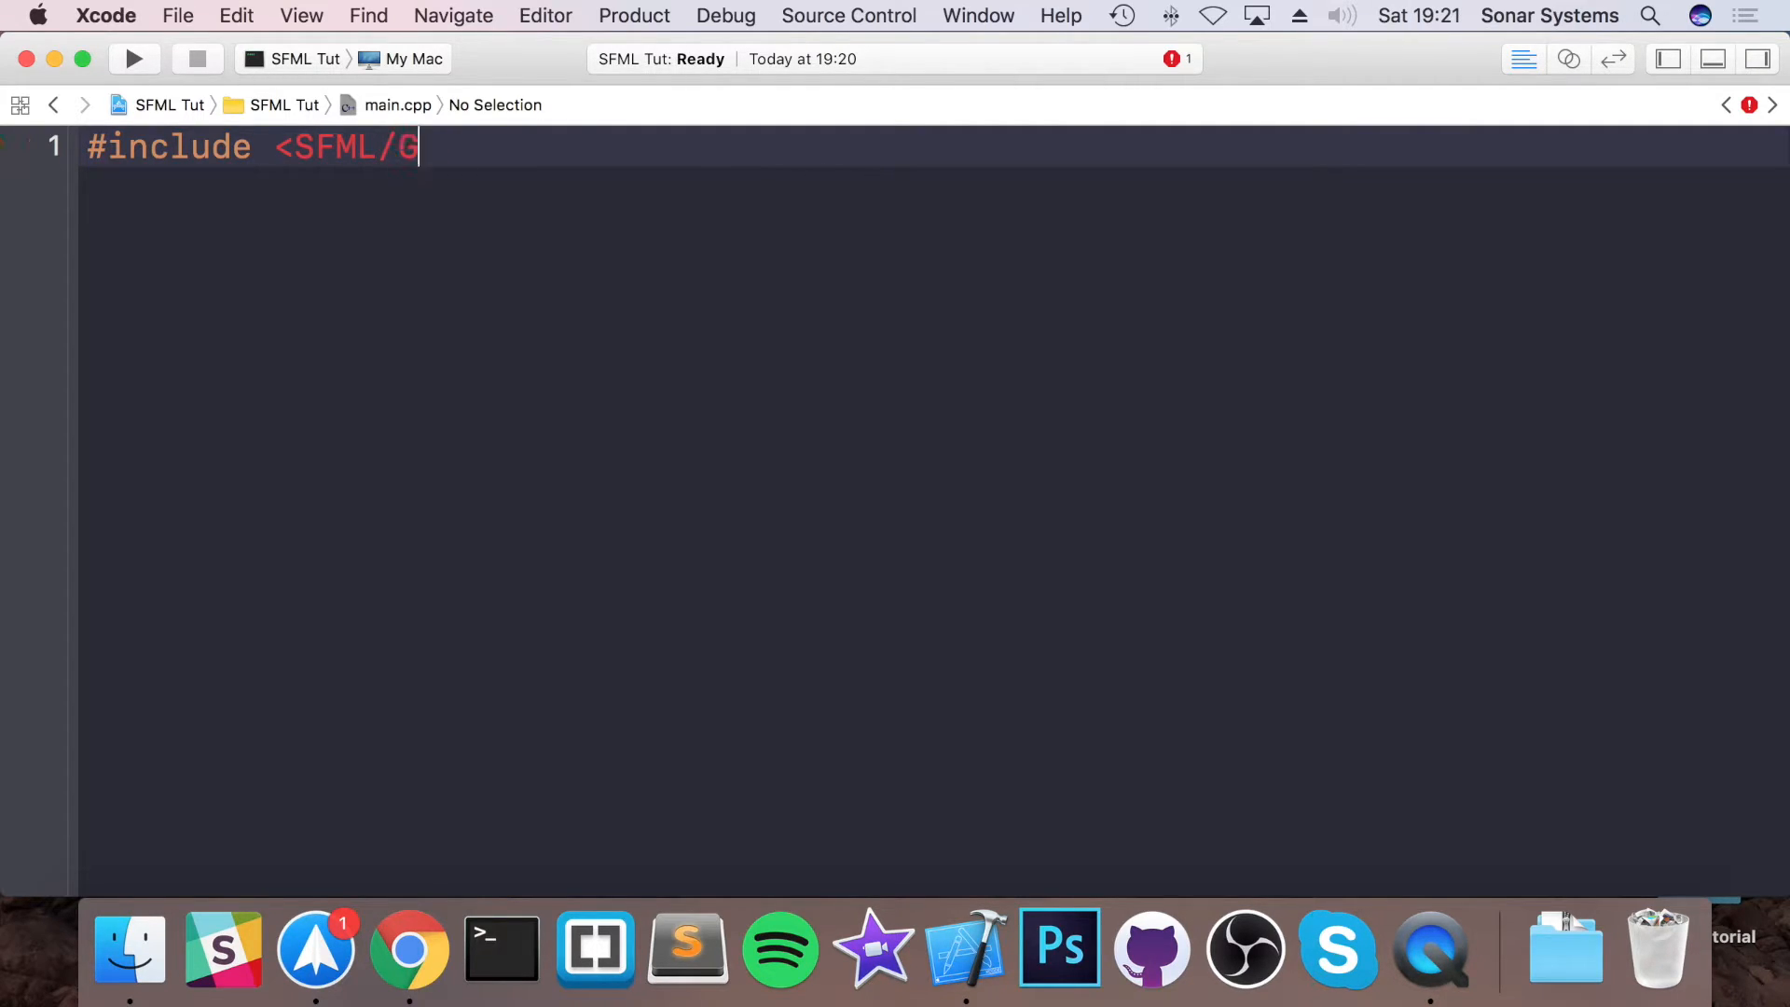
pyautogui.write('raphics.gpp>')
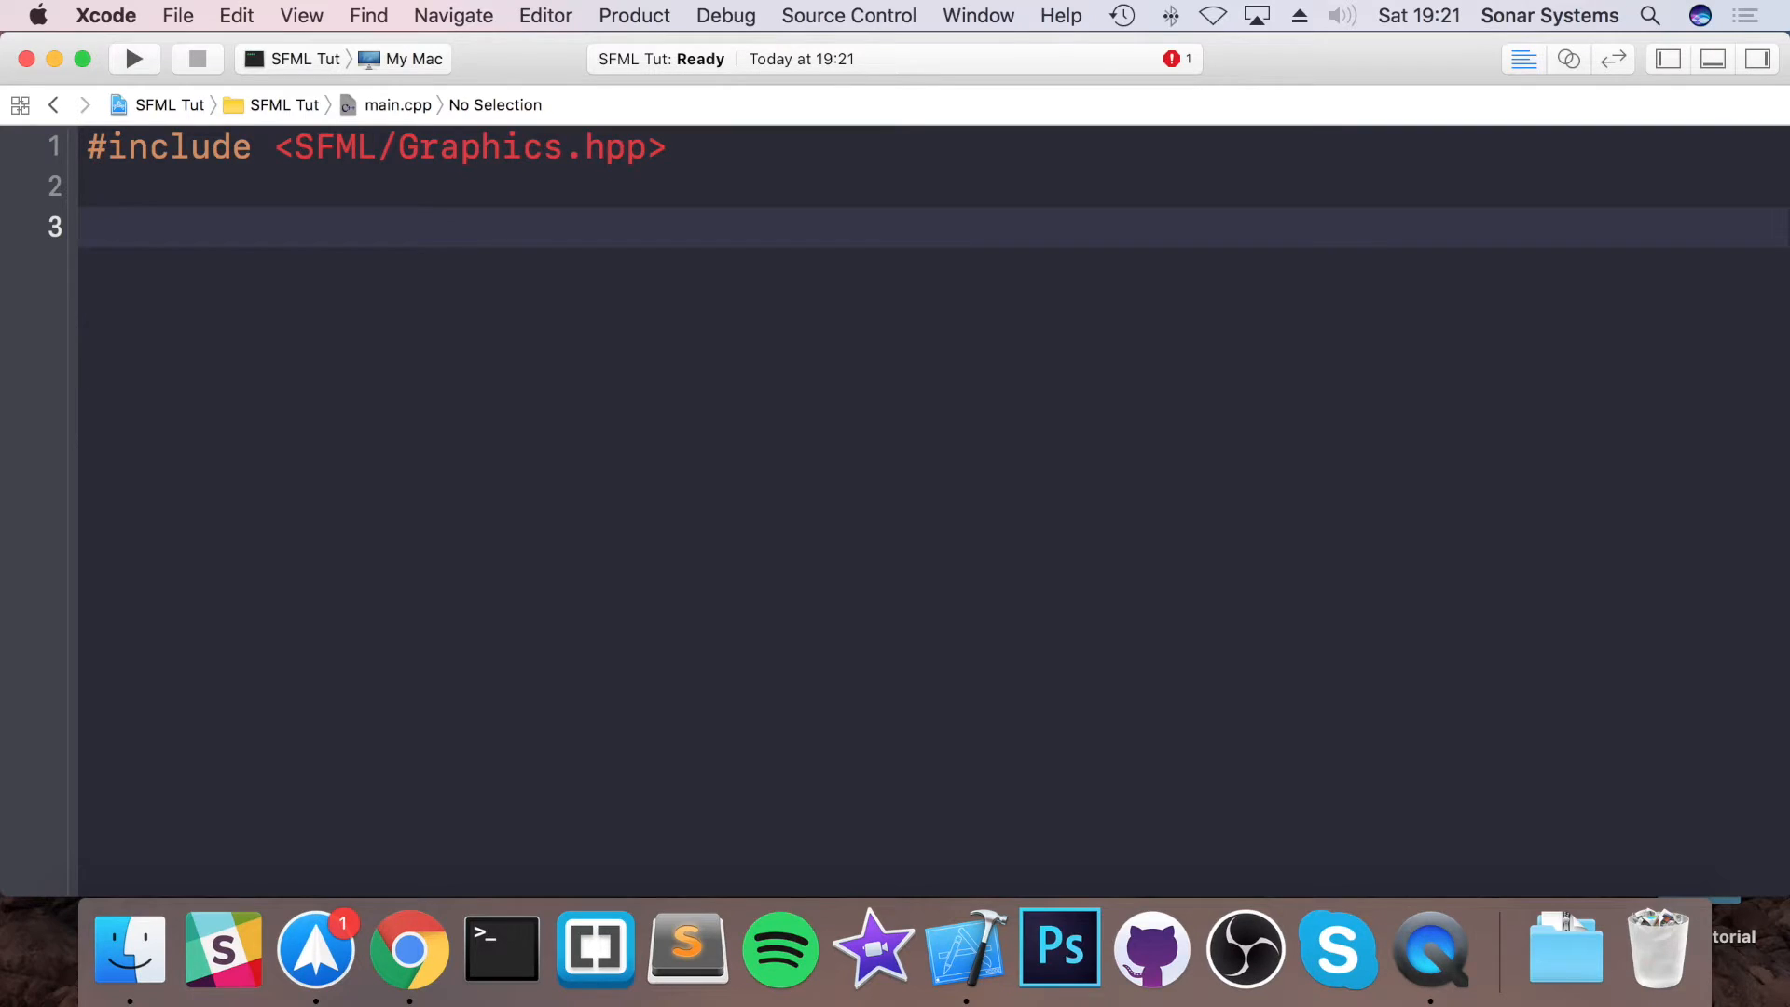
pyautogui.write('ub')
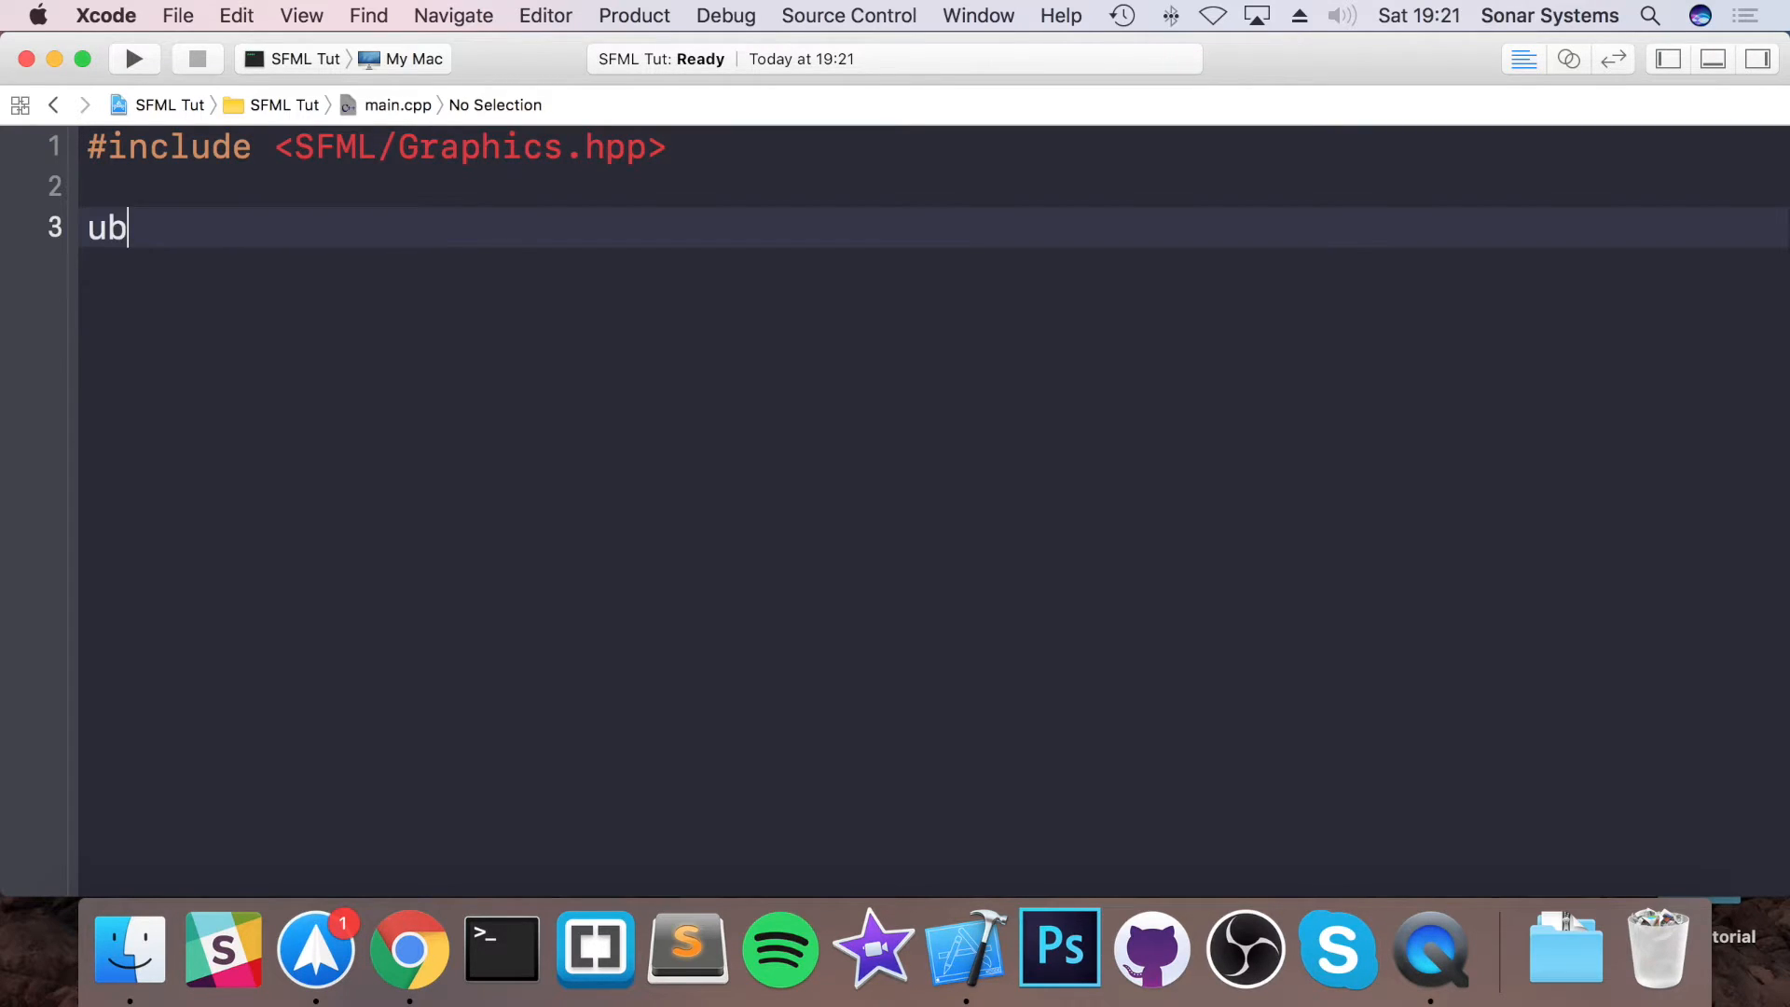
# - Remove the stray letters and declare int main() with an opening brace
pyautogui.press('backspace')
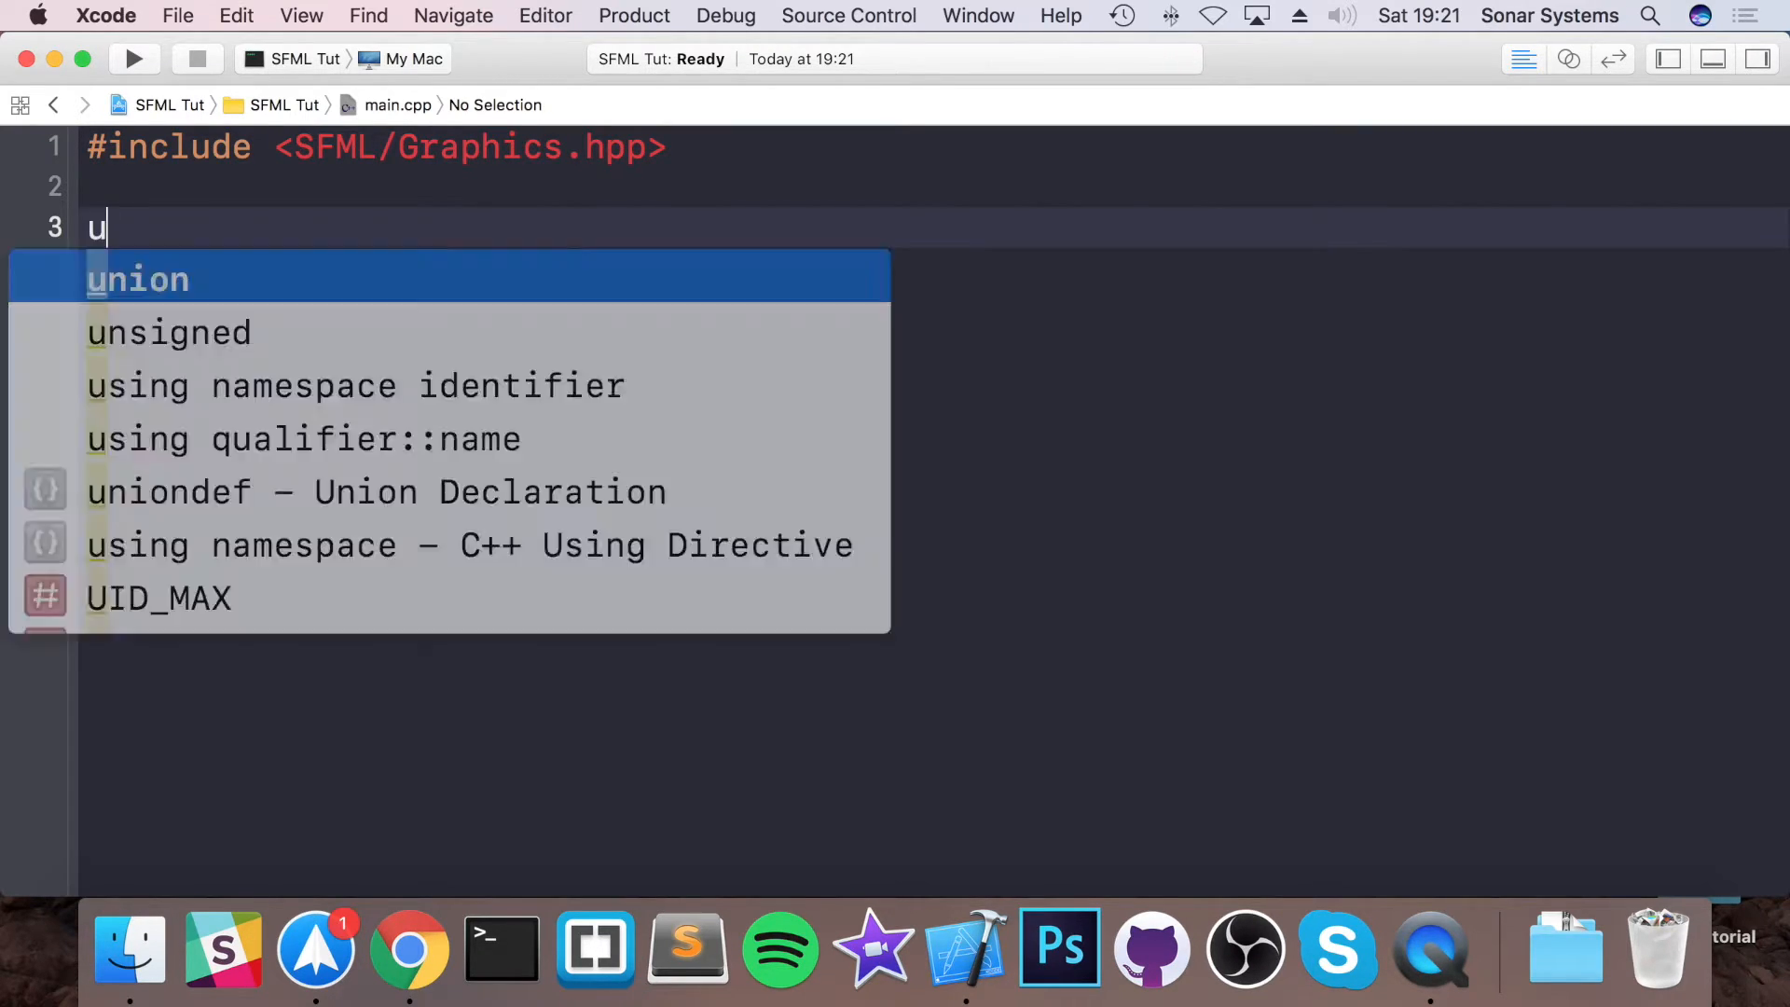
pyautogui.write('int main(')
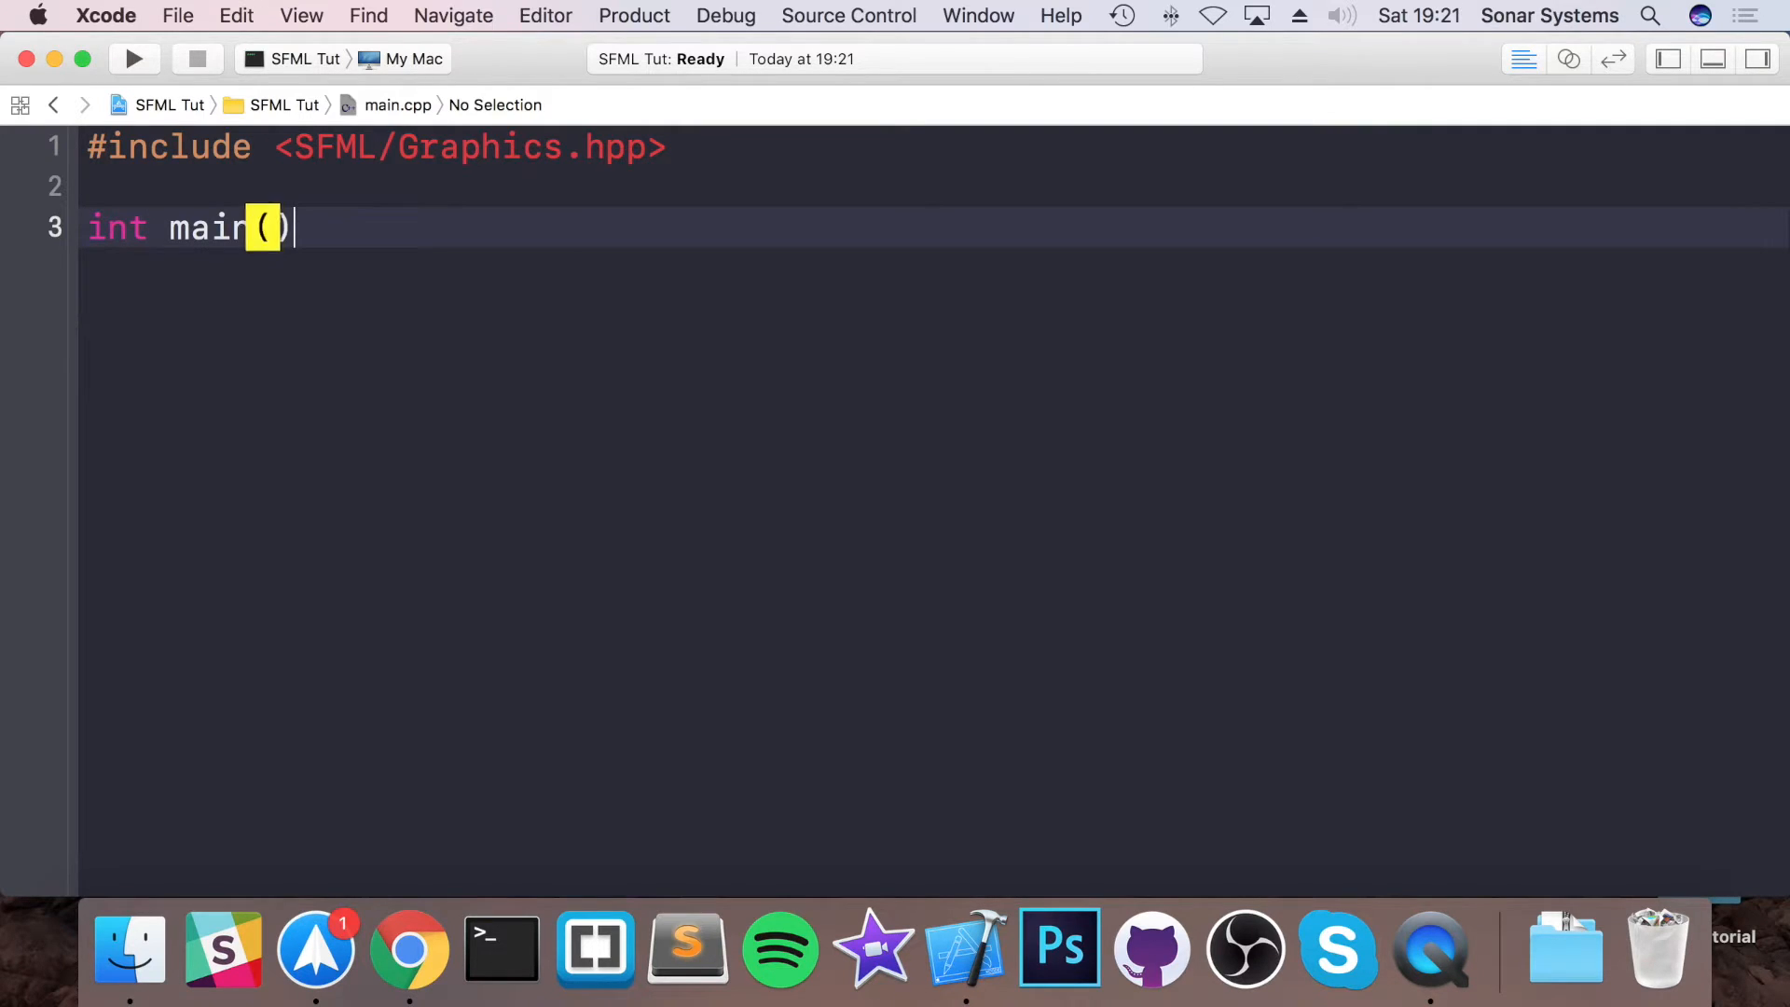
pyautogui.press('enter')
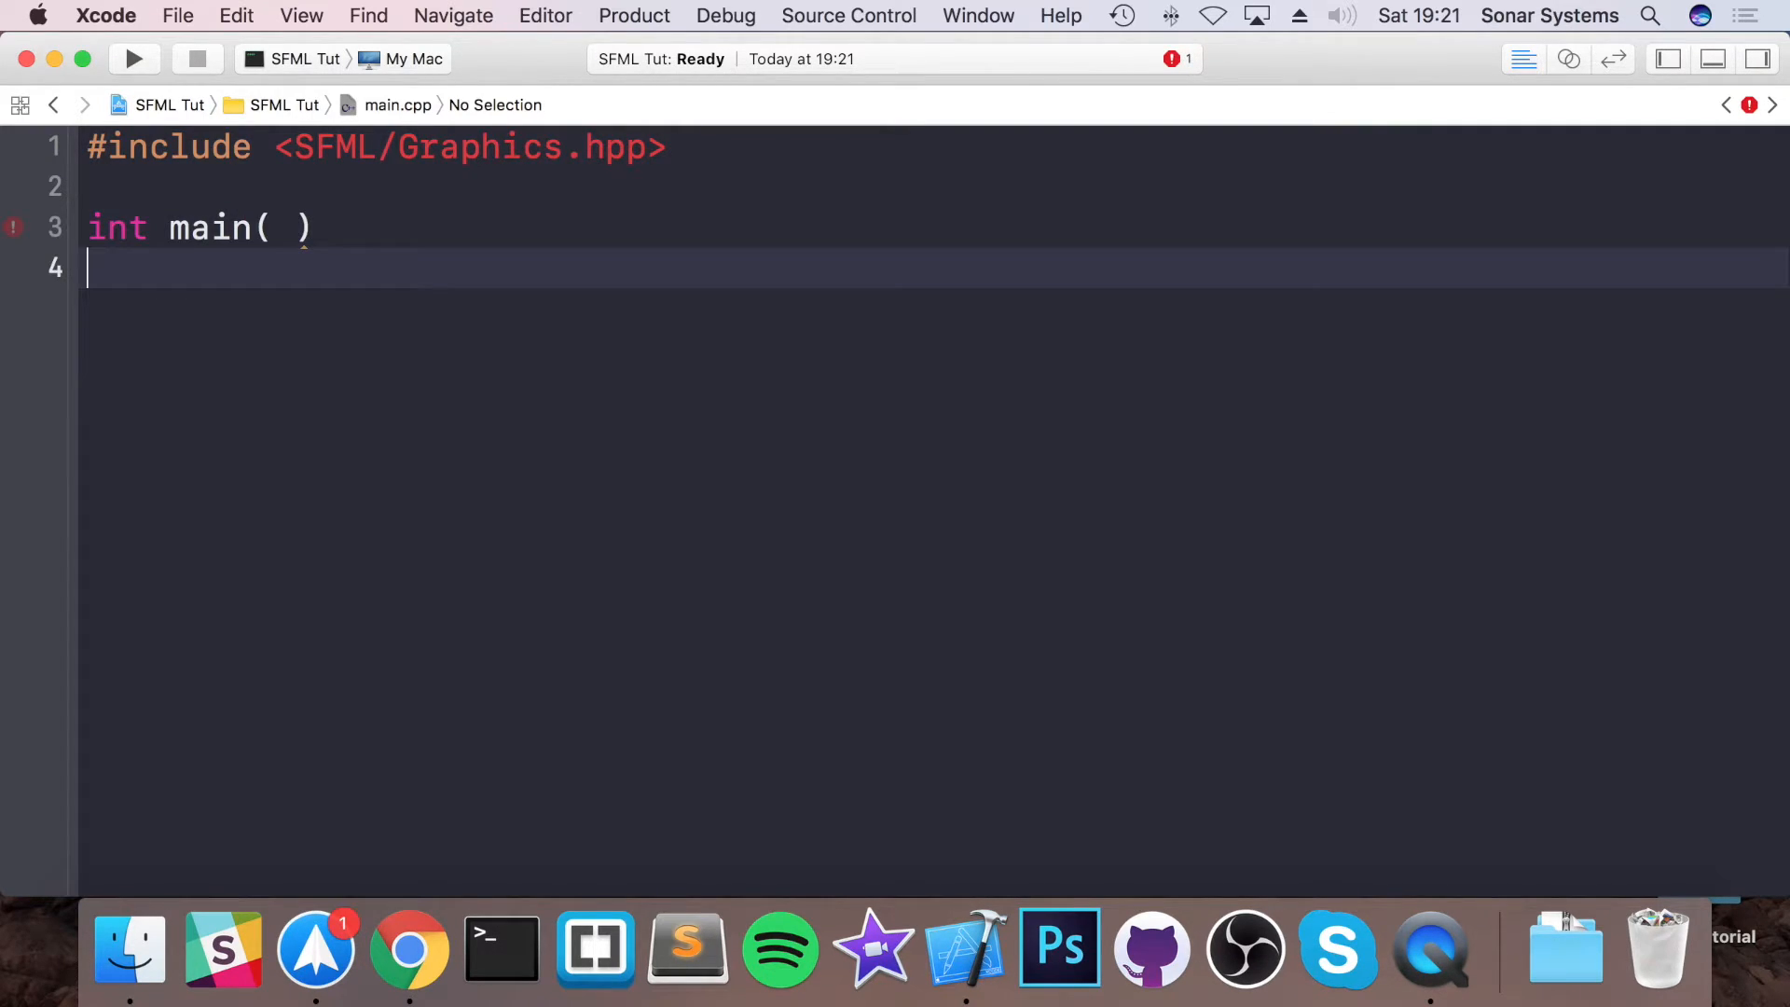
pyautogui.write('{')
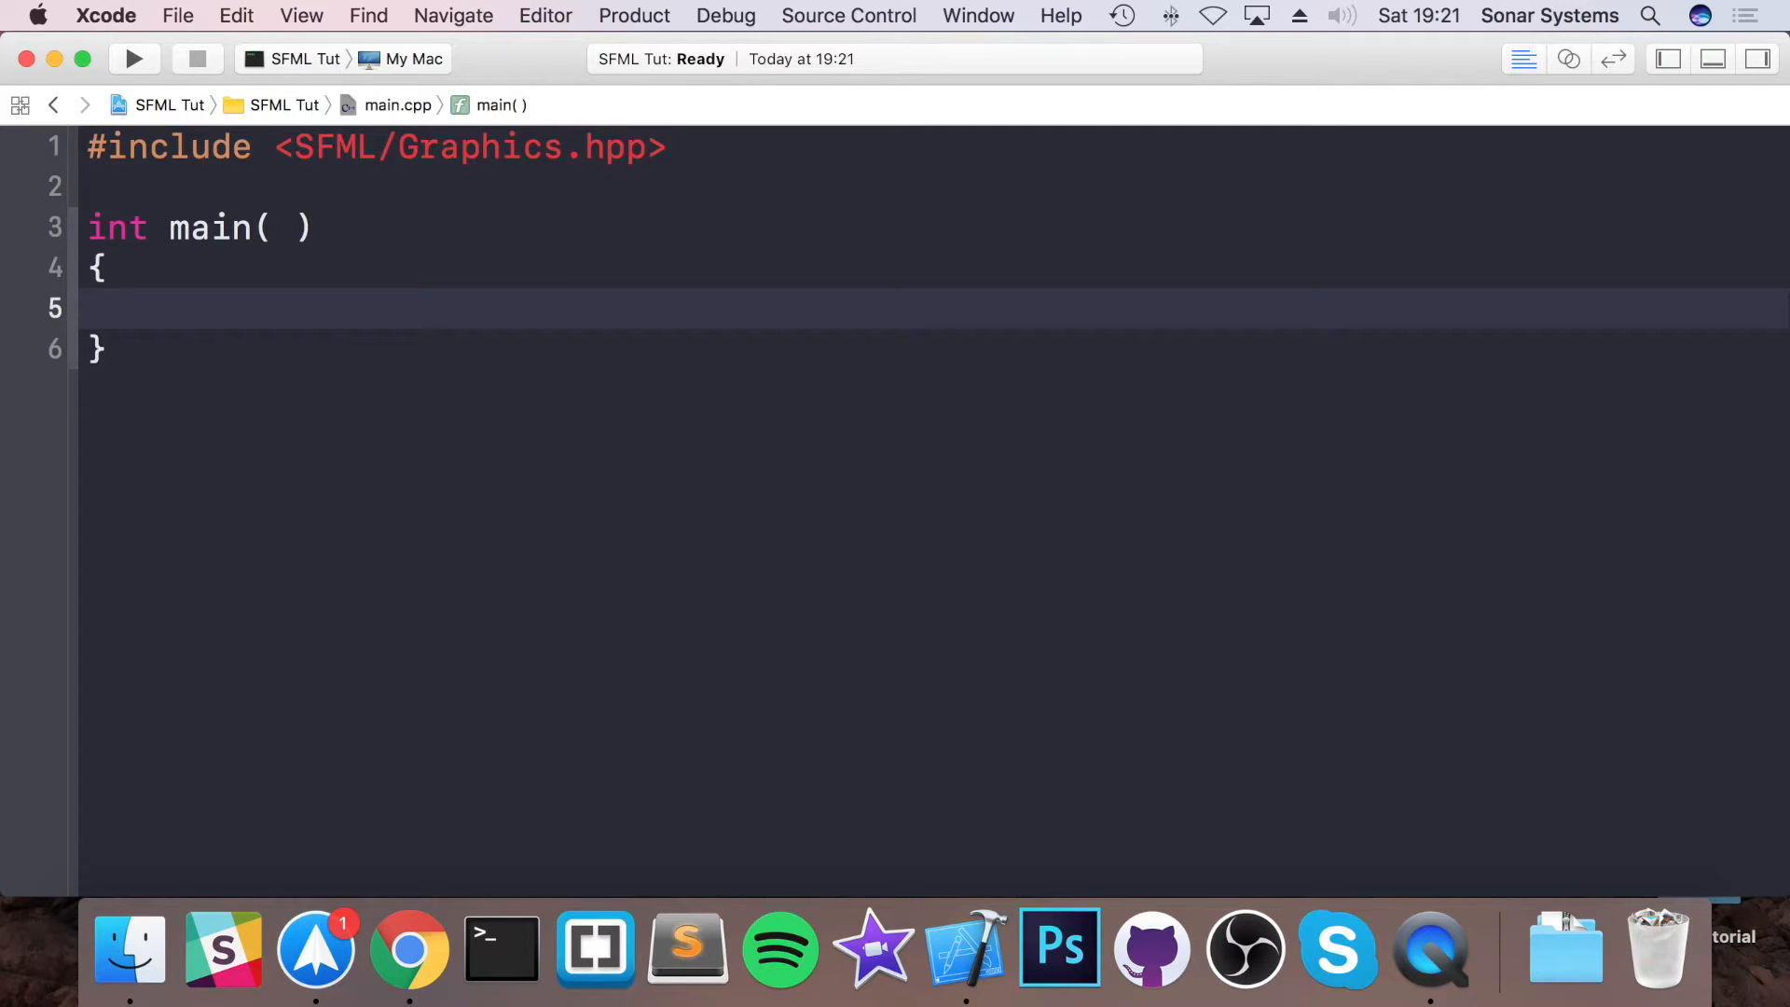
# - Create sf::RenderWindow window with sf::VideoMode(640, 480) titled "Awesome Game"
pyautogui.write('sf::R')
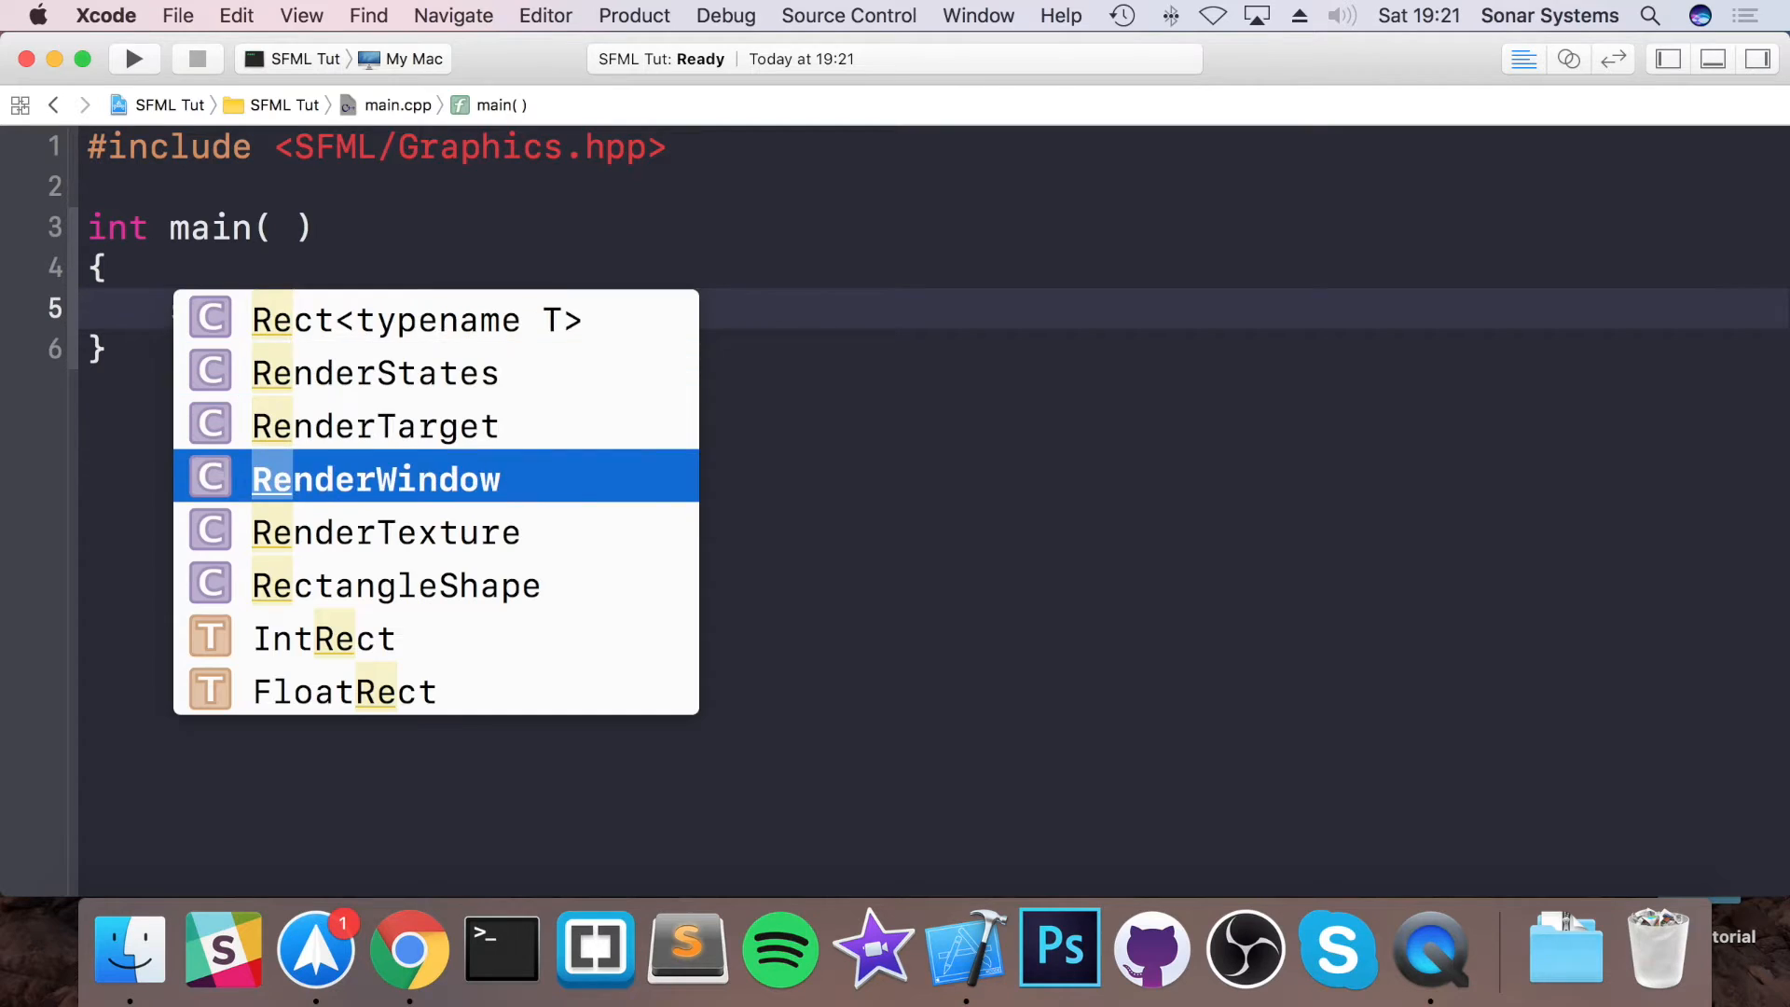
pyautogui.write('wubdiw/')
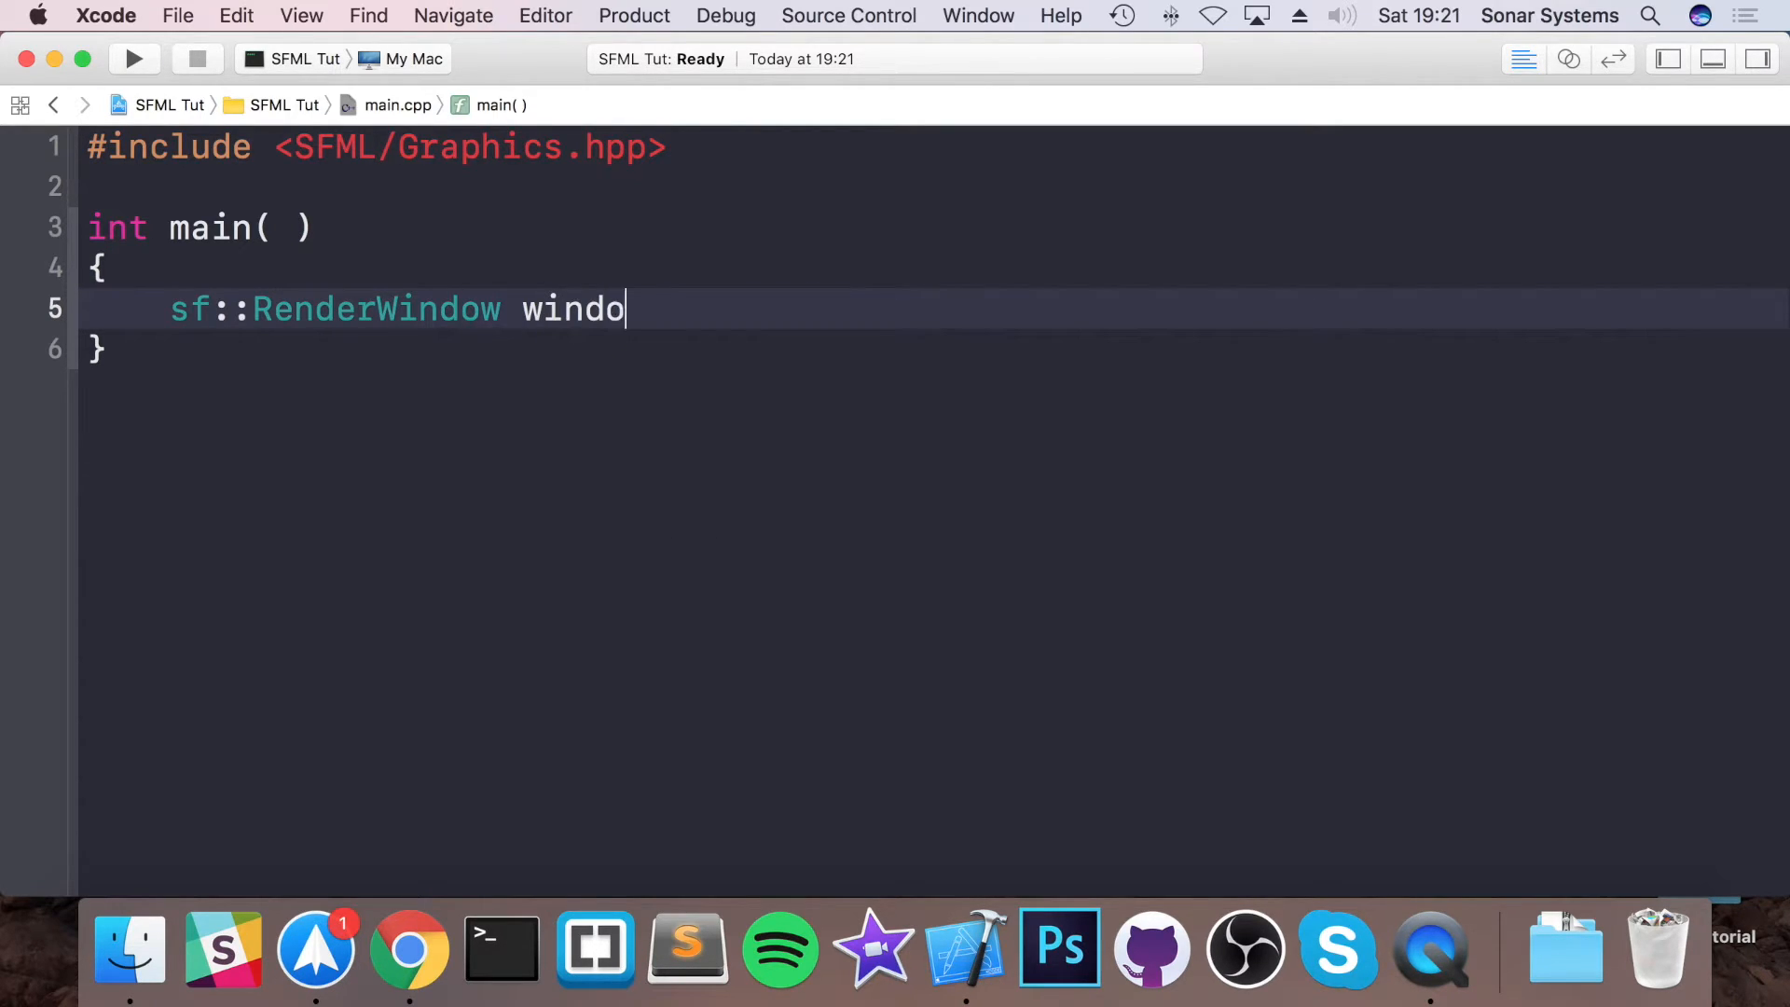
pyautogui.write('w();')
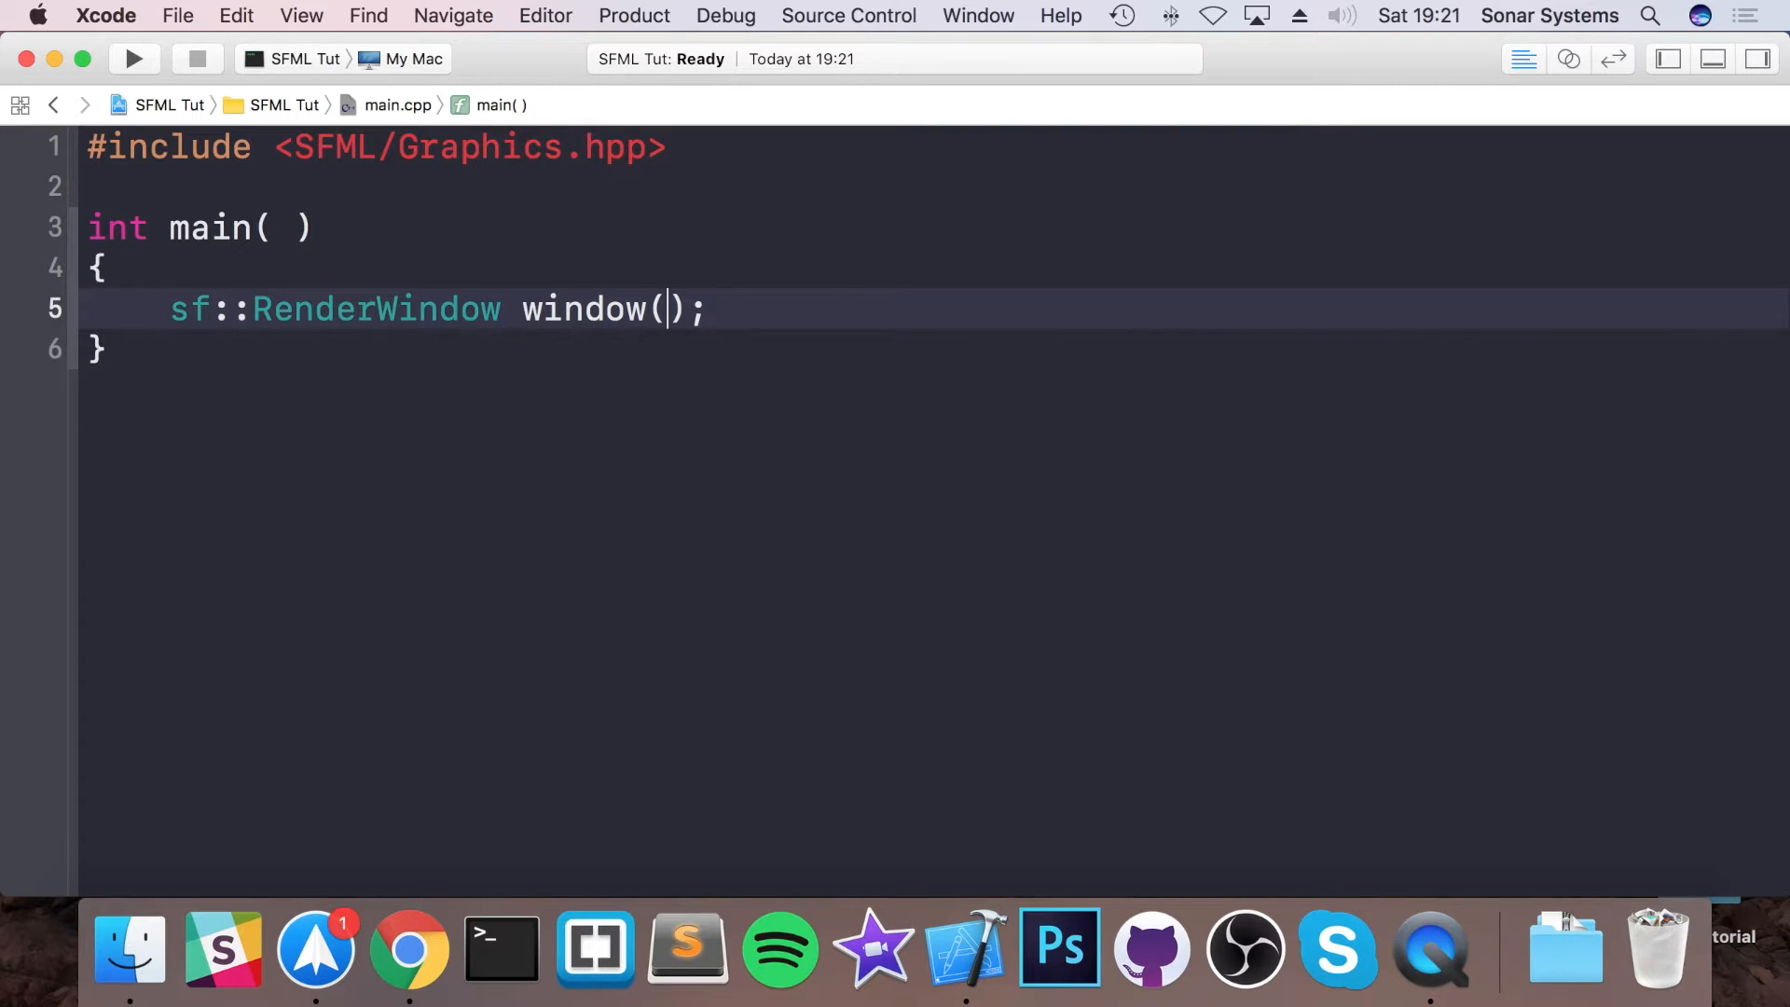
pyautogui.write('VideoMode(')
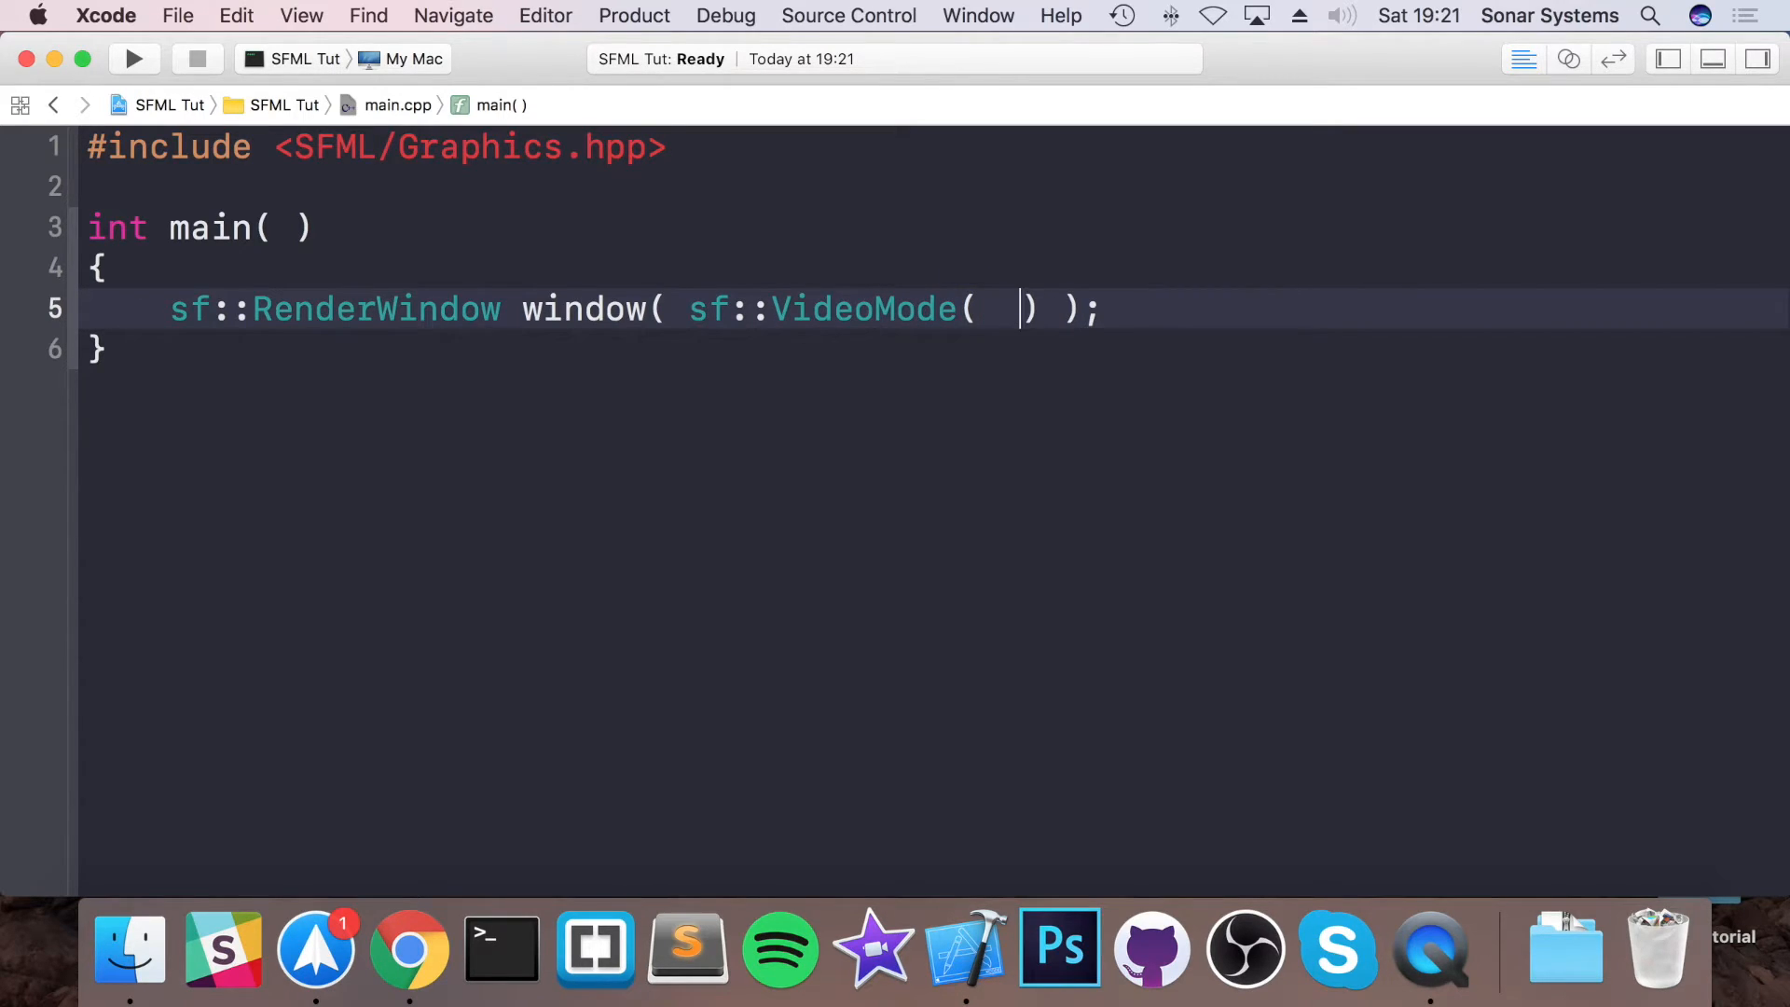
pyautogui.write('640')
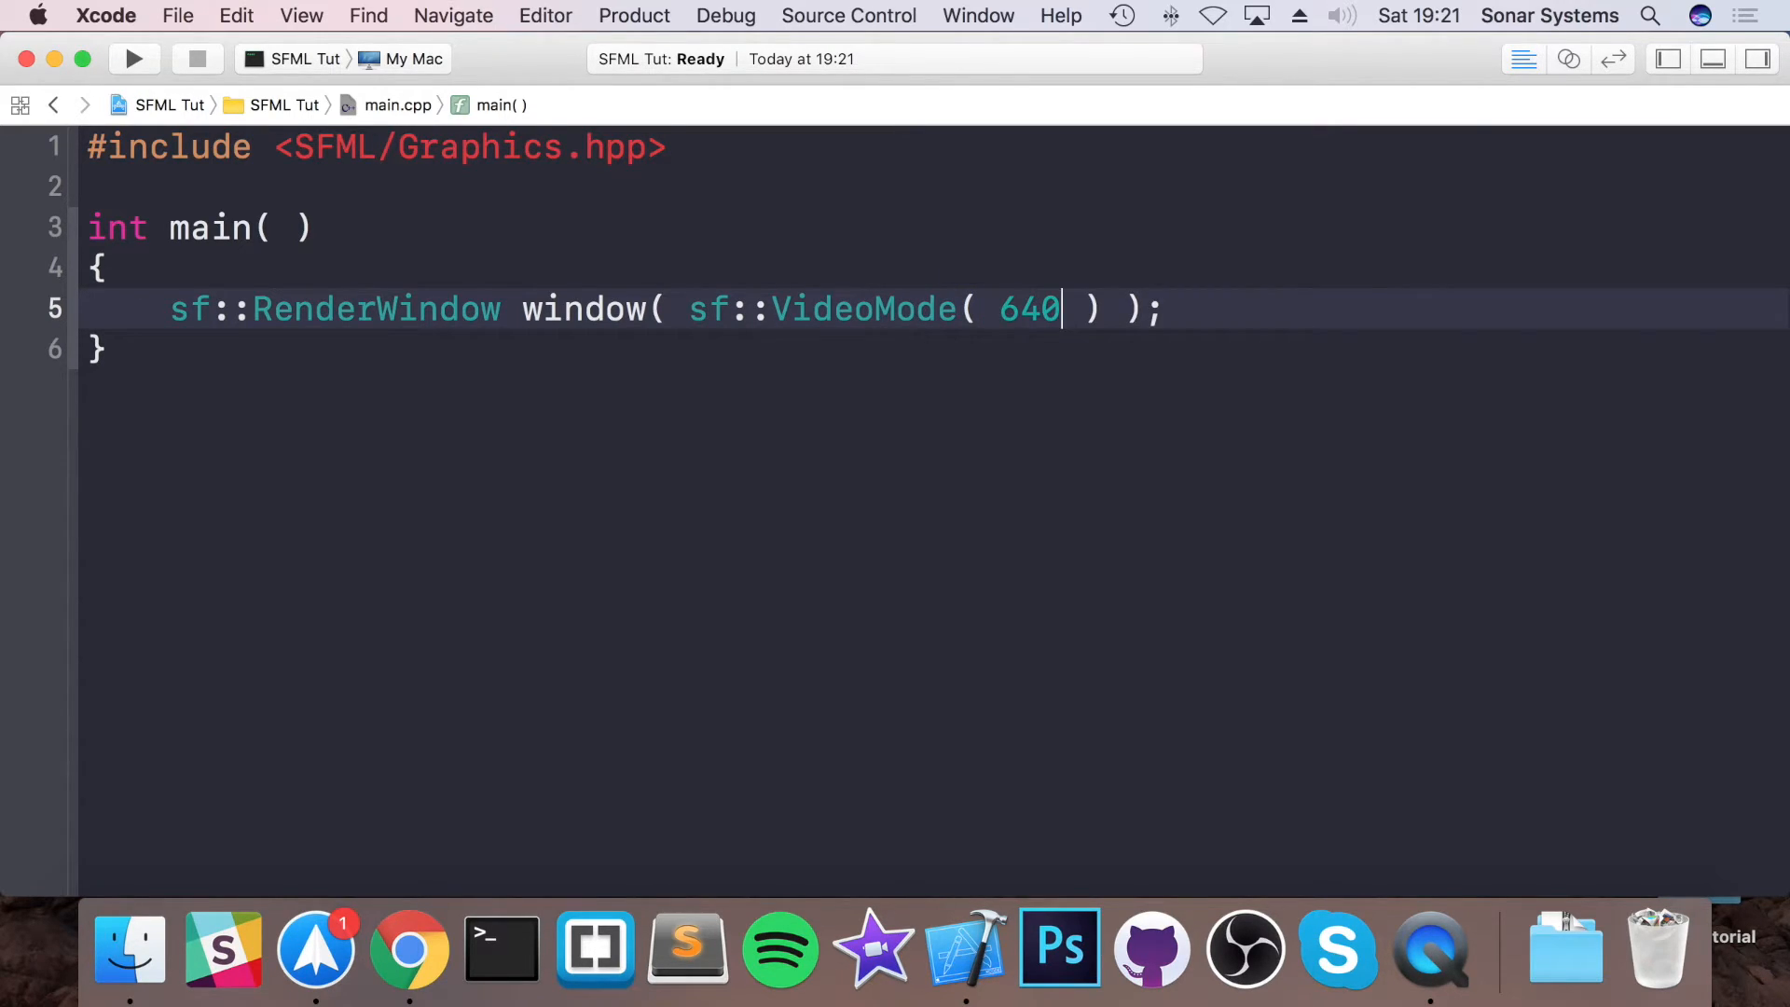
pyautogui.write(', 480')
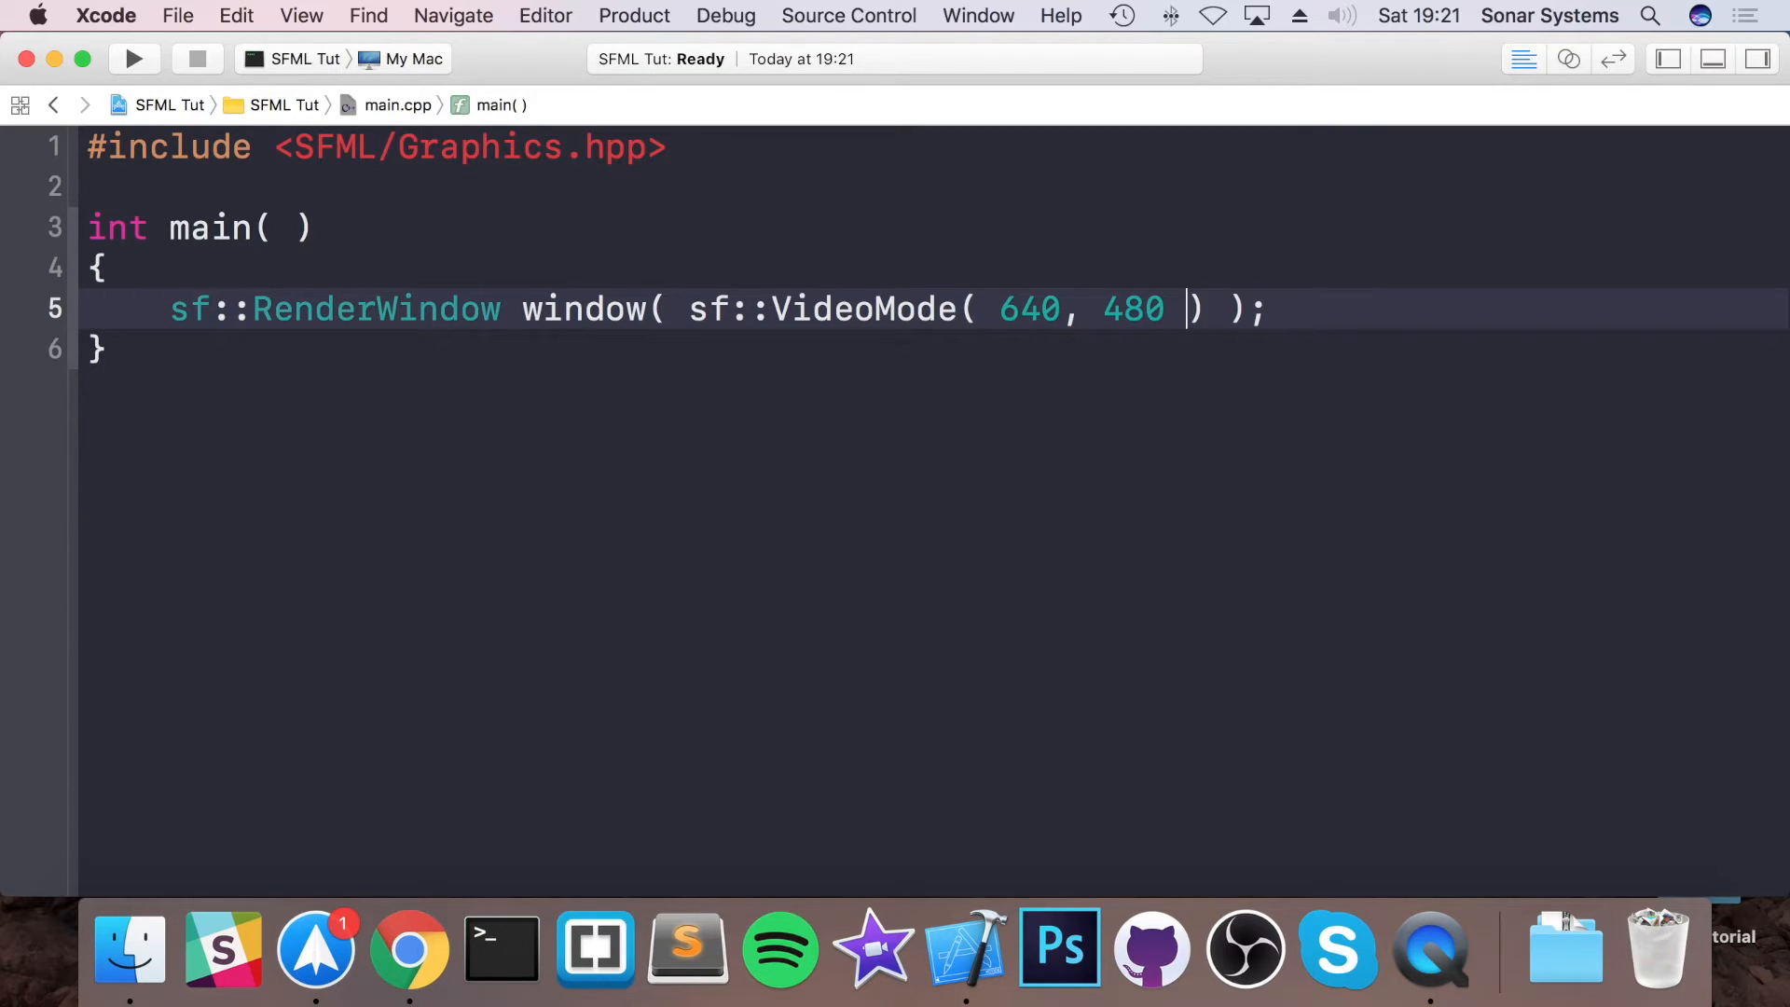
pyautogui.write(', "')
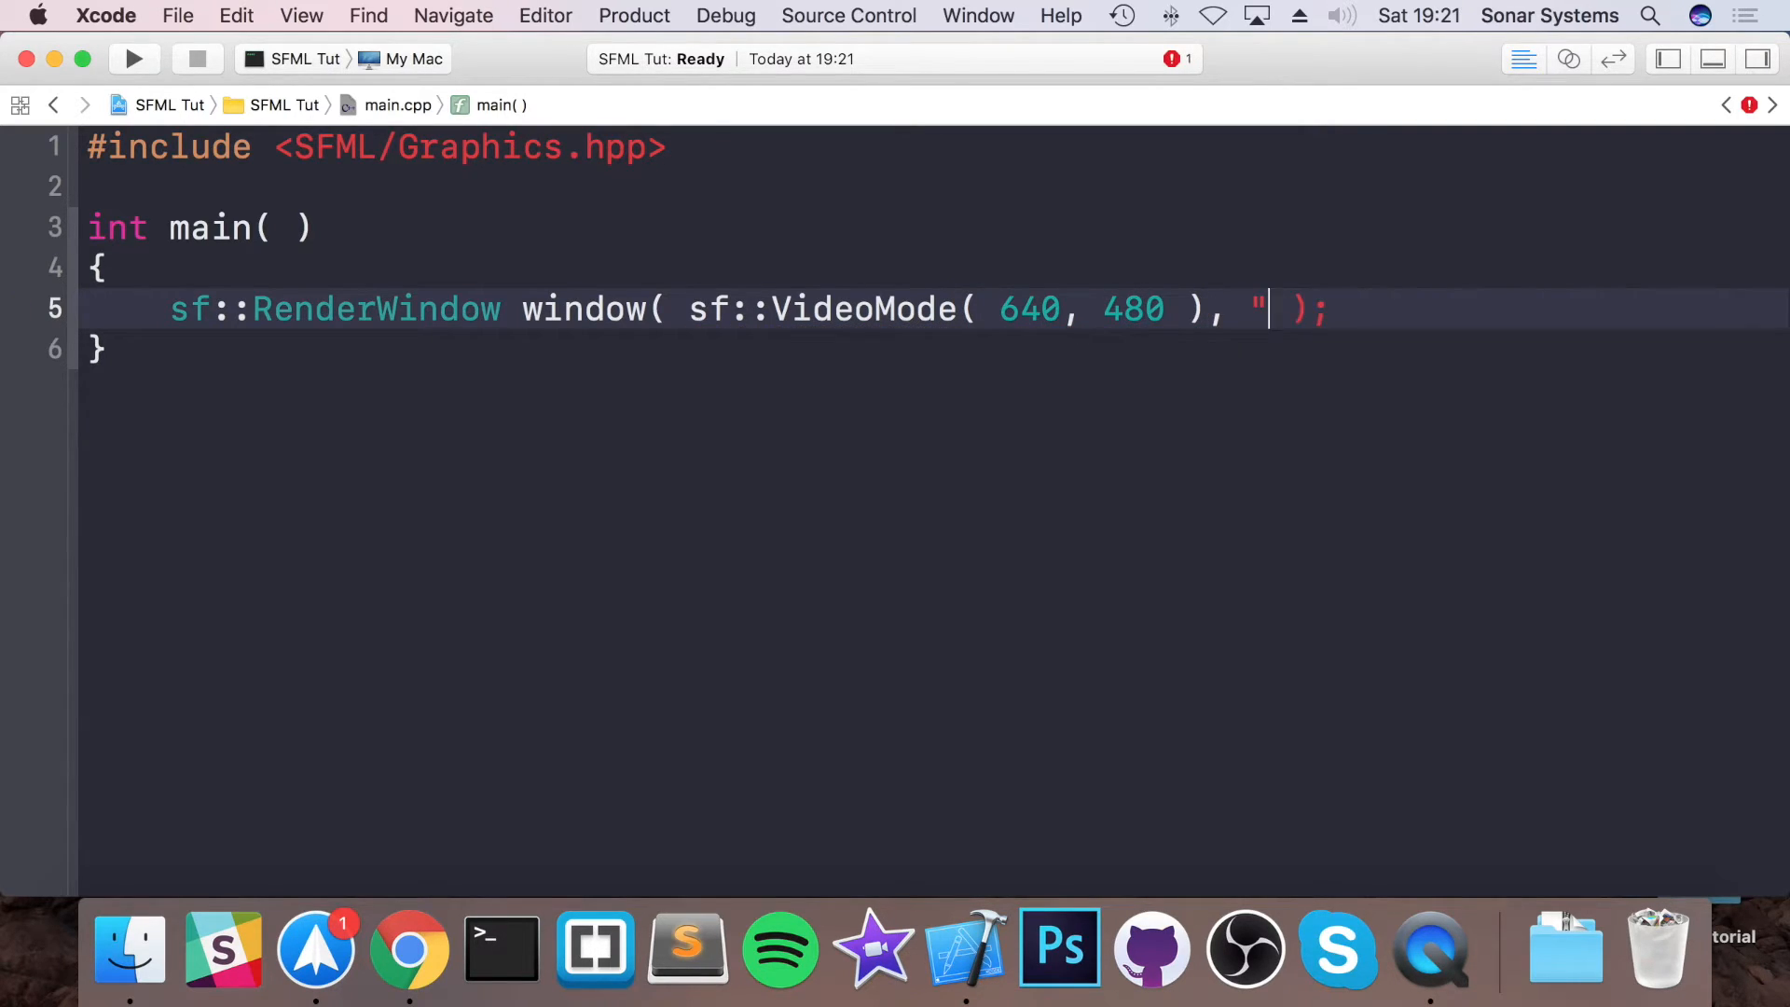
pyautogui.write('Awes')
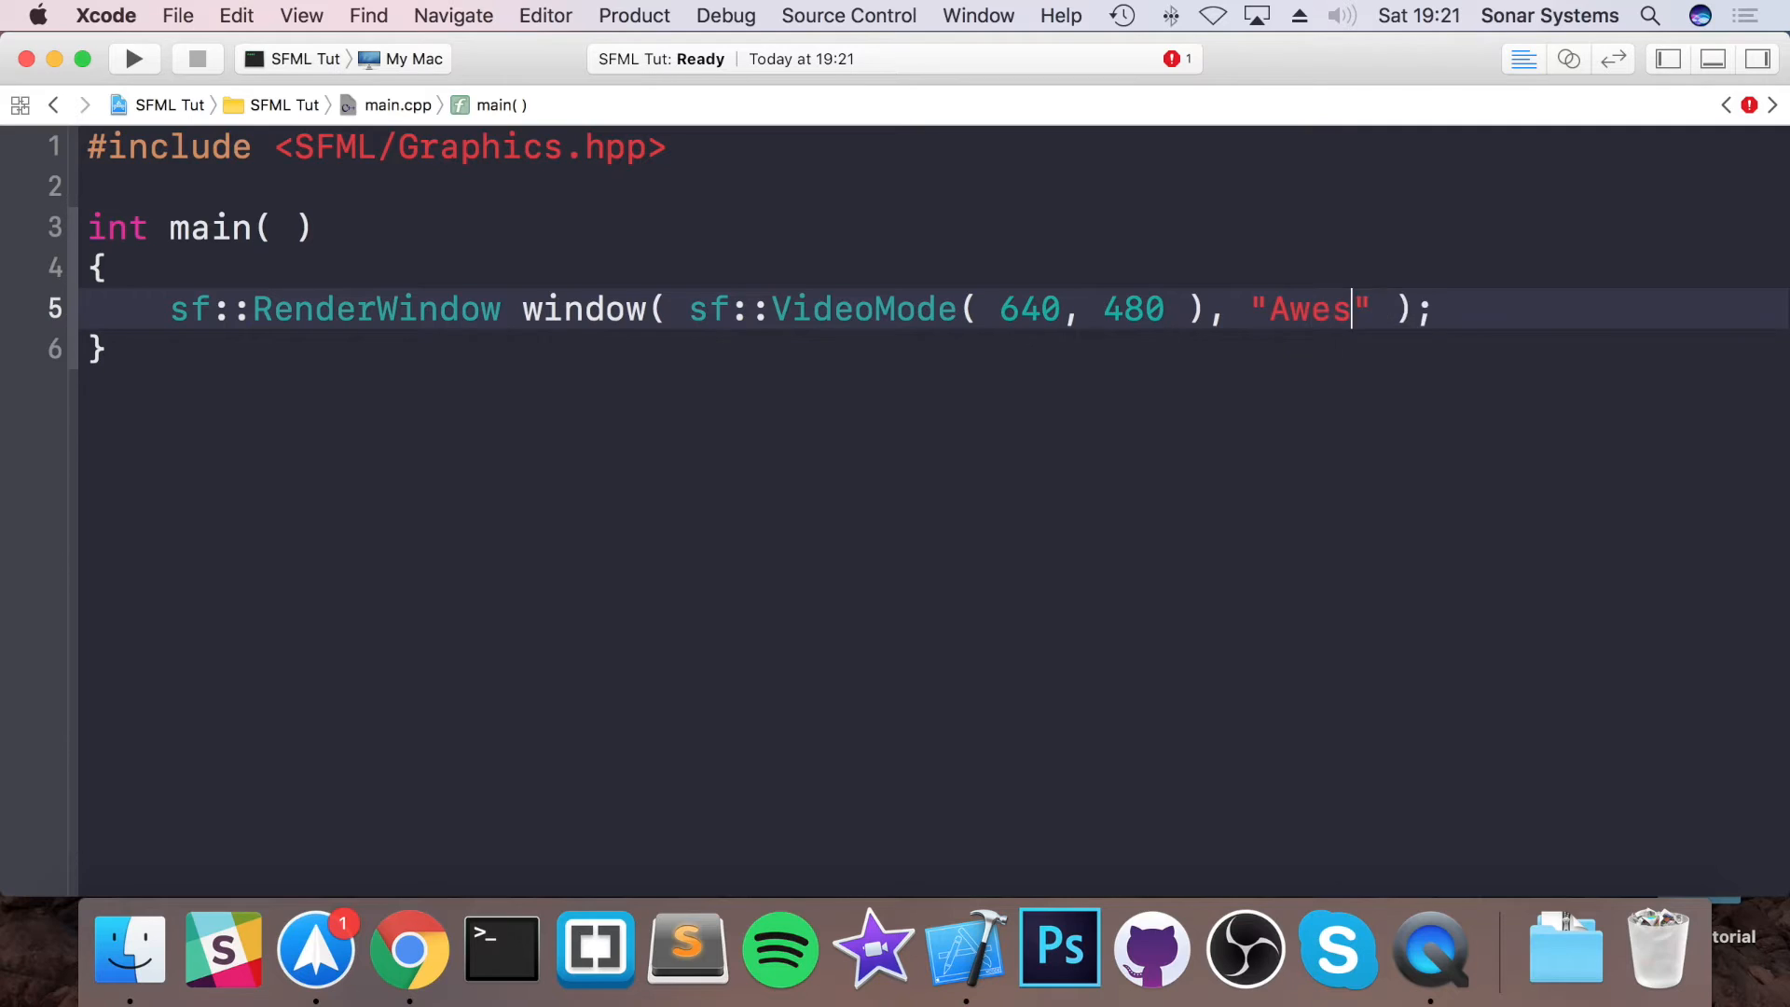
pyautogui.write('ome Game')
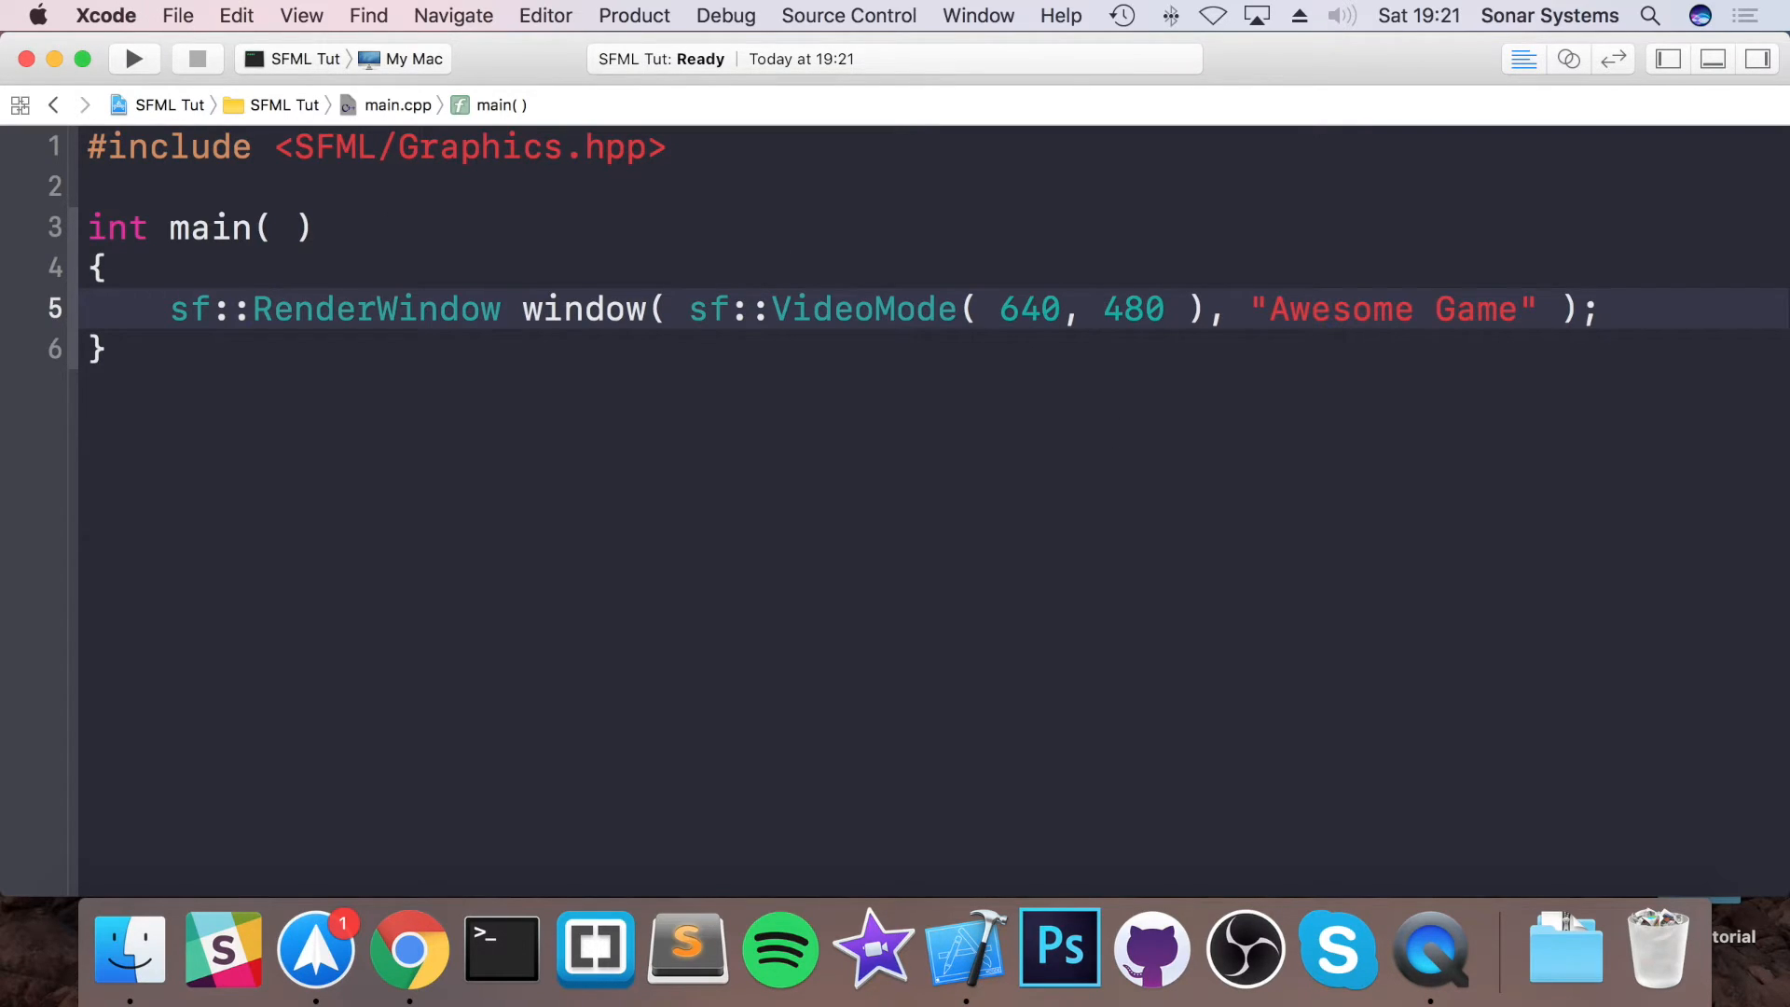
# - Add a while (window.isOpen()) loop that declares sf::Event event inside it
pyautogui.write('while')
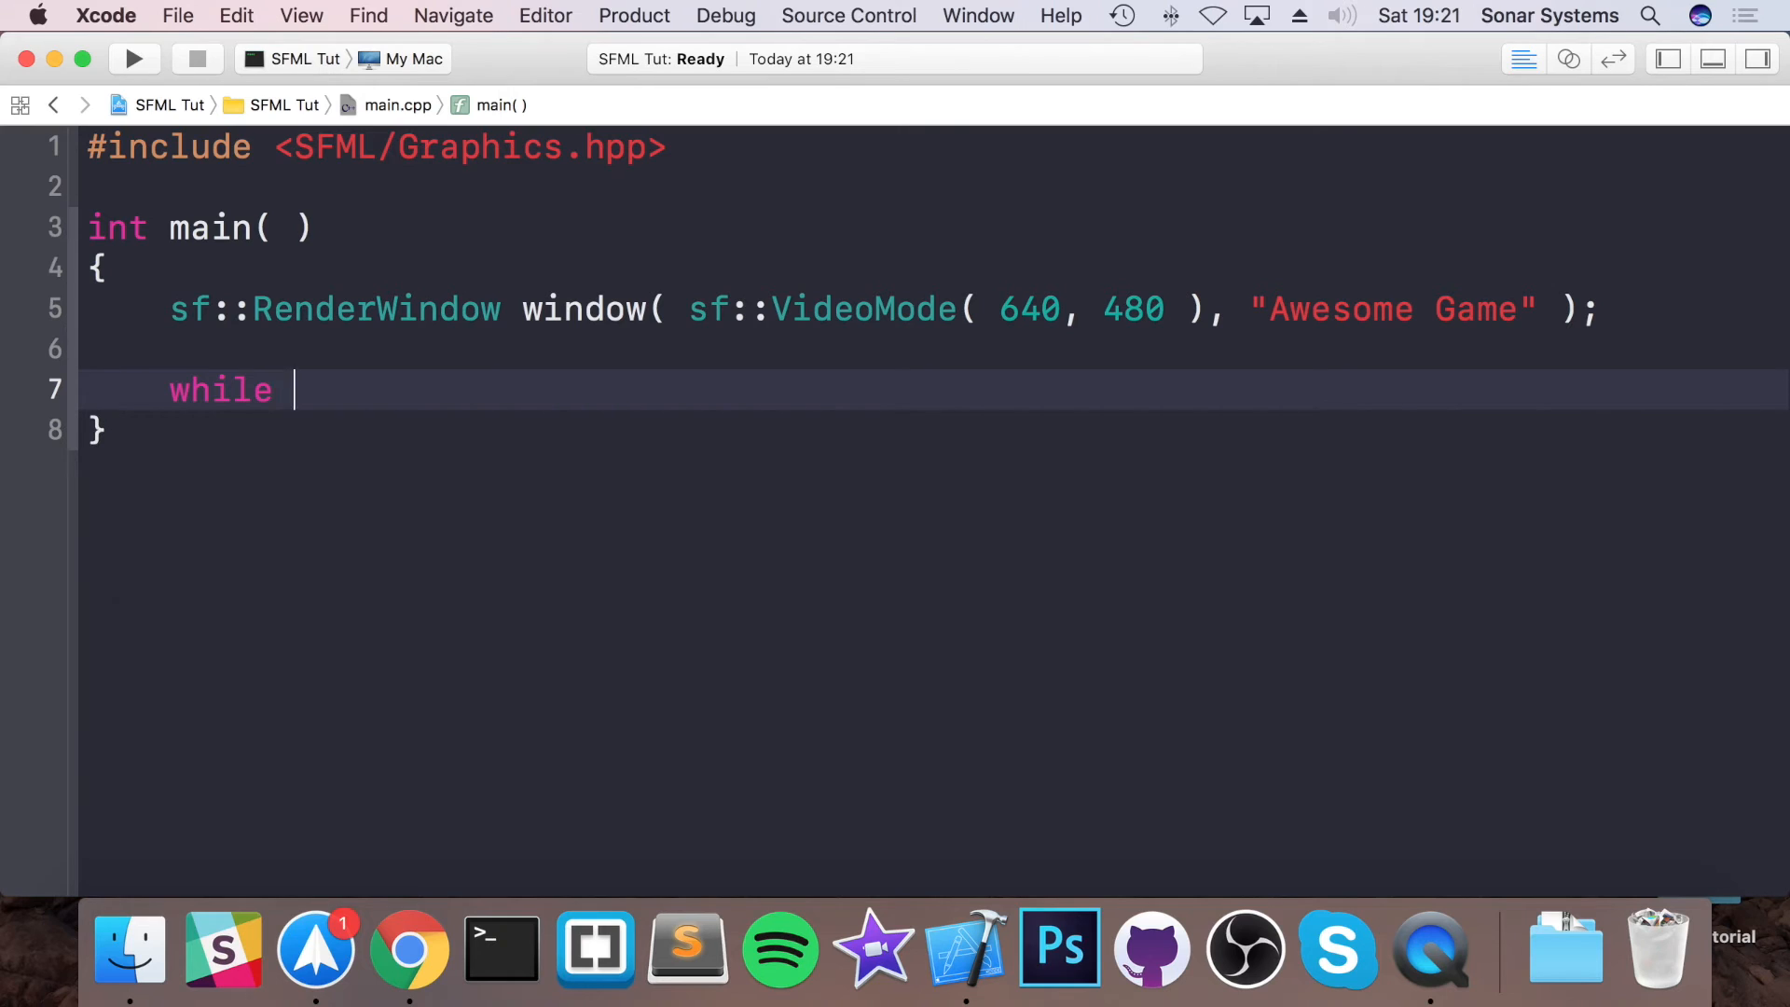
pyautogui.write('( windo')
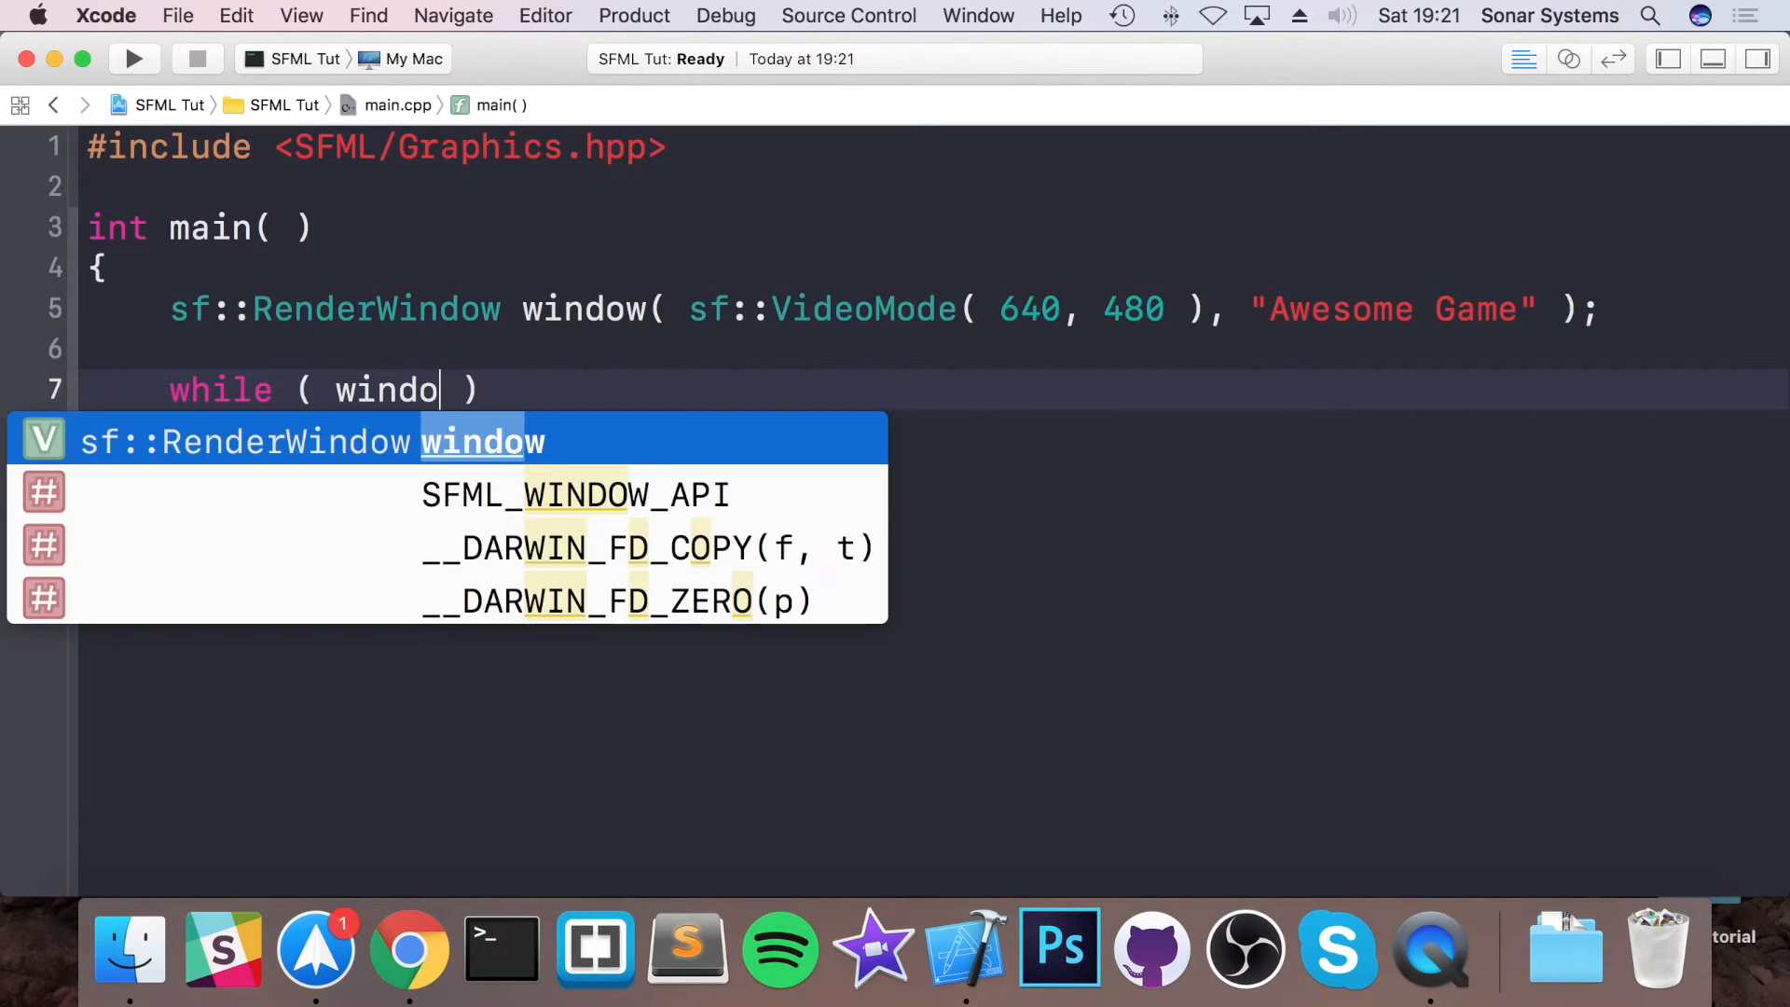
pyautogui.write('w.isOpen()')
pyautogui.write('{')
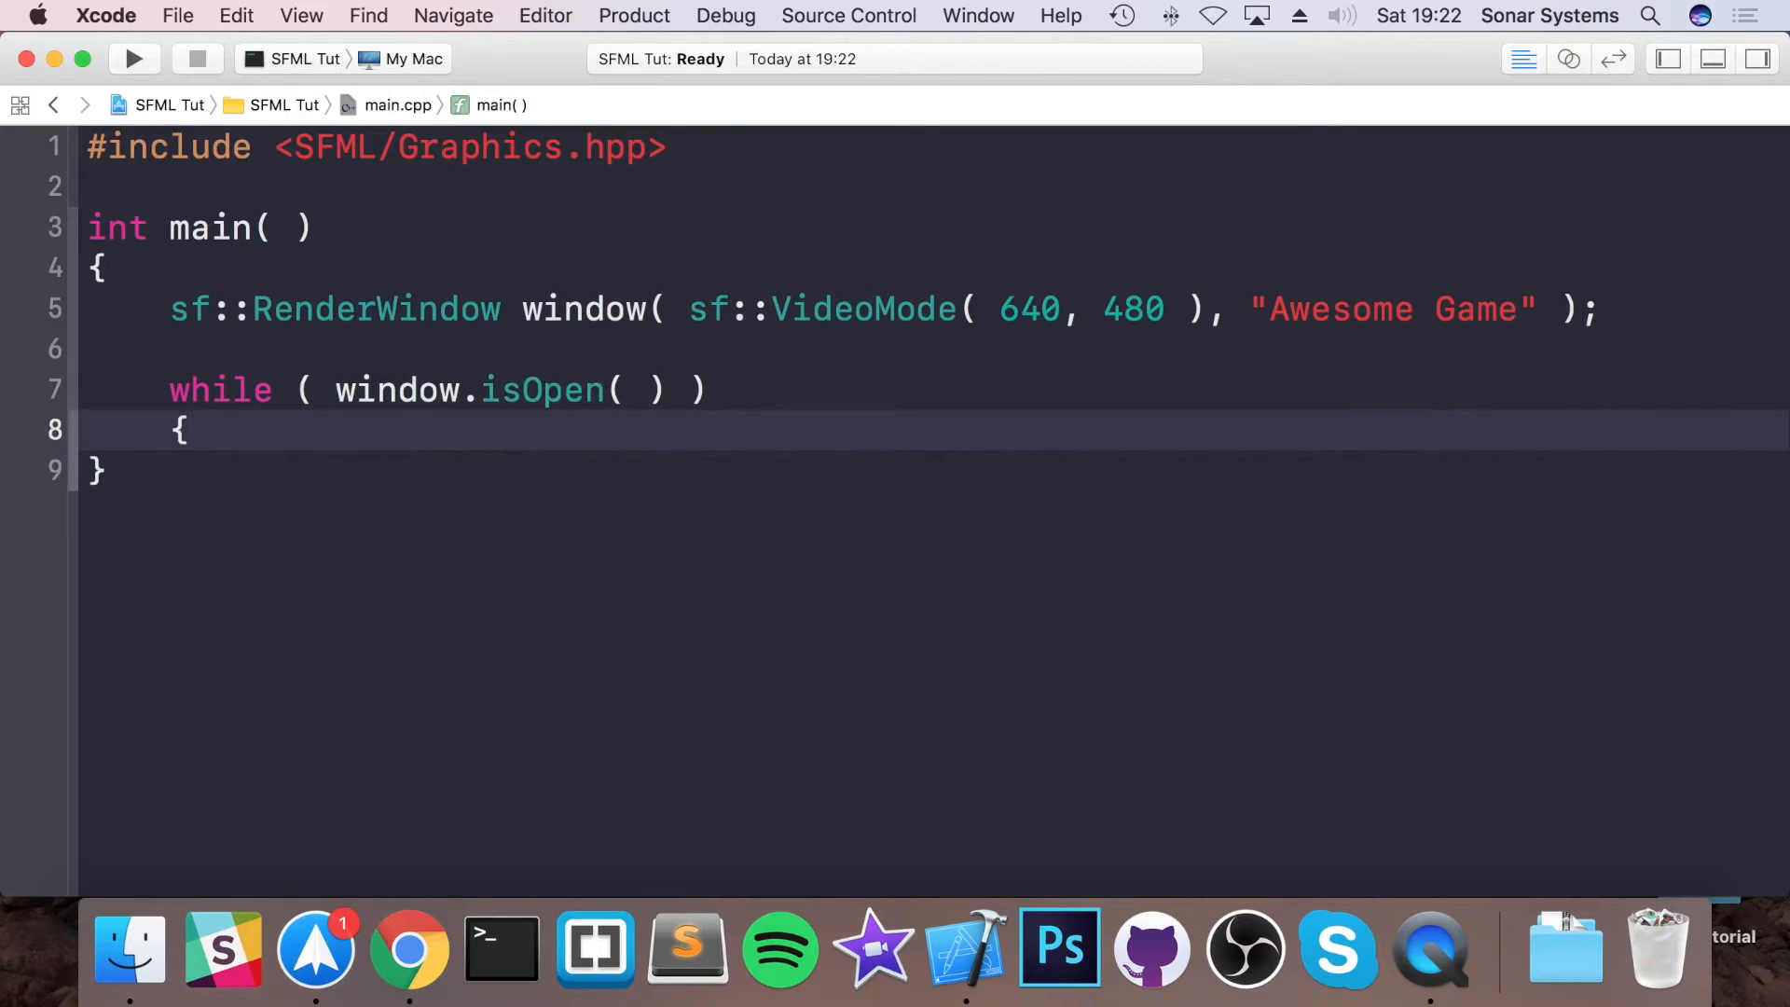
pyautogui.write('sf::Event even')
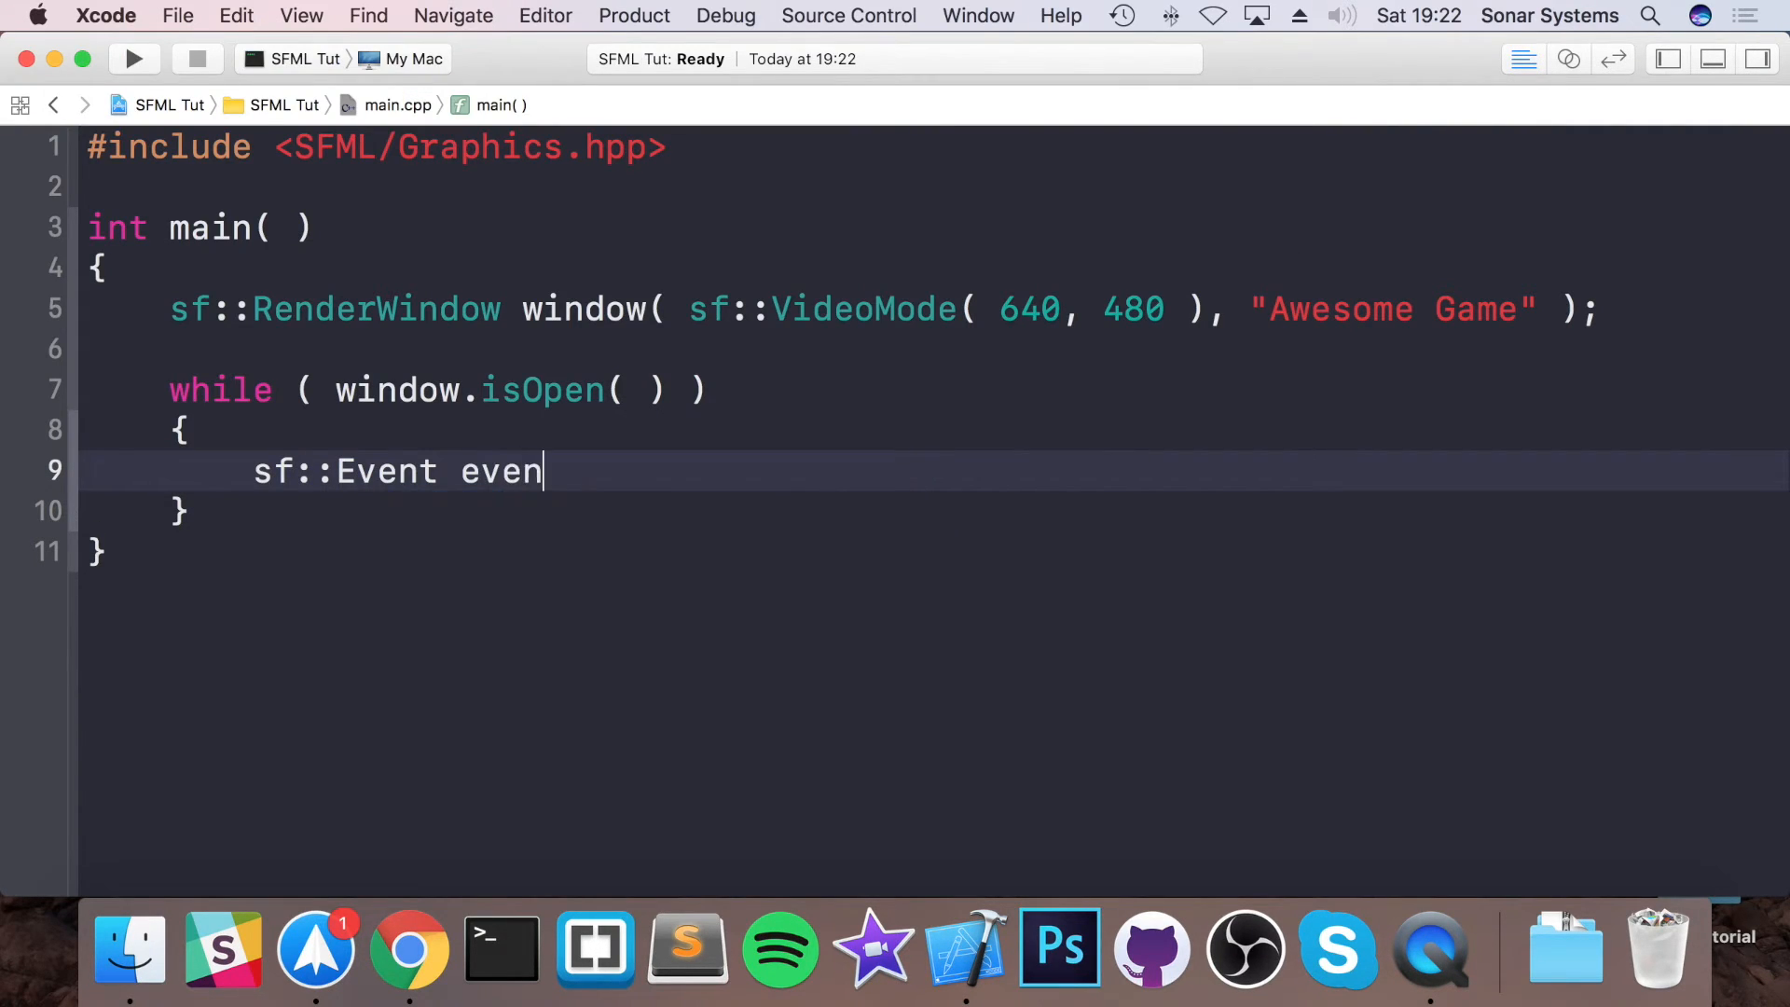
pyautogui.write('t;')
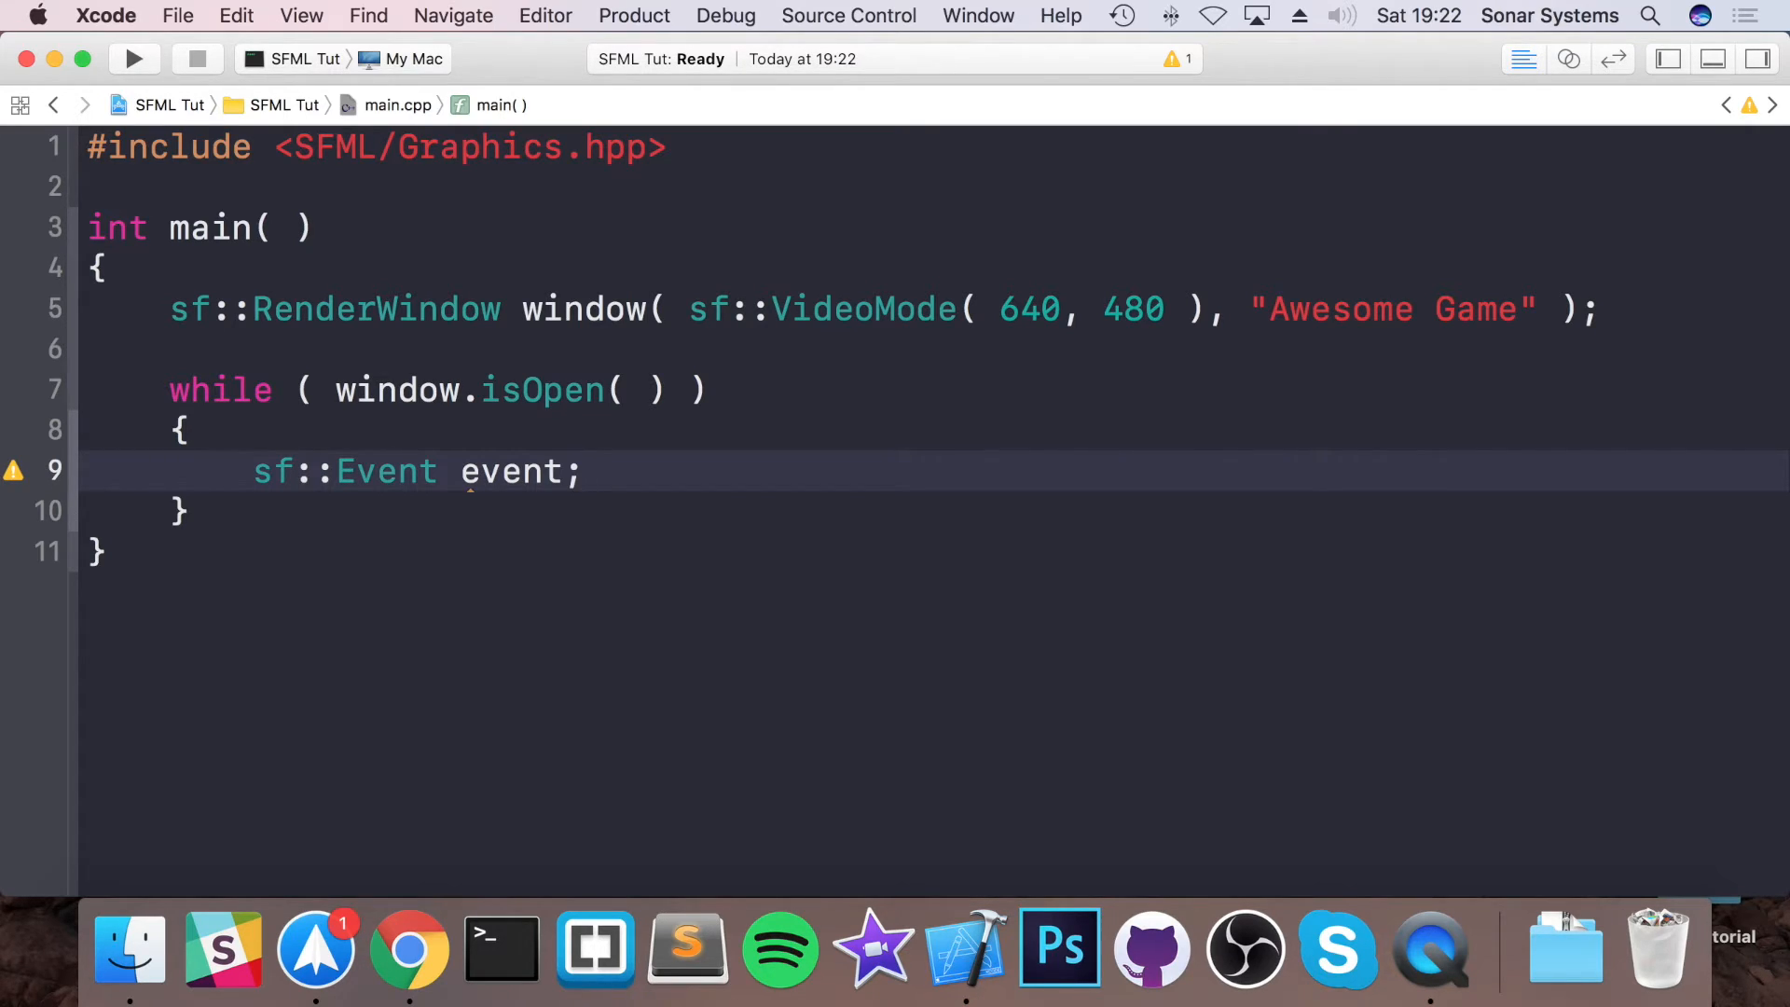
pyautogui.click(582, 472)
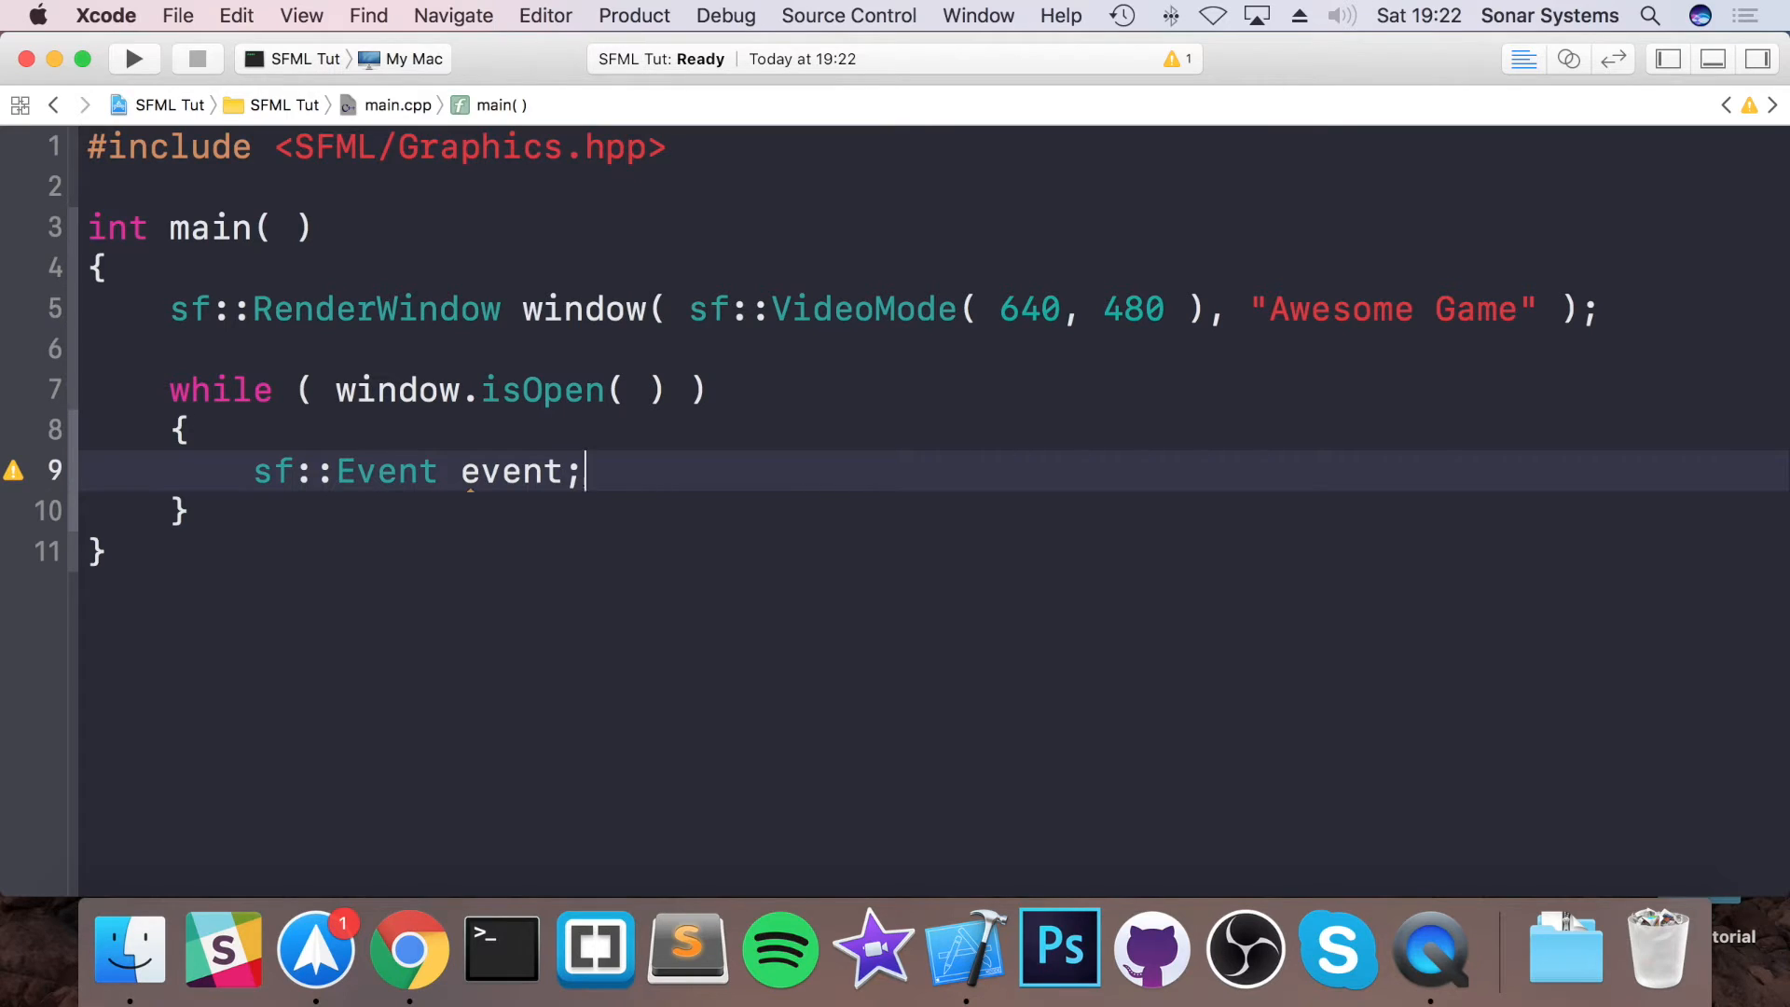
# - Add a while (window.pollEvent(event)) loop containing a switch on event.type
pyautogui.write('while (')
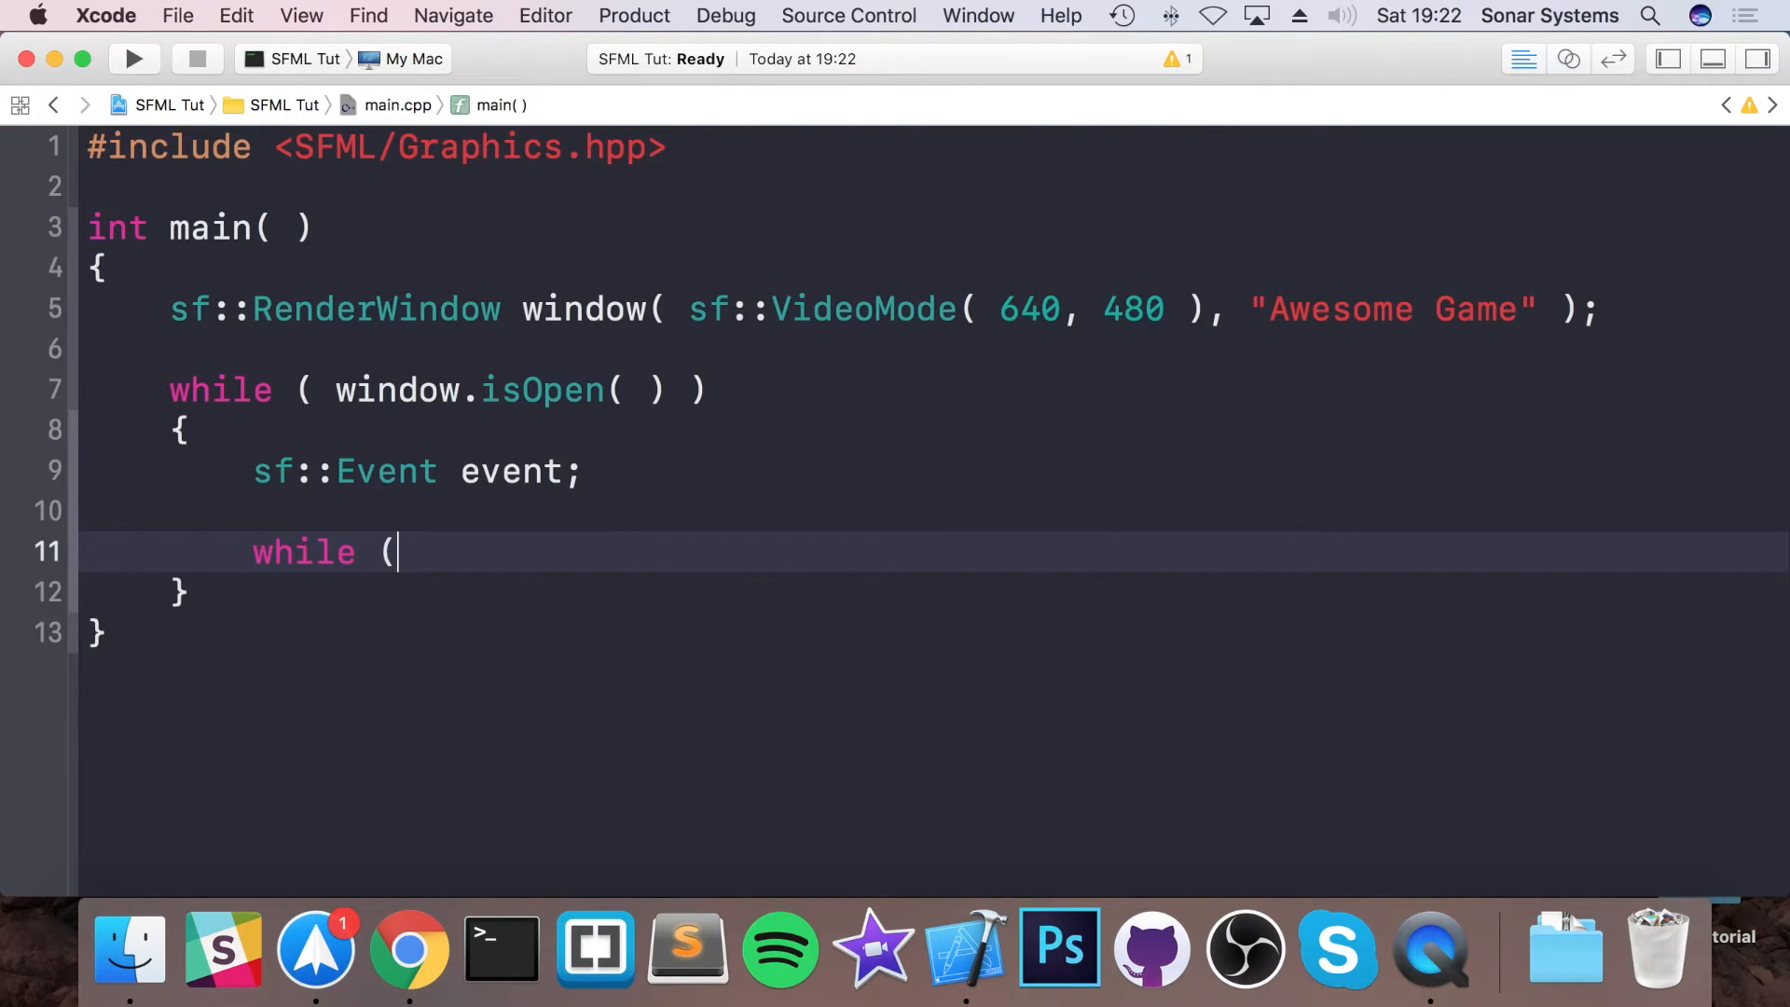
pyautogui.write('window')
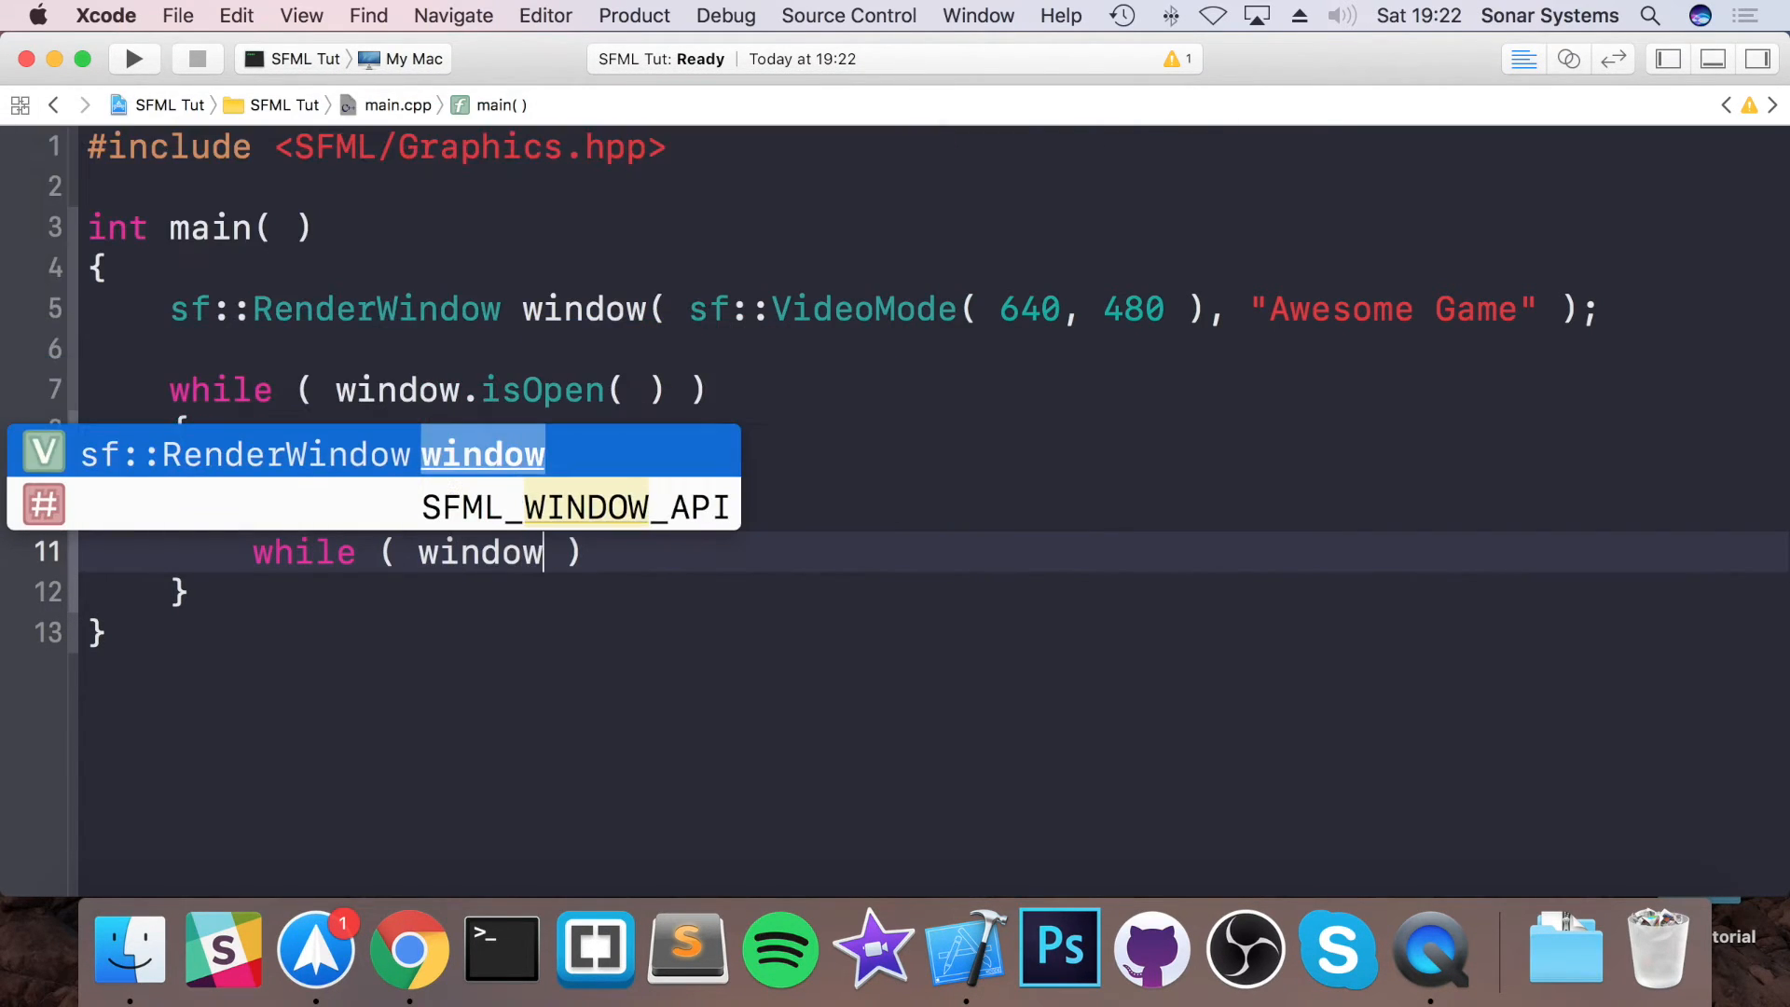
pyautogui.write('.pollEvent( event')
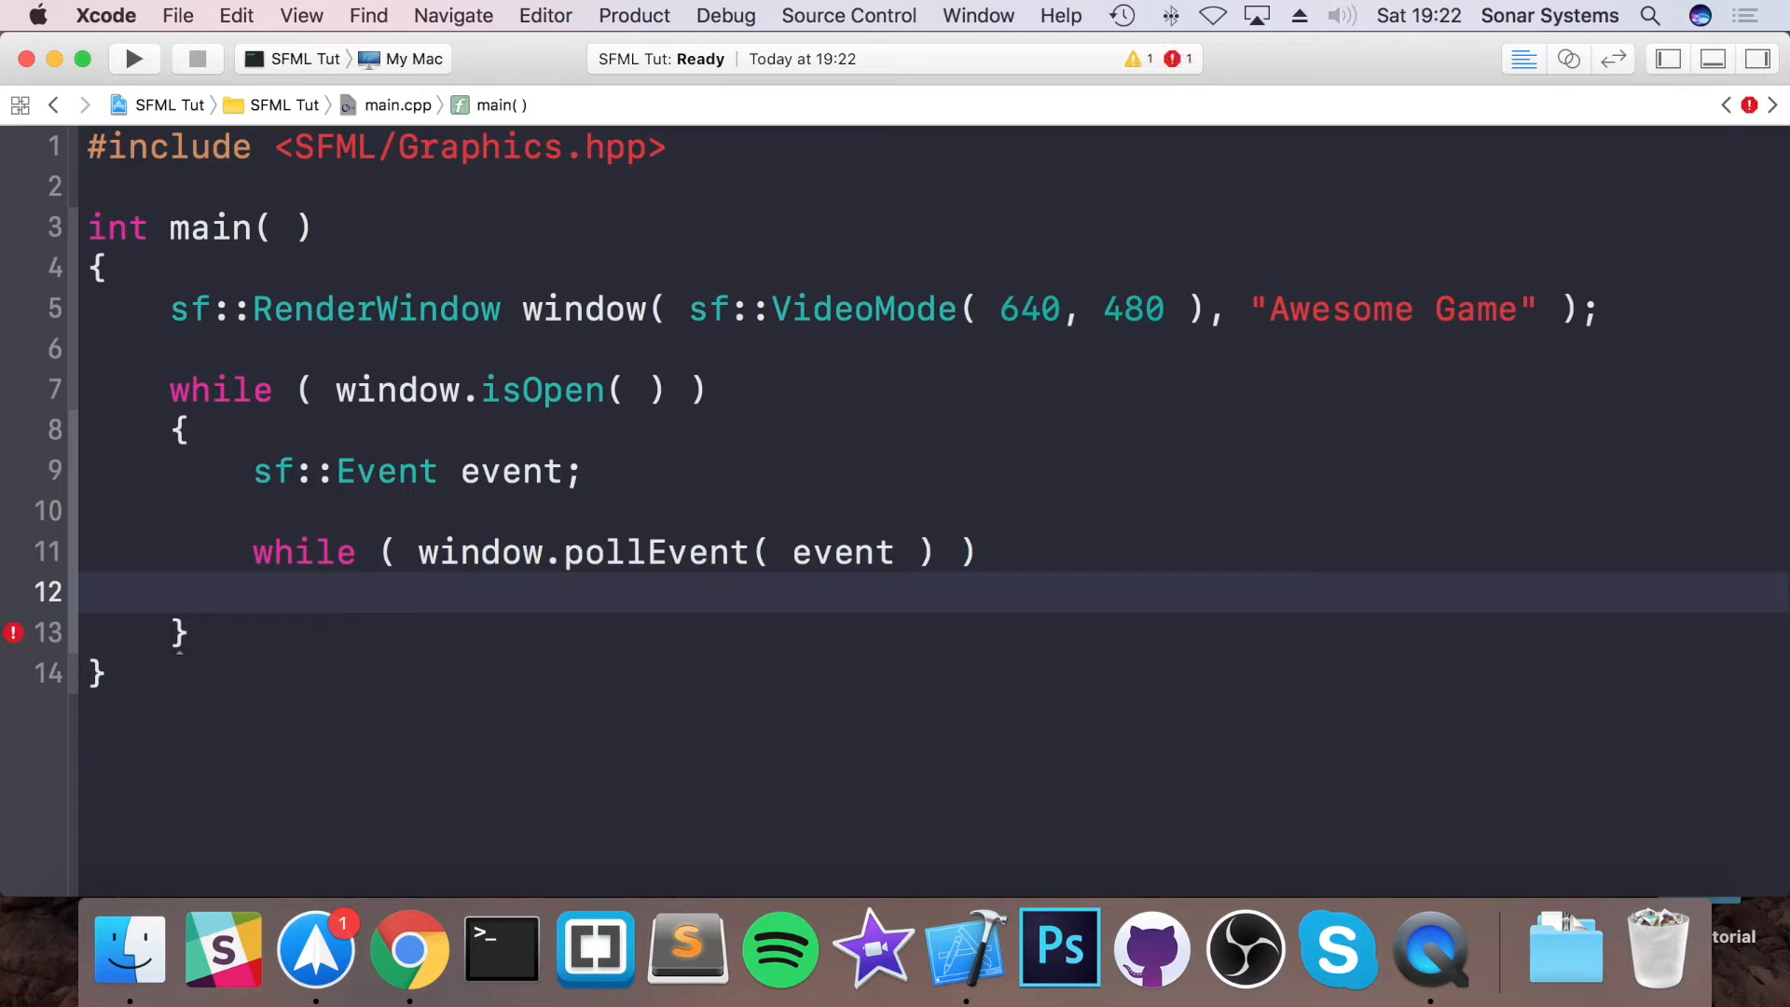
pyautogui.write('switch (')
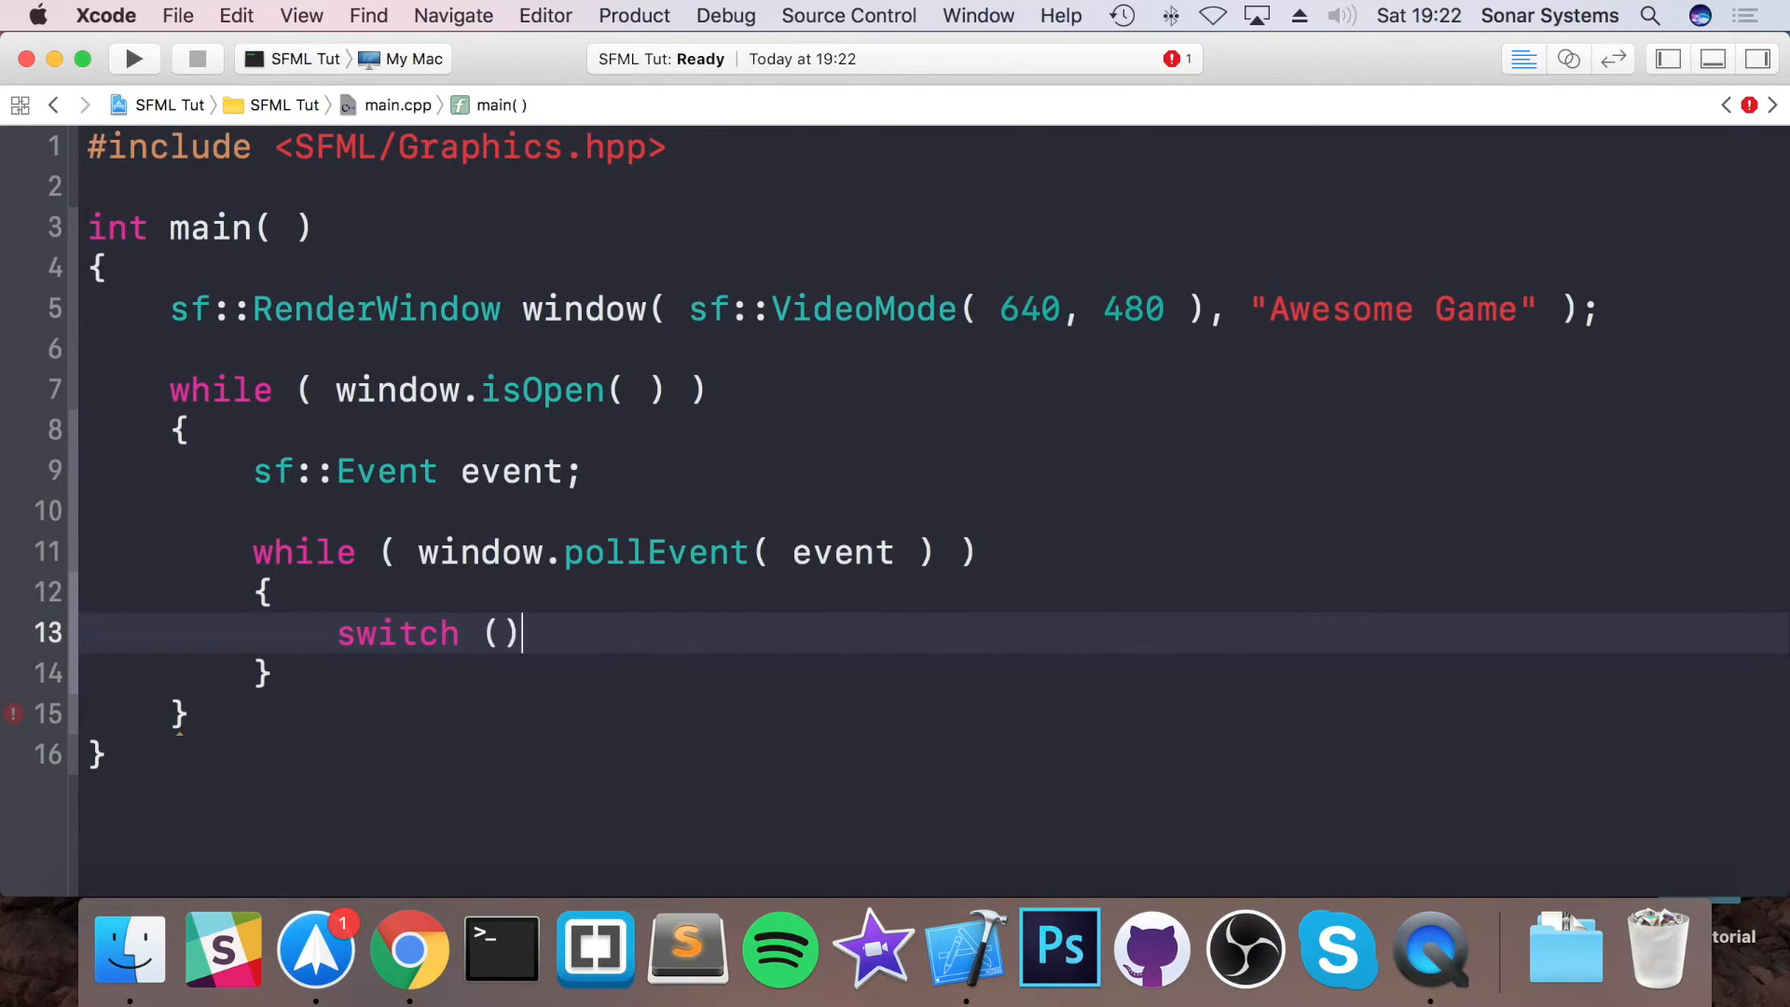
pyautogui.write('event.type')
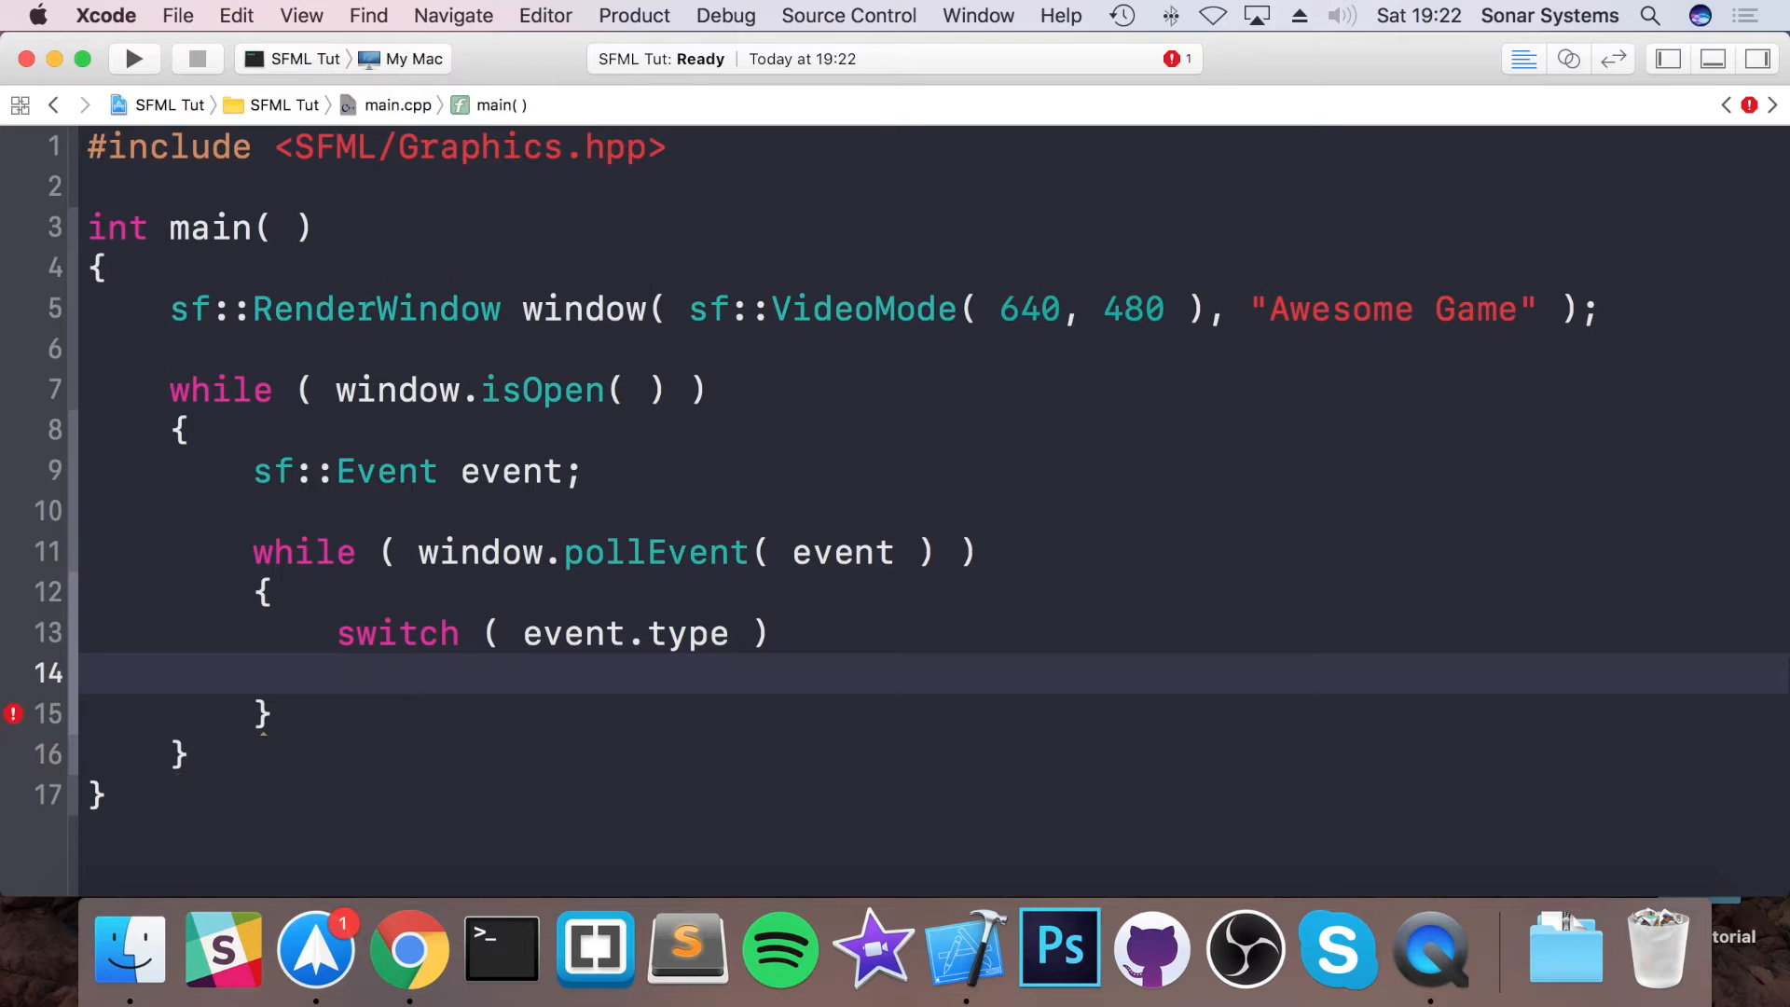
# - Add case sf::Event::Closed that calls window.close() and then break
pyautogui.write('case sf::Event::Closed')
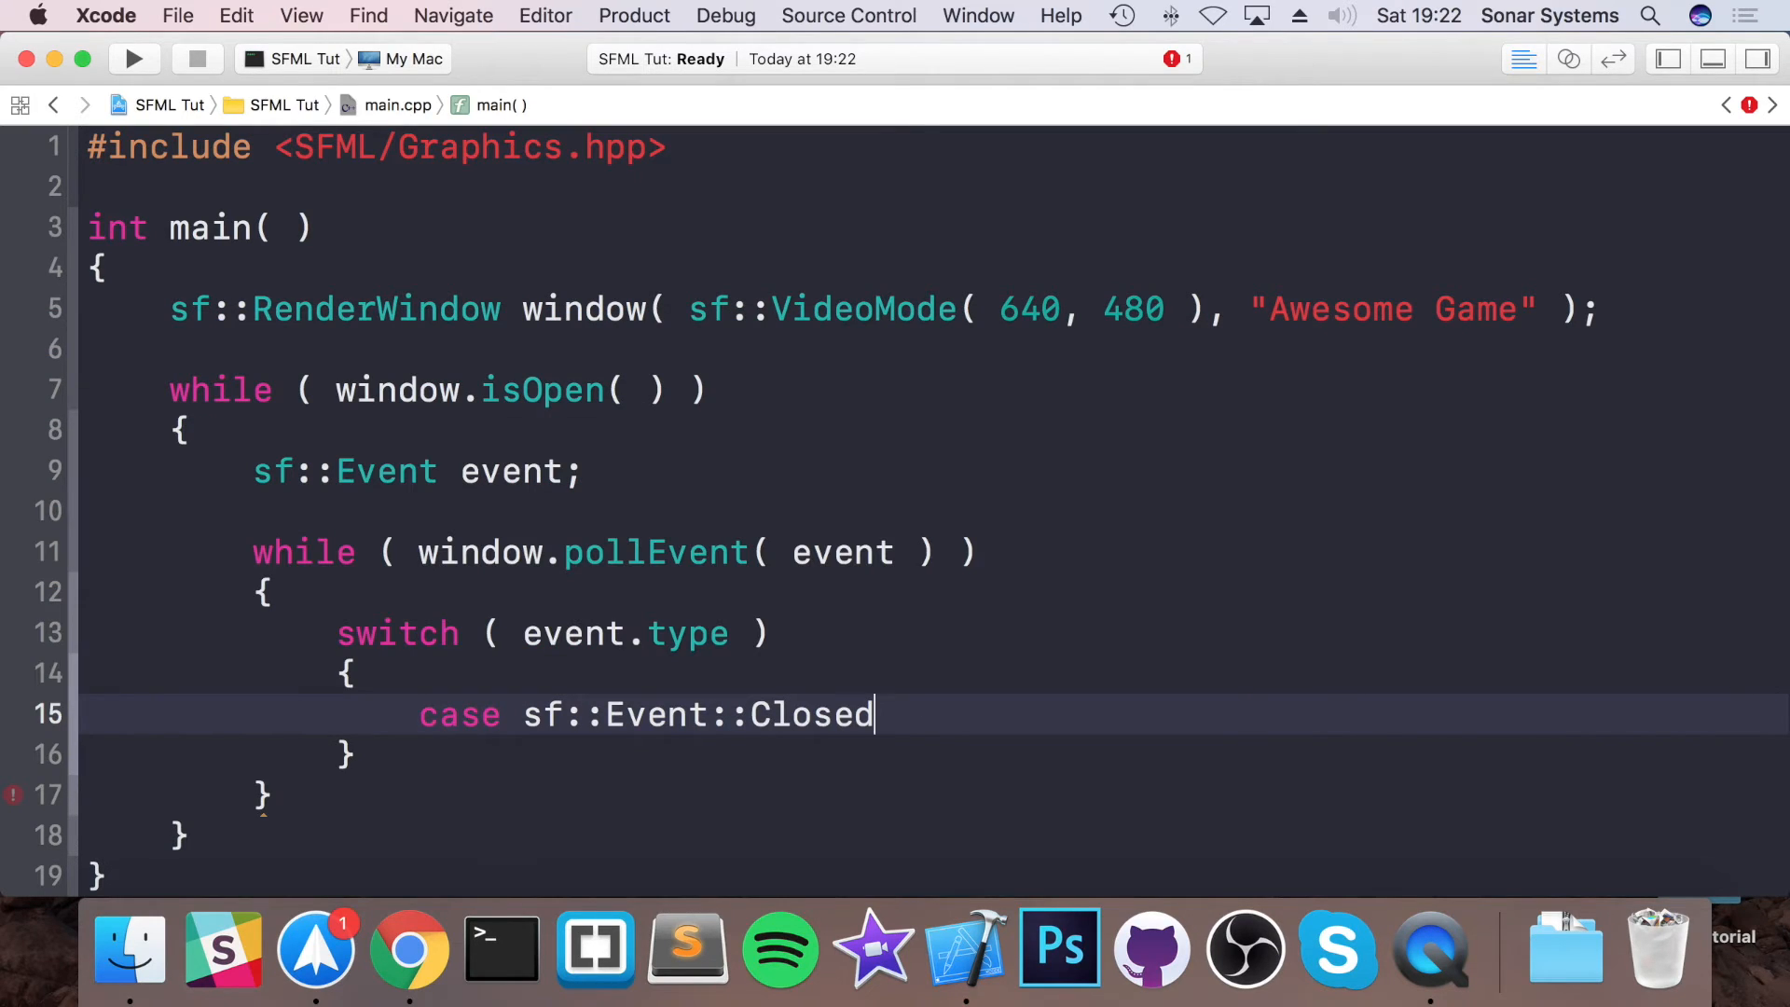
pyautogui.write(':')
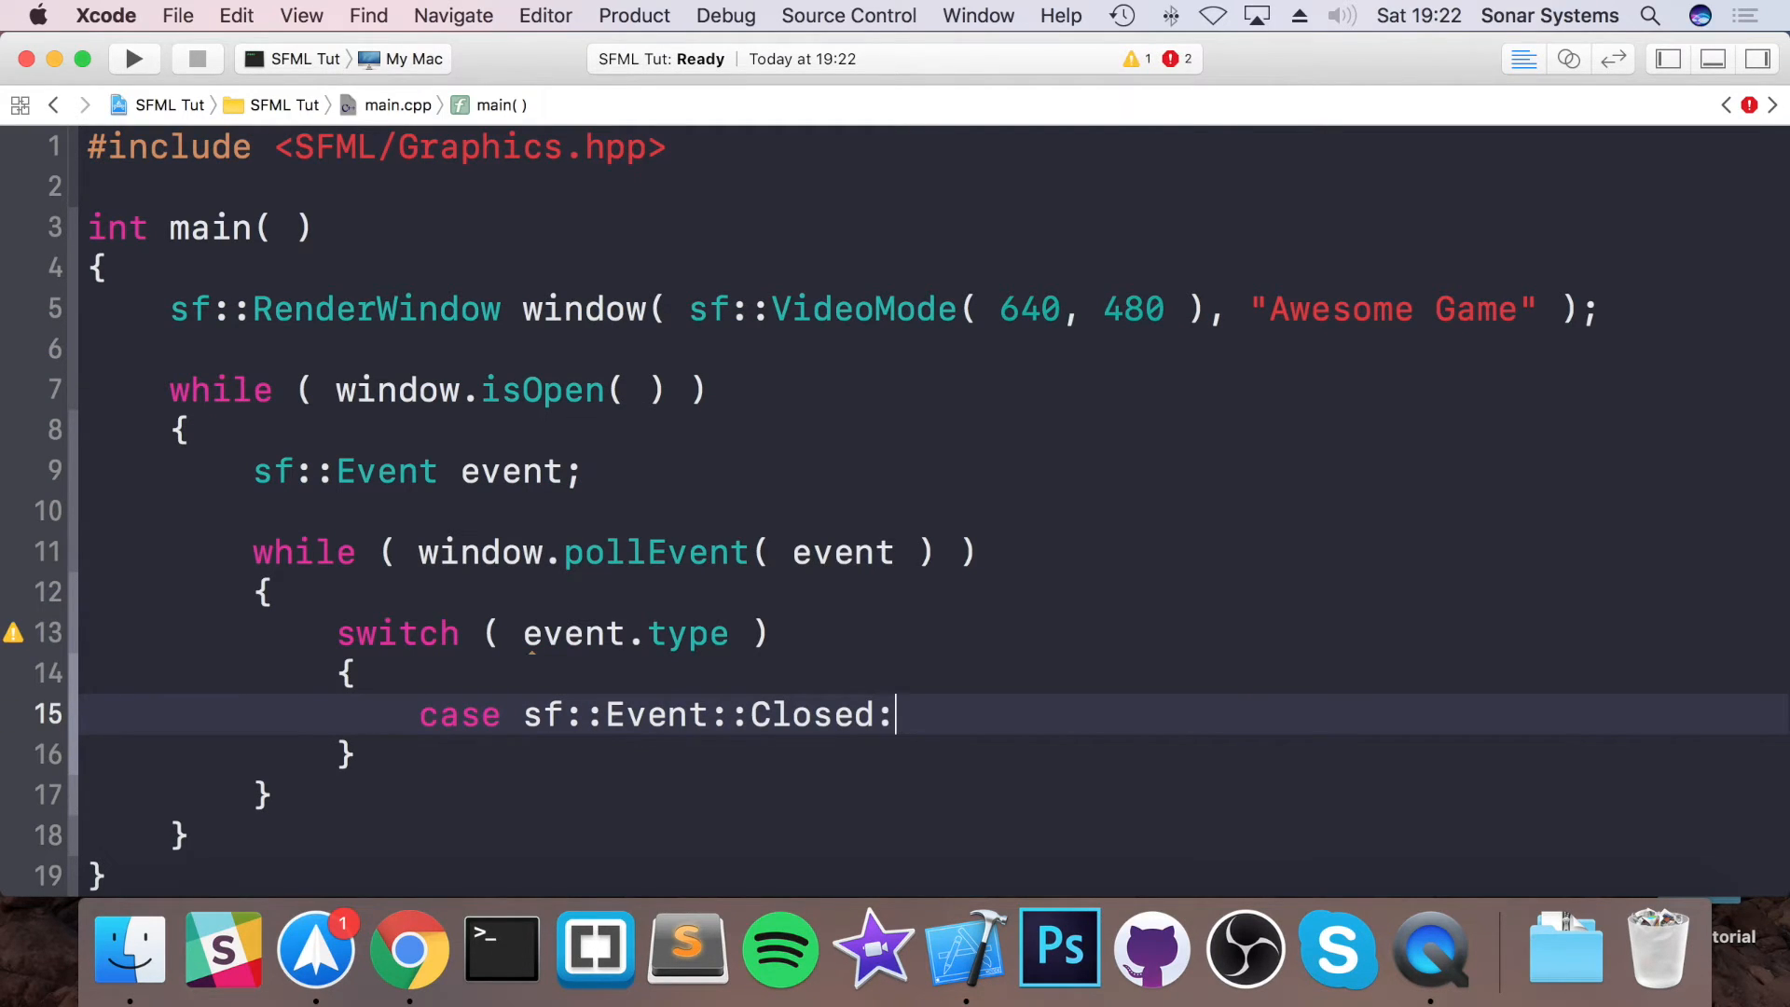
pyautogui.write('window.cl')
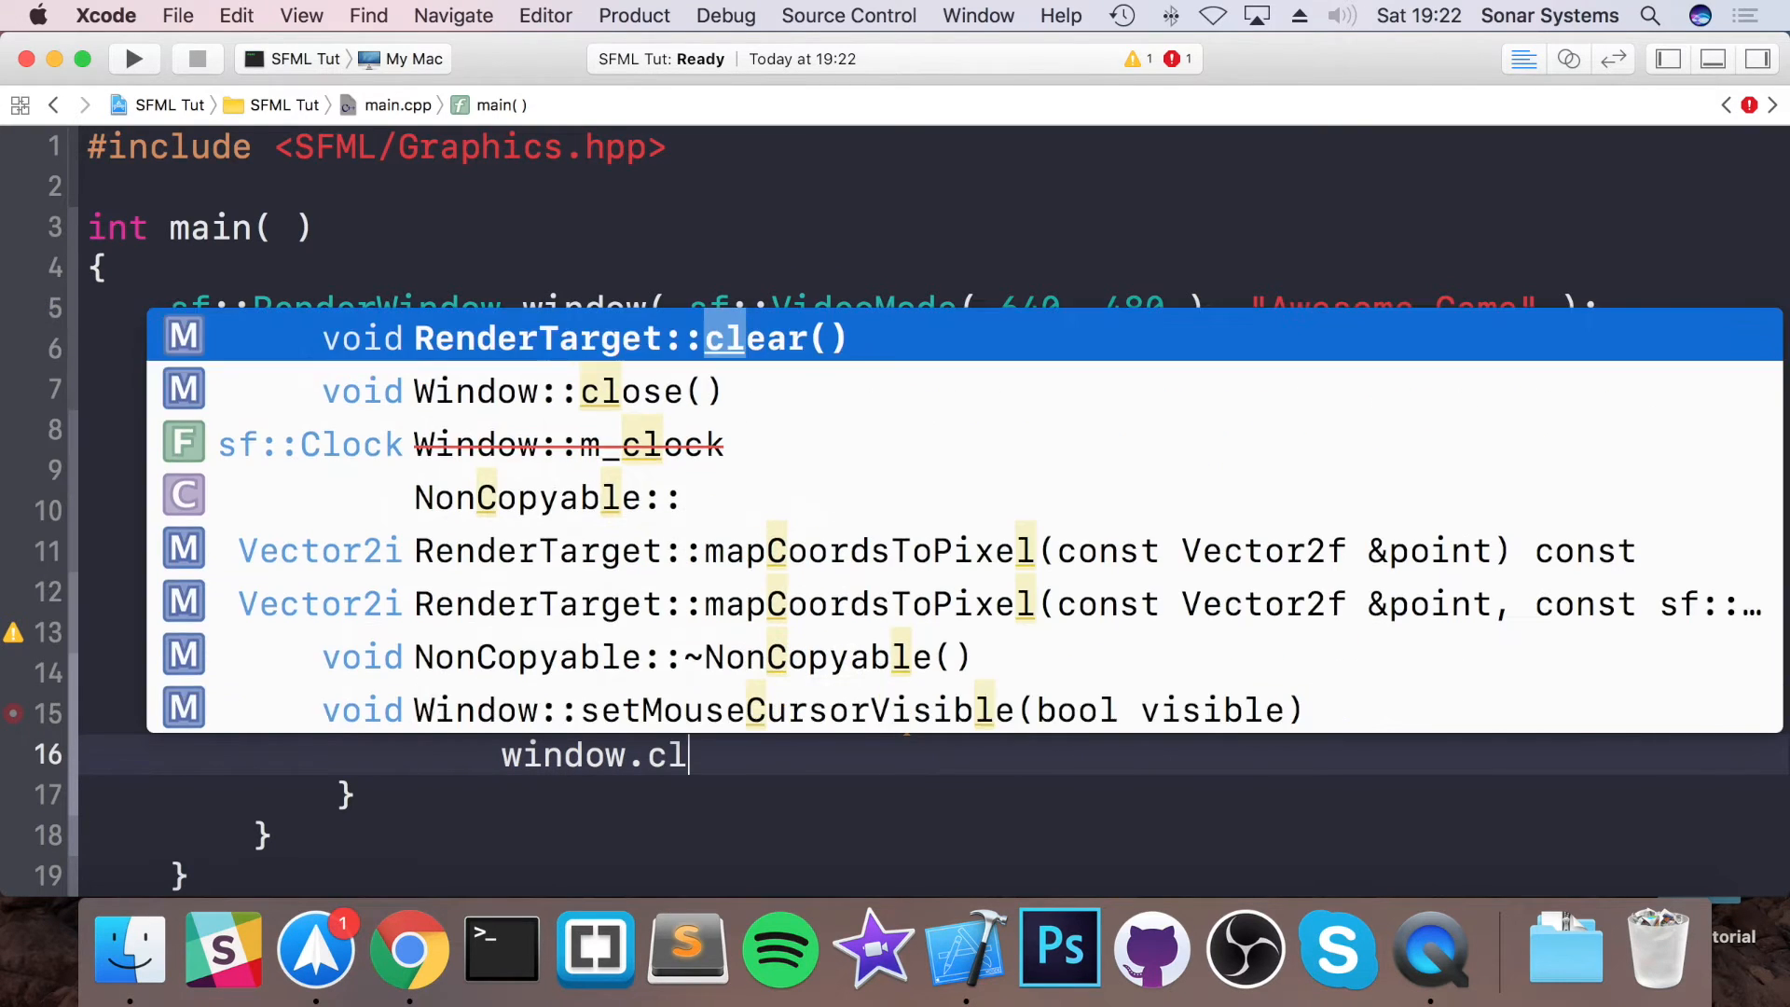
pyautogui.write('ose(')
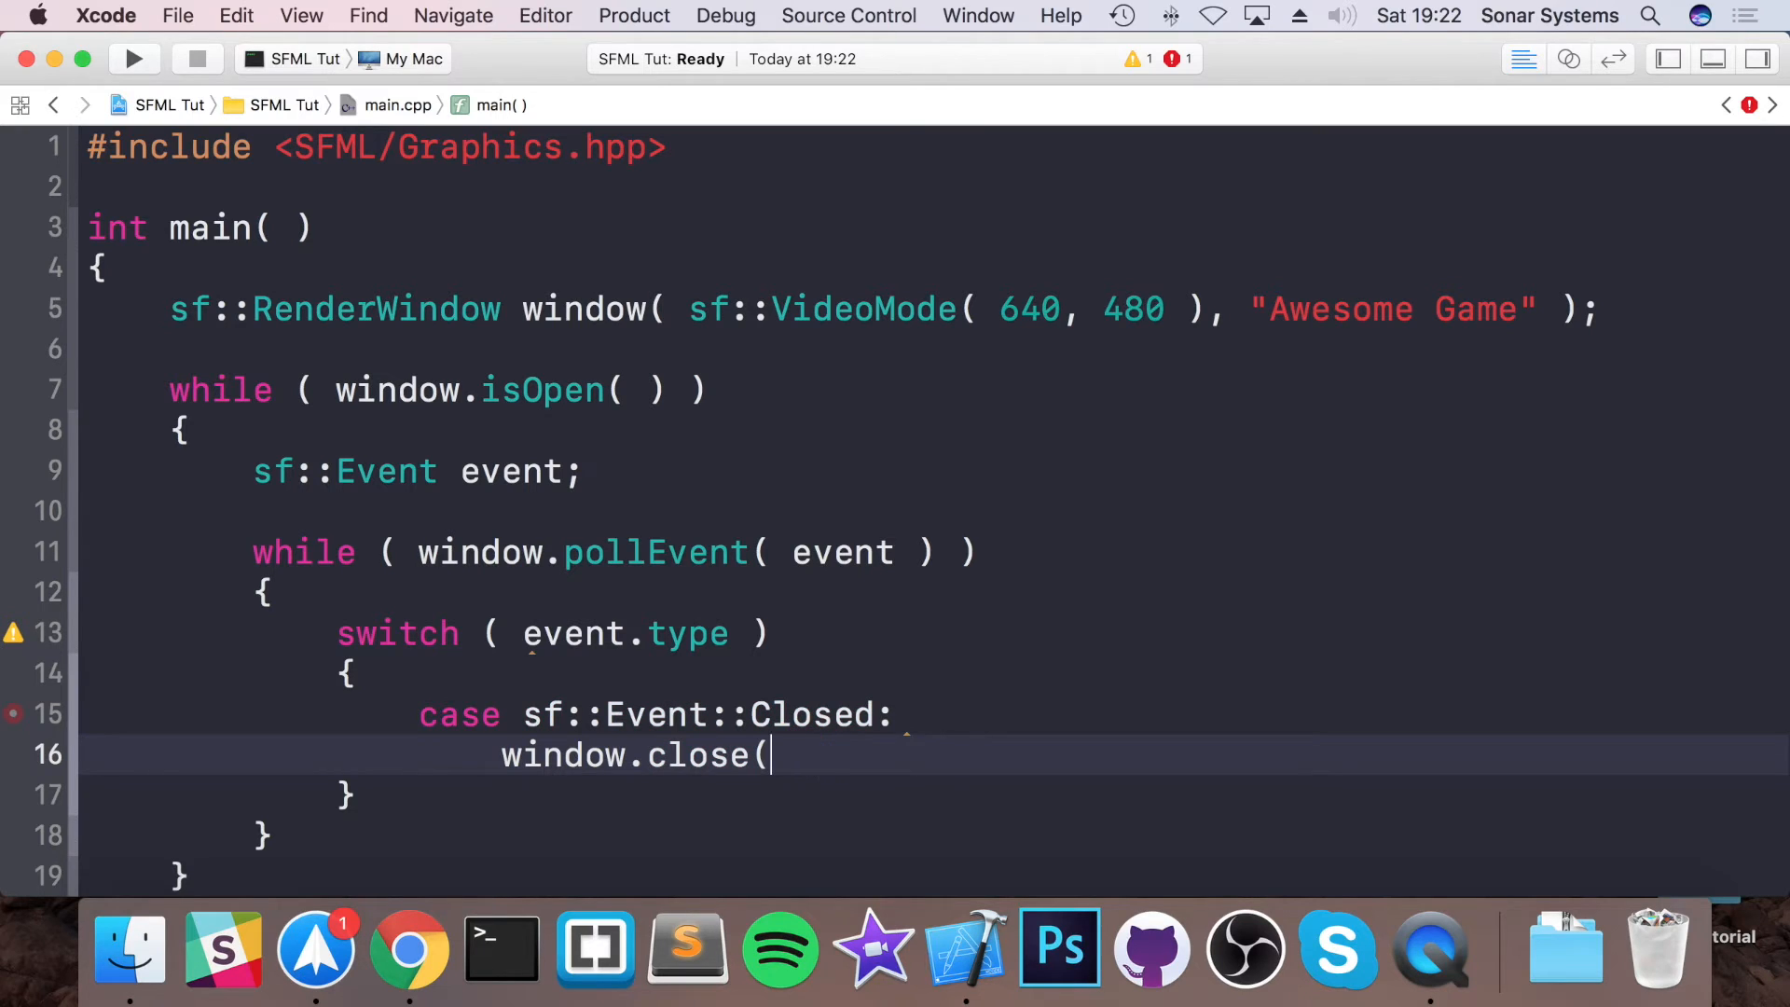
pyautogui.write(');')
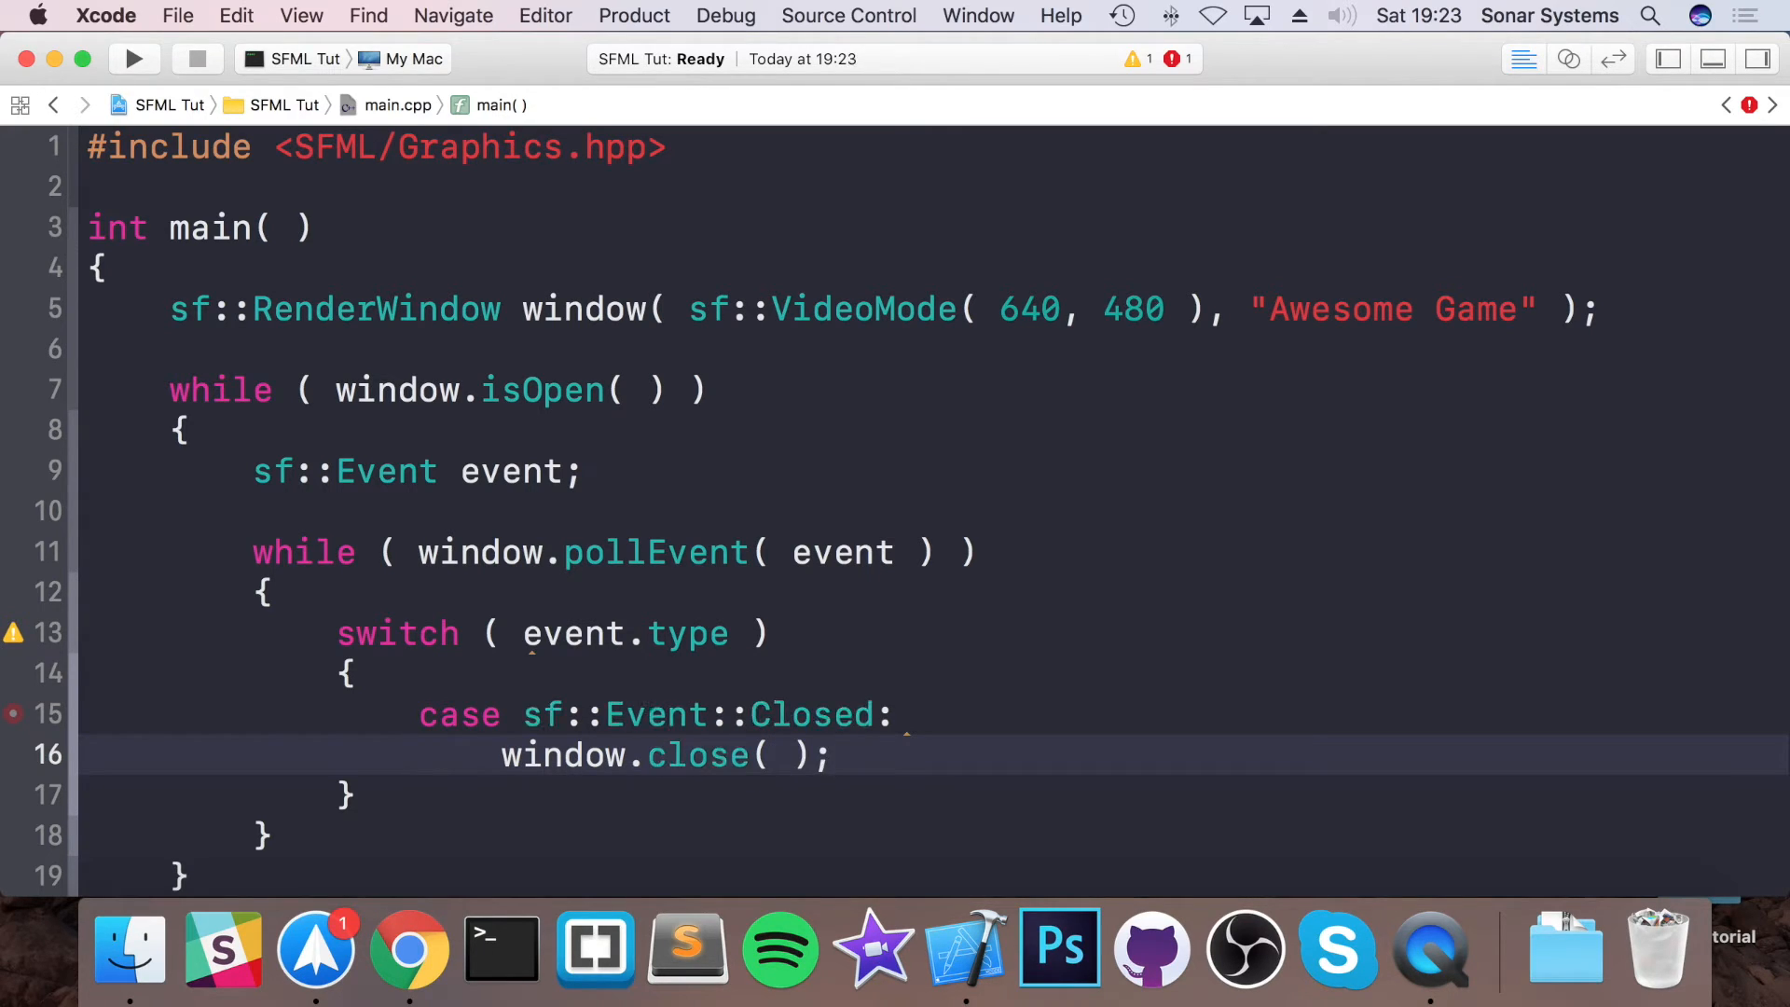
pyautogui.write('breakl')
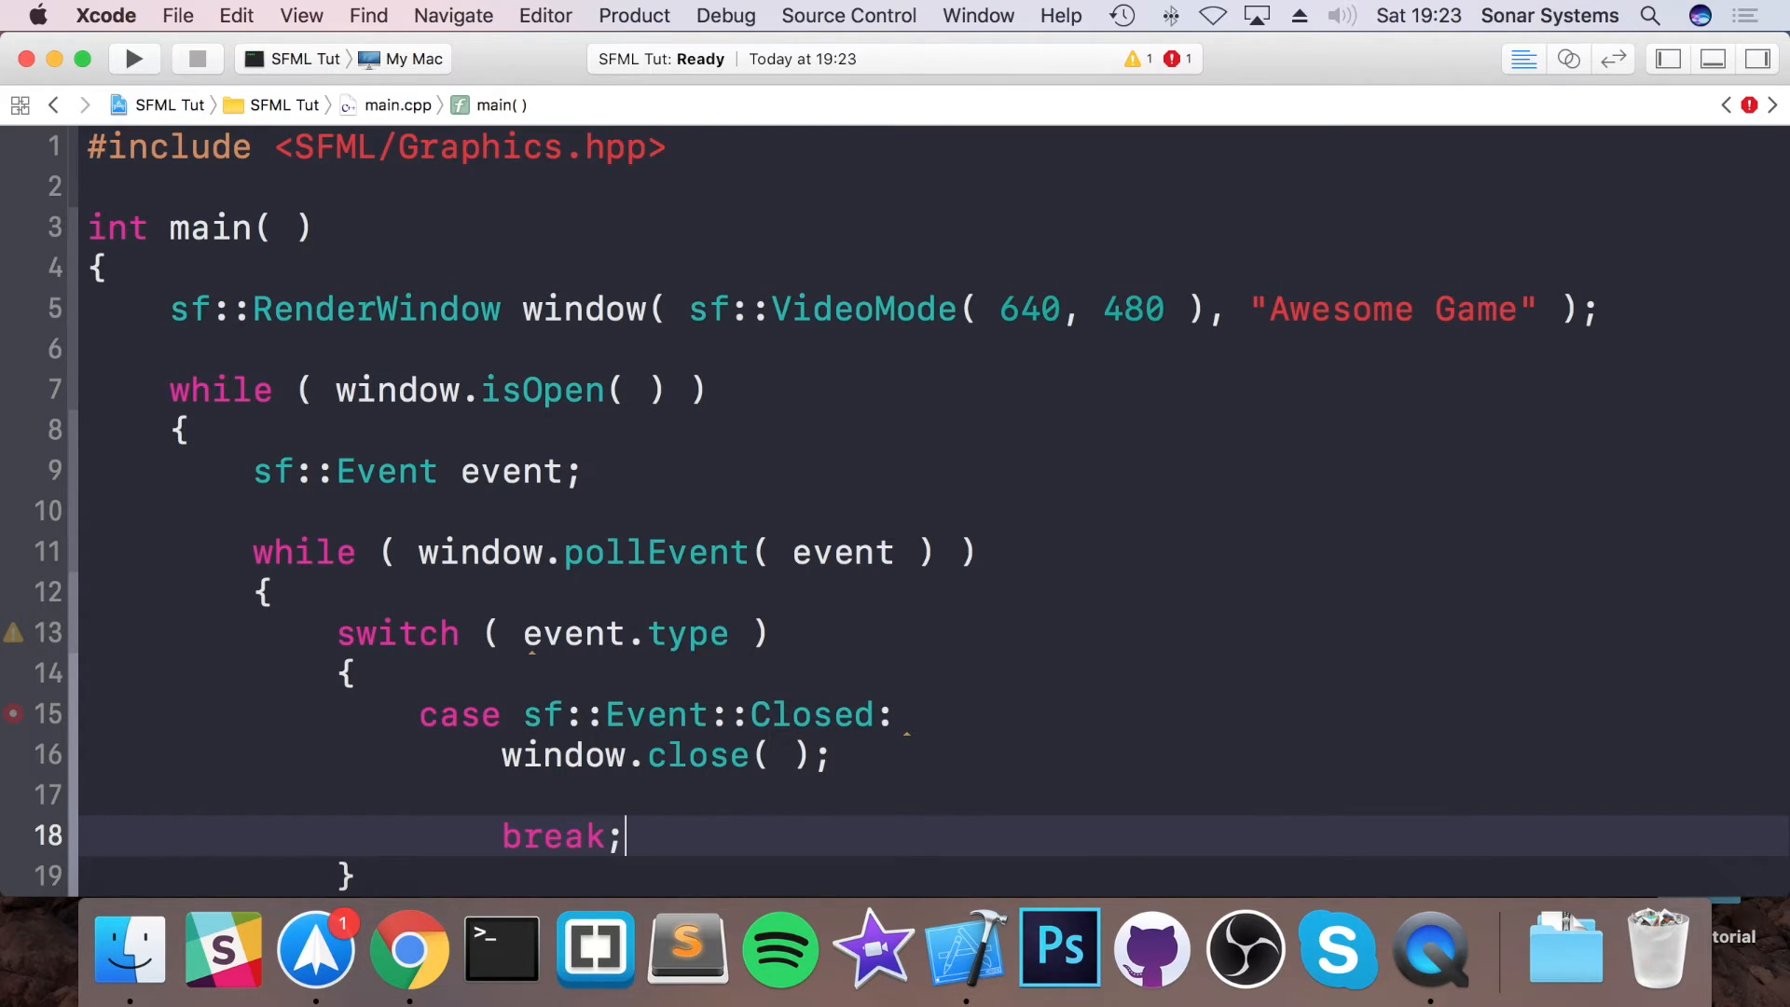
# - Below the polling loop, add window.clear();, a '// draw objects here' comment, and window.display();
pyautogui.scroll(-3)
pyautogui.write('window.clear( ')
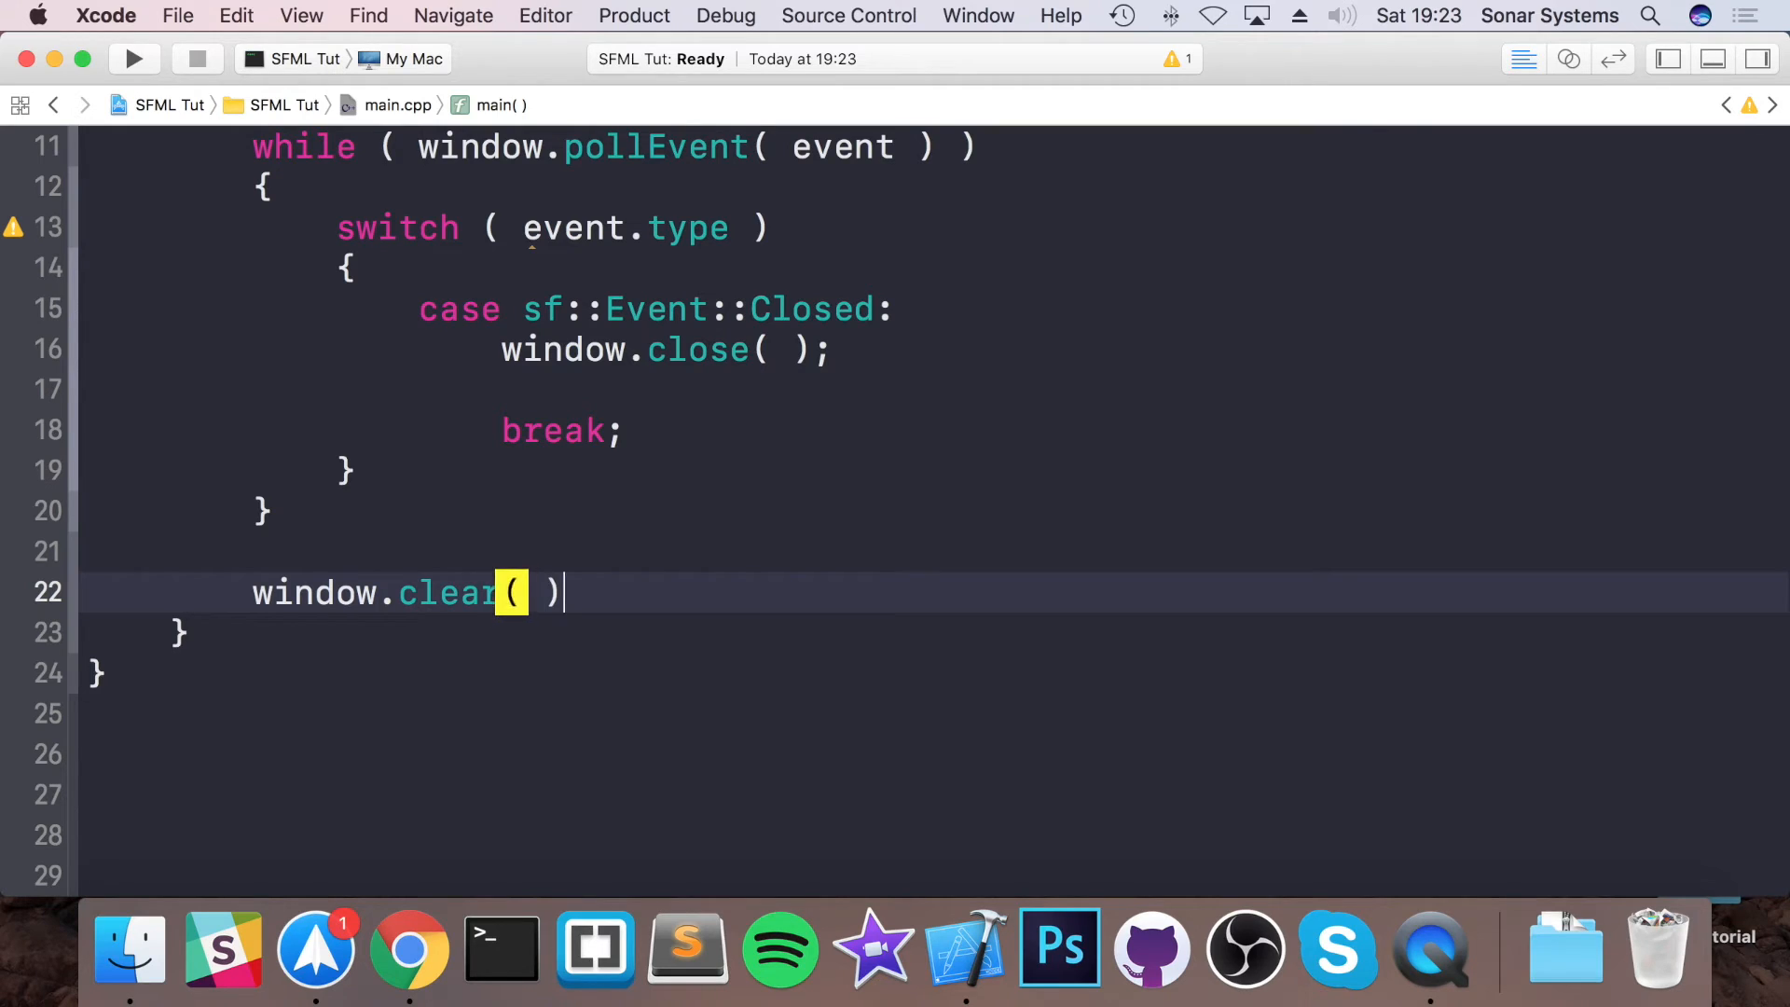
pyautogui.write(';')
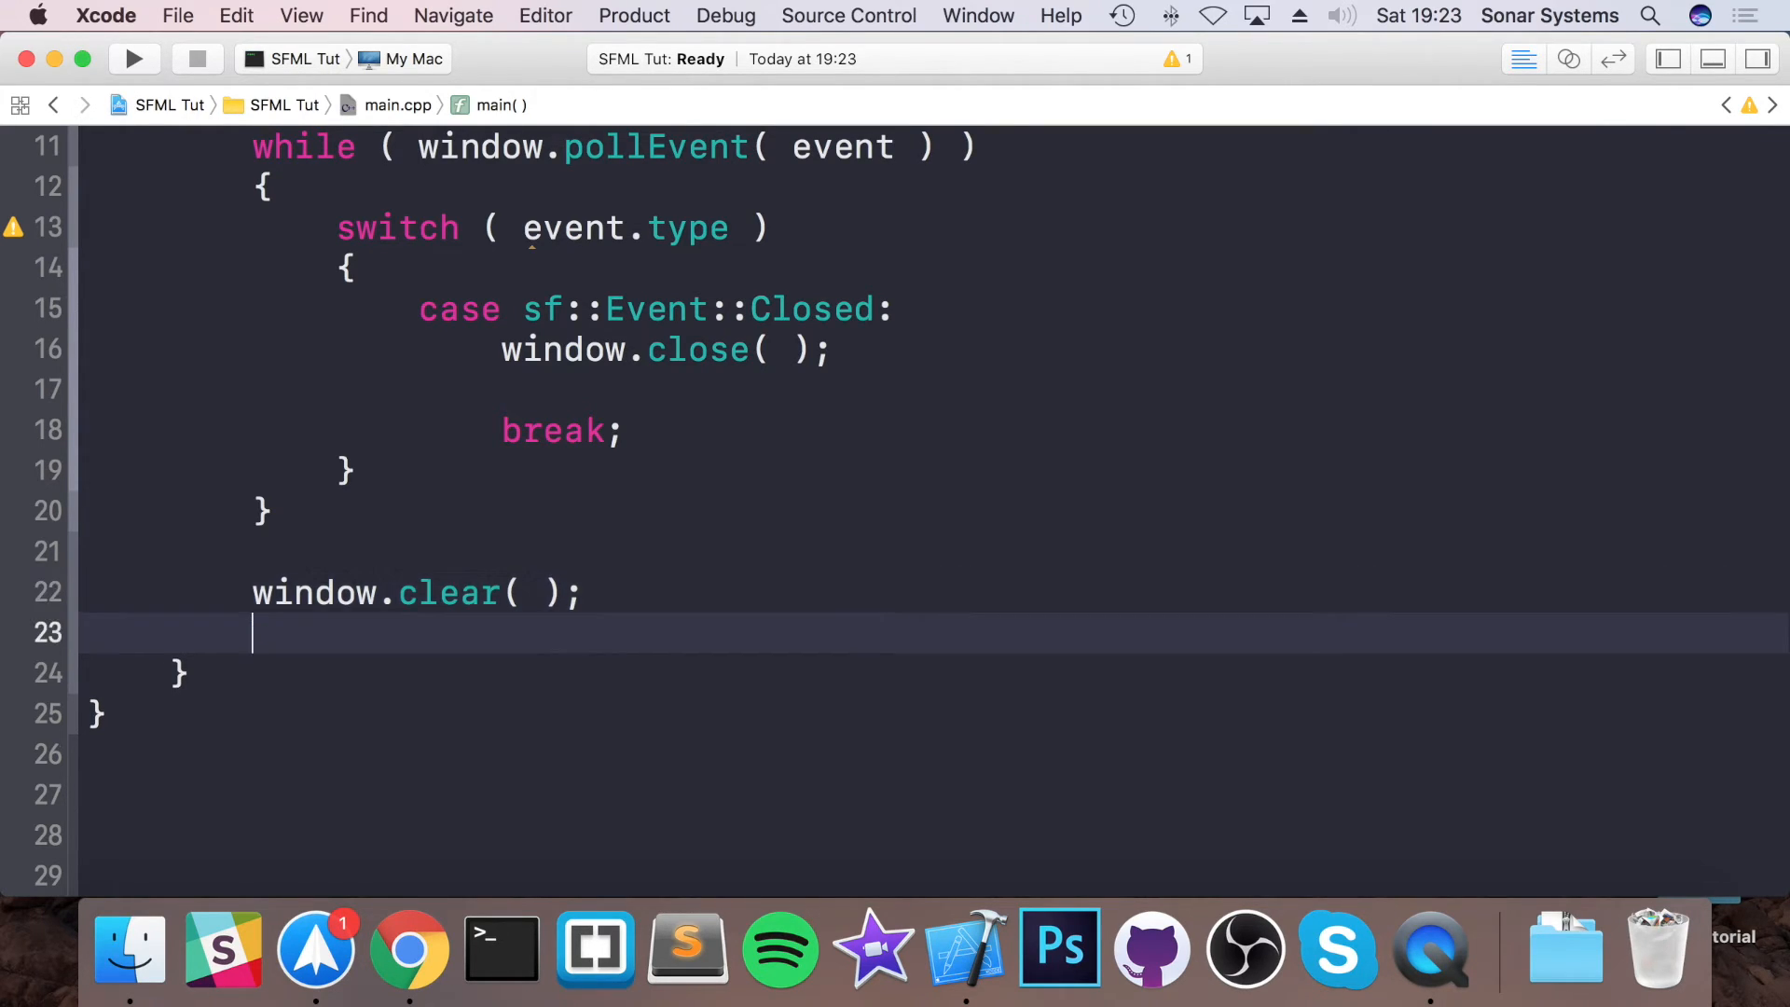
pyautogui.write('// dr')
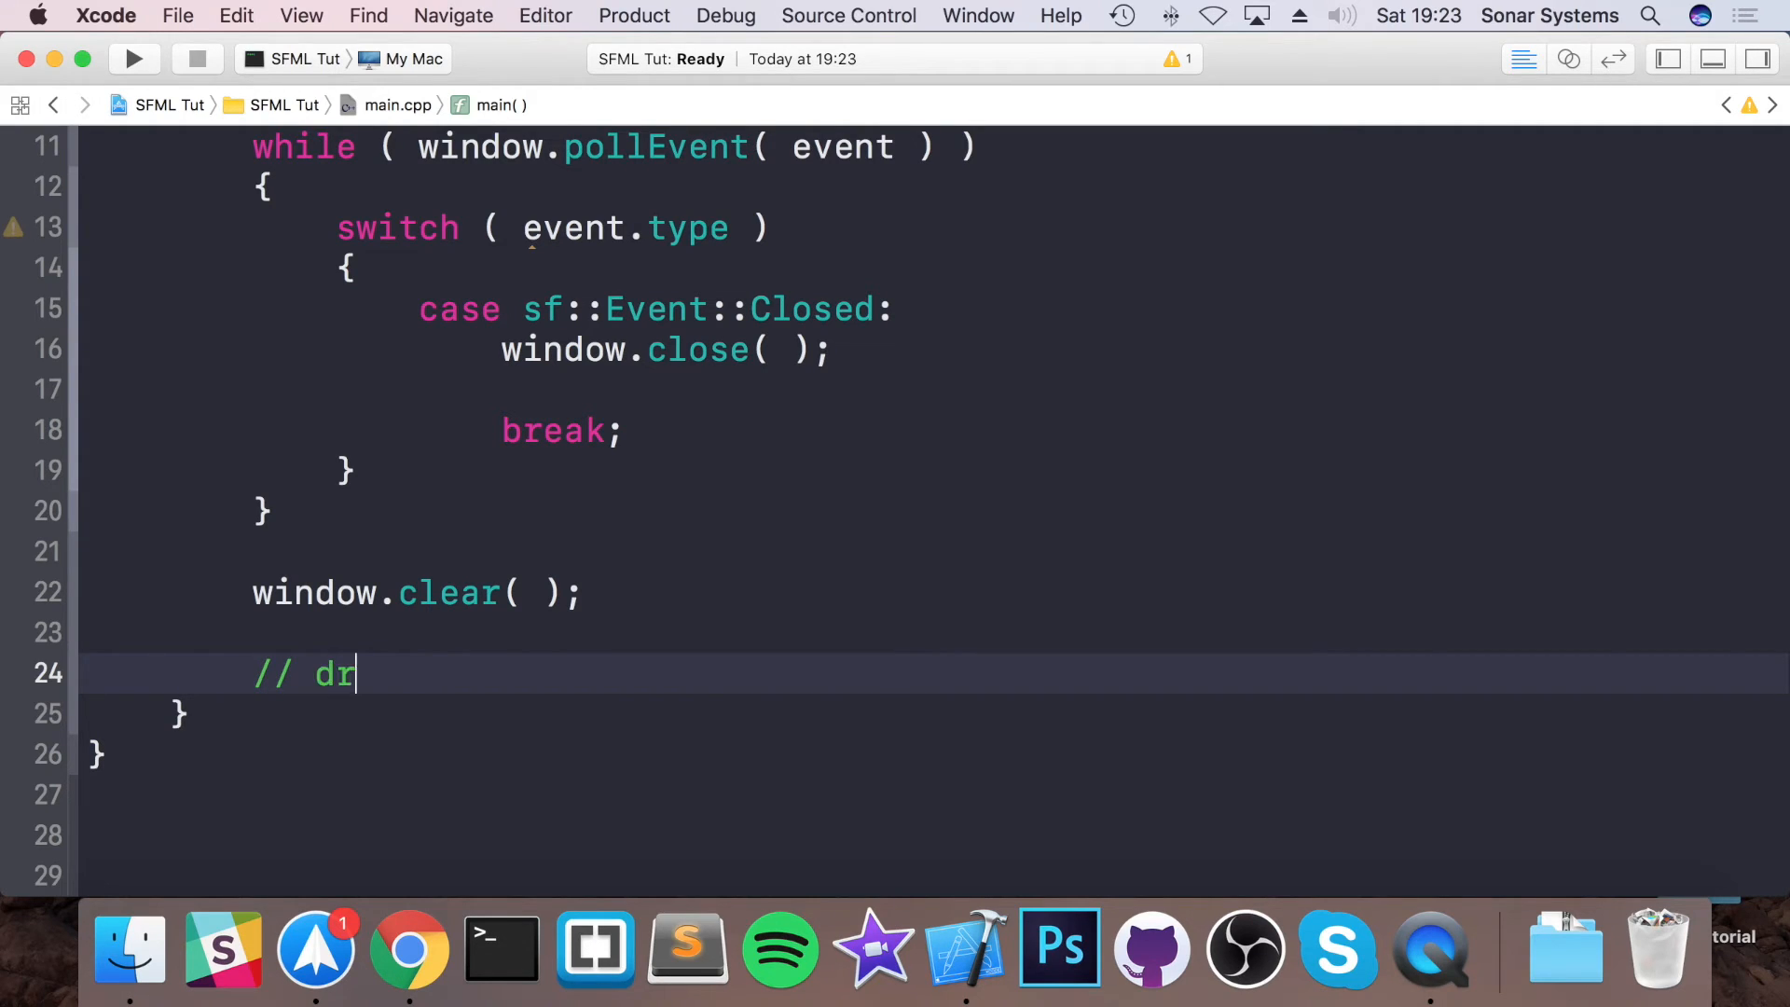
pyautogui.write('aw objects here')
pyautogui.write('/')
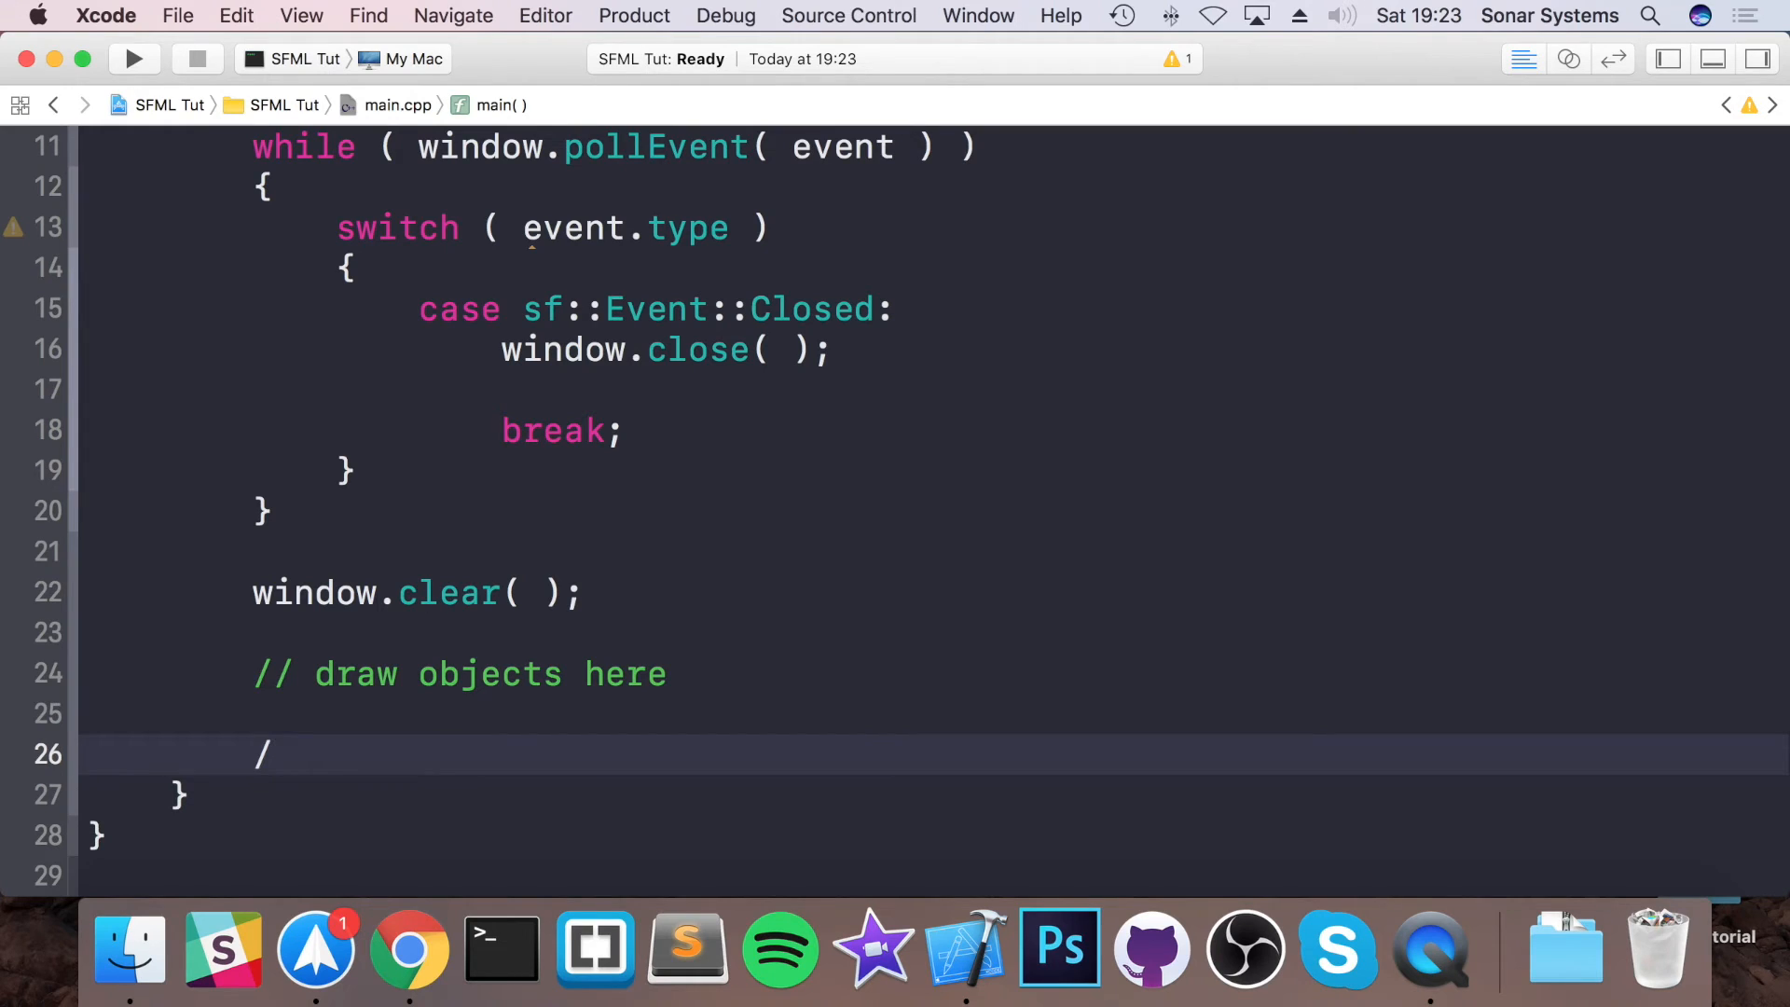
pyautogui.write('window.display( );')
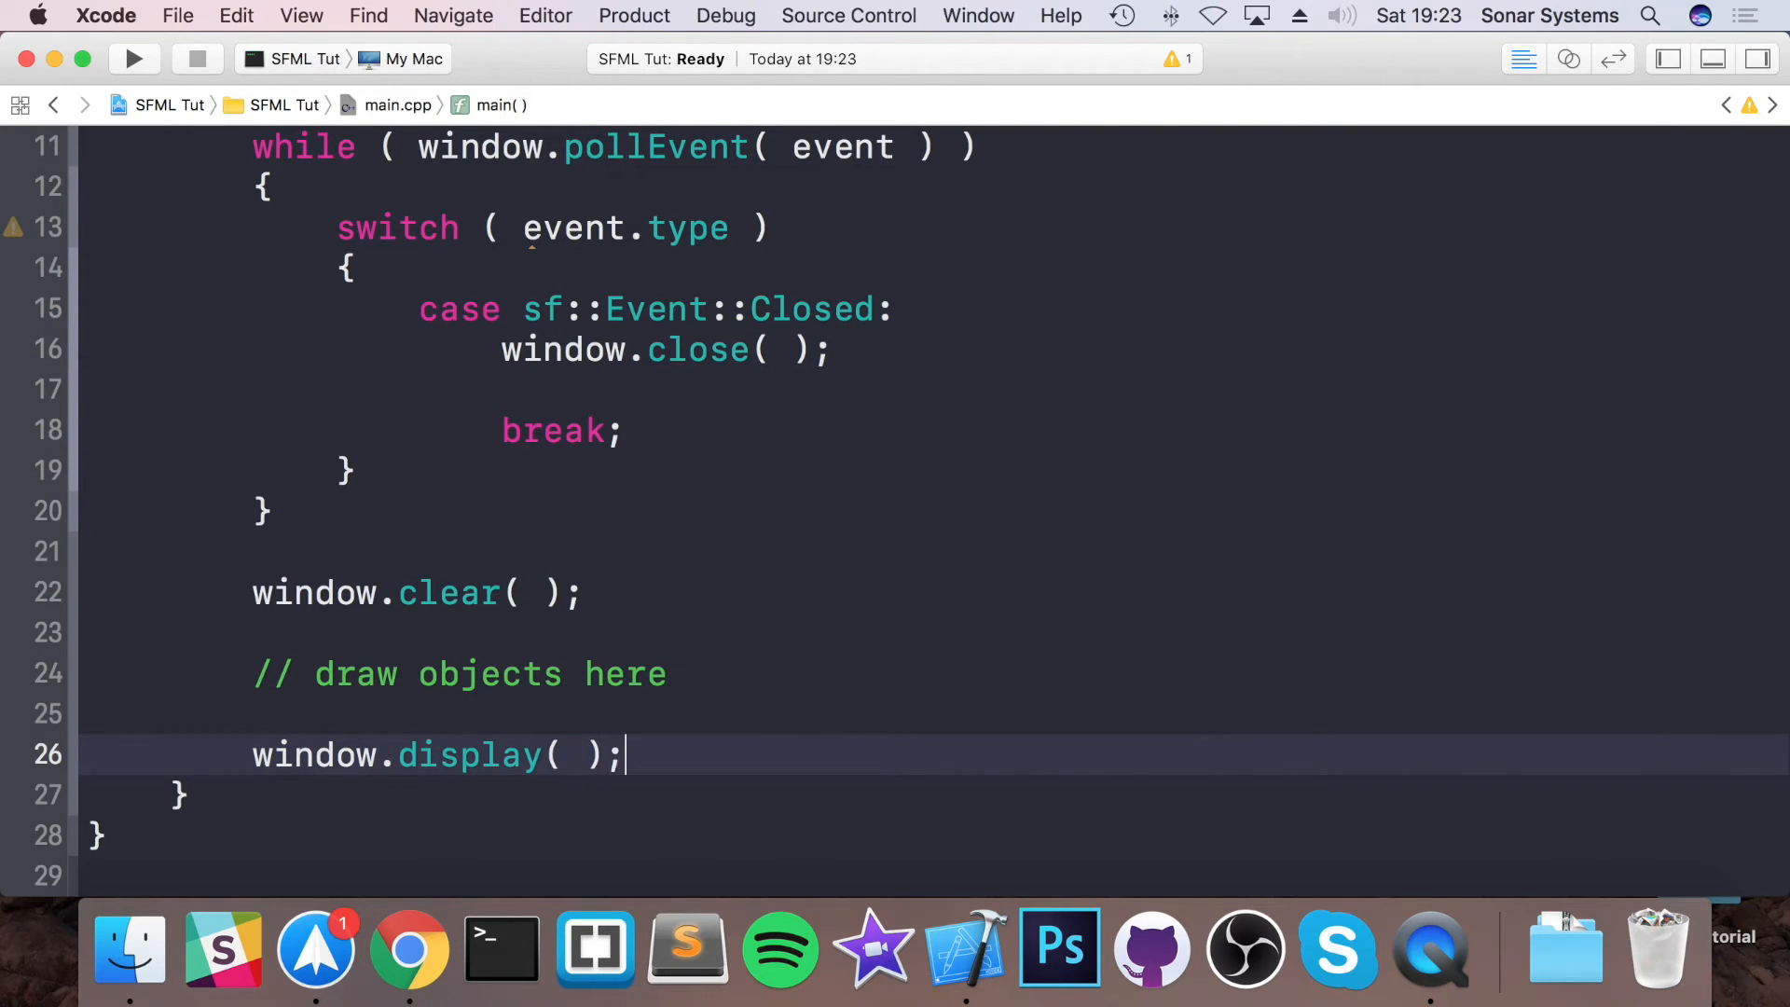
pyautogui.scroll(3)
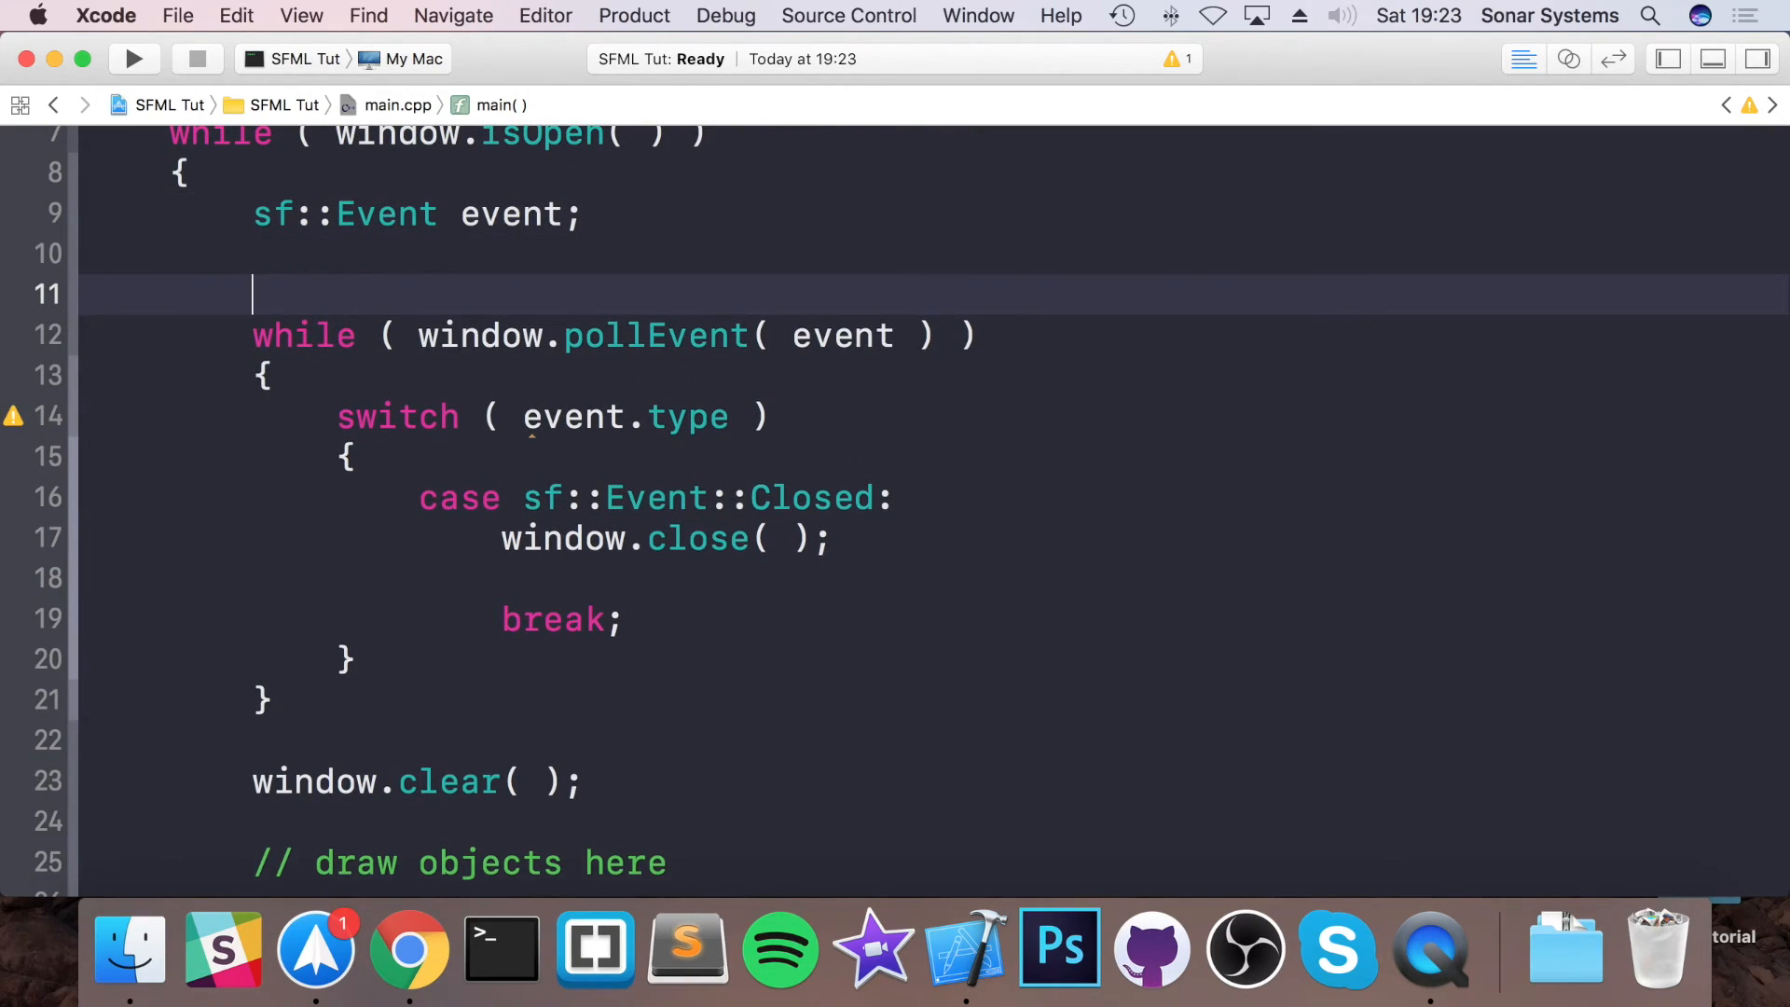
# - Add a '// handle all events' comment above the pollEvent loop
pyautogui.write('// handle or')
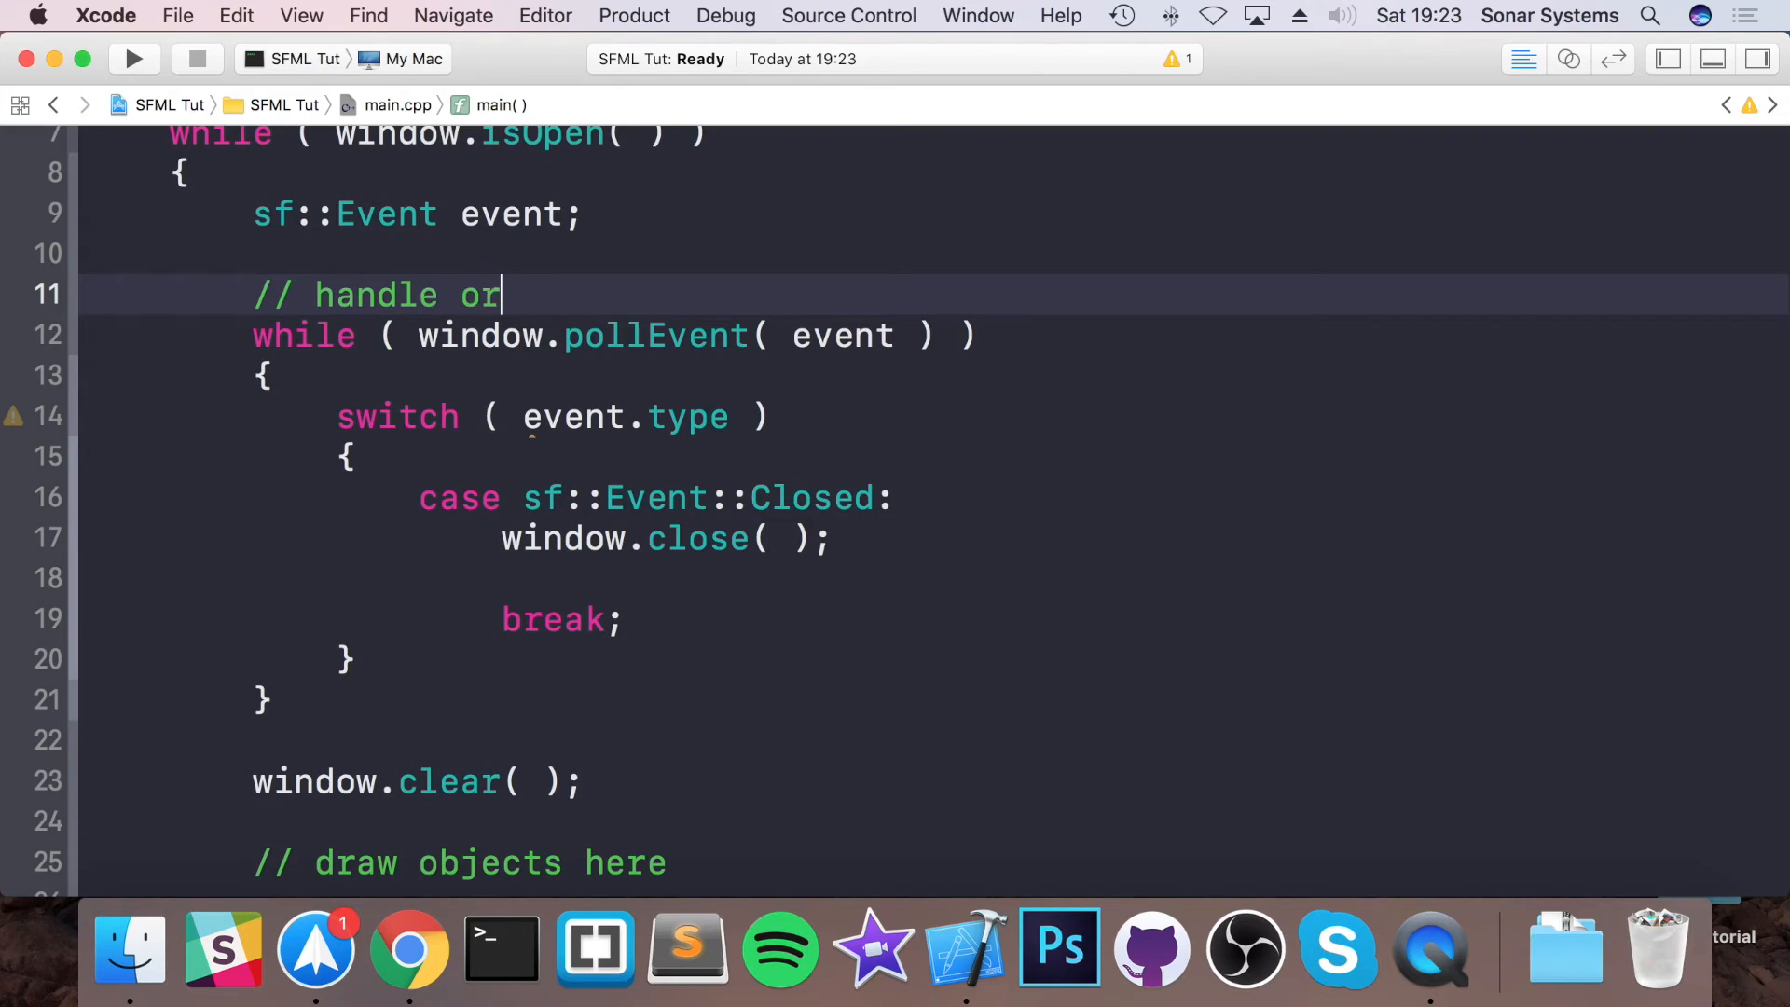
pyautogui.write('events')
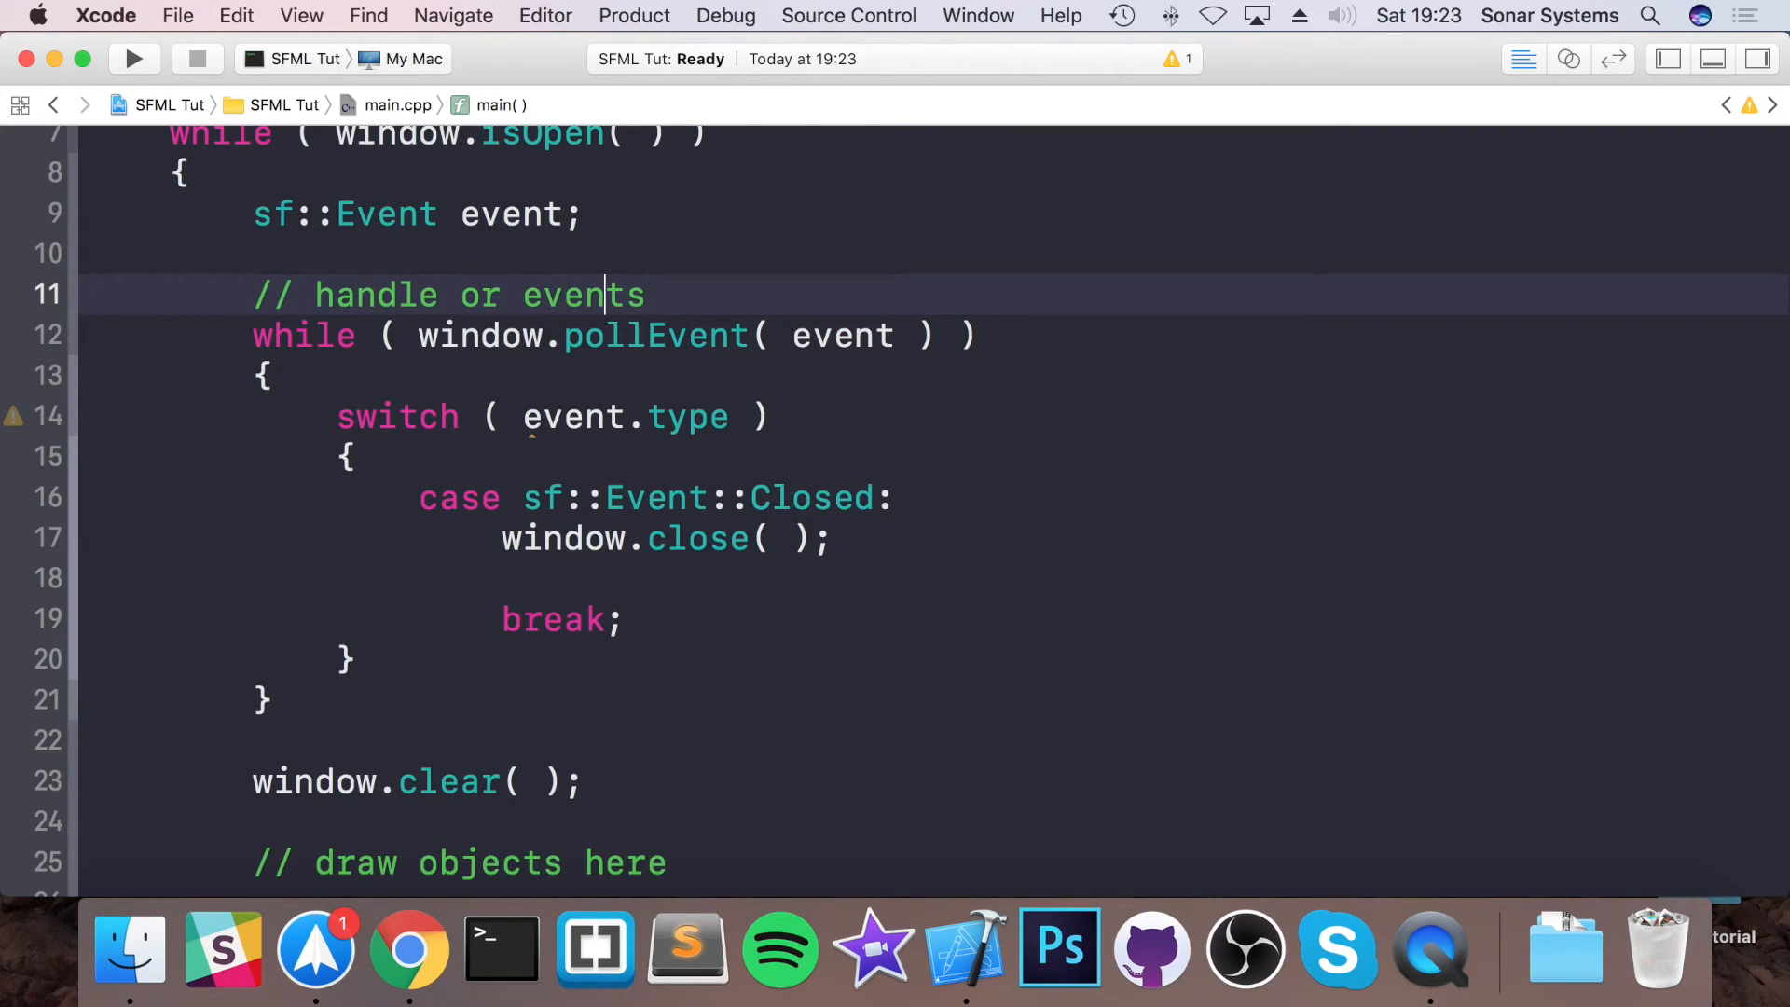
pyautogui.write('all')
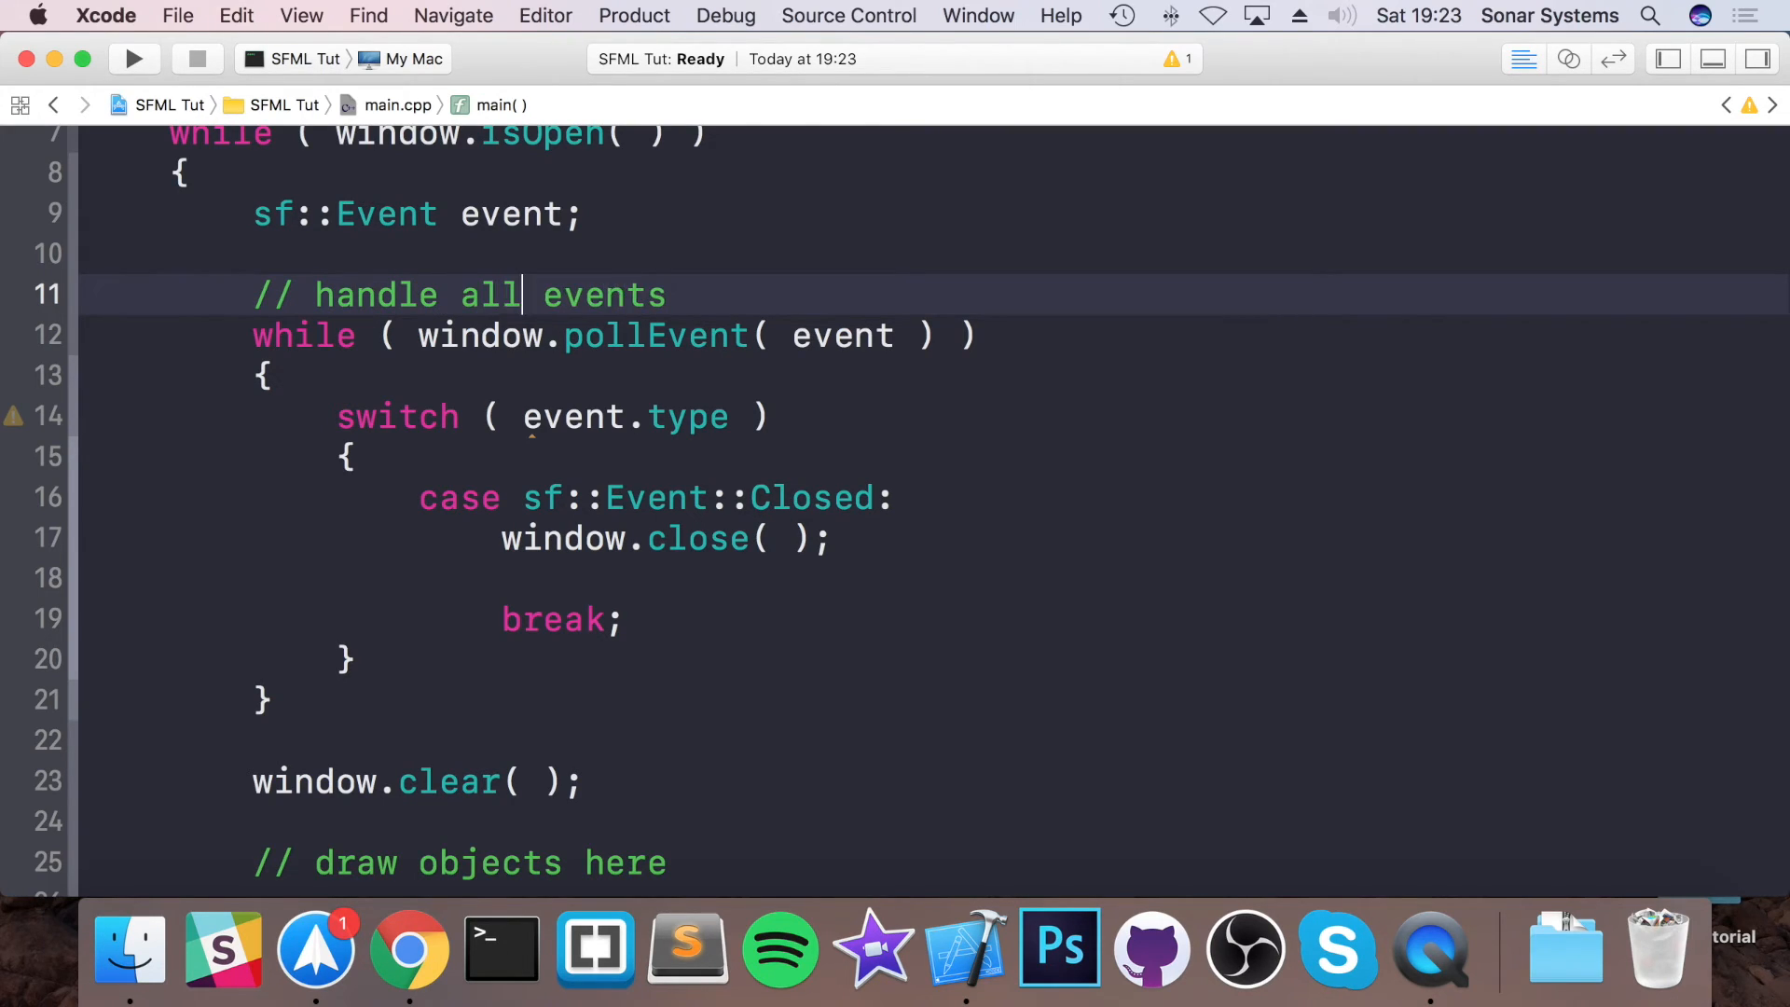
# - Add '// update the game' after the event loop, then build and run the game
pyautogui.click(274, 697)
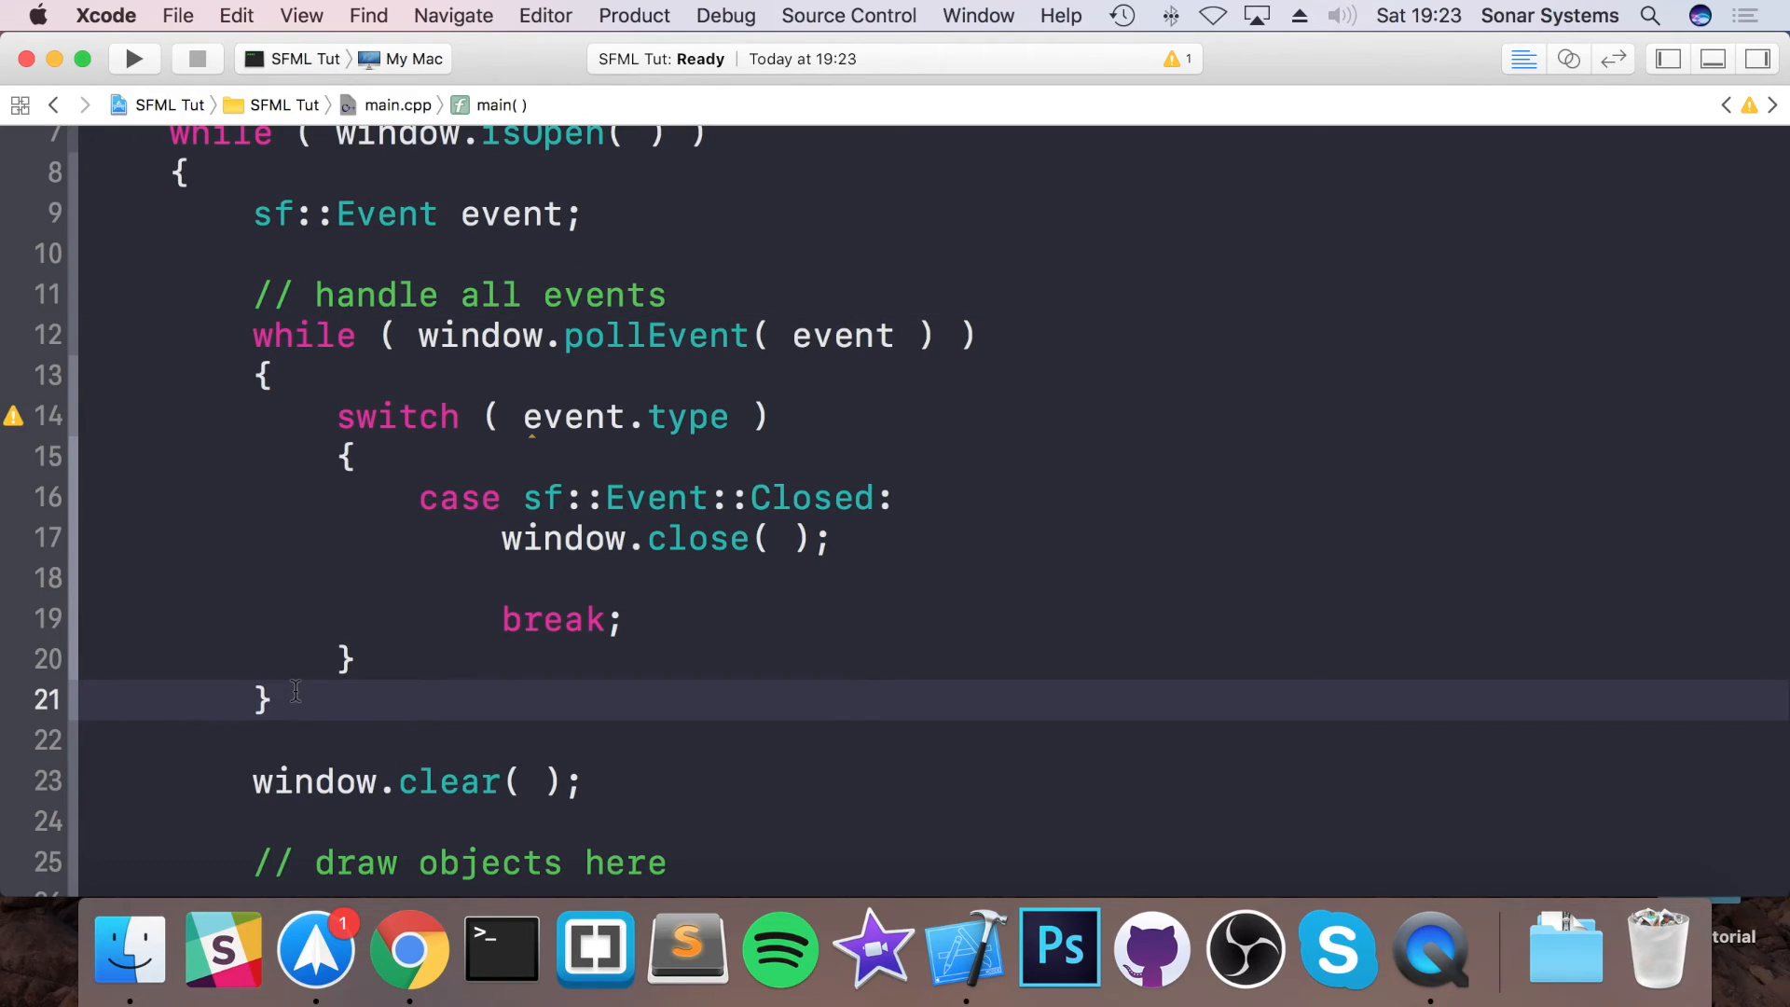
pyautogui.write('//')
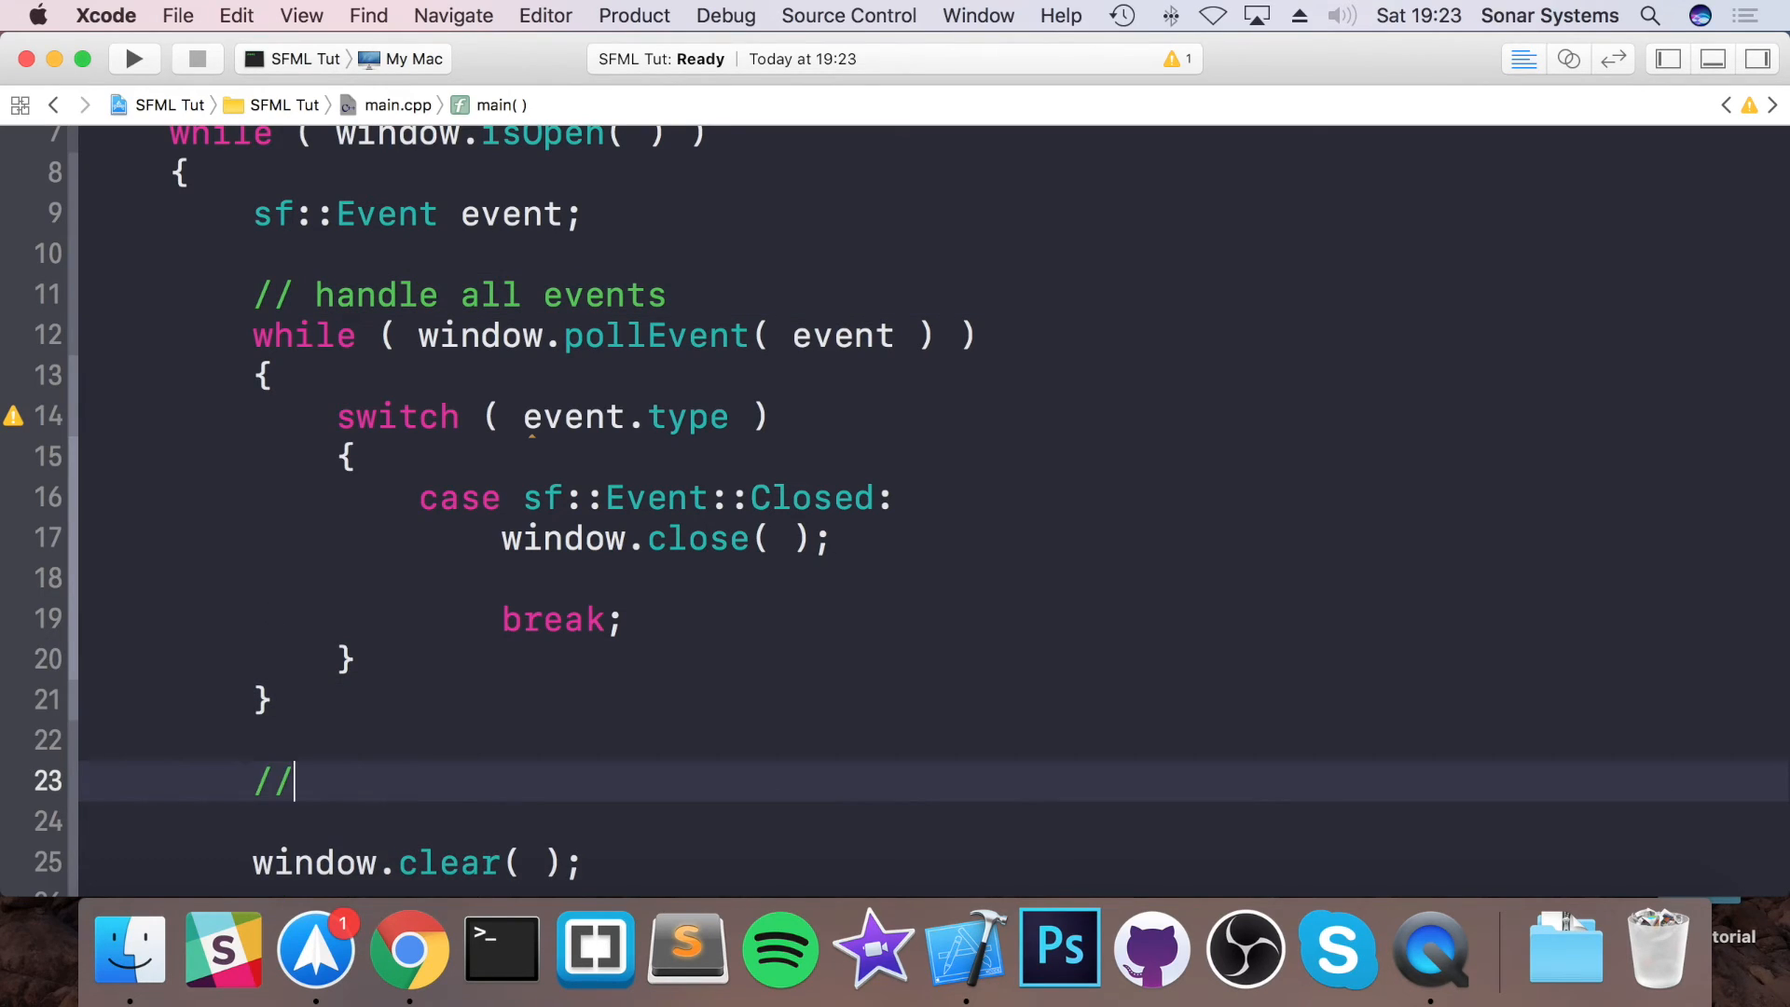
pyautogui.write('updat')
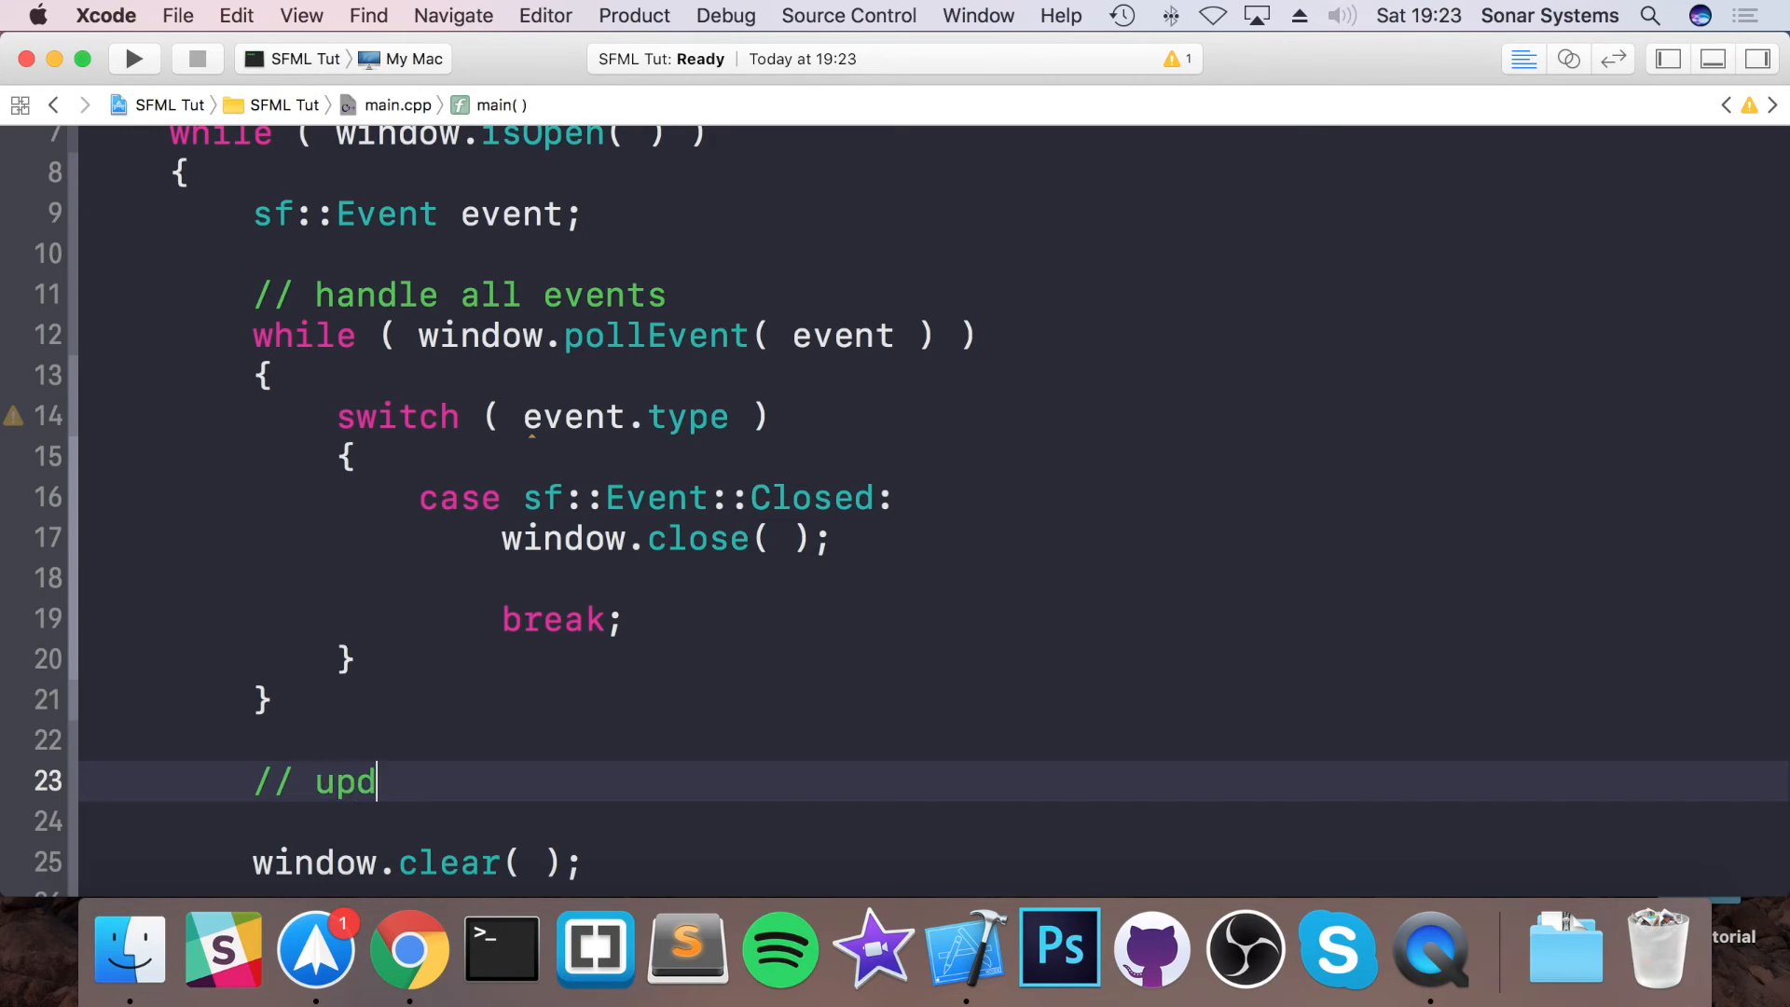
pyautogui.write('ate the game')
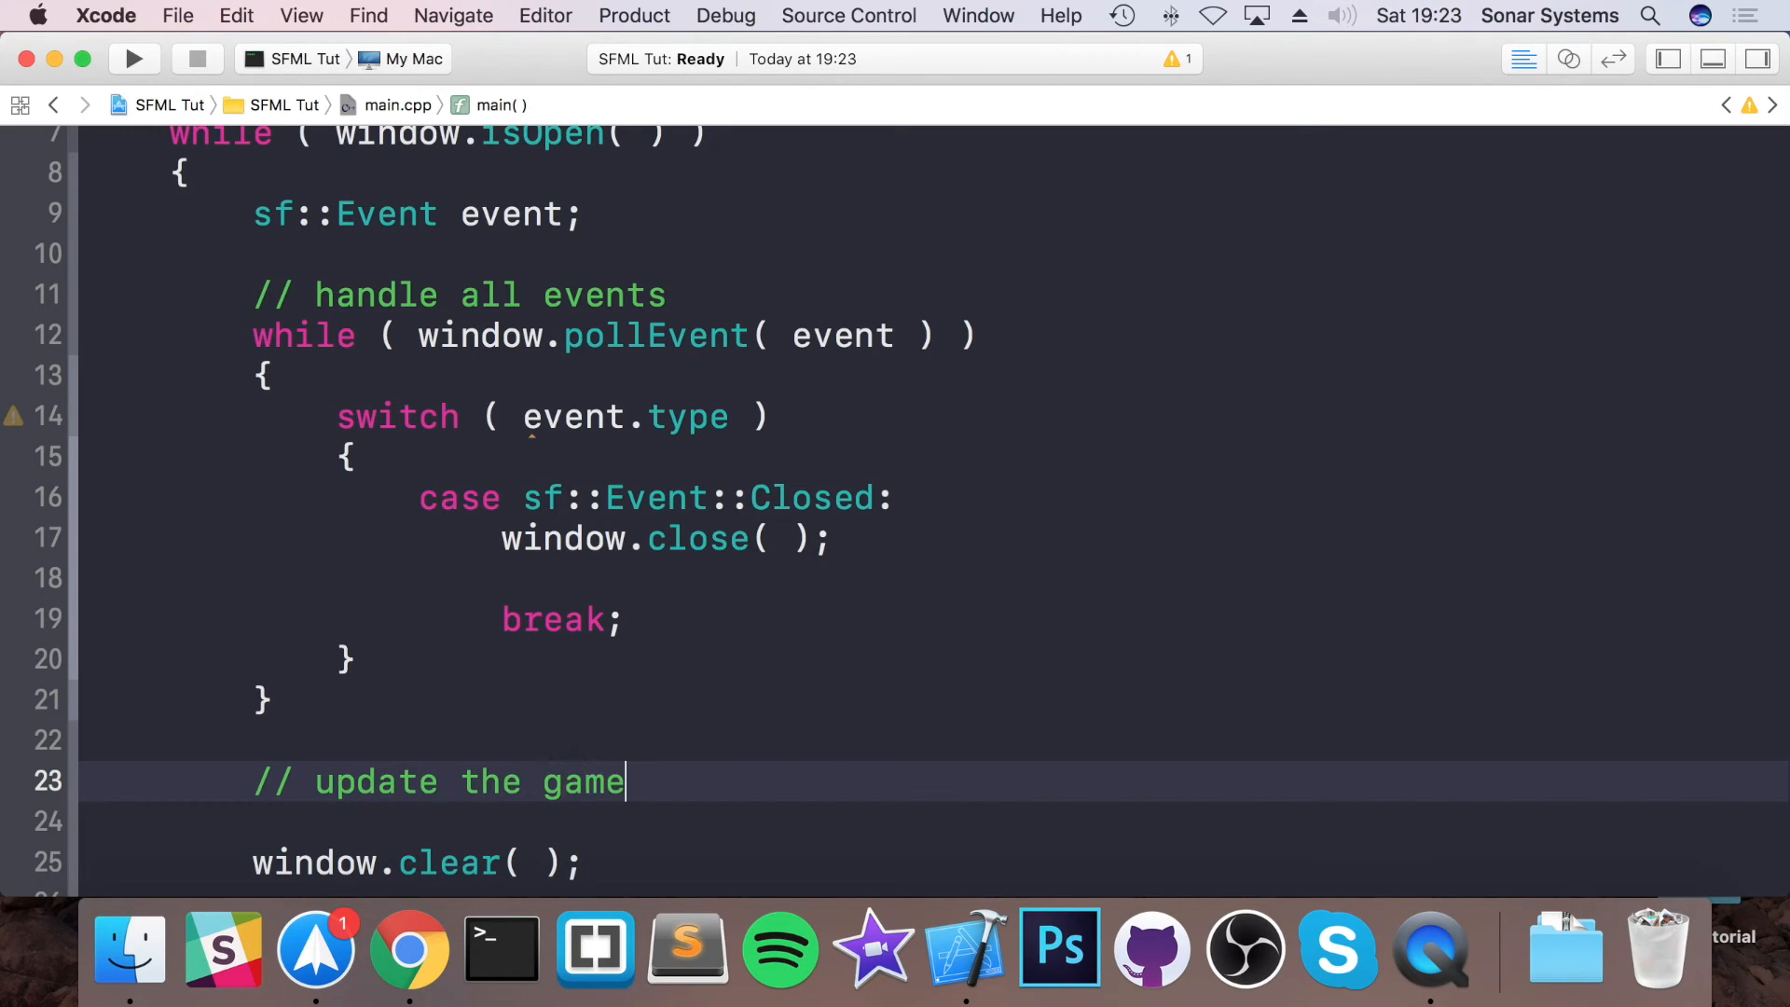
pyautogui.click(133, 57)
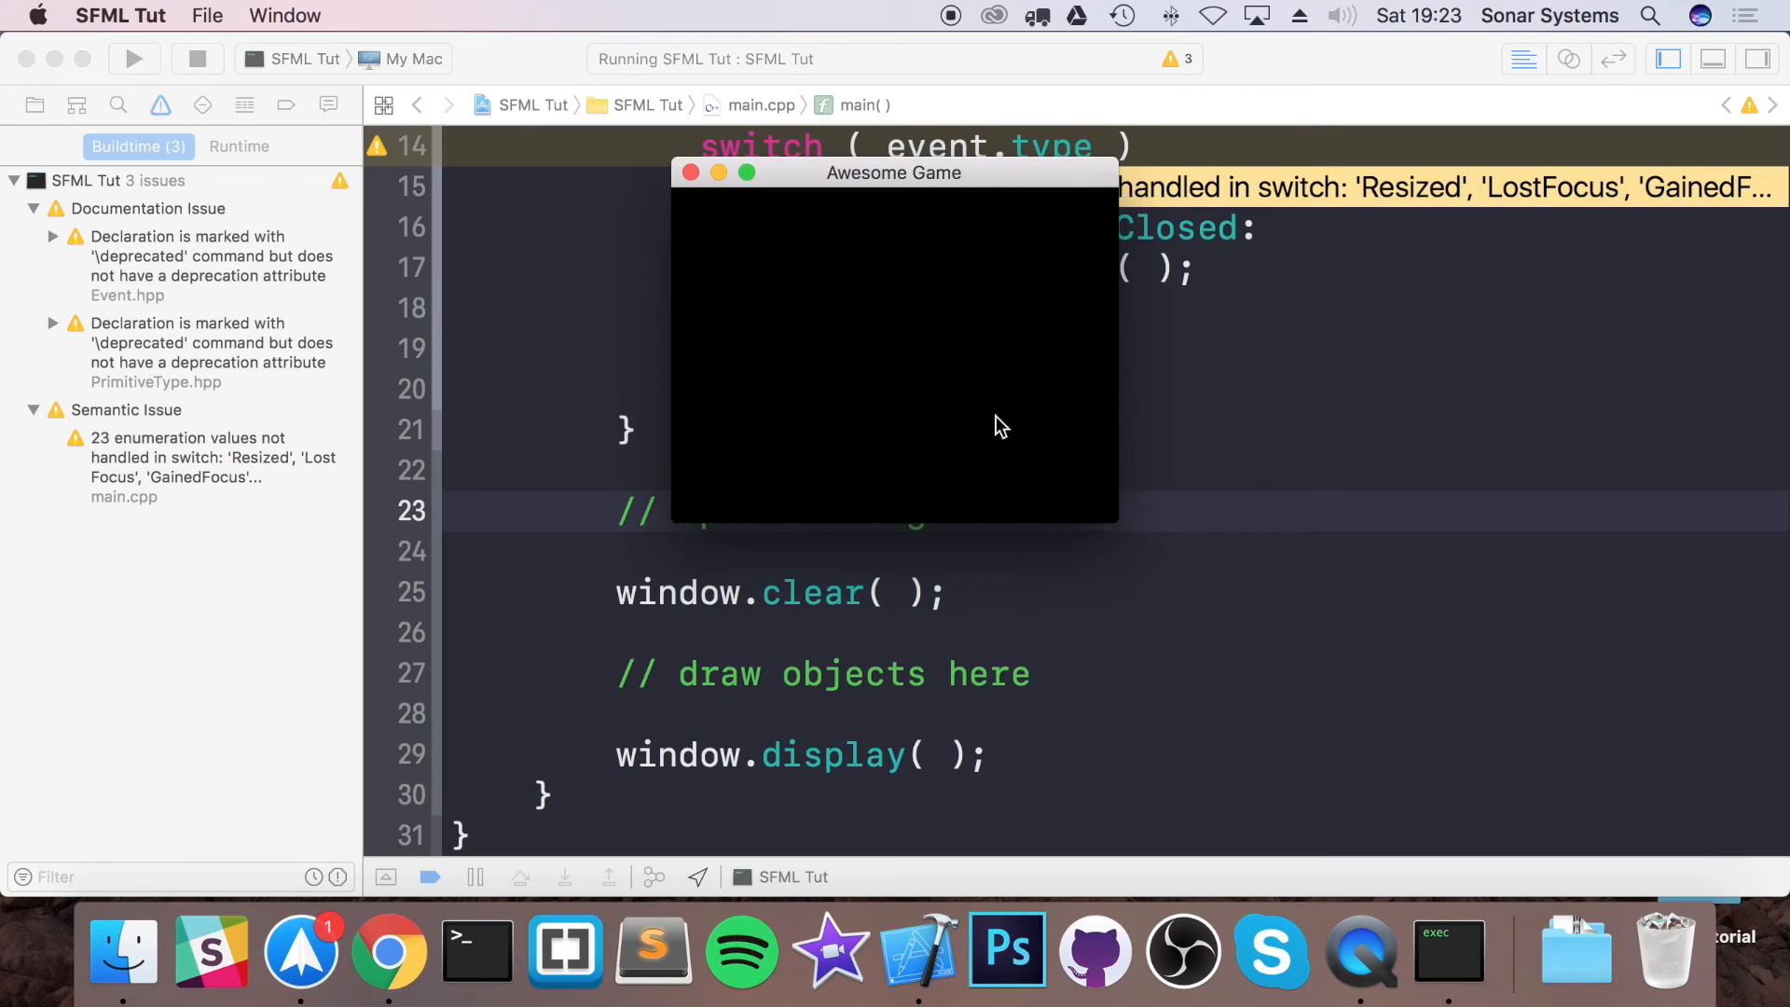
pyautogui.moveTo(742, 393)
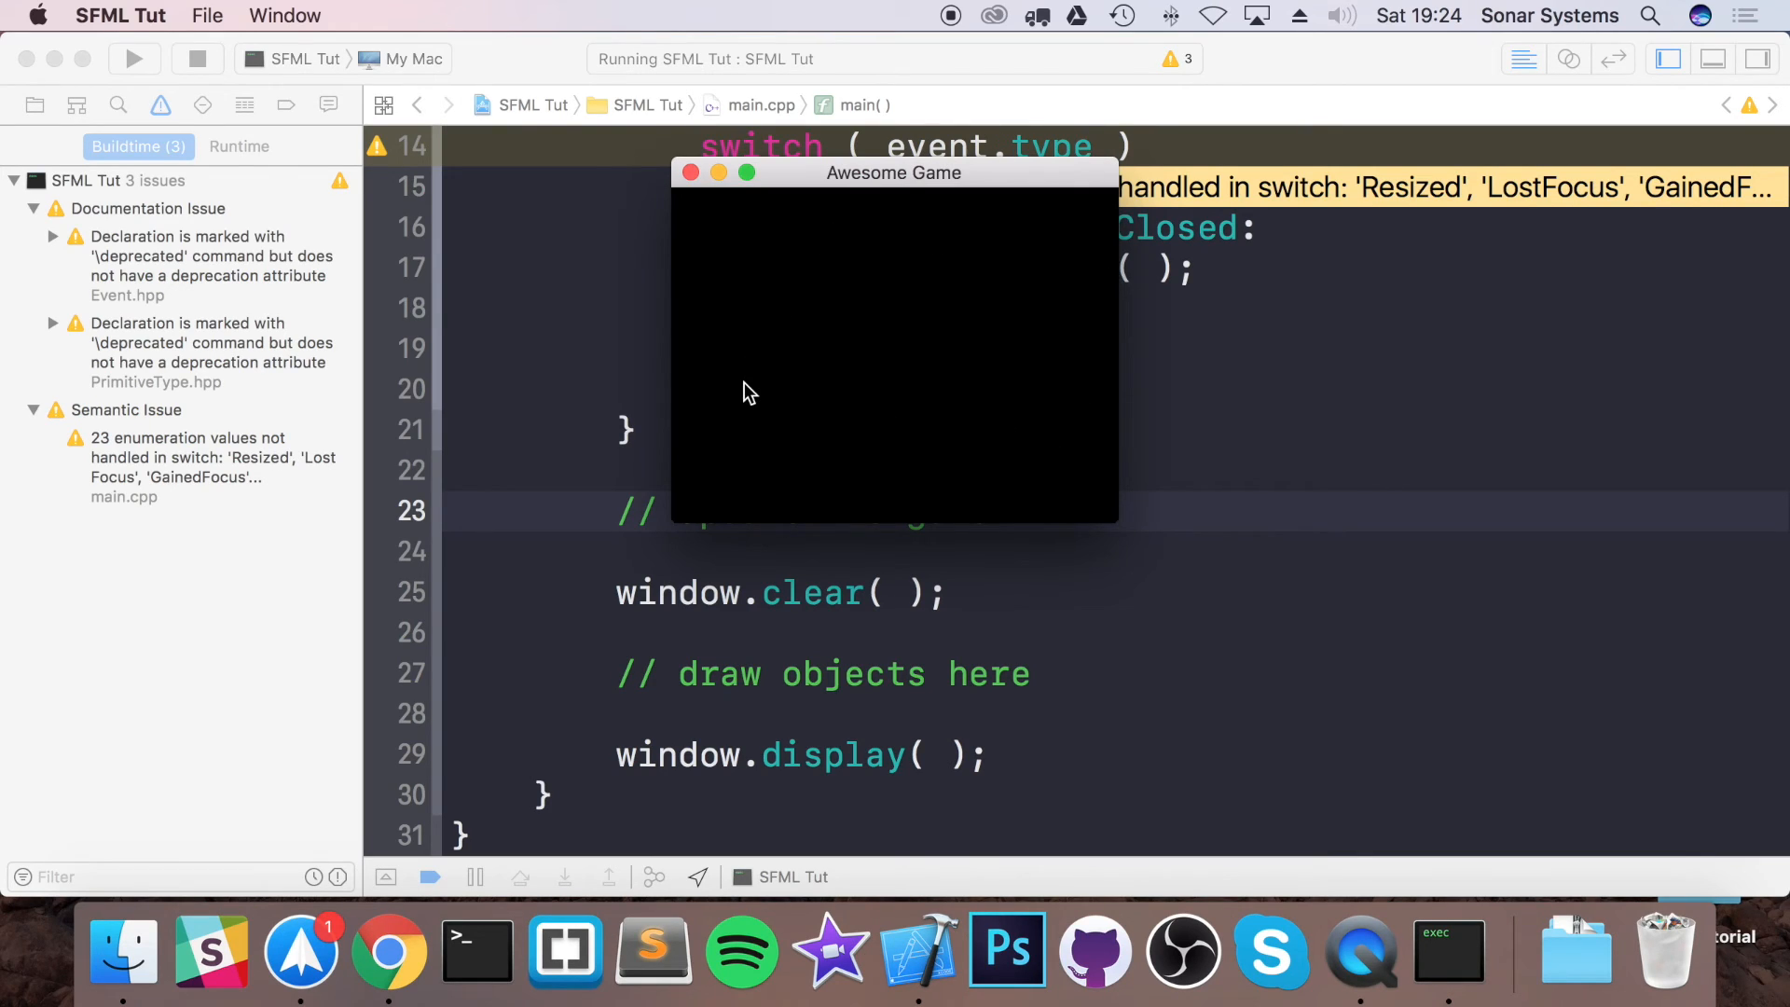